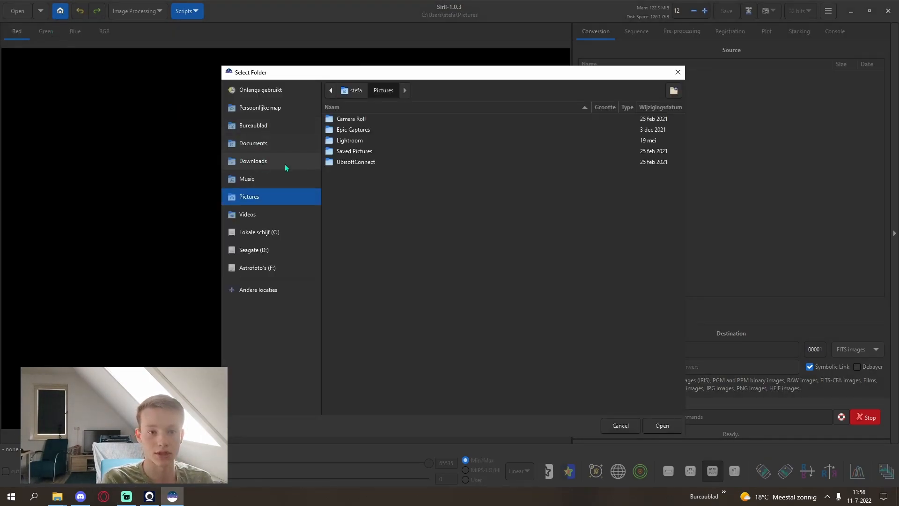
Create 'Elephant trunk tutorial' with an Ha subfolder in Temp siril and make it the working directory
{"action": "left_click", "coordinate": [258, 267]}
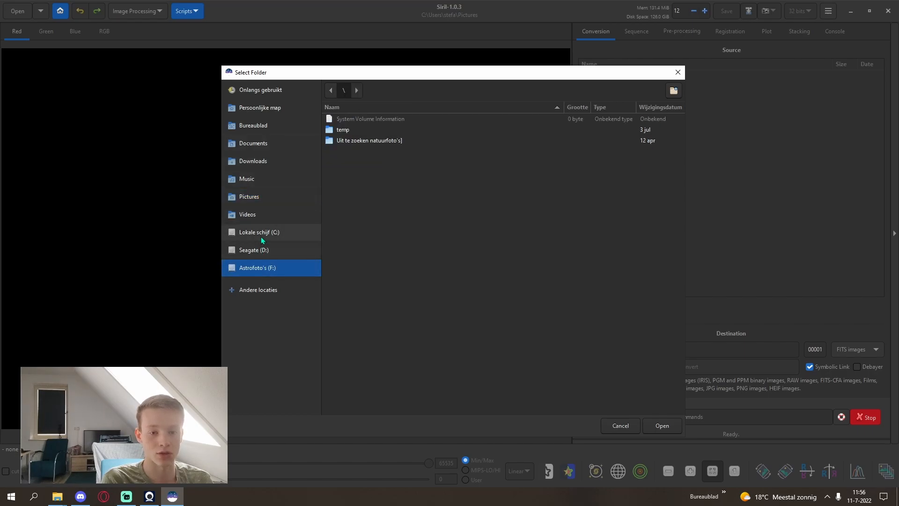
{"action": "double_click", "coordinate": [343, 130]}
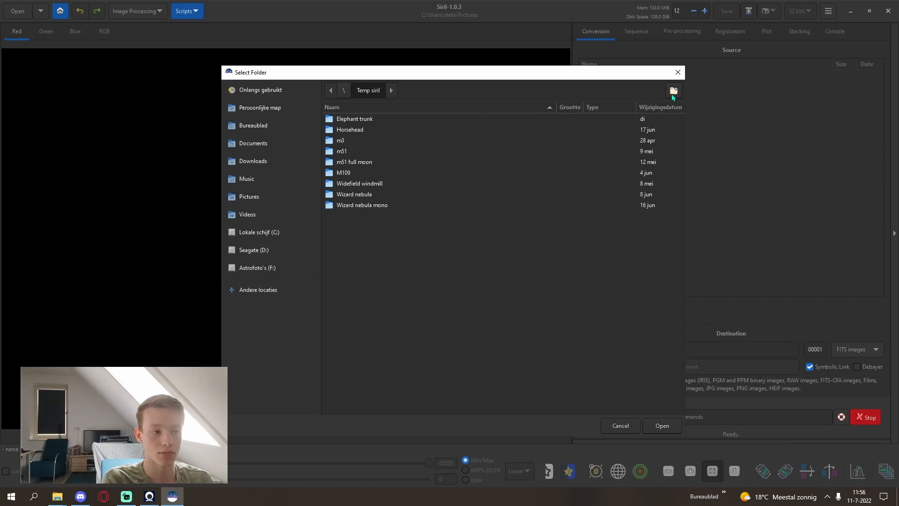
{"action": "left_click", "coordinate": [672, 90]}
{"action": "type", "text": "Elephant tr"}
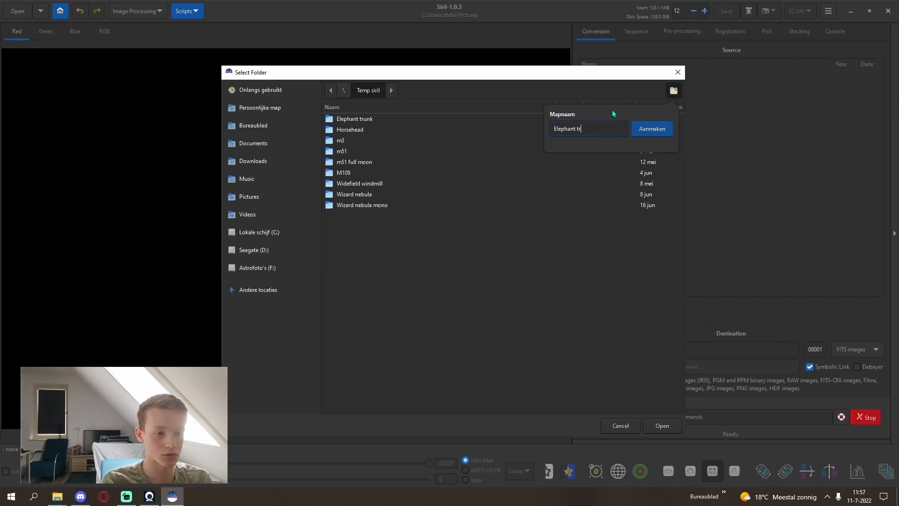
{"action": "type", "text": "unk tut"}
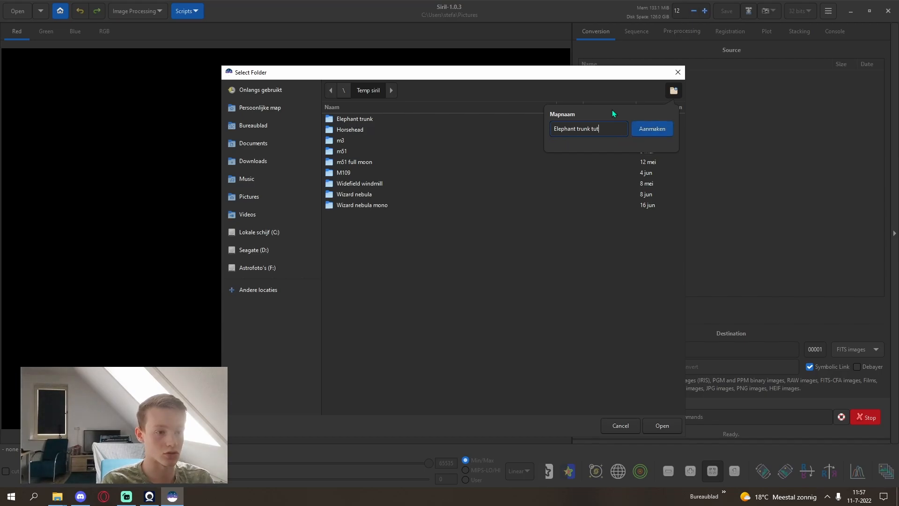
{"action": "left_click", "coordinate": [650, 128]}
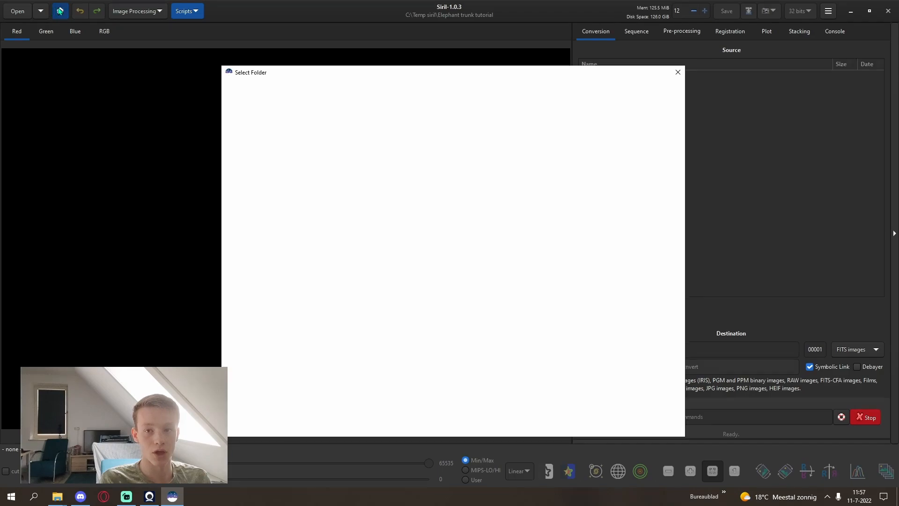
{"action": "left_click", "coordinate": [673, 90]}
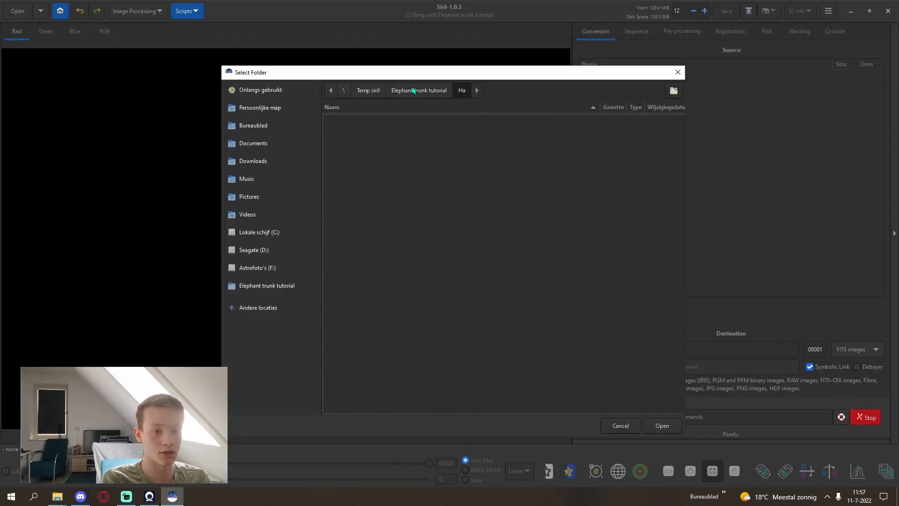
{"action": "mouse_move", "coordinate": [449, 107]}
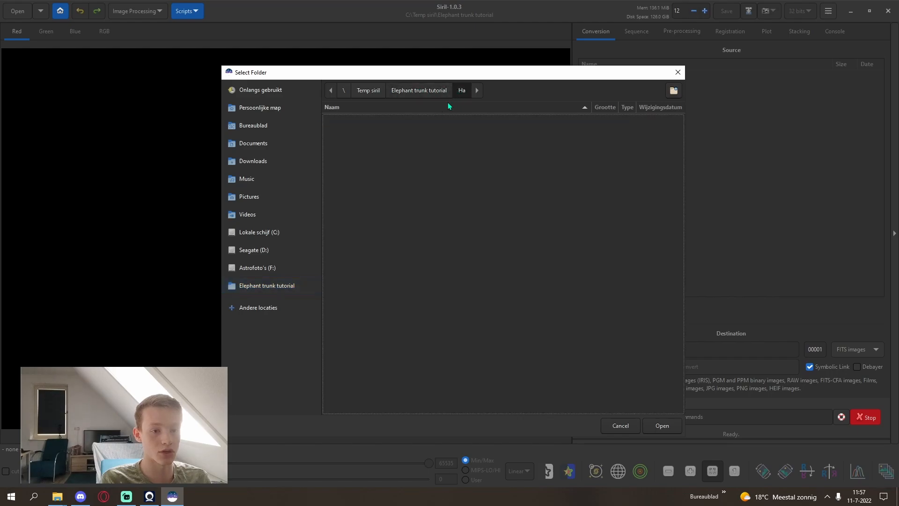
{"action": "left_click", "coordinate": [661, 425]}
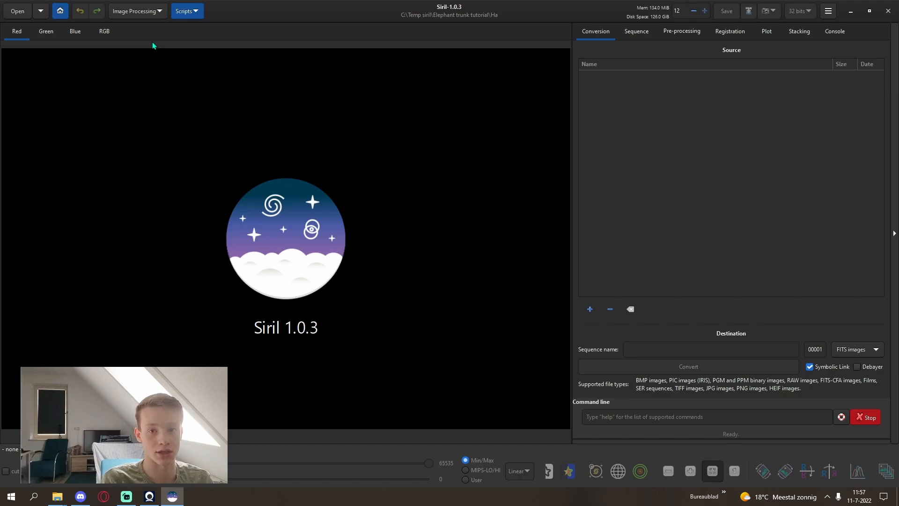
{"action": "mouse_move", "coordinate": [598, 326]}
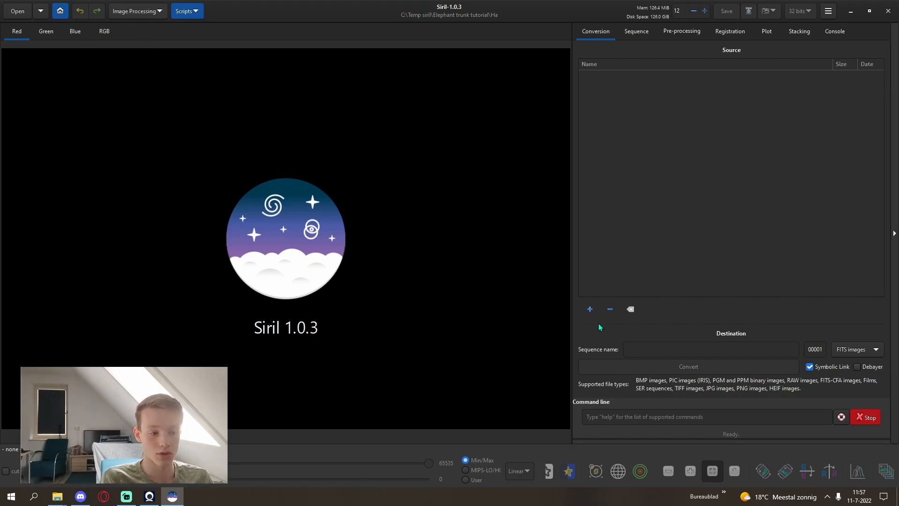
Convert the 11 Ha frames from the LIGHT folder into a 'Lights' sequence
{"action": "left_click", "coordinate": [589, 309]}
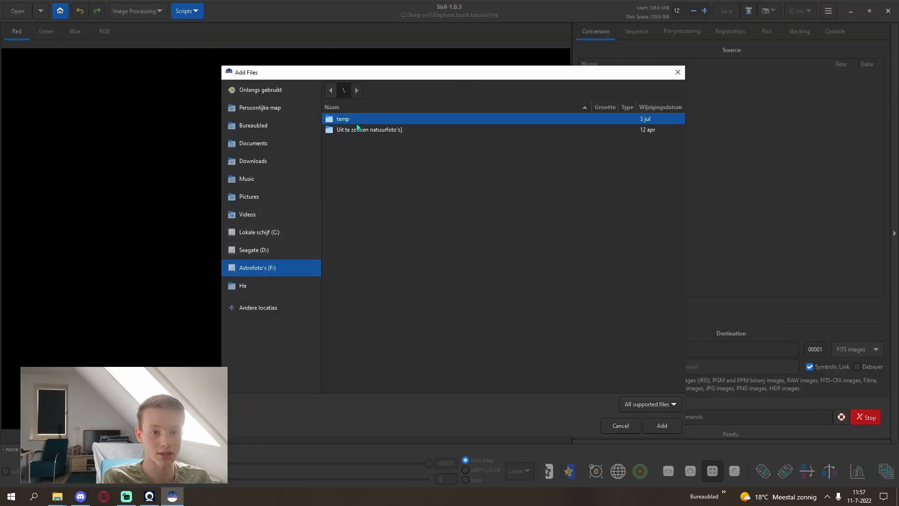
{"action": "double_click", "coordinate": [342, 119]}
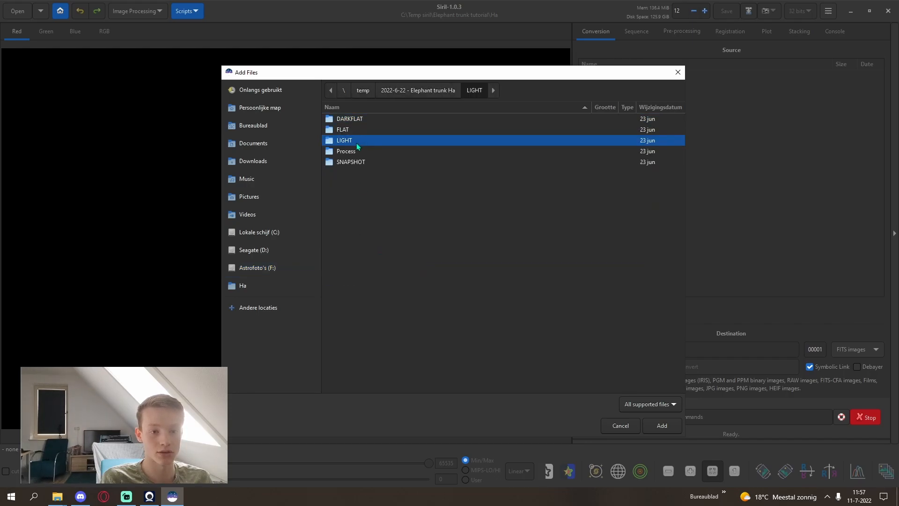
{"action": "left_click", "coordinate": [619, 426]}
{"action": "type", "text": "Lights"}
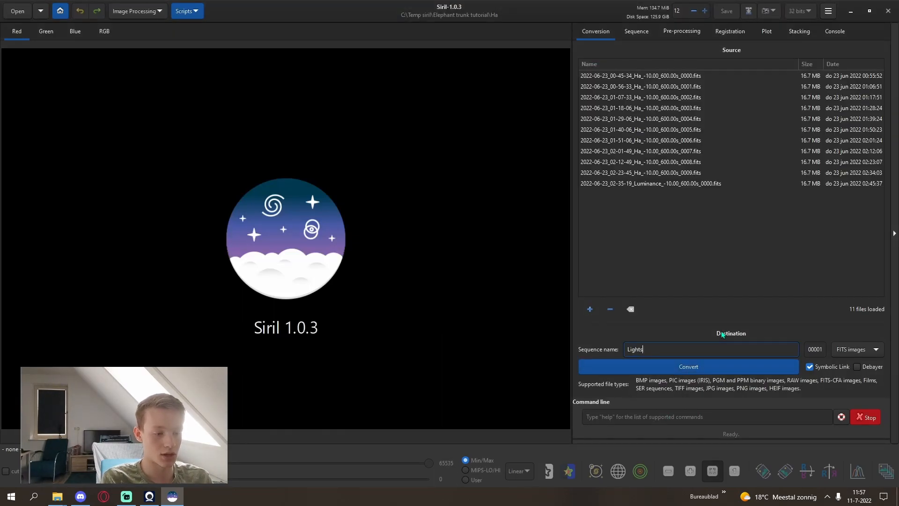
{"action": "left_click", "coordinate": [687, 366]}
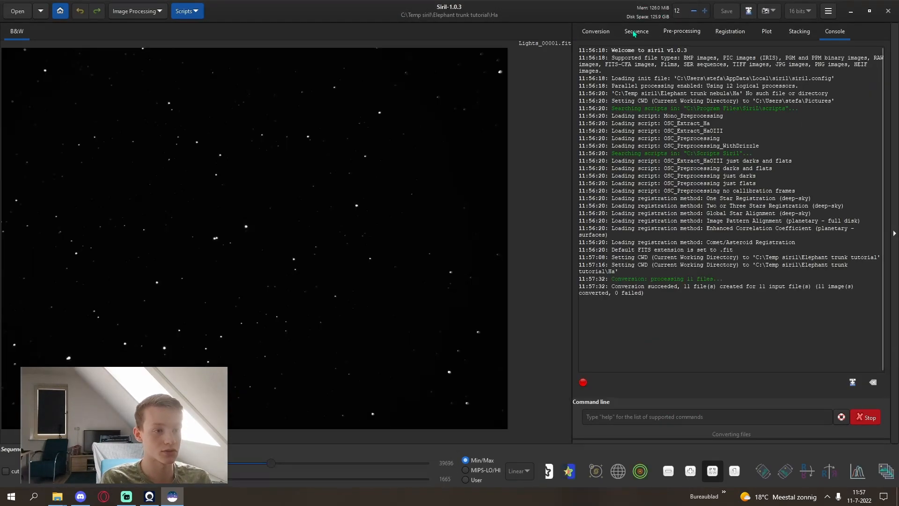
{"action": "left_click", "coordinate": [595, 31]}
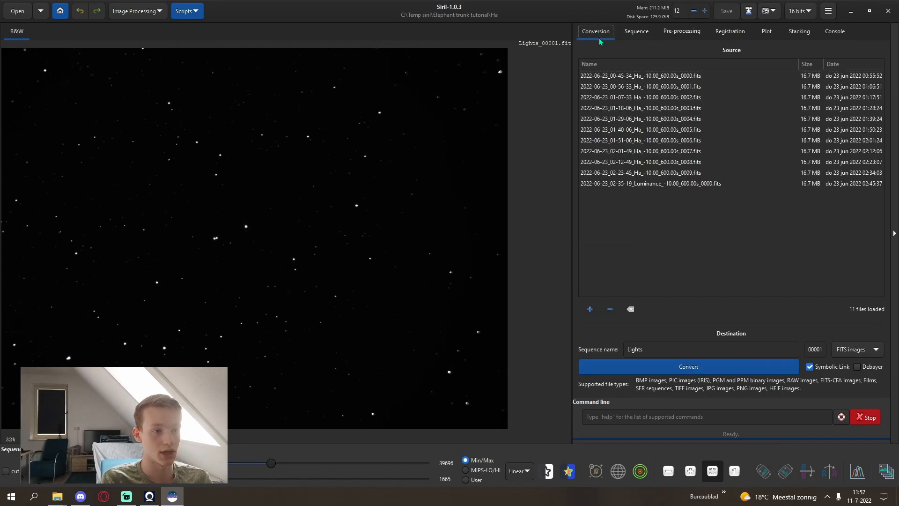
Convert the 20 frames from the DARKFLAT folder into a 'DarkFlats' sequence
{"action": "left_click", "coordinate": [589, 309]}
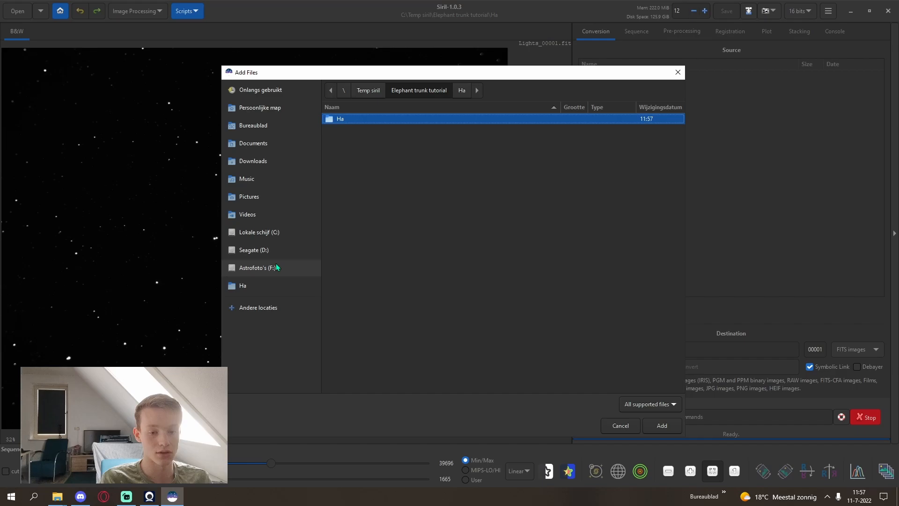
{"action": "left_click", "coordinate": [259, 267]}
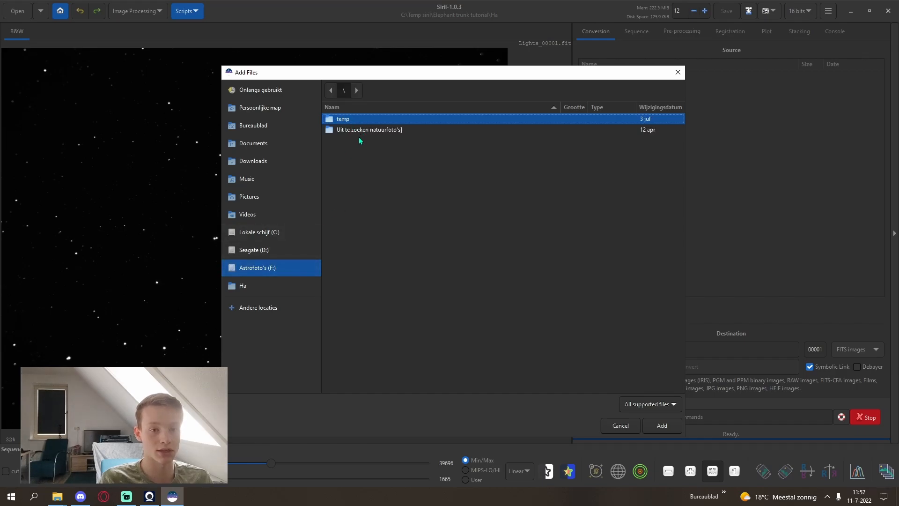
{"action": "double_click", "coordinate": [342, 119]}
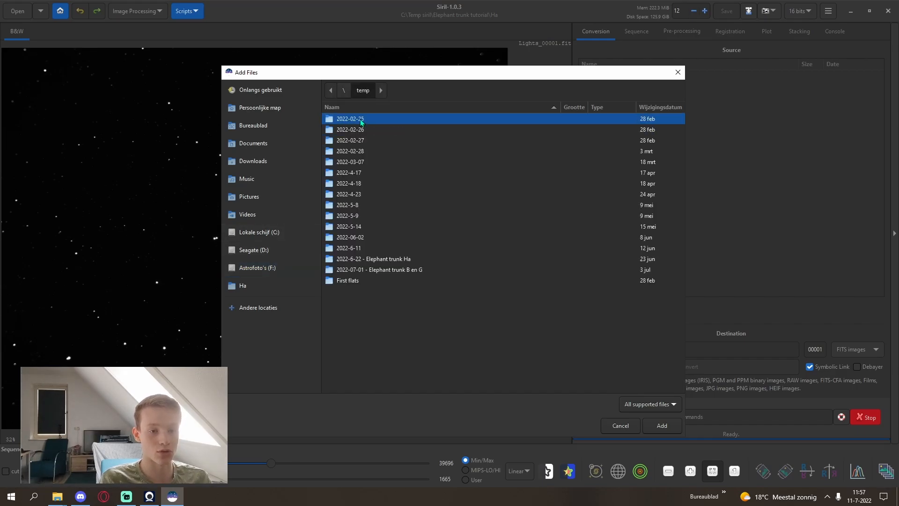
{"action": "double_click", "coordinate": [373, 258]}
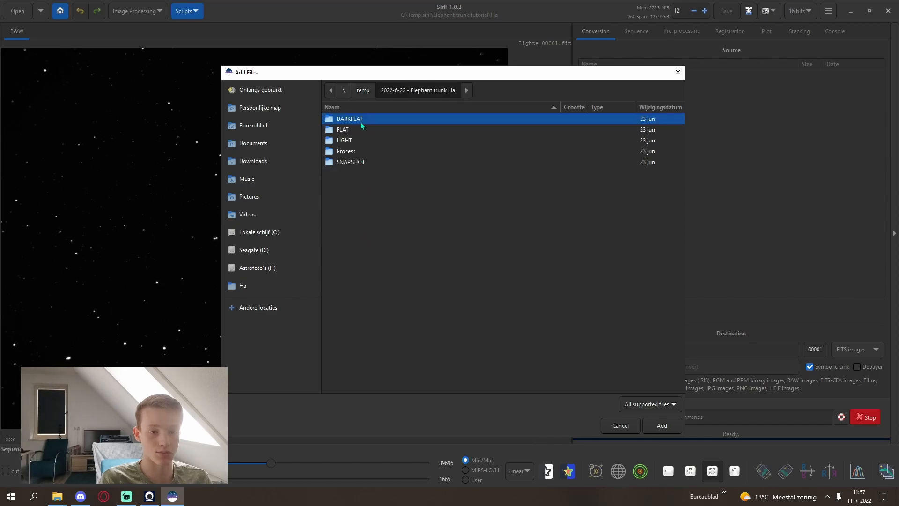
{"action": "double_click", "coordinate": [349, 118]}
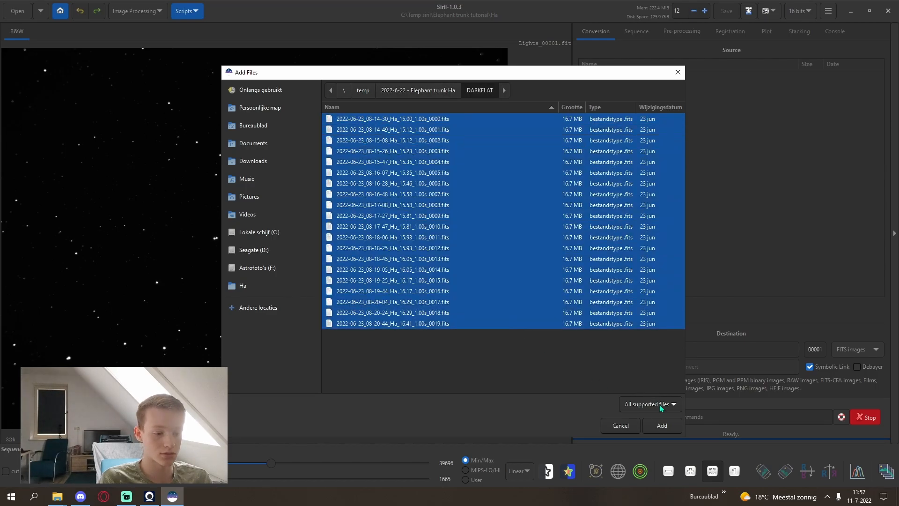
{"action": "left_click", "coordinate": [660, 426]}
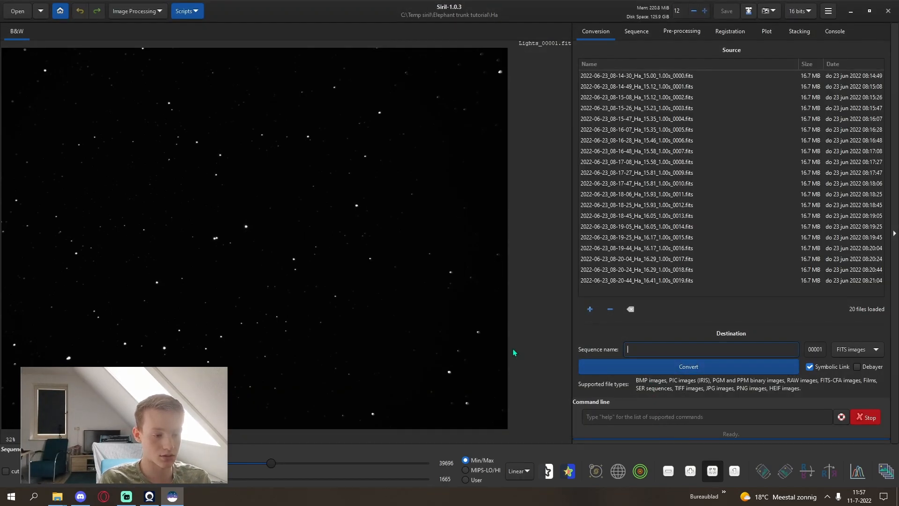
{"action": "type", "text": "Darkflats"}
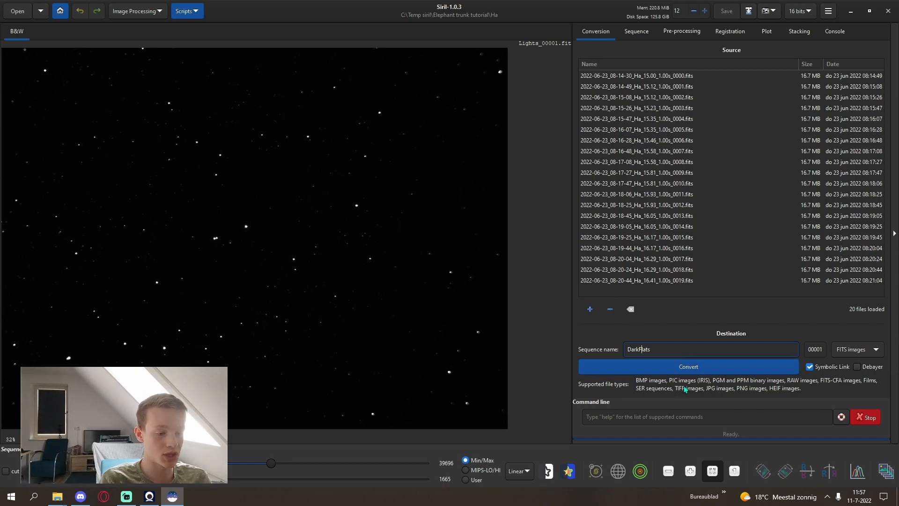
{"action": "left_click", "coordinate": [833, 31]}
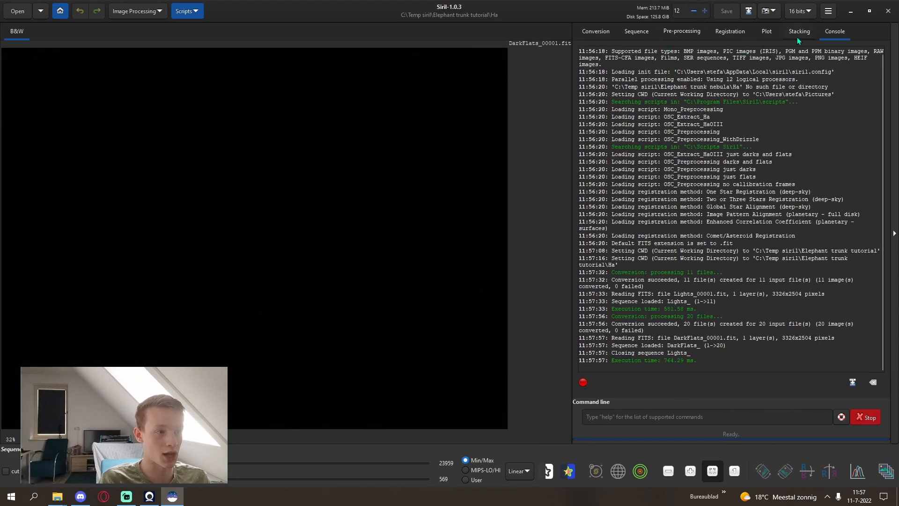
Median-stack the DarkFlats sequence into DarkFlats_stacked.fit
{"action": "left_click", "coordinate": [799, 31]}
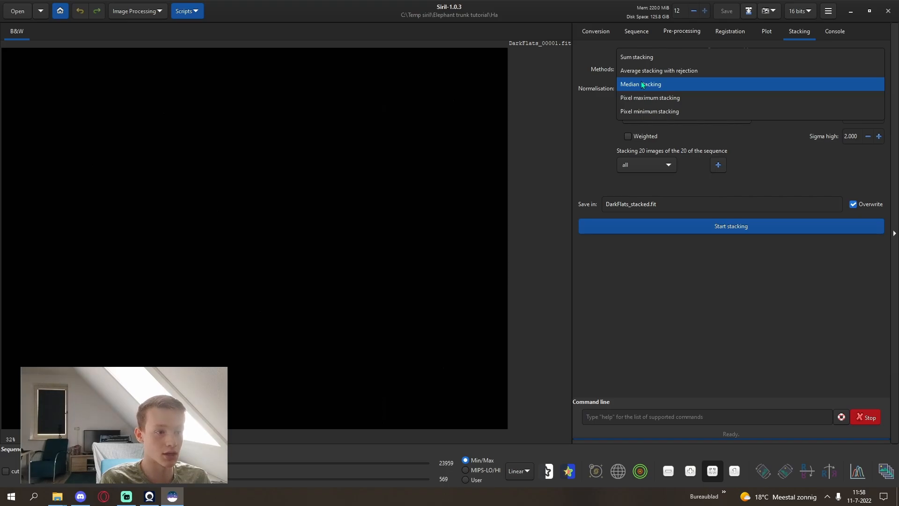
{"action": "left_click", "coordinate": [731, 226]}
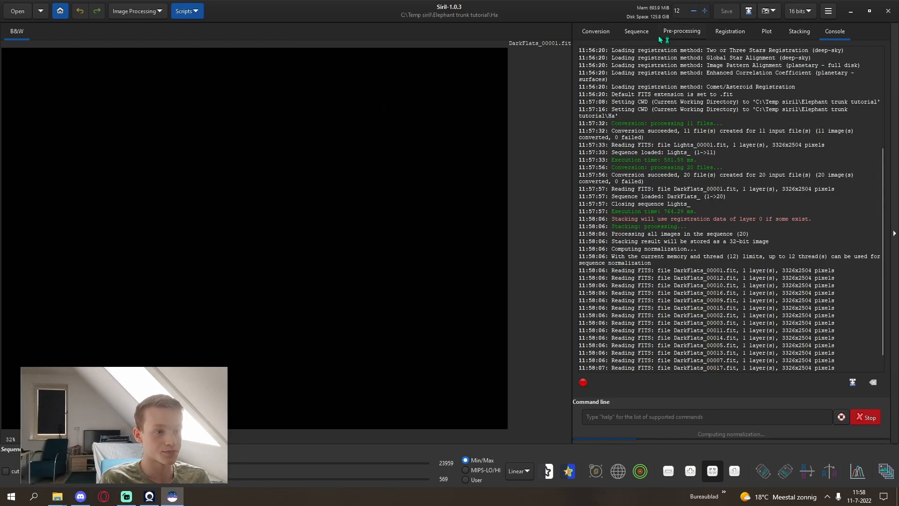
{"action": "mouse_move", "coordinate": [636, 31]}
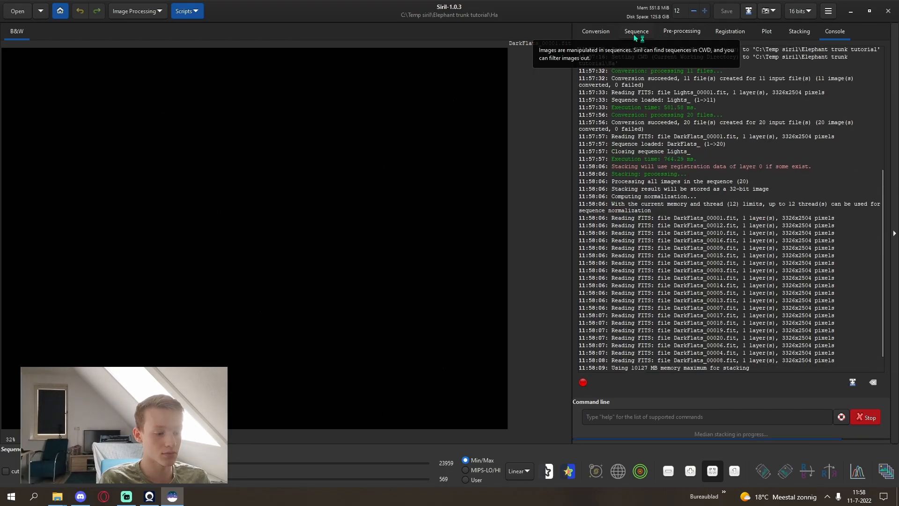
{"action": "left_click", "coordinate": [594, 31]}
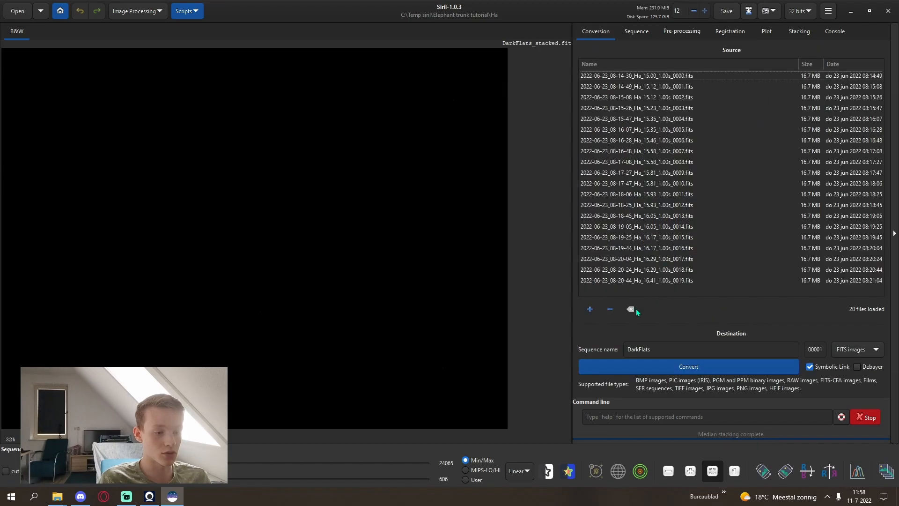
Convert the 21 frames from the FLAT folder into a 'Flats' sequence
{"action": "left_click", "coordinate": [589, 310]}
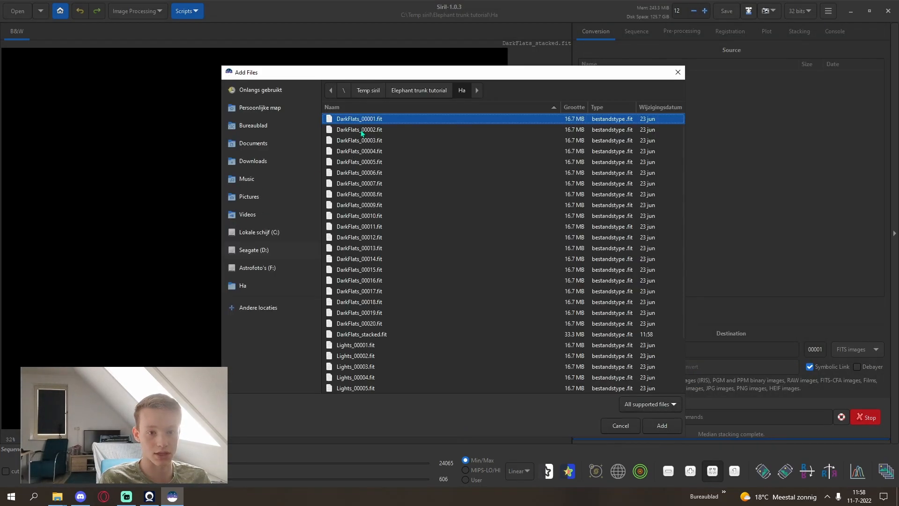
{"action": "left_click", "coordinate": [257, 268]}
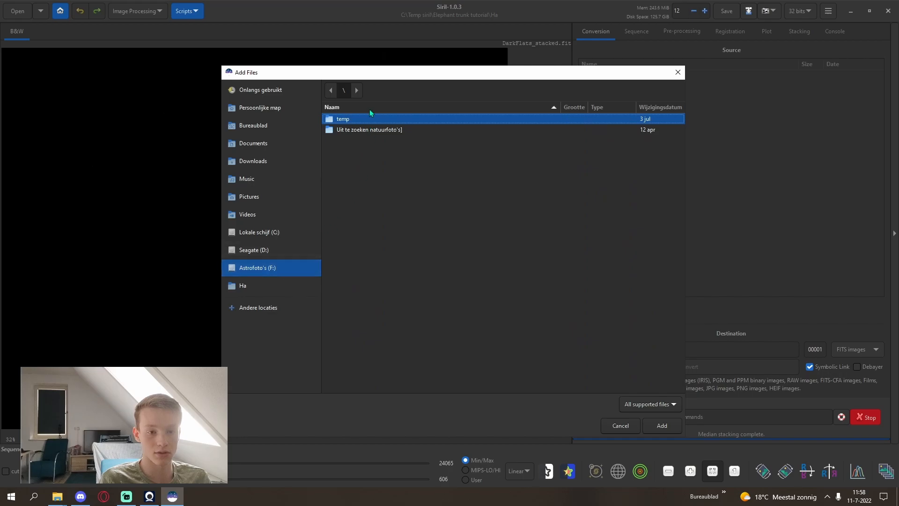
{"action": "double_click", "coordinate": [342, 118]}
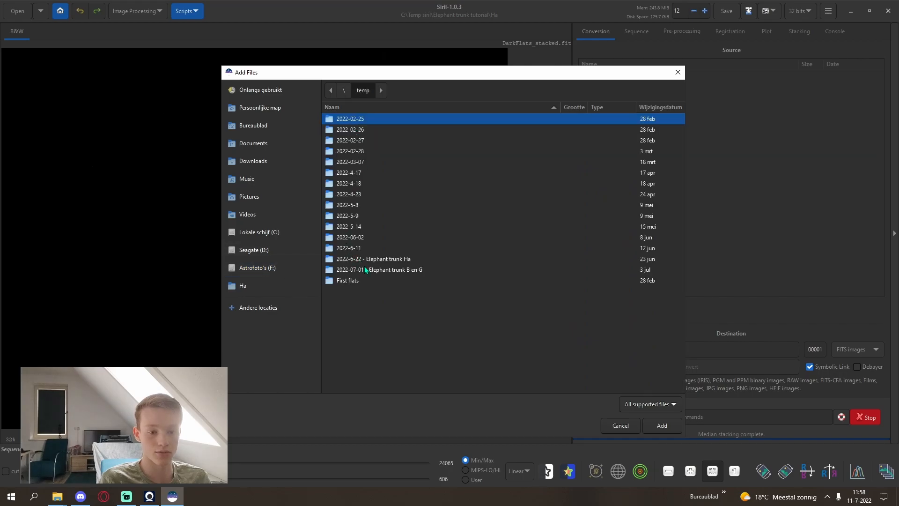
{"action": "double_click", "coordinate": [373, 259]}
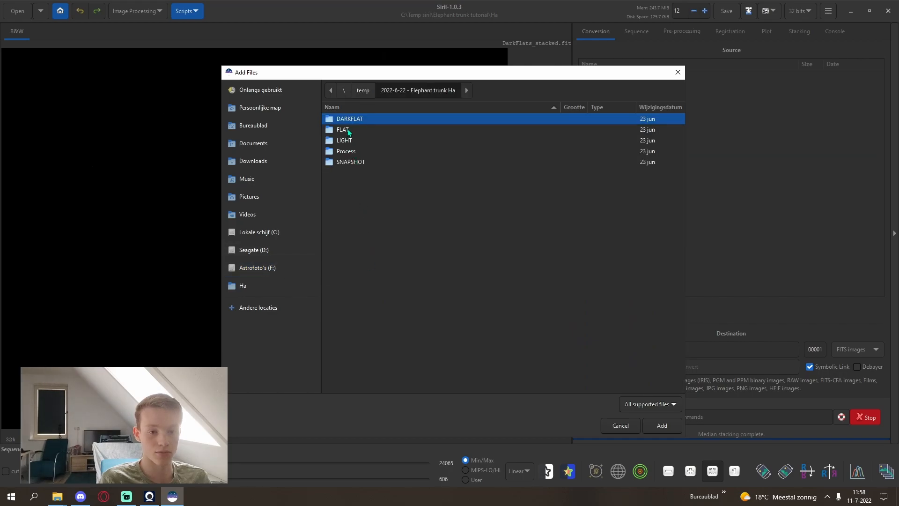
{"action": "double_click", "coordinate": [342, 129]}
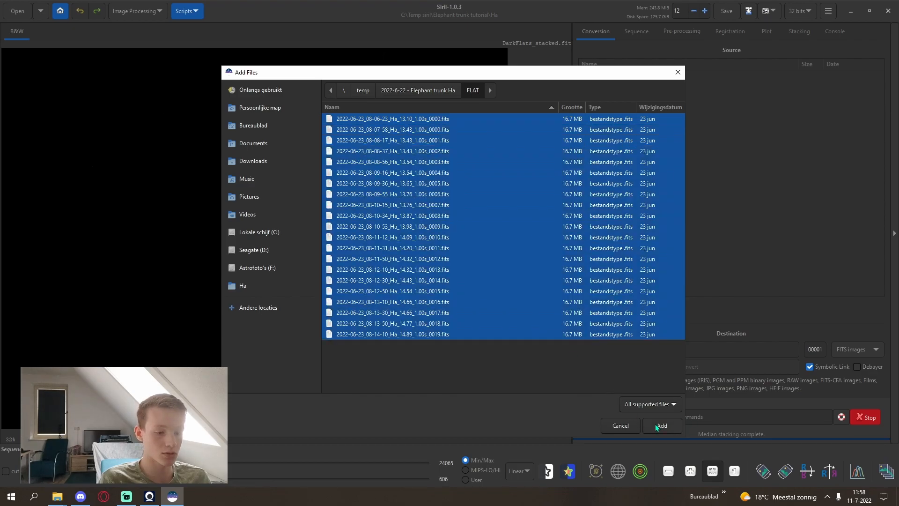
{"action": "left_click", "coordinate": [661, 426]}
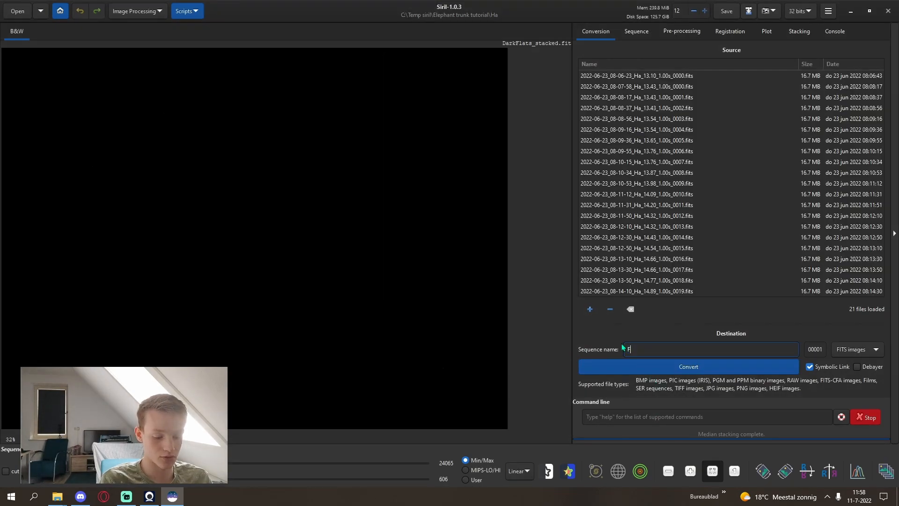
{"action": "left_click", "coordinate": [834, 31]}
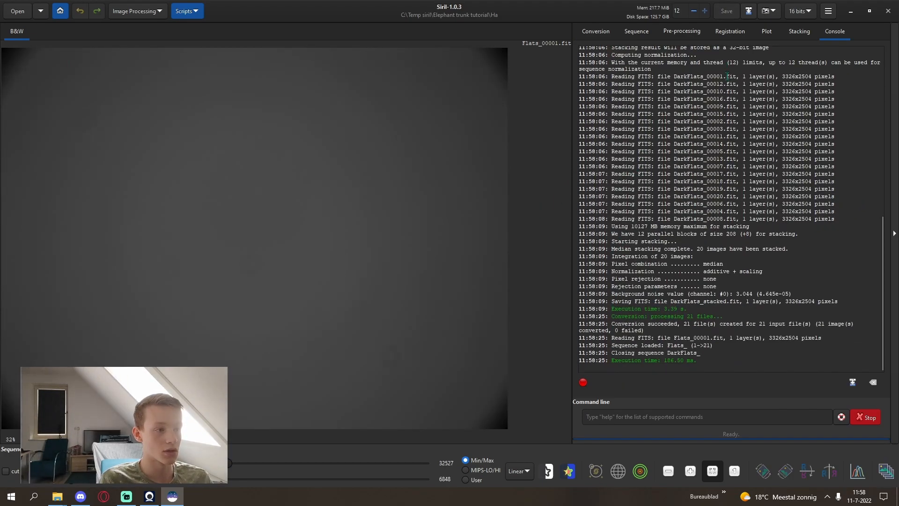
Calibrate the flats with DarkFlats_stacked.fit as master dark and cosmetic correction off
{"action": "left_click", "coordinate": [681, 31]}
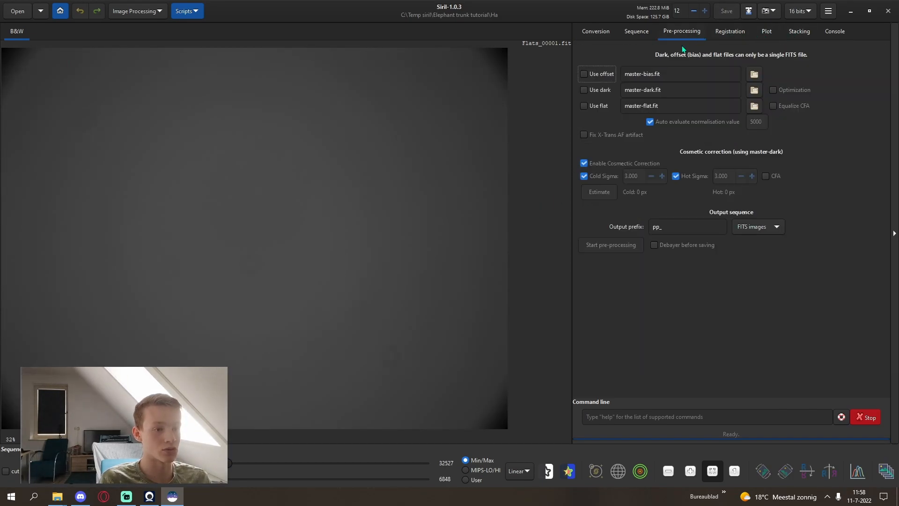
{"action": "left_click", "coordinate": [584, 73]}
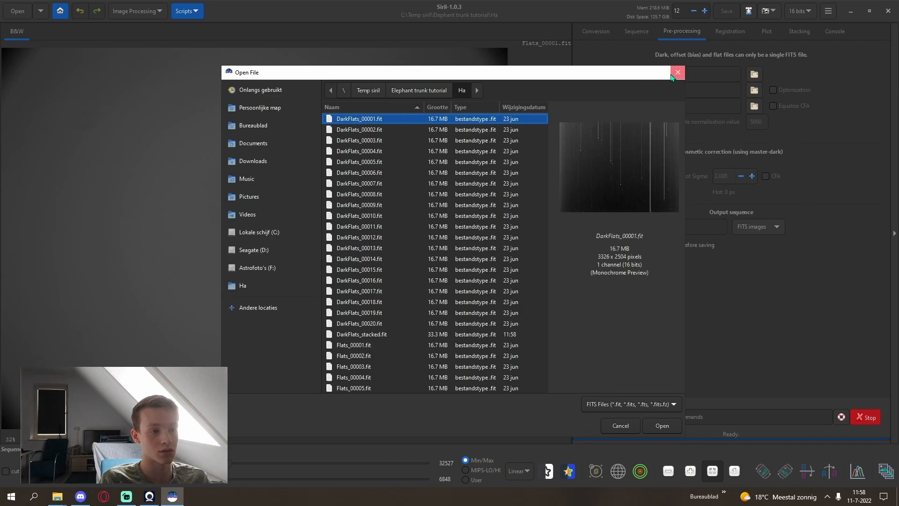
{"action": "left_click", "coordinate": [676, 72]}
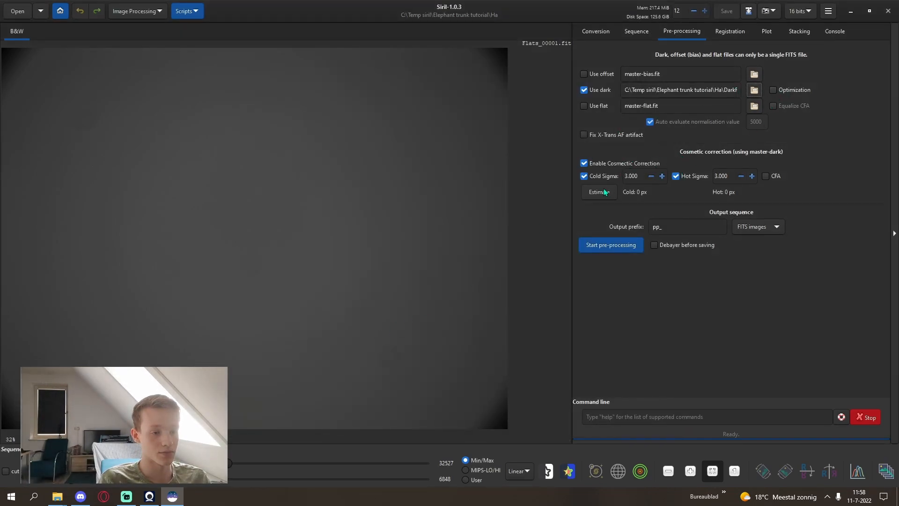
{"action": "left_click", "coordinate": [598, 192]}
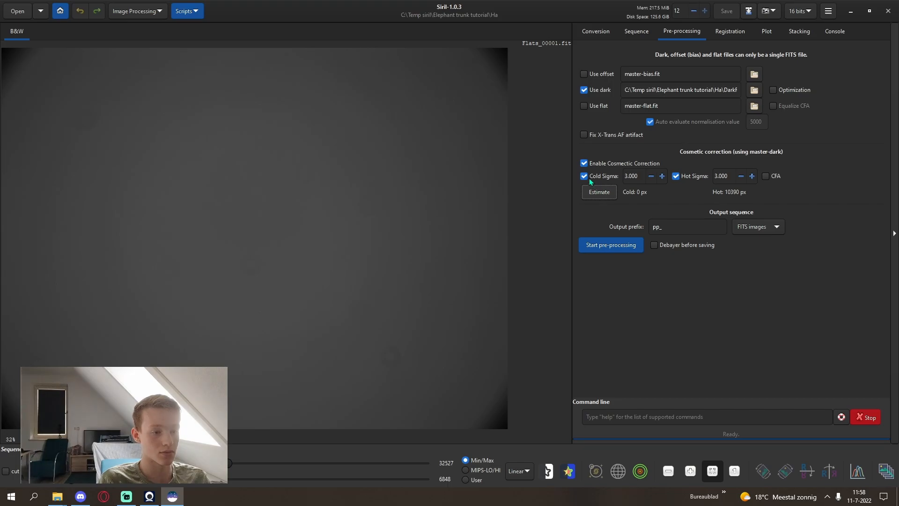
{"action": "left_click", "coordinate": [585, 162]}
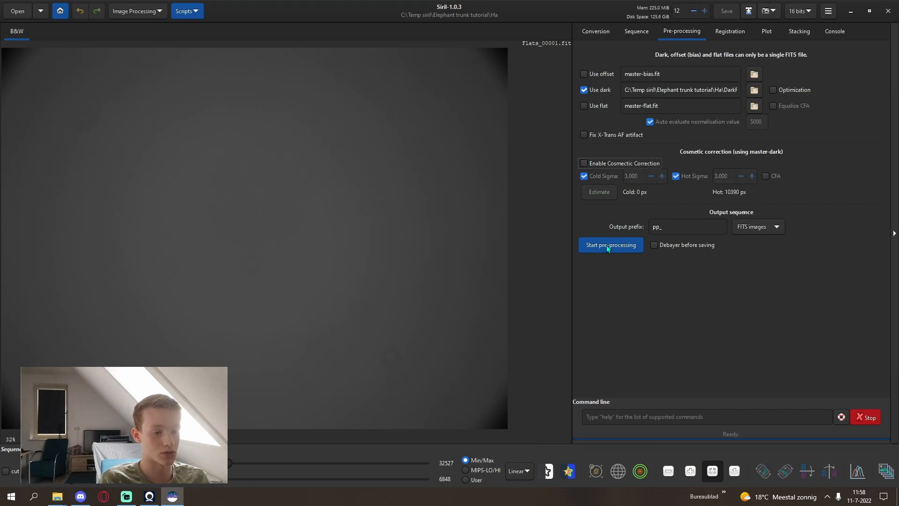
{"action": "left_click", "coordinate": [610, 245]}
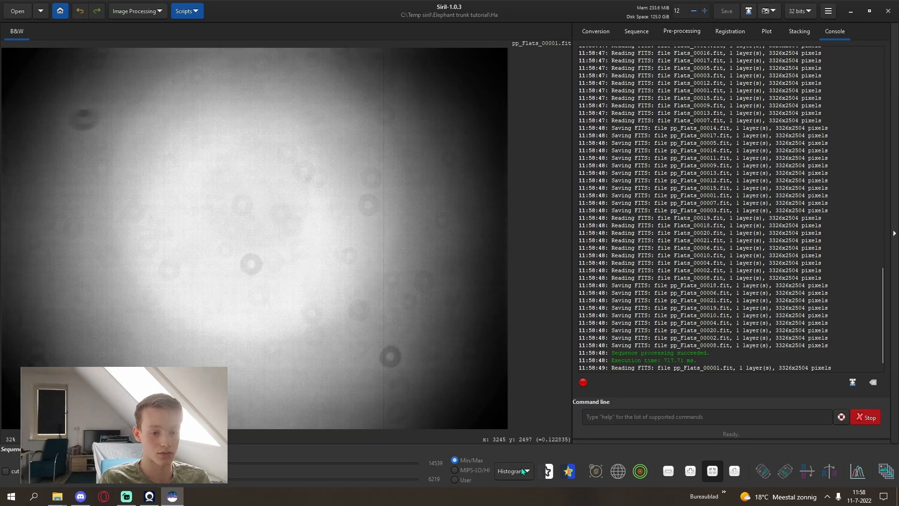
Preview the calibrated flats and median-stack them into pp_Flats_stacked.fit
{"action": "left_click", "coordinate": [514, 471]}
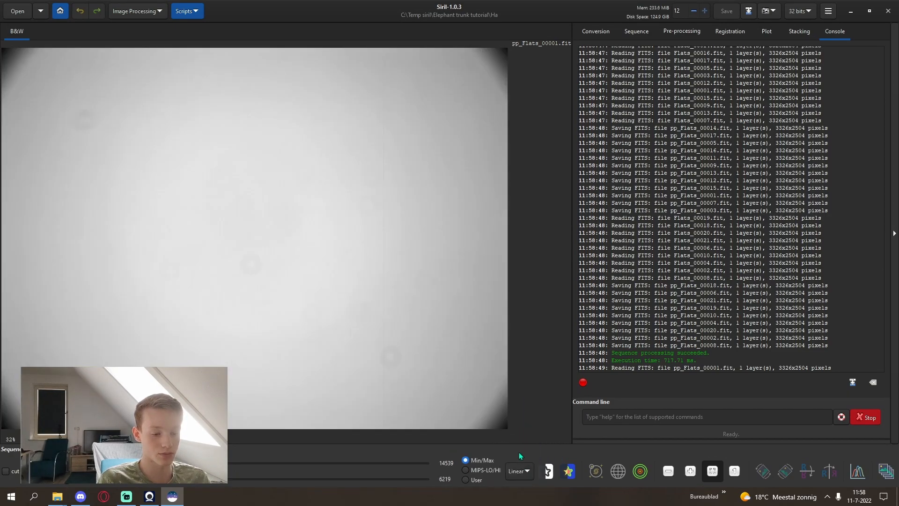
{"action": "left_click", "coordinate": [515, 471]}
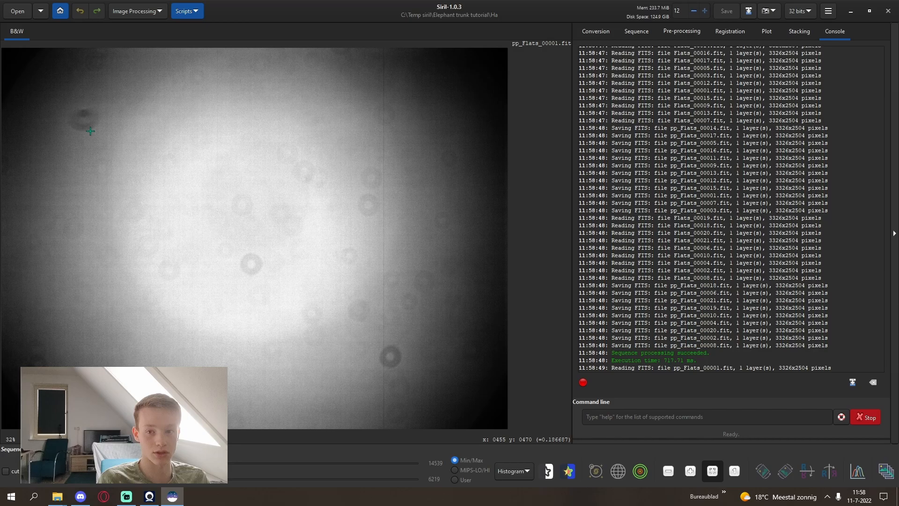
{"action": "mouse_move", "coordinate": [373, 199]}
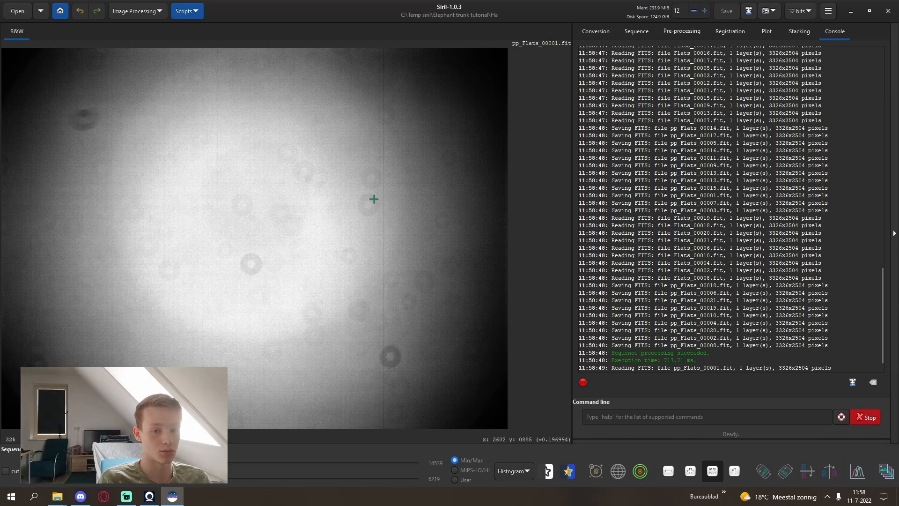
{"action": "mouse_move", "coordinate": [252, 92]}
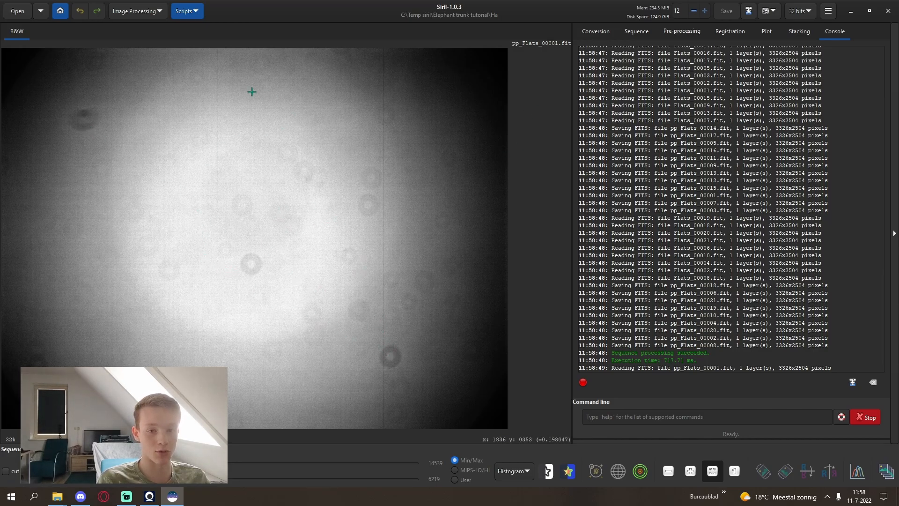
{"action": "mouse_move", "coordinate": [368, 301]}
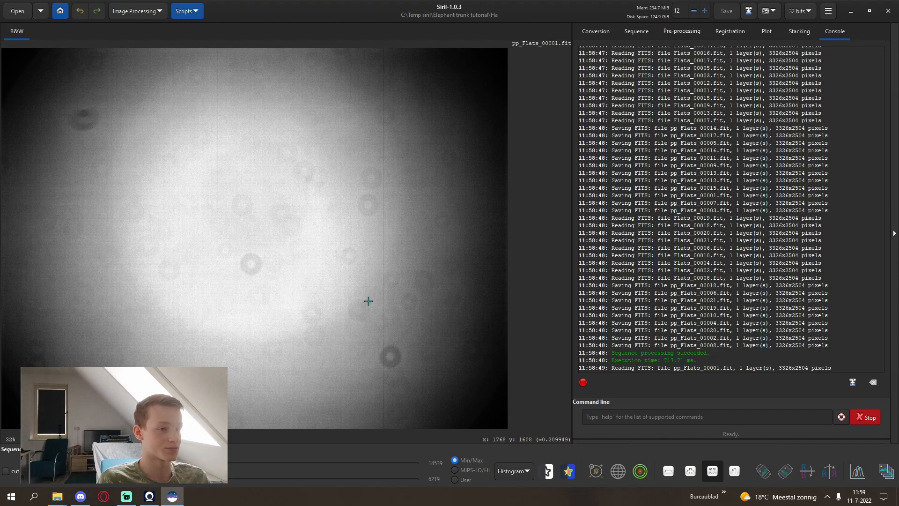
{"action": "left_click", "coordinate": [798, 31]}
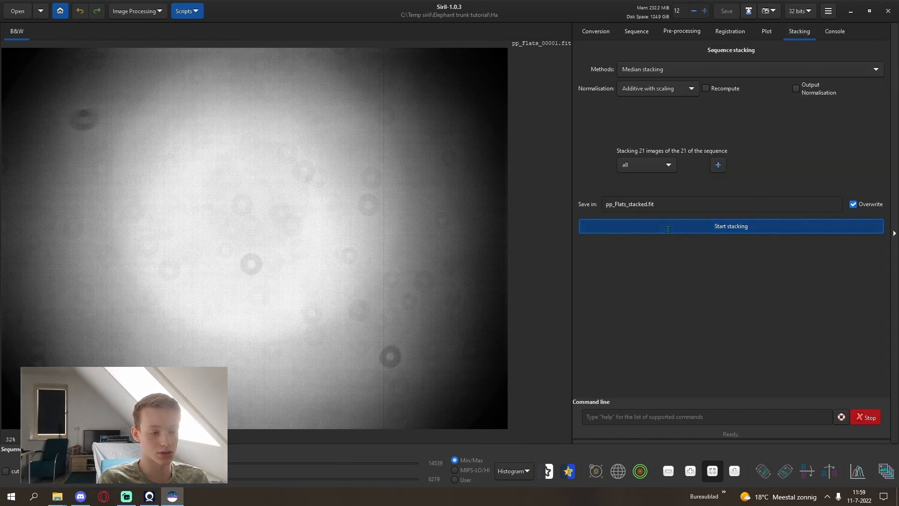
{"action": "left_click", "coordinate": [729, 225]}
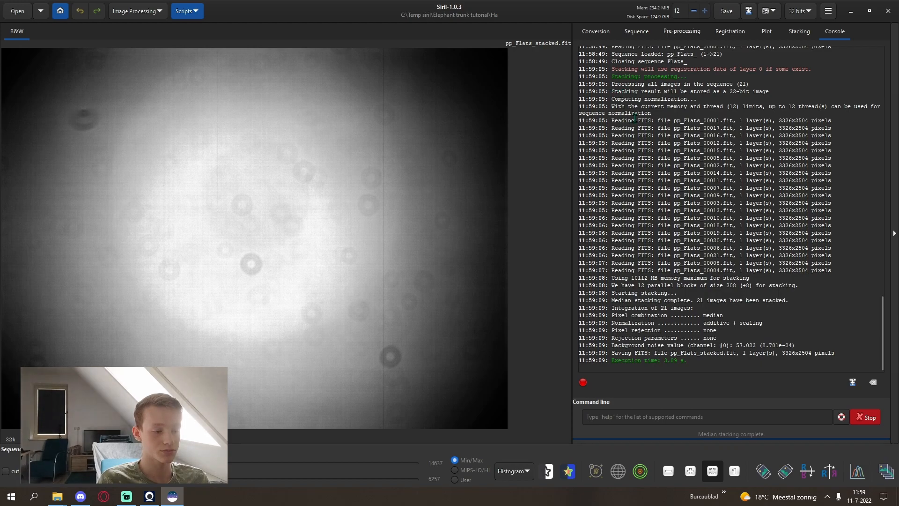
Load the Lights sequence for calibration
{"action": "left_click", "coordinate": [595, 31]}
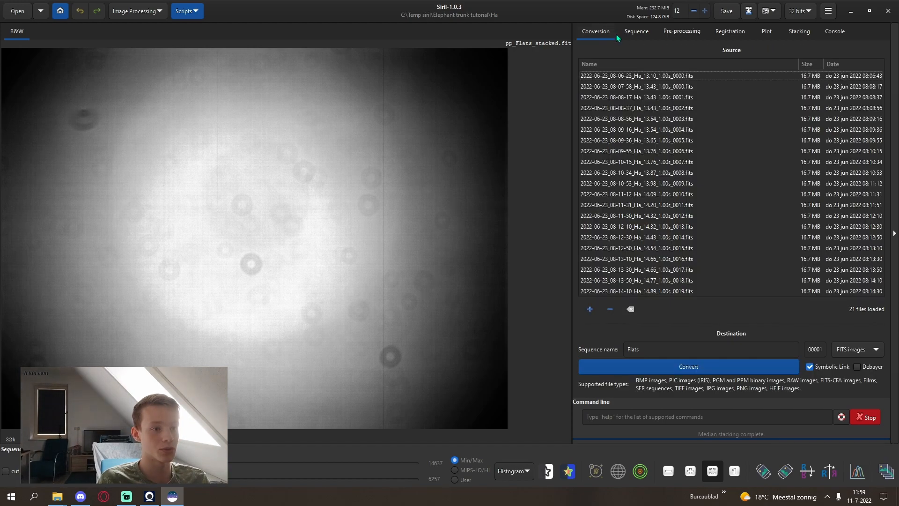
{"action": "left_click", "coordinate": [636, 31]}
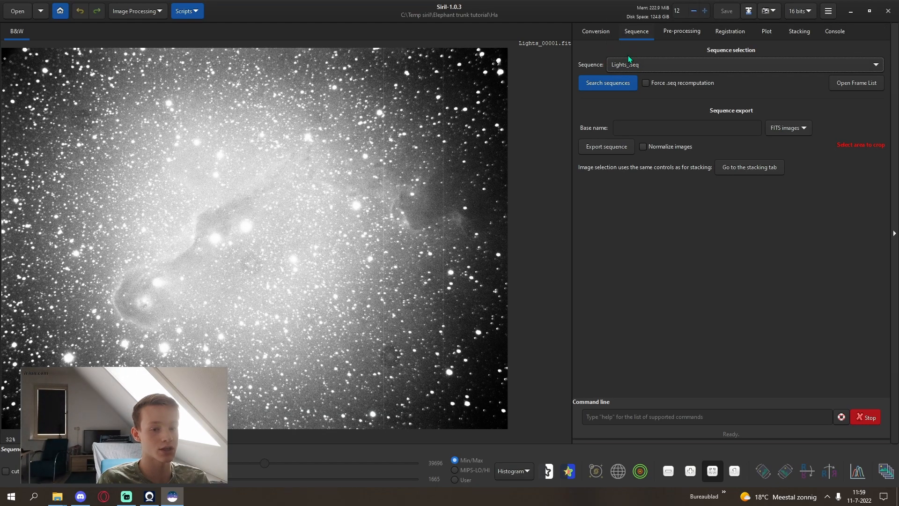
{"action": "left_click", "coordinate": [681, 31]}
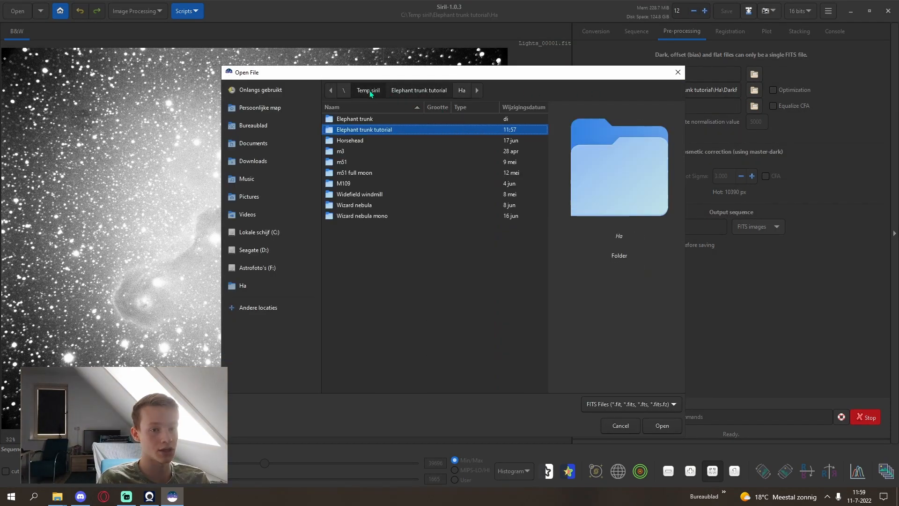
Set Wizard nebula mono's Darks_stacked.fit as master dark and disable the offset
{"action": "double_click", "coordinate": [362, 215]}
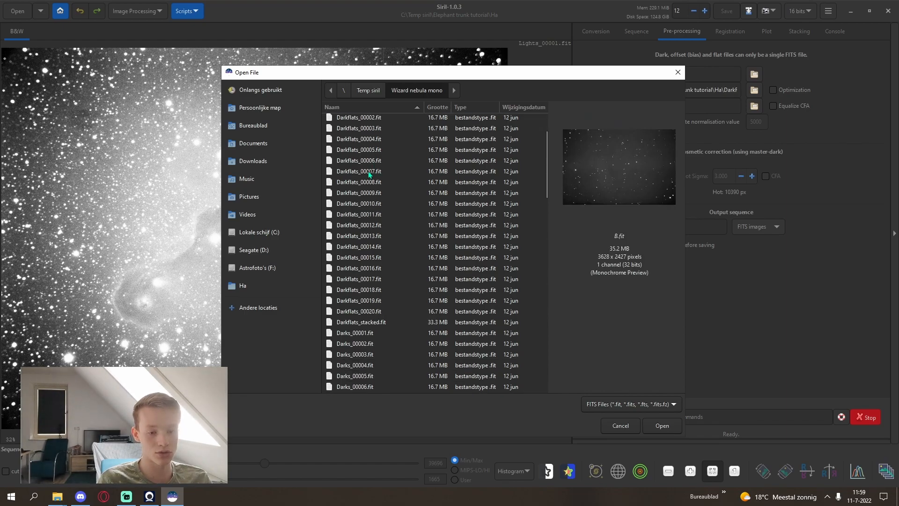
{"action": "scroll", "scroll_direction": "down", "scroll_amount": 3}
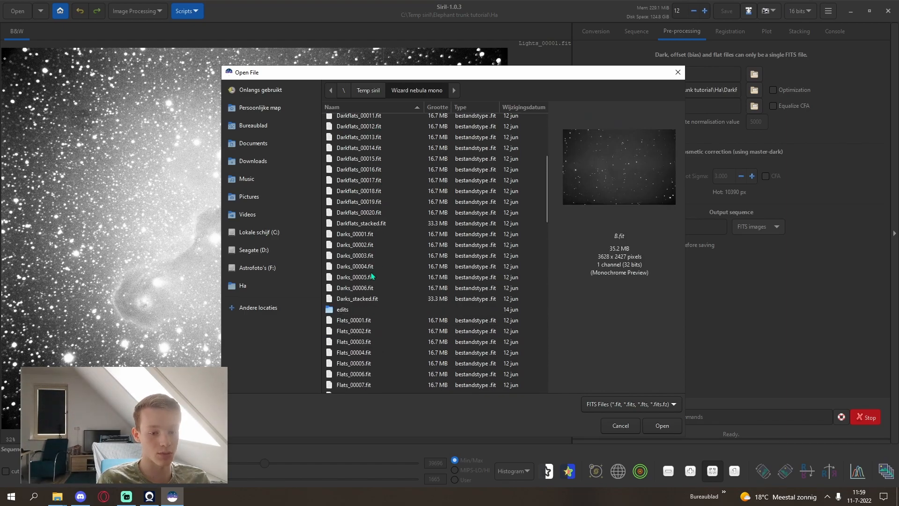
{"action": "mouse_move", "coordinate": [375, 301]}
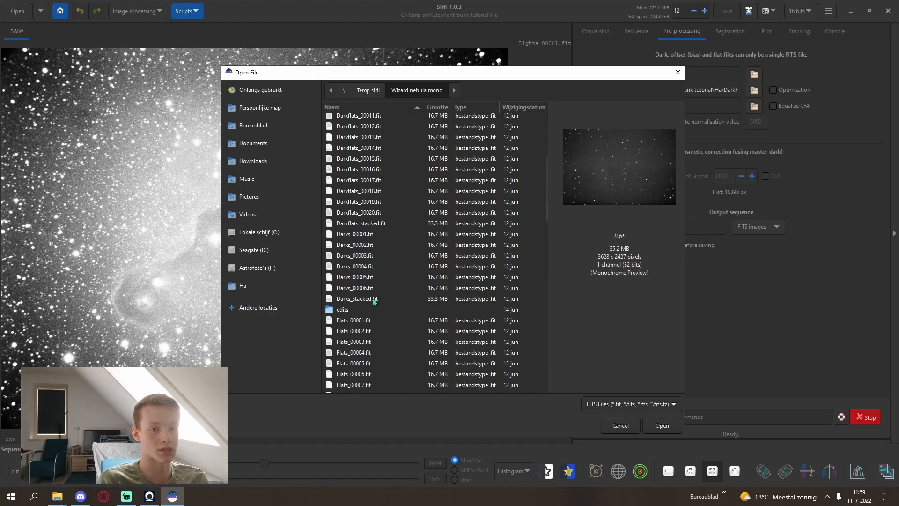
{"action": "left_click", "coordinate": [356, 298]}
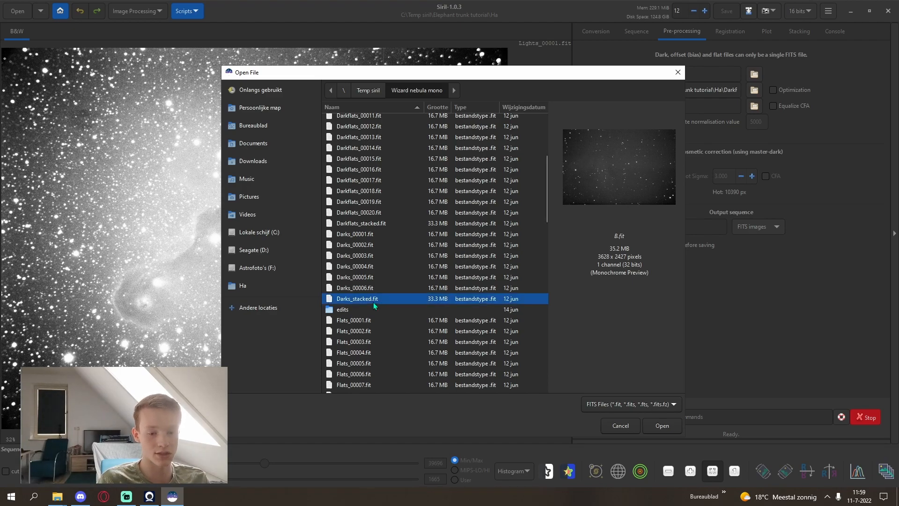
{"action": "left_click", "coordinate": [660, 426]}
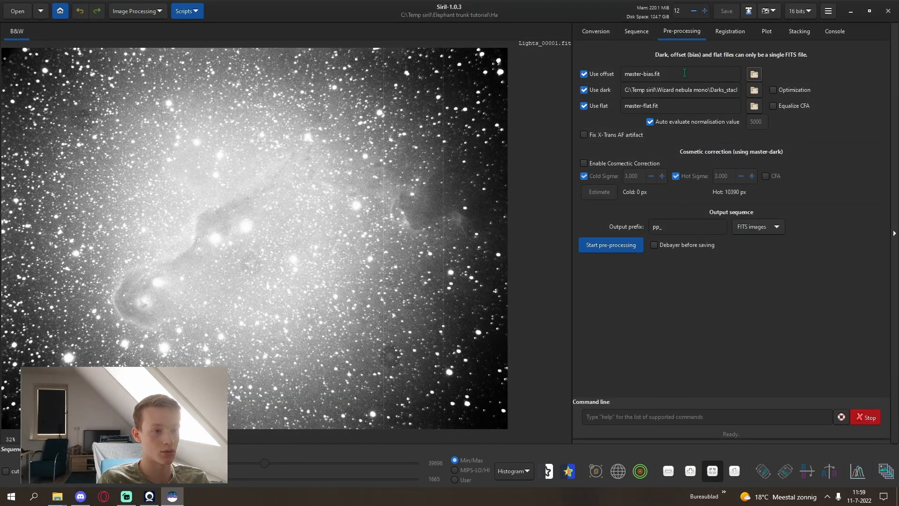
{"action": "left_click", "coordinate": [584, 73]}
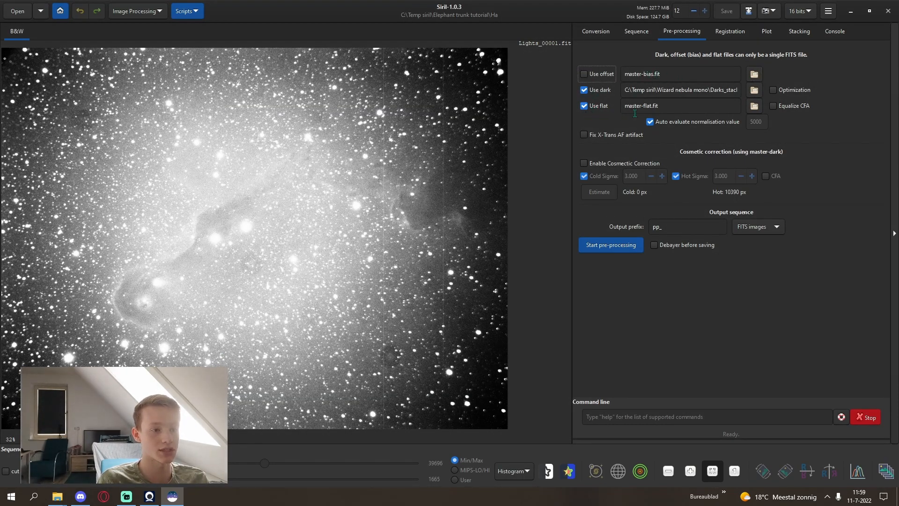
{"action": "left_click", "coordinate": [754, 106]}
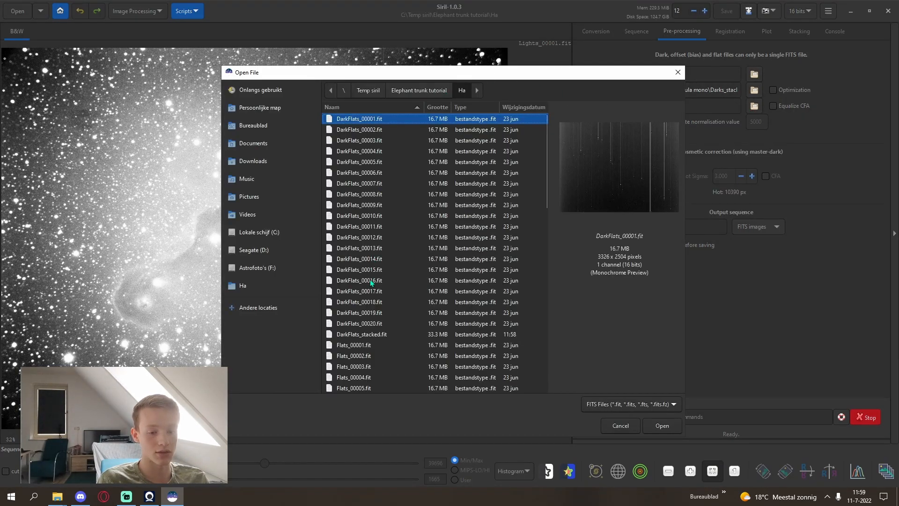
Enable cosmetic correction with cold sigma 0.200 and start calibrating the Ha lights
{"action": "scroll", "scroll_direction": "down", "scroll_amount": 3}
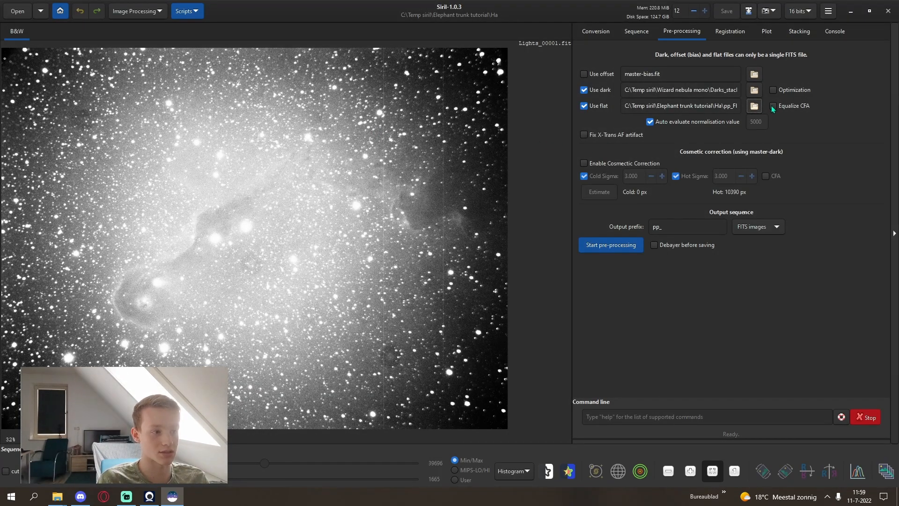
{"action": "mouse_move", "coordinate": [654, 171]}
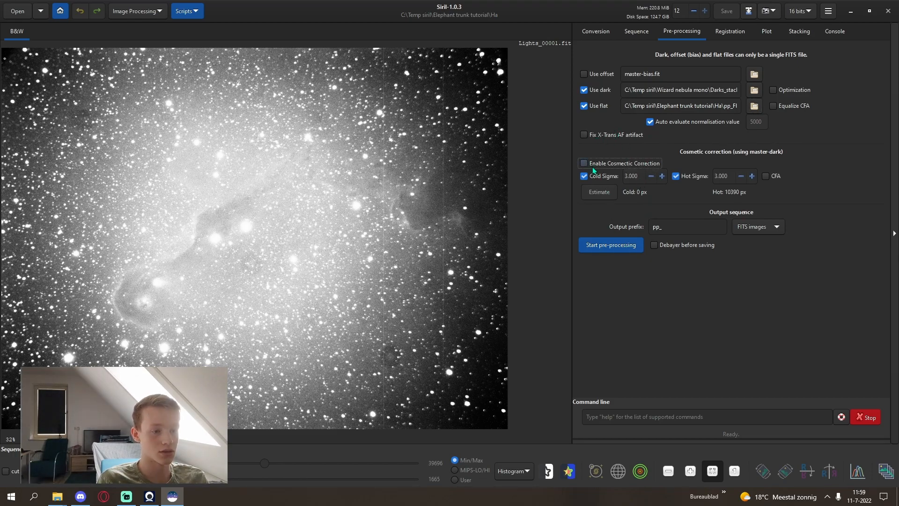
{"action": "left_click", "coordinate": [584, 163]}
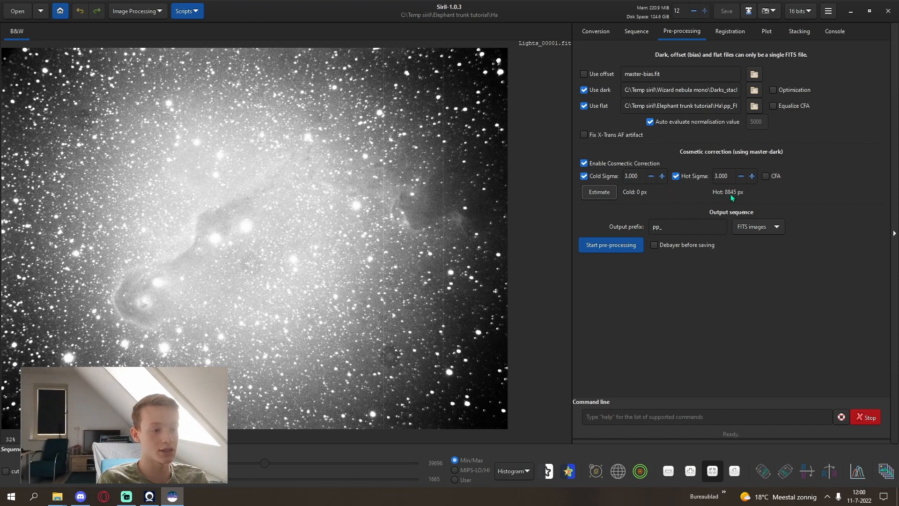
{"action": "mouse_move", "coordinate": [634, 192]}
{"action": "type", "text": "0.1"}
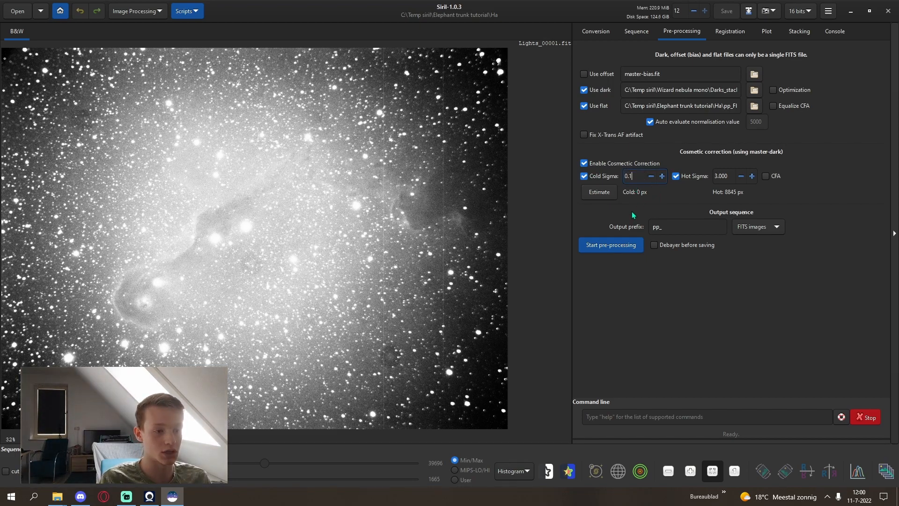
{"action": "left_click", "coordinate": [598, 192]}
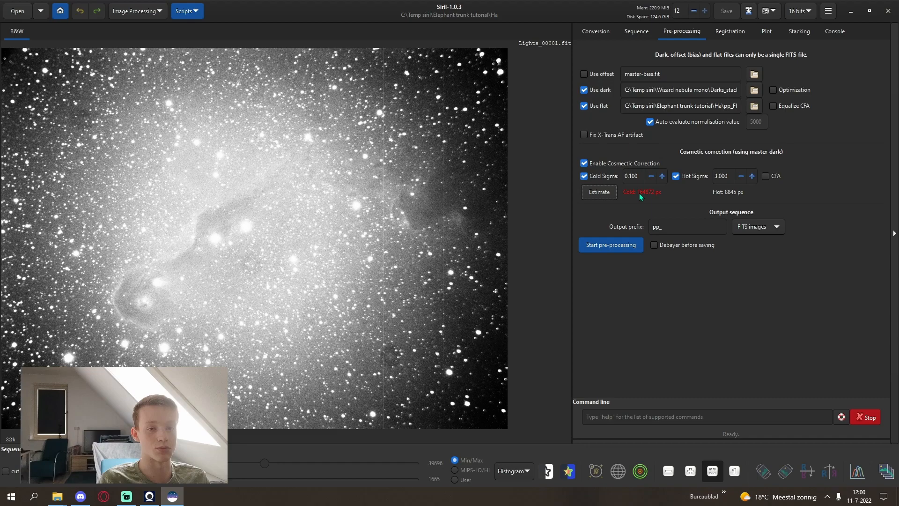
{"action": "triple_click", "coordinate": [633, 176]}
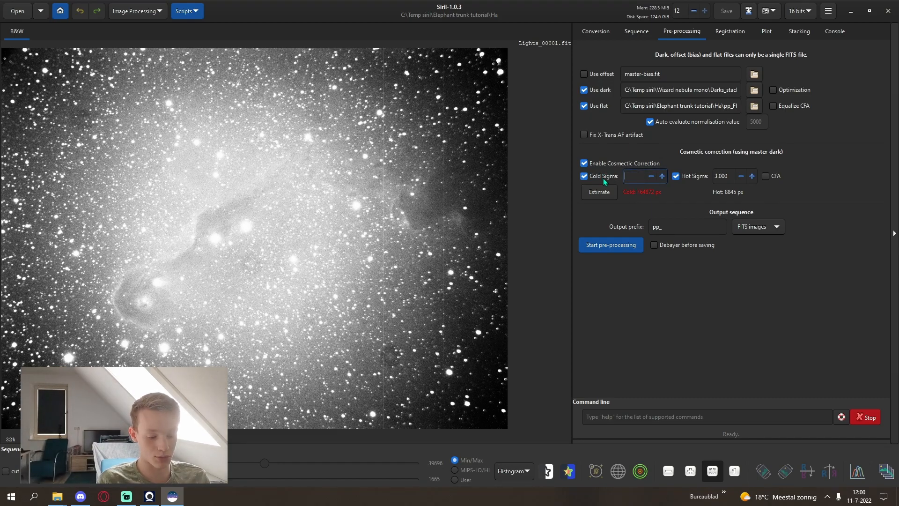
{"action": "type", "text": "0.200"}
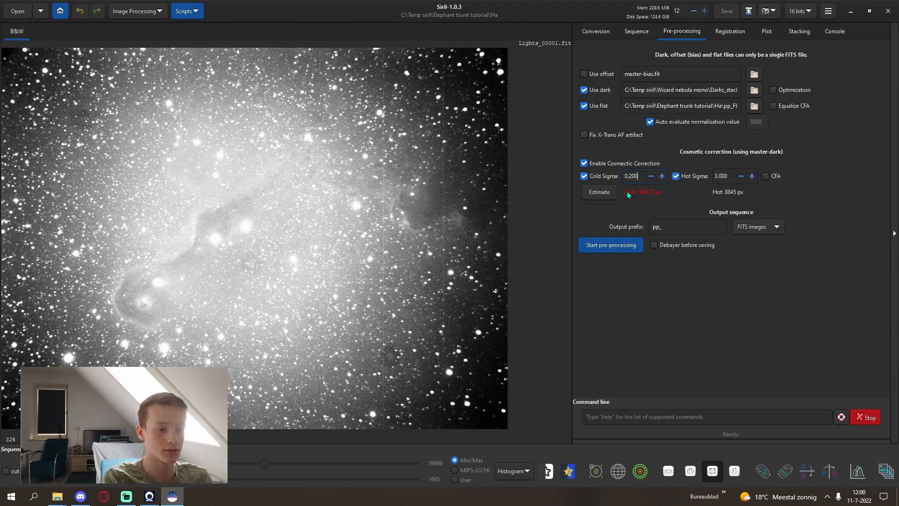
{"action": "left_click", "coordinate": [598, 192]}
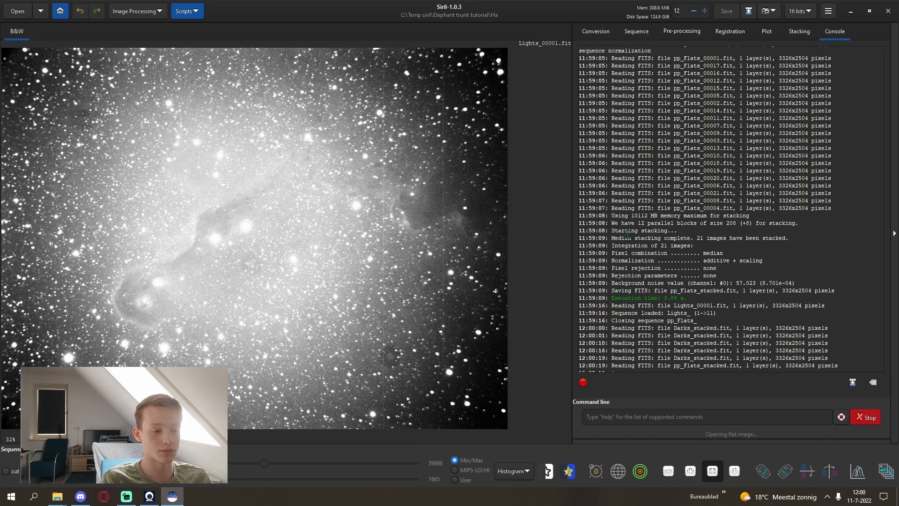
Load pp_Lights and run global star alignment on the 11 calibrated frames
{"action": "left_click", "coordinate": [635, 31]}
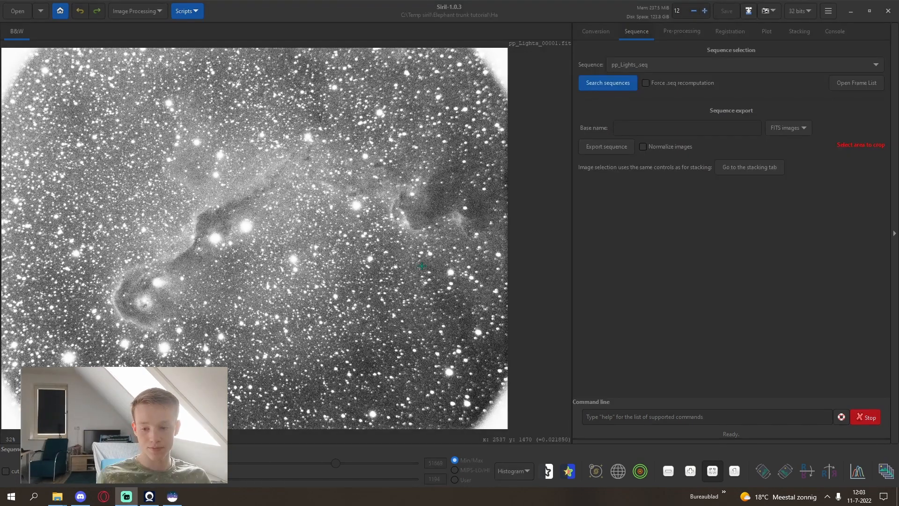
{"action": "mouse_move", "coordinate": [470, 182]}
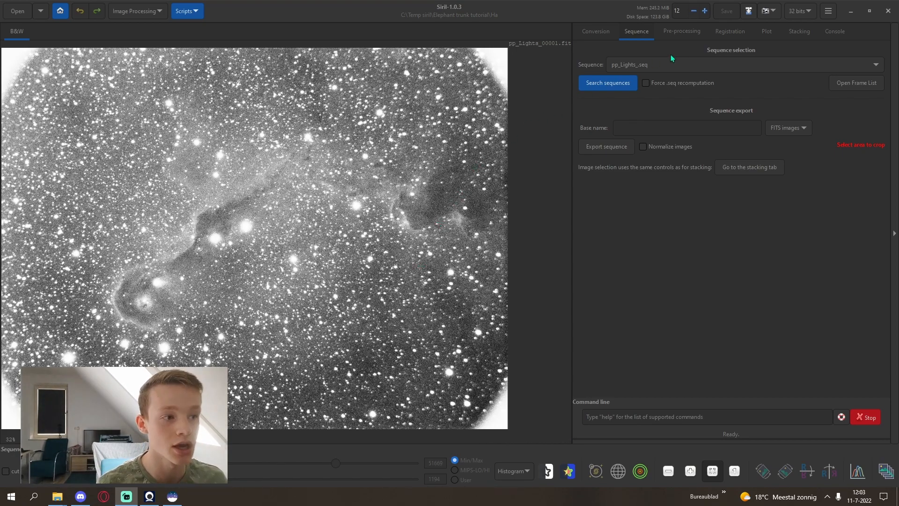
{"action": "left_click", "coordinate": [730, 31]}
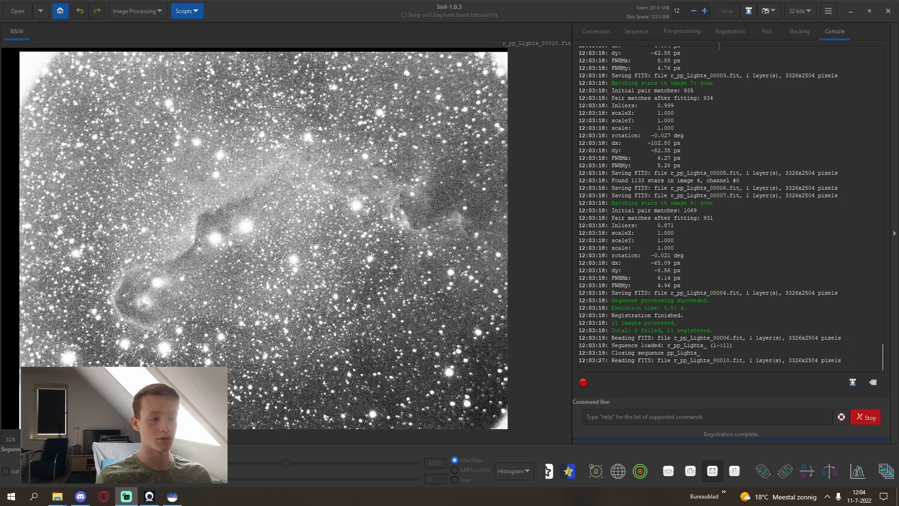
{"action": "mouse_move", "coordinate": [774, 36]}
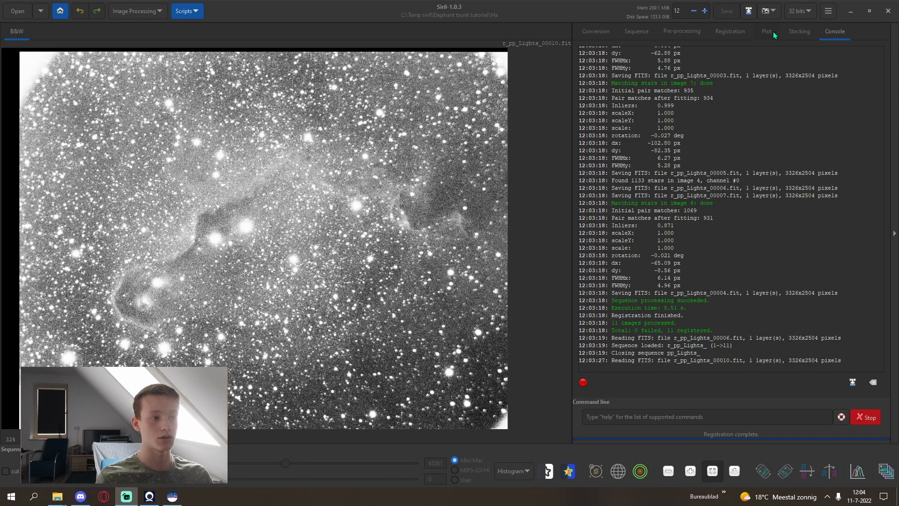
Inspect frame 10, the highest-FWHM point, in the Frame List and keep all frames
{"action": "left_click", "coordinate": [766, 31]}
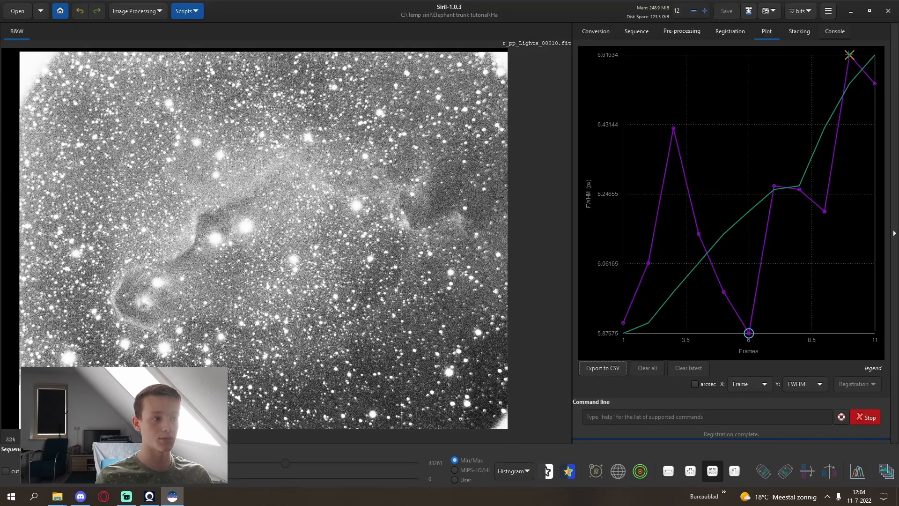
{"action": "right_click", "coordinate": [851, 55]}
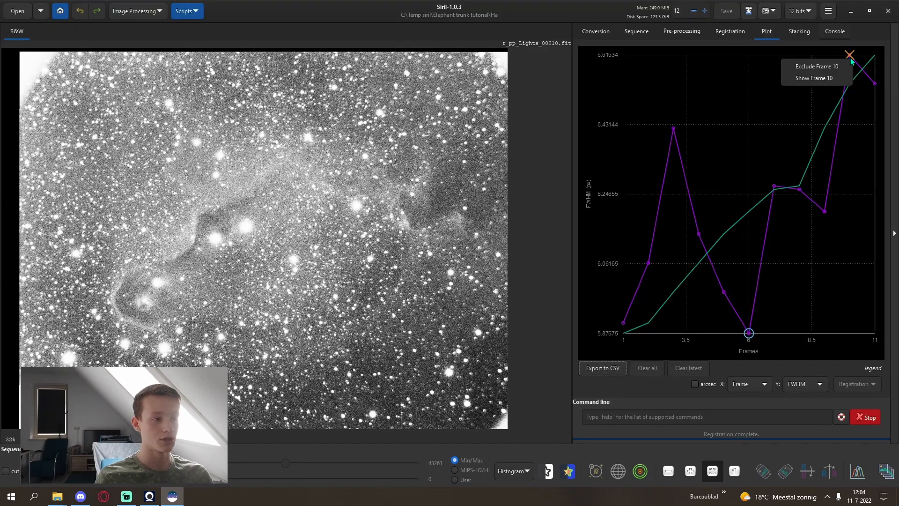
{"action": "mouse_move", "coordinate": [722, 53]}
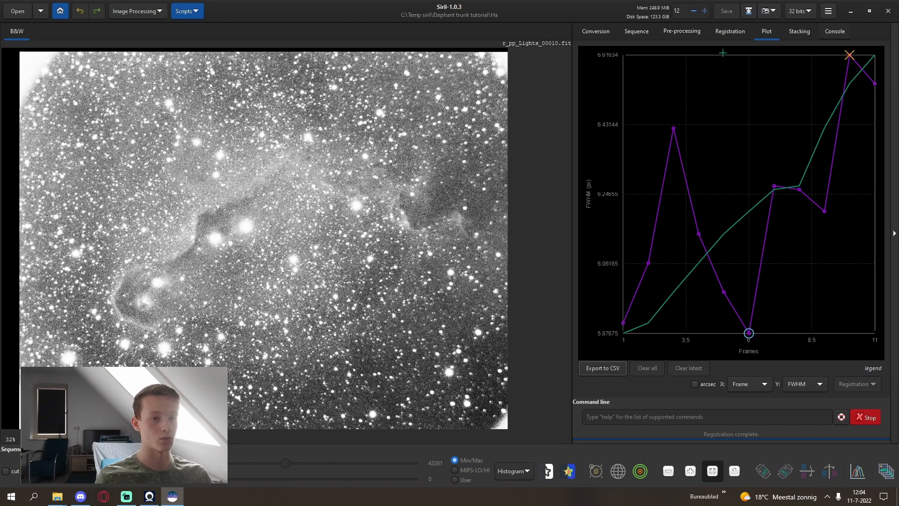
{"action": "right_click", "coordinate": [848, 55]}
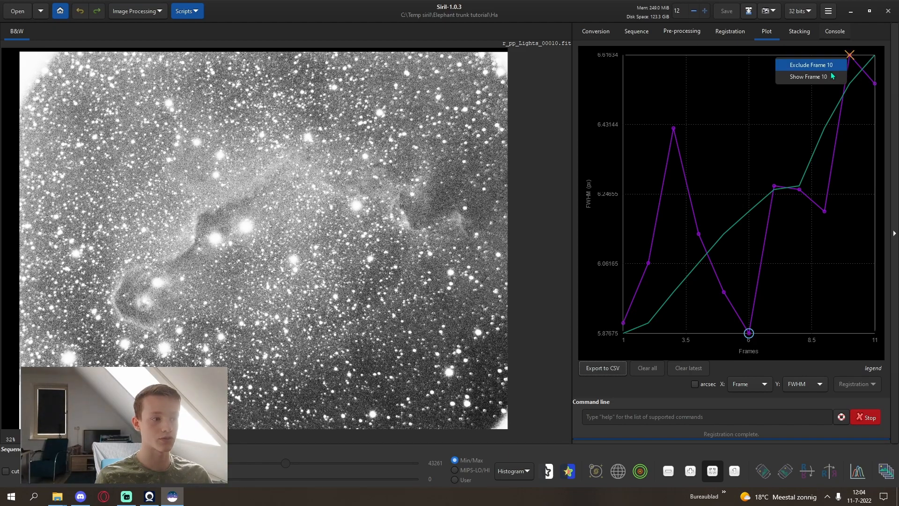
{"action": "left_click", "coordinate": [808, 77]}
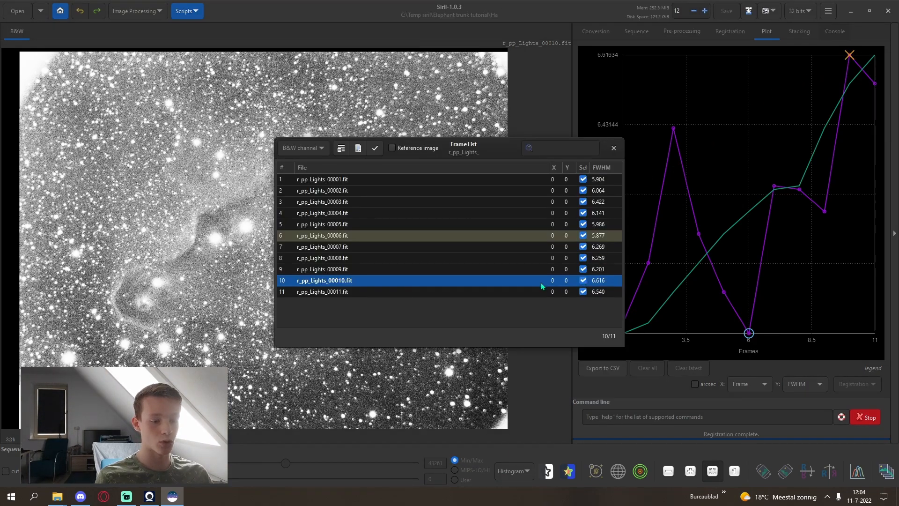
{"action": "left_click", "coordinate": [613, 148]}
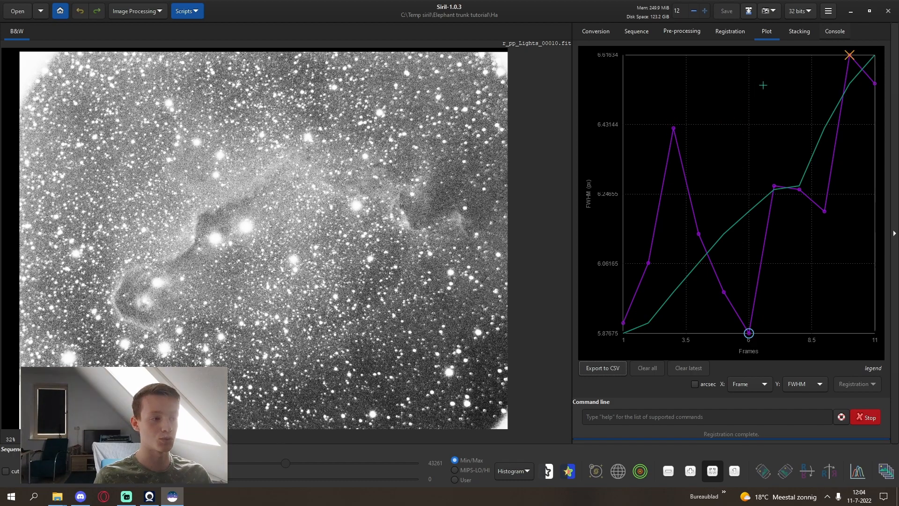
{"action": "mouse_move", "coordinate": [848, 56]}
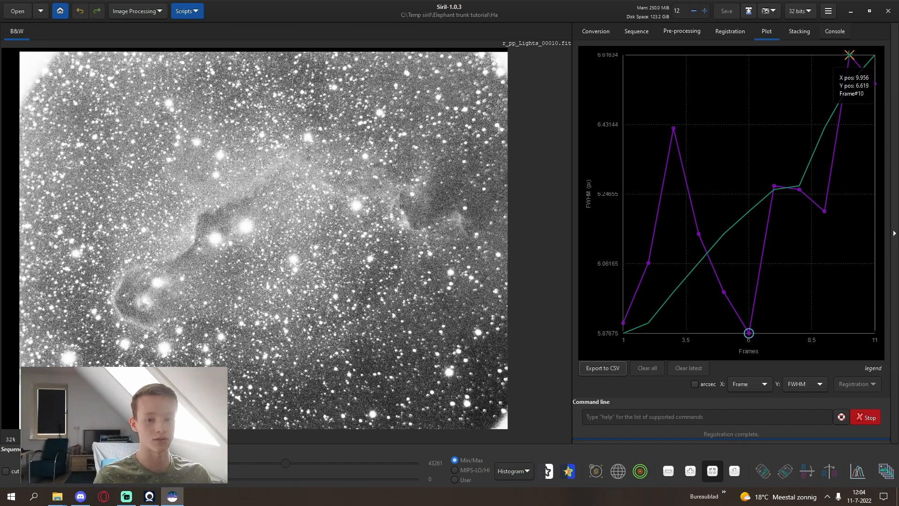
{"action": "mouse_move", "coordinate": [680, 143]}
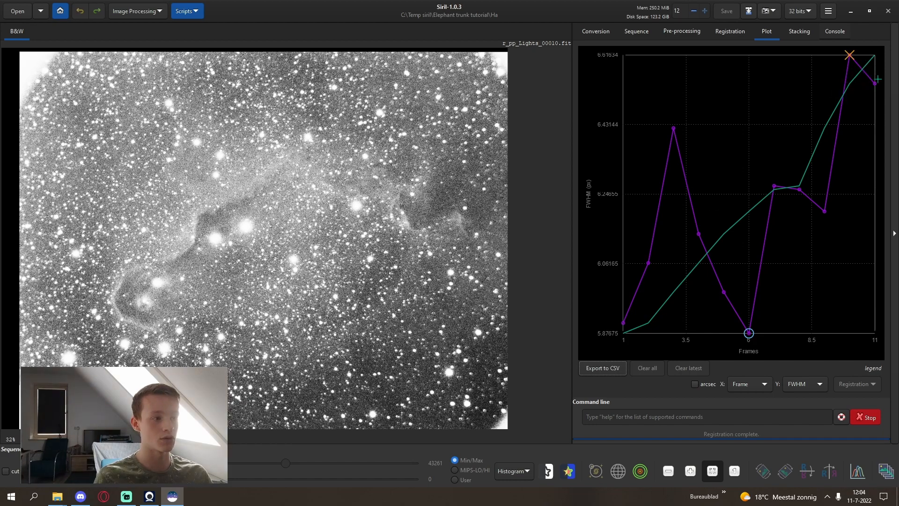
{"action": "left_click", "coordinate": [798, 31]}
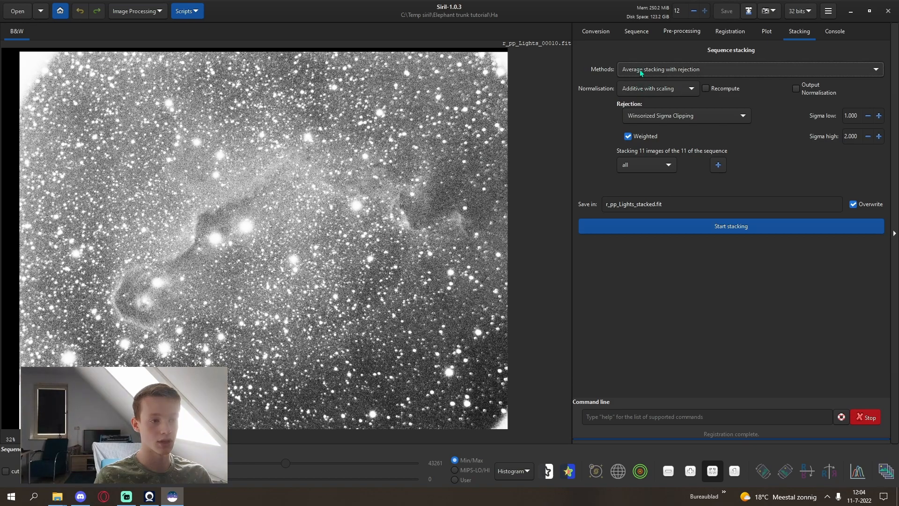
{"action": "mouse_move", "coordinate": [697, 57]}
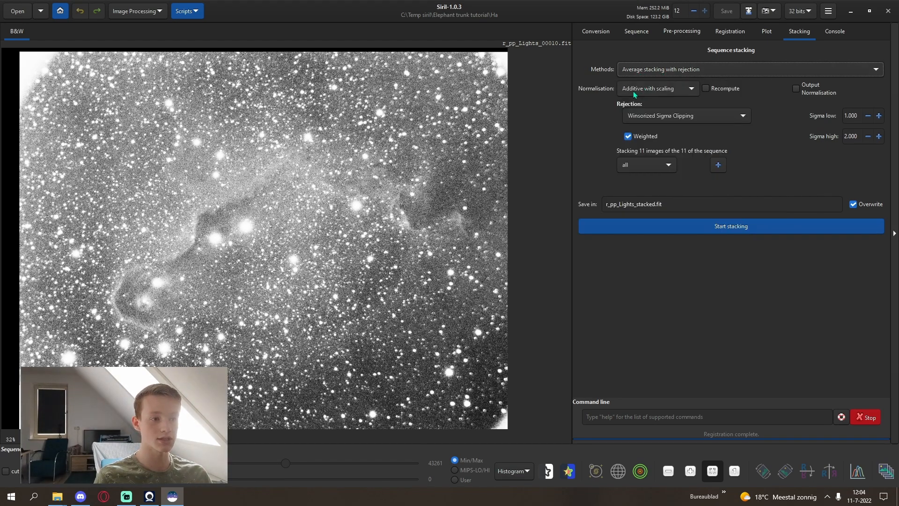
{"action": "mouse_move", "coordinate": [628, 146]}
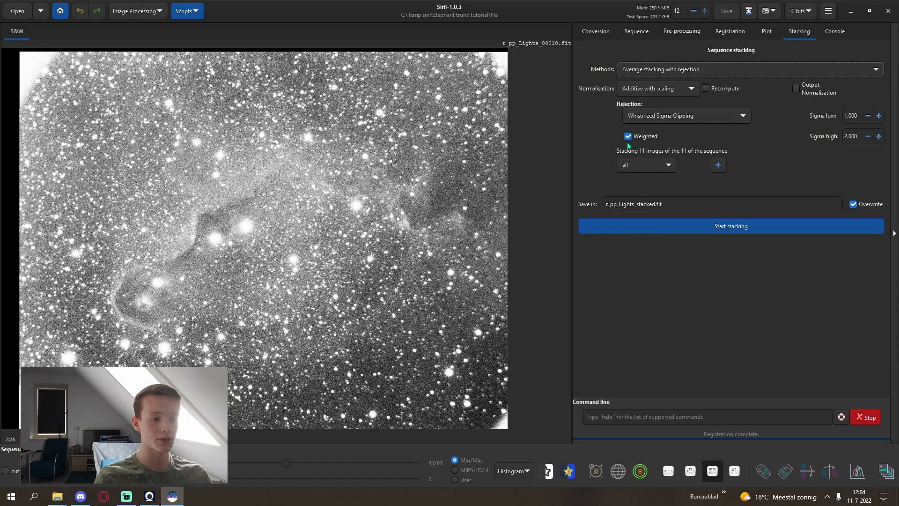
{"action": "mouse_move", "coordinate": [628, 138]}
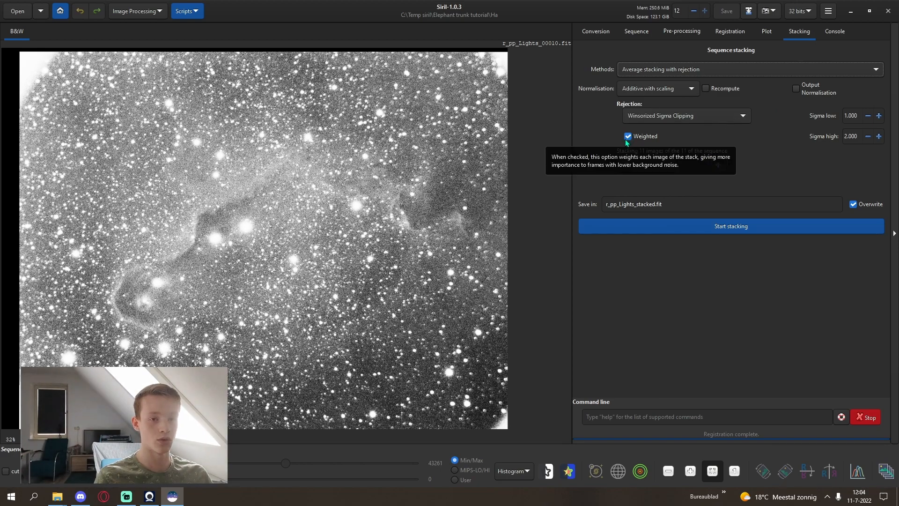
{"action": "mouse_move", "coordinate": [764, 169]}
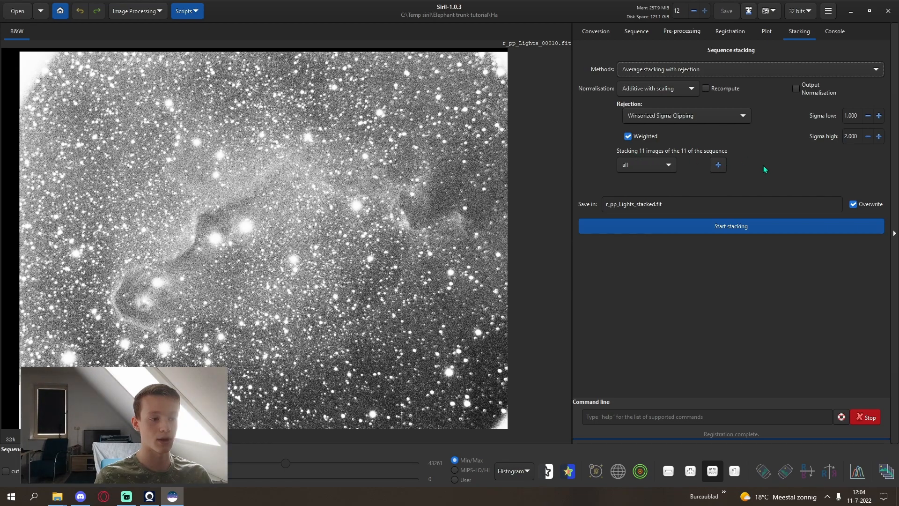
{"action": "mouse_move", "coordinate": [708, 222]}
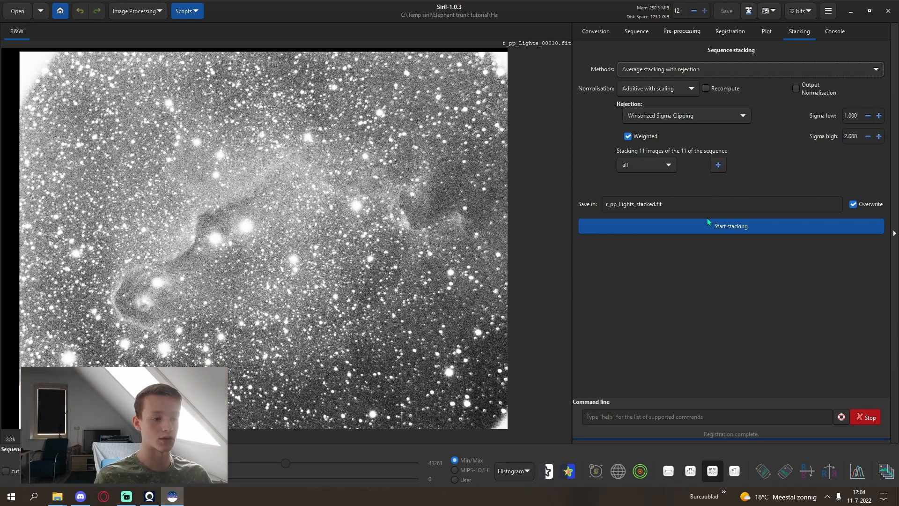
Stack the 11 registered Ha frames as a weighted Winsorized sigma-clipped average into r_pp_Lights_stacked.fit
{"action": "left_click", "coordinate": [834, 32]}
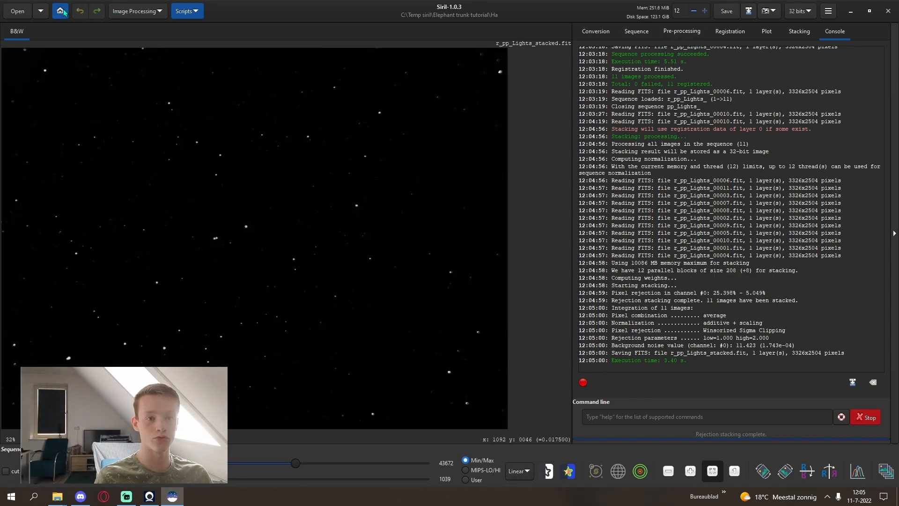
{"action": "left_click", "coordinate": [60, 10]}
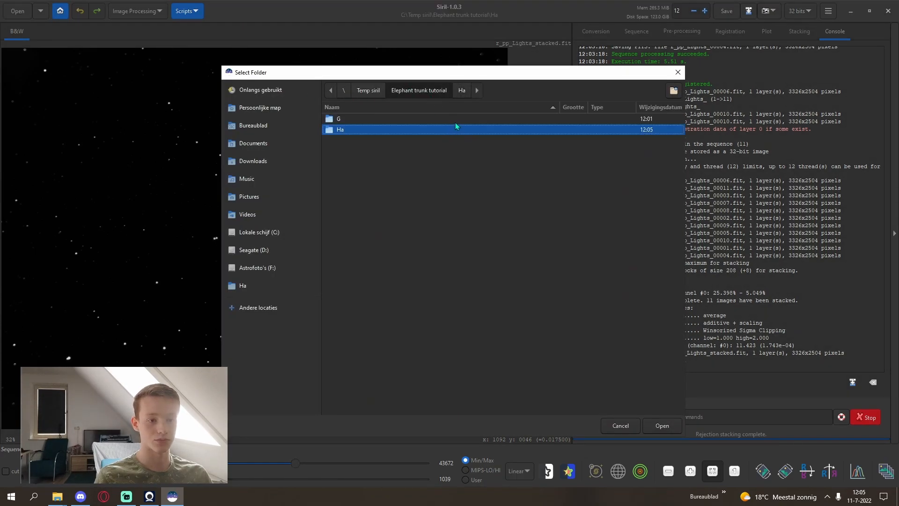
Switch the working folder to G, refresh the sequence list, and show Registration settings
{"action": "left_click", "coordinate": [661, 426]}
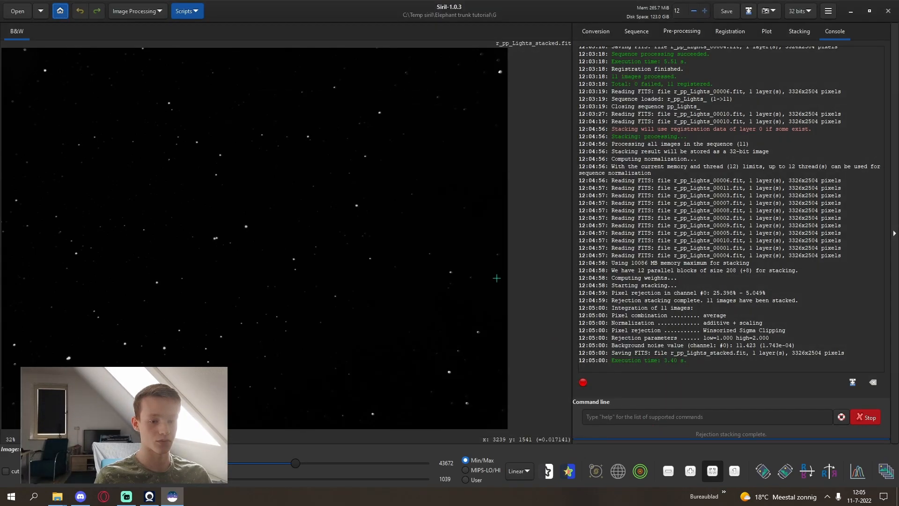
{"action": "left_click", "coordinate": [636, 30]}
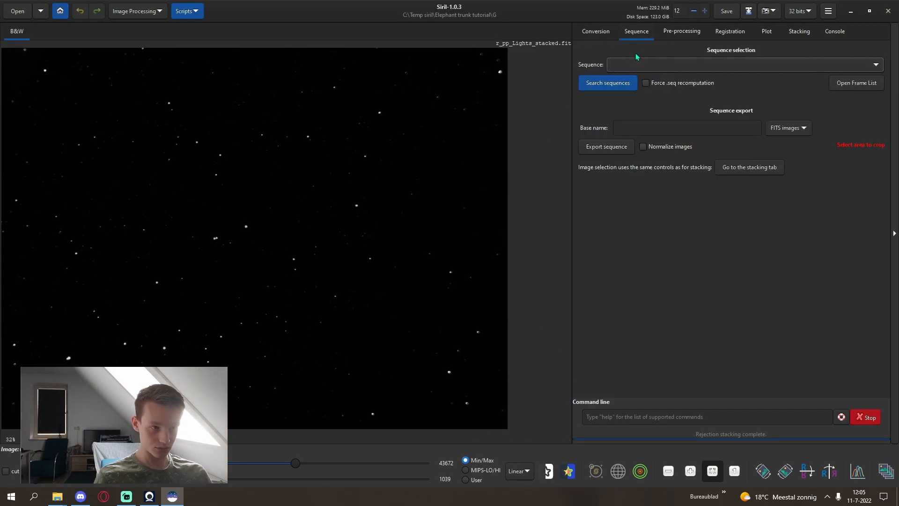
{"action": "left_click", "coordinate": [607, 83]}
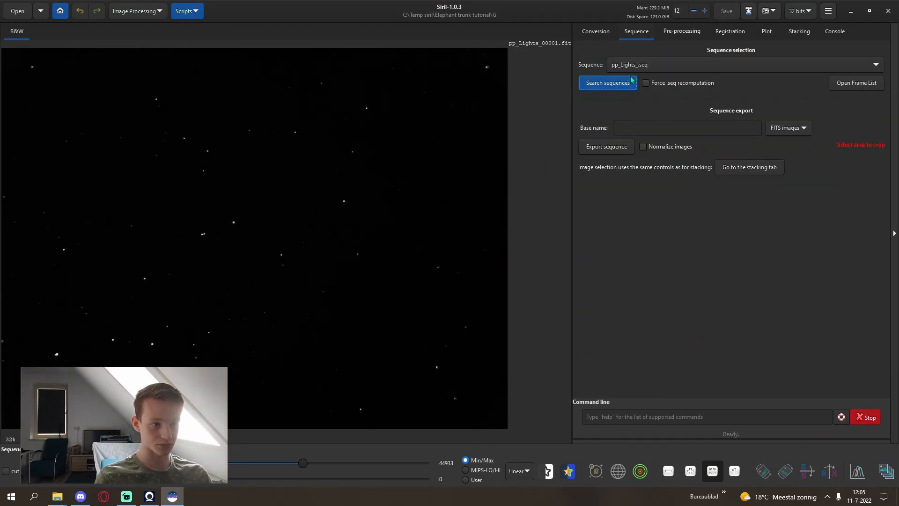
{"action": "mouse_move", "coordinate": [720, 294]}
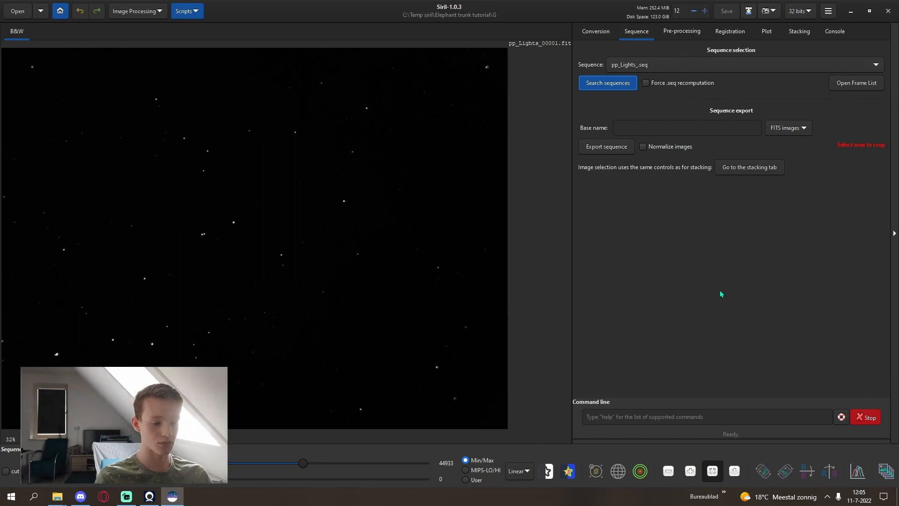
{"action": "mouse_move", "coordinate": [462, 205]}
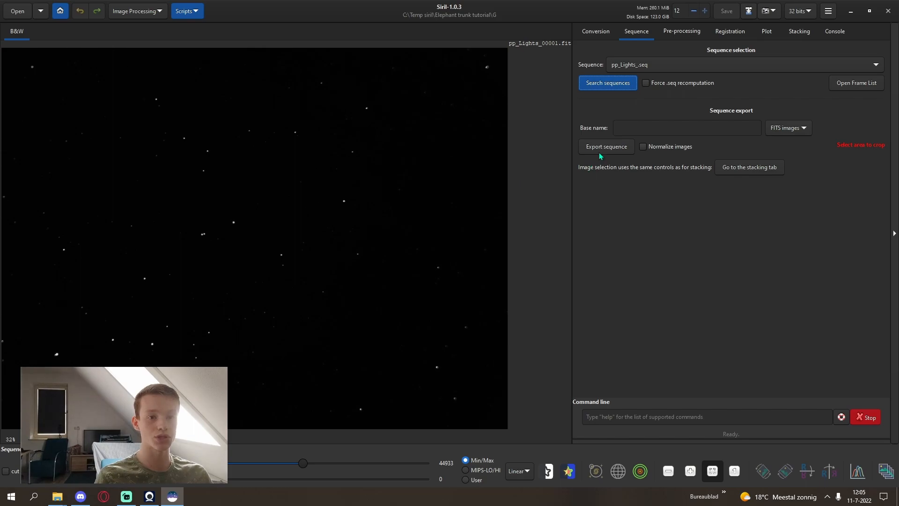
{"action": "mouse_move", "coordinate": [667, 41]}
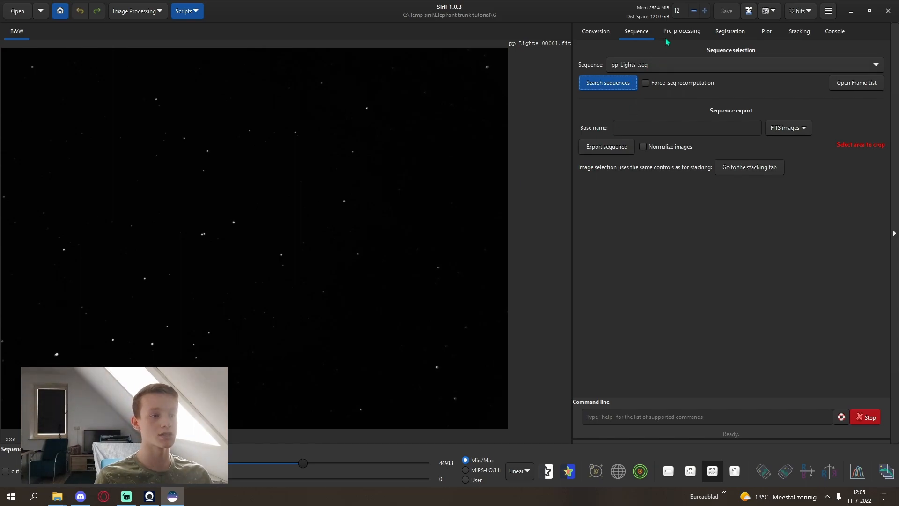
{"action": "left_click", "coordinate": [730, 31]}
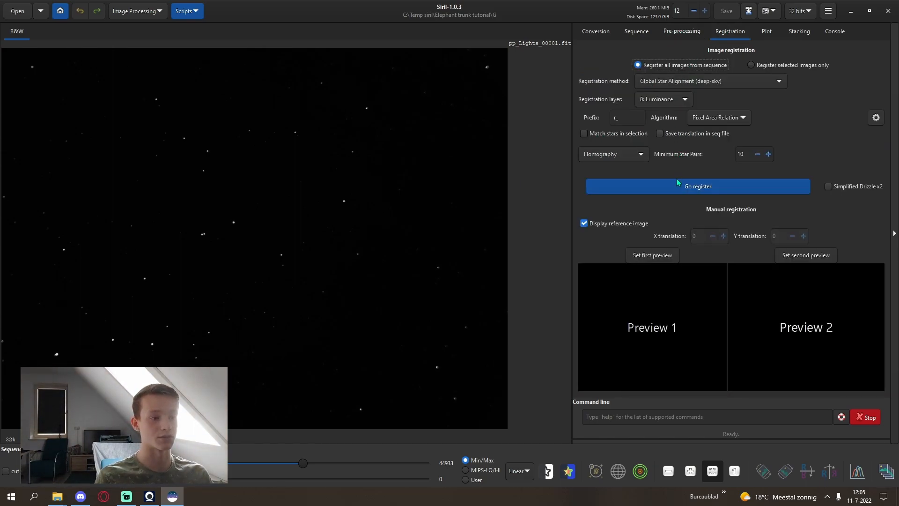
Register the six G frames, review their FWHM plot, and view frame 1 auto-stretched
{"action": "left_click", "coordinate": [697, 186]}
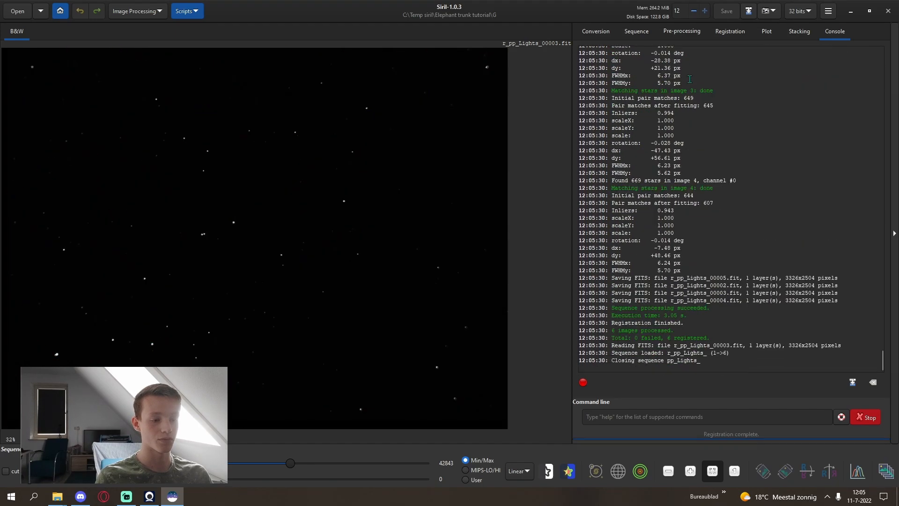
{"action": "left_click", "coordinate": [766, 31]}
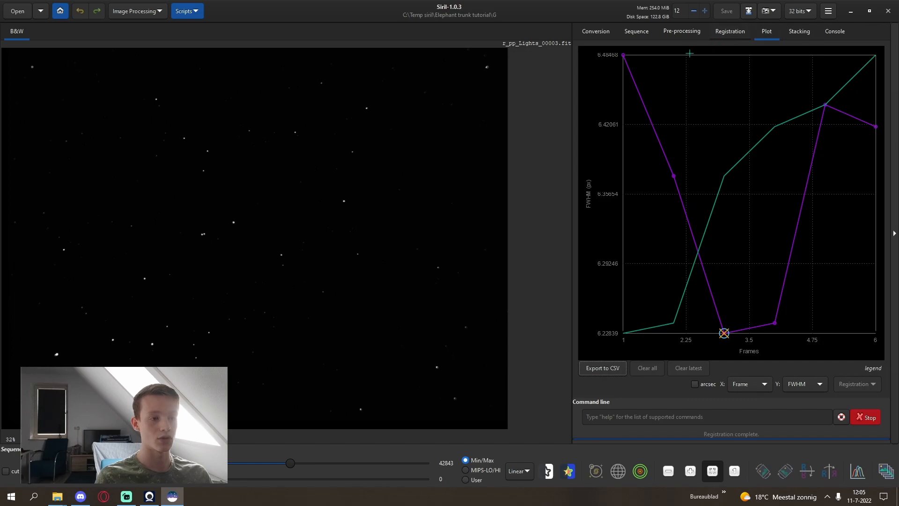
{"action": "right_click", "coordinate": [623, 55]}
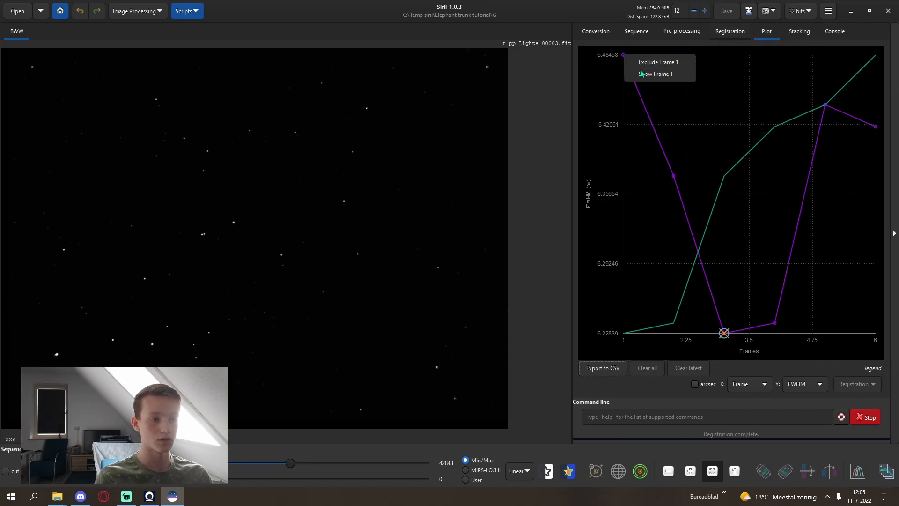
{"action": "left_click", "coordinate": [655, 73]}
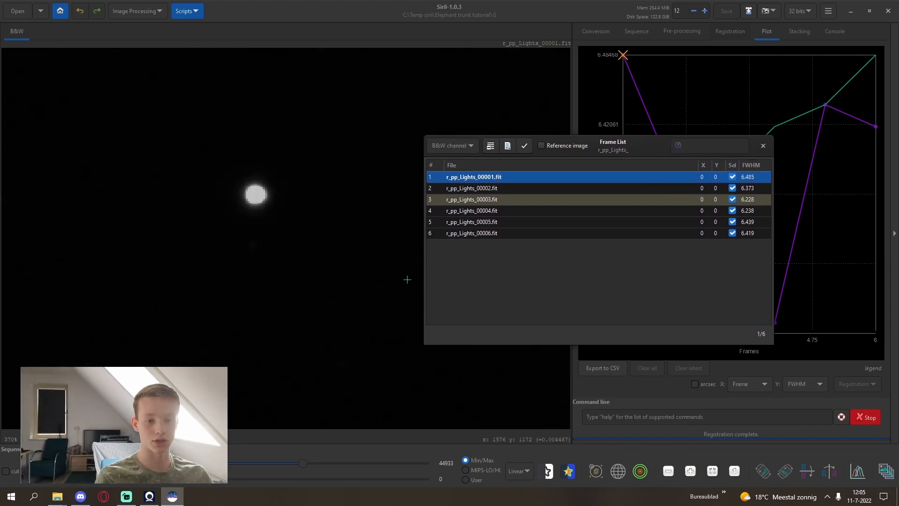
{"action": "left_click", "coordinate": [451, 469]}
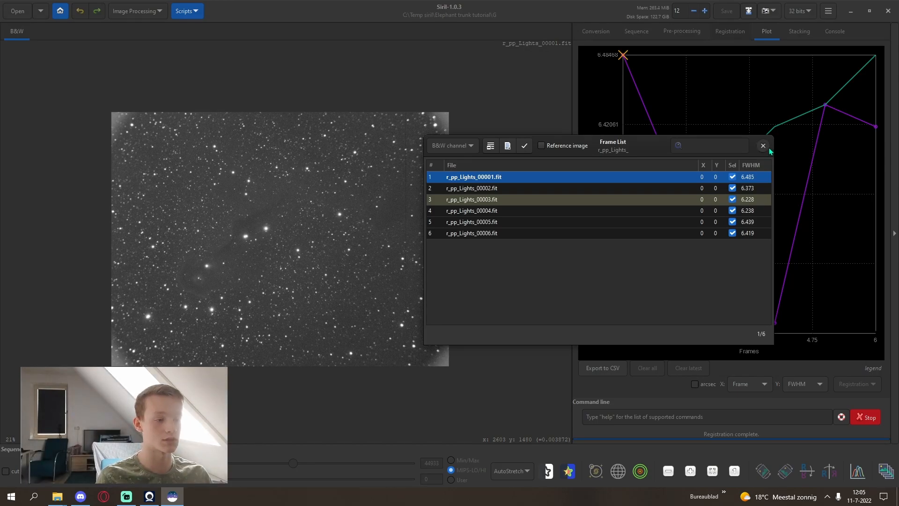
{"action": "left_click", "coordinate": [761, 146]}
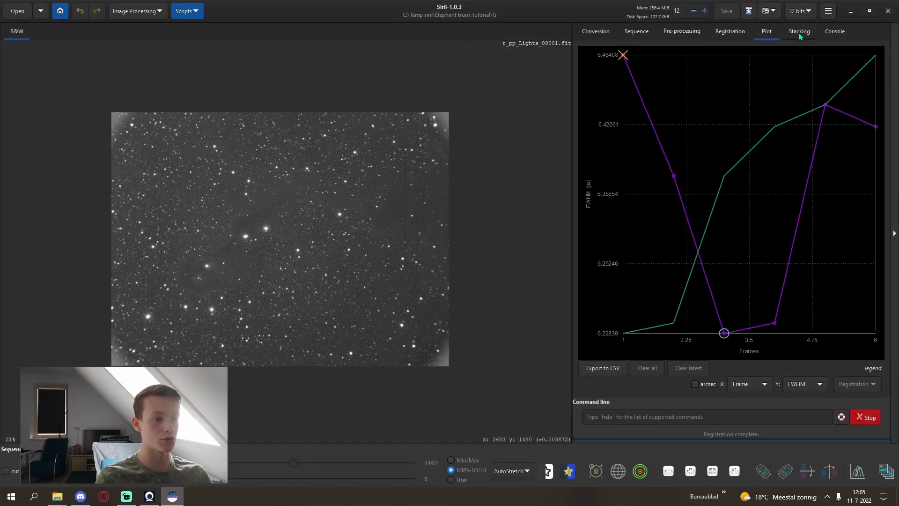
{"action": "mouse_move", "coordinate": [799, 30]}
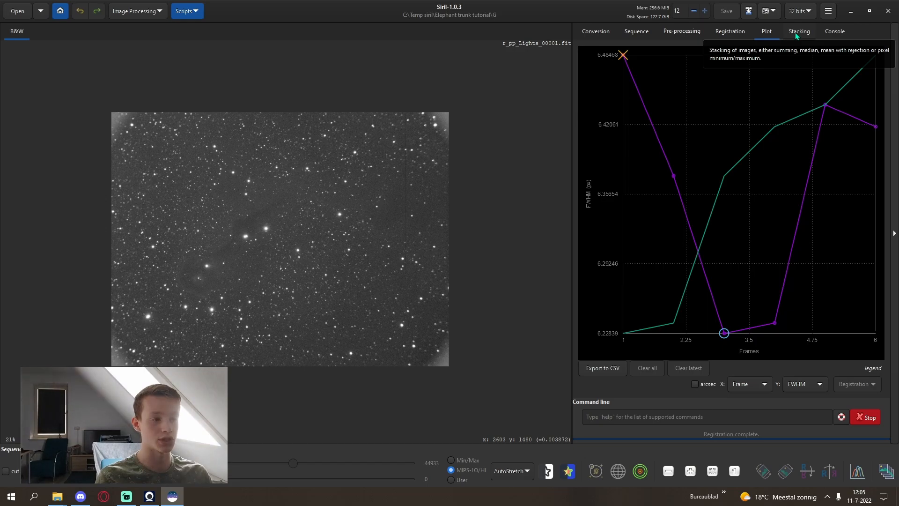
{"action": "mouse_move", "coordinate": [790, 30]}
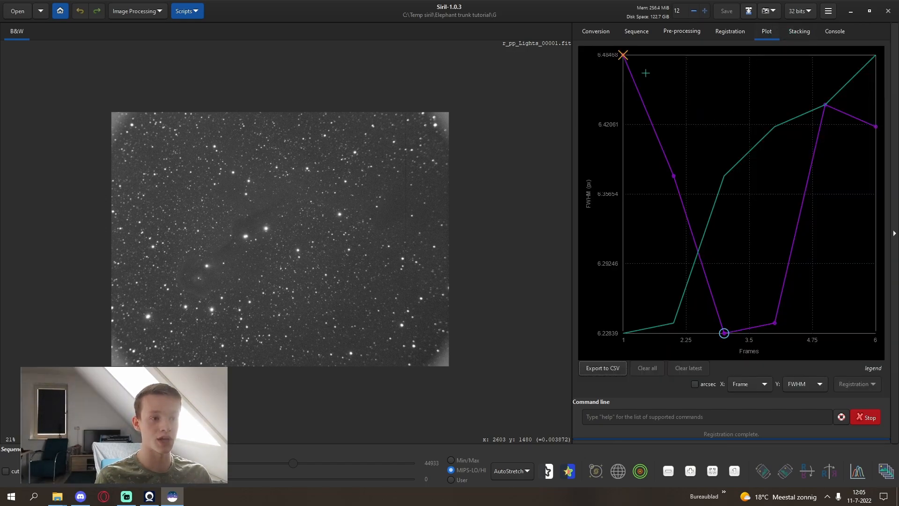
{"action": "mouse_move", "coordinate": [826, 84]}
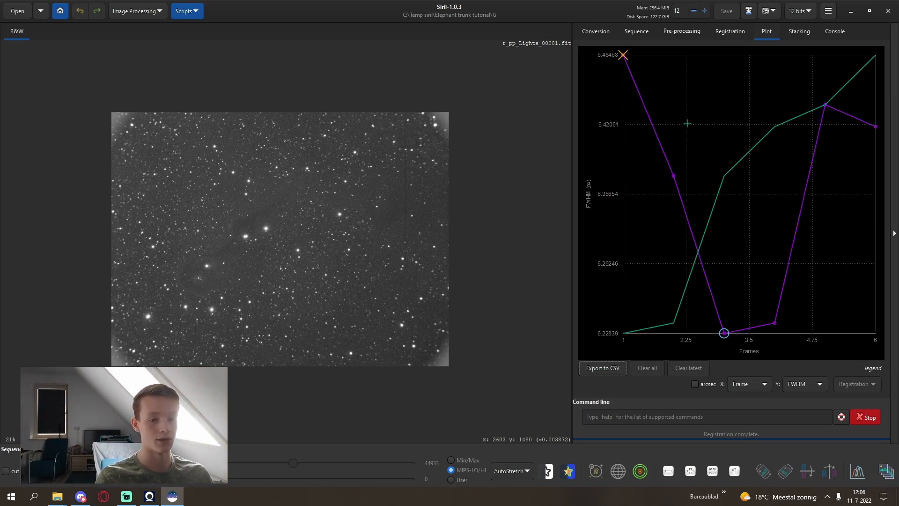
{"action": "mouse_move", "coordinate": [747, 75]}
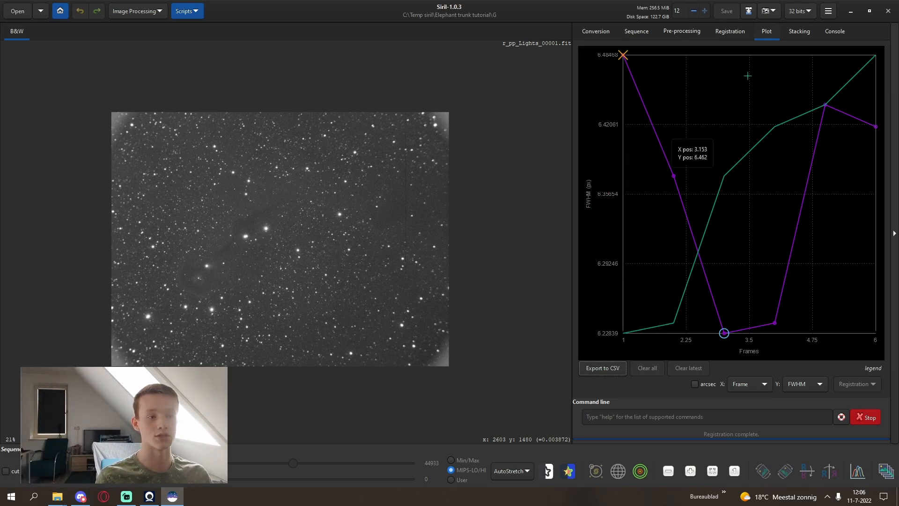
Stack the six registered G frames with default Winsorized sigma clipping
{"action": "left_click", "coordinate": [797, 31]}
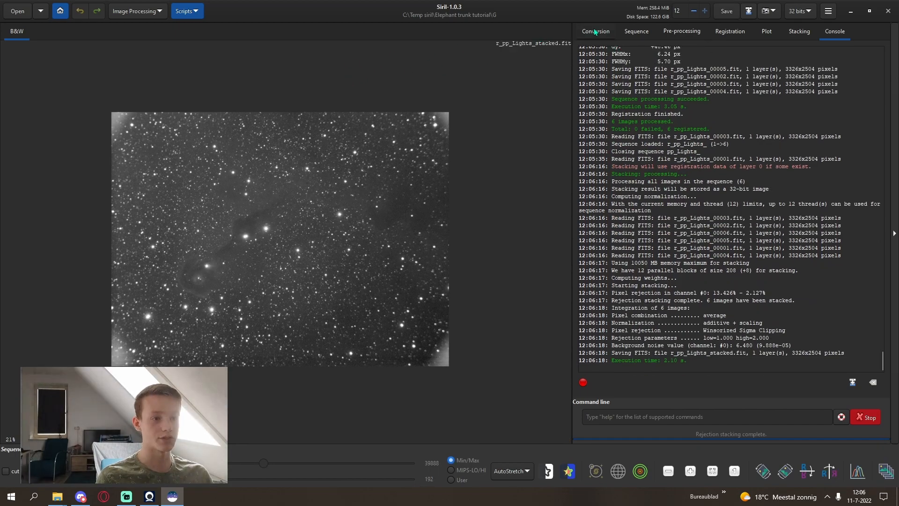
Create a new B folder and make it the working directory
{"action": "left_click", "coordinate": [594, 31]}
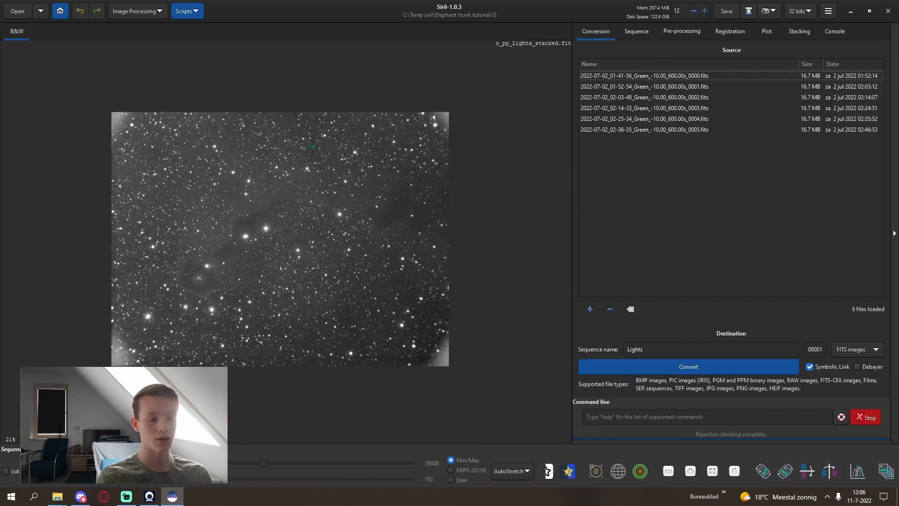
{"action": "left_click", "coordinate": [60, 10]}
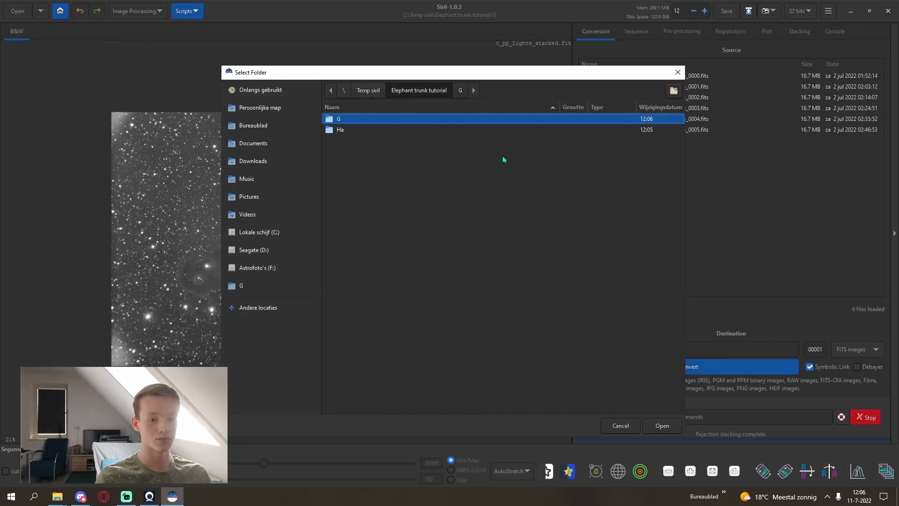
{"action": "left_click", "coordinate": [672, 90]}
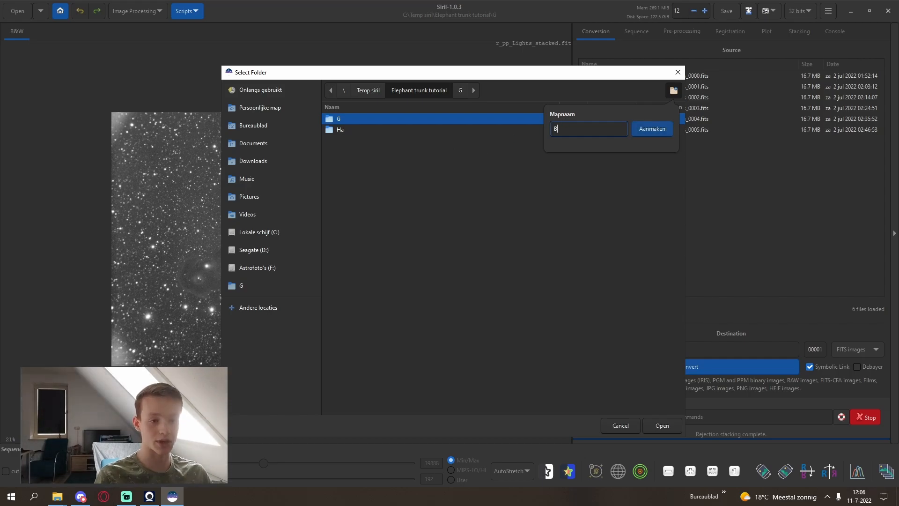
{"action": "left_click", "coordinate": [651, 129]}
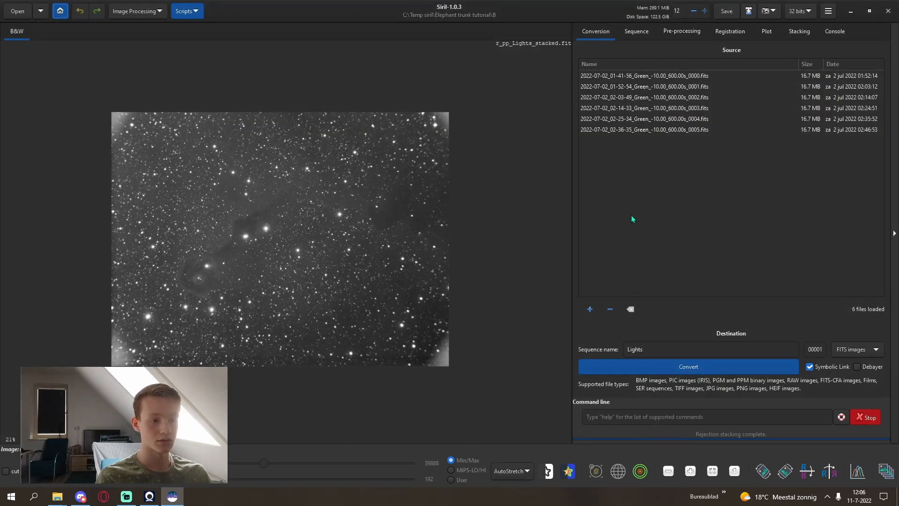
Add Blue light frames 0012–0017 from the session's LIGHT folder for conversion
{"action": "left_click", "coordinate": [588, 309]}
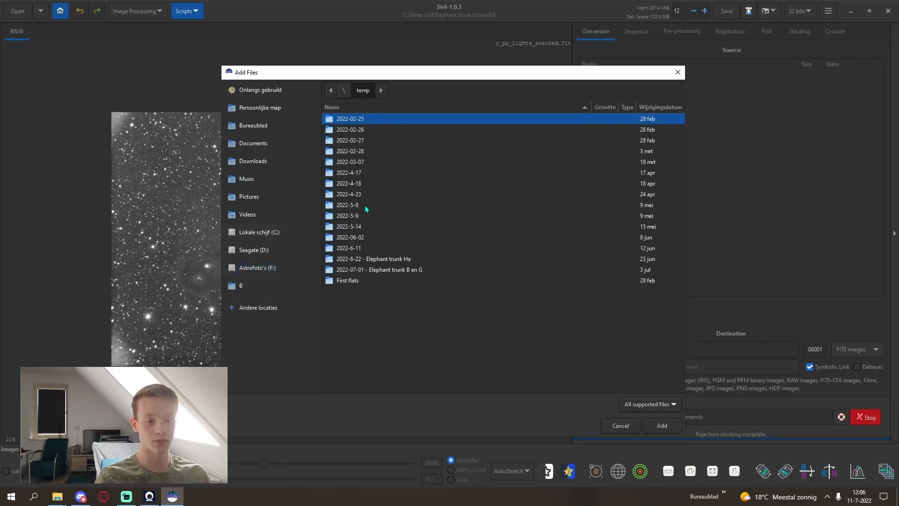
{"action": "left_click", "coordinate": [379, 270]}
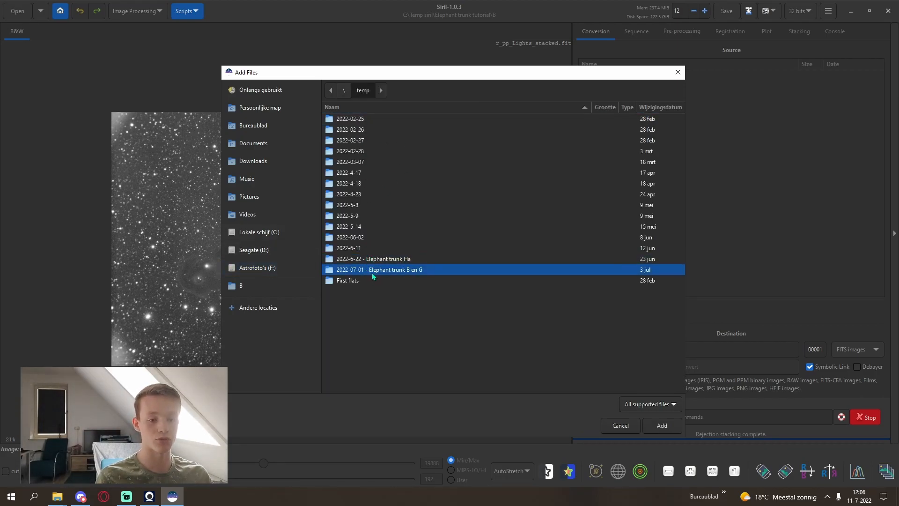
{"action": "double_click", "coordinate": [379, 269]}
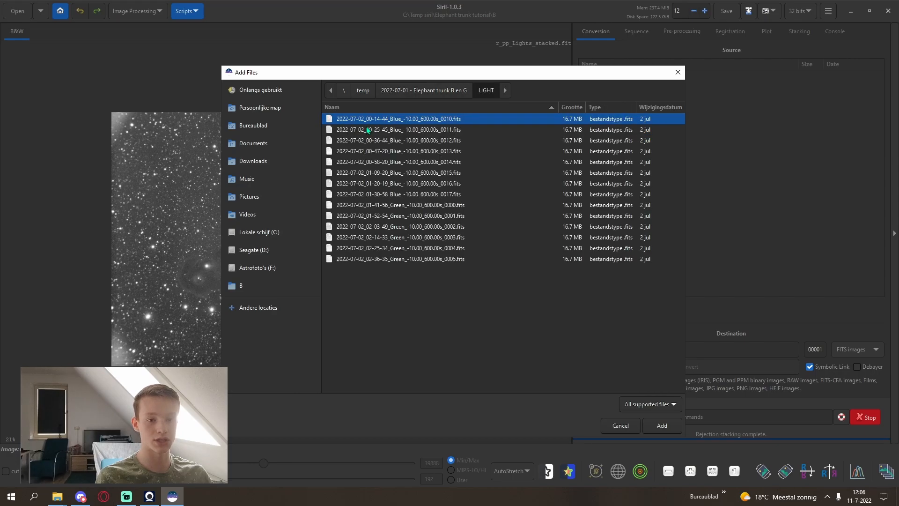
{"action": "left_click", "coordinate": [400, 140]}
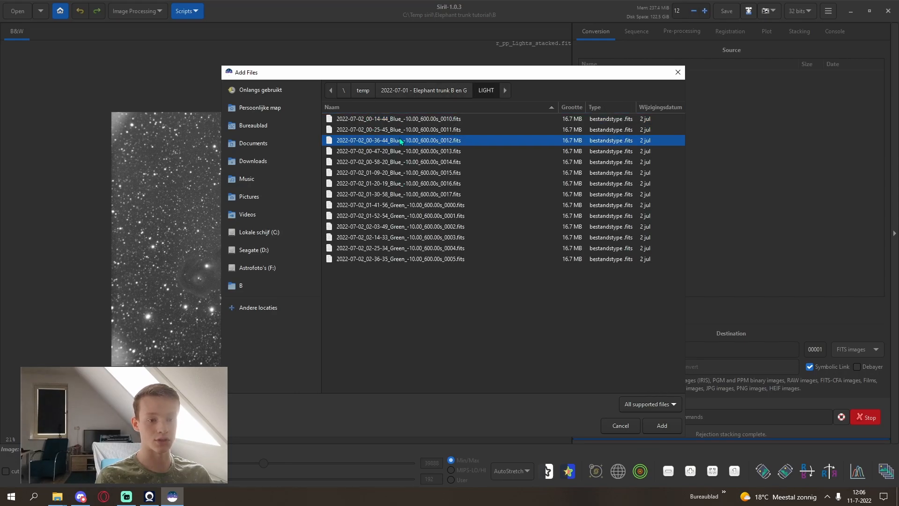
{"action": "left_click", "coordinate": [398, 119]}
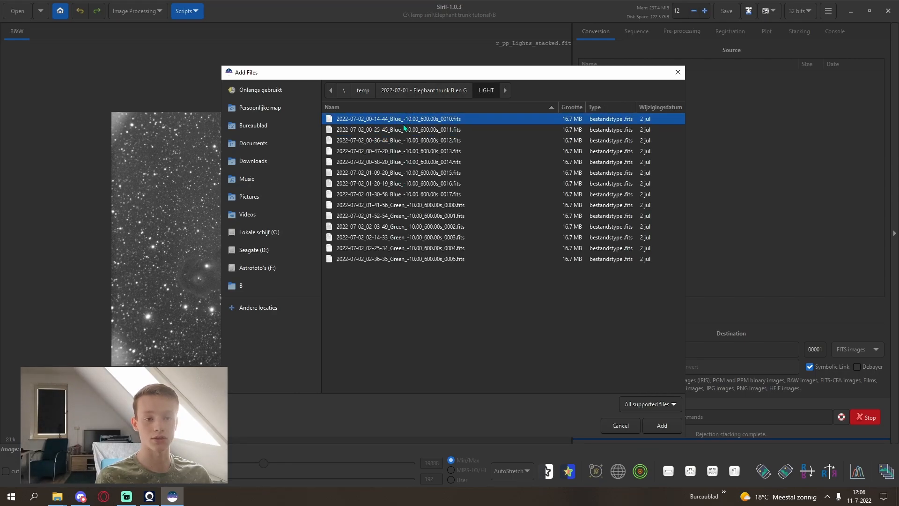
{"action": "left_click", "coordinate": [400, 140]}
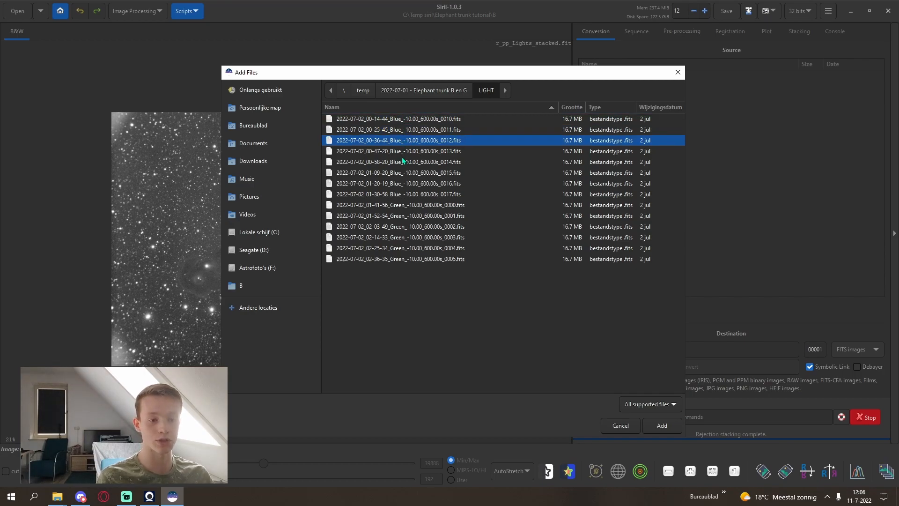
{"action": "left_click", "coordinate": [399, 194]}
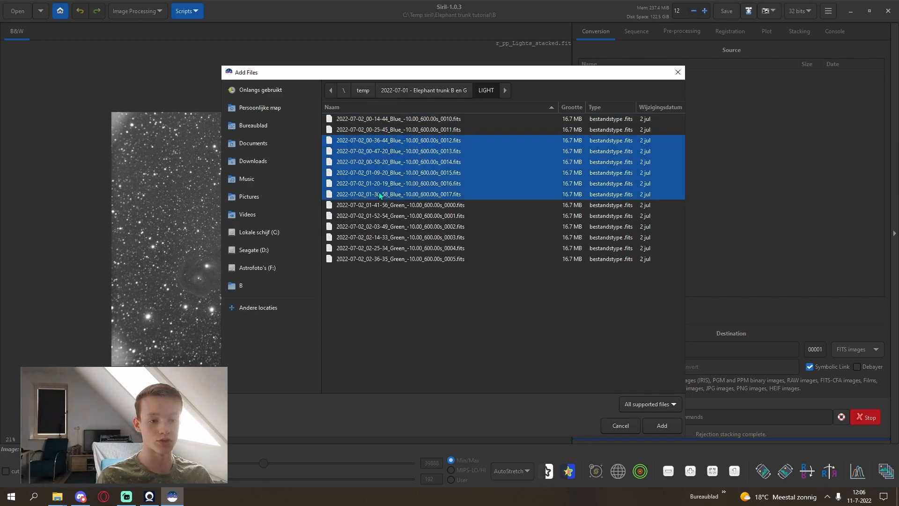
{"action": "mouse_move", "coordinate": [556, 309]}
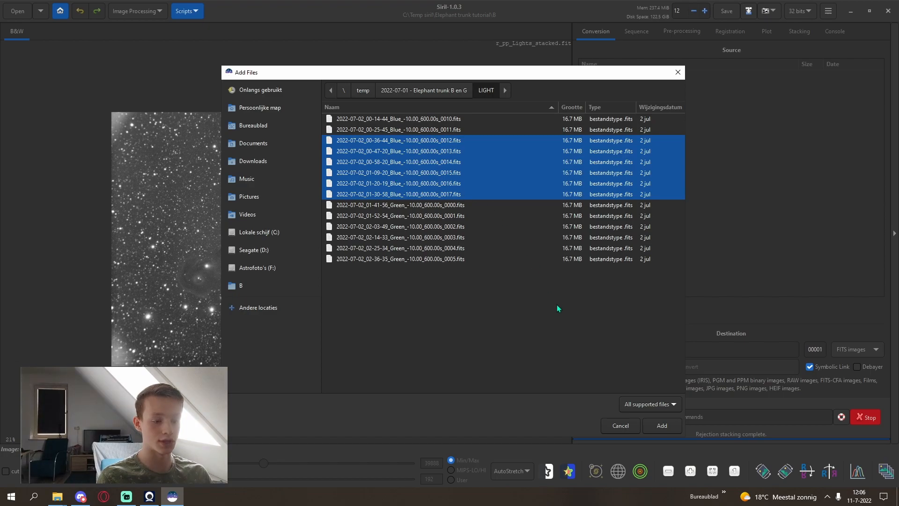
{"action": "left_click", "coordinate": [661, 426]}
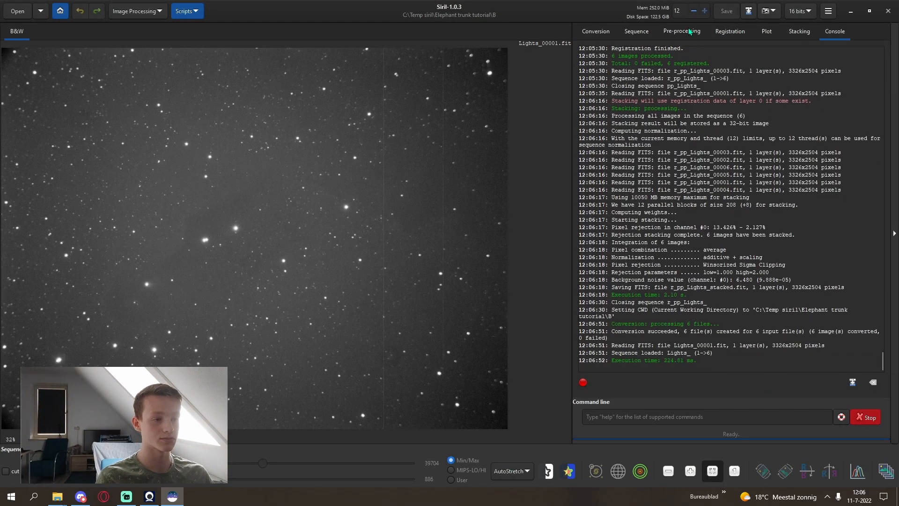
Calibrate the six Blue frames with master dark and flat, then show Registration settings
{"action": "left_click", "coordinate": [681, 31]}
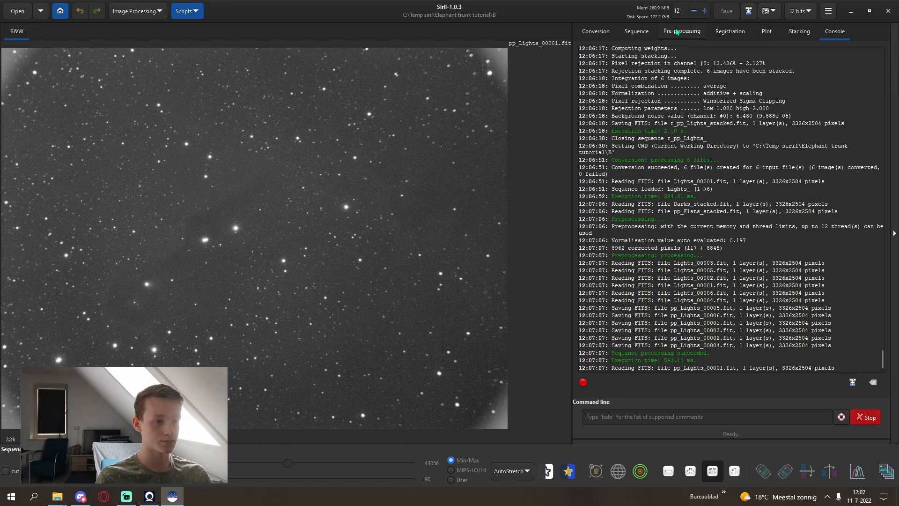
{"action": "left_click", "coordinate": [730, 31]}
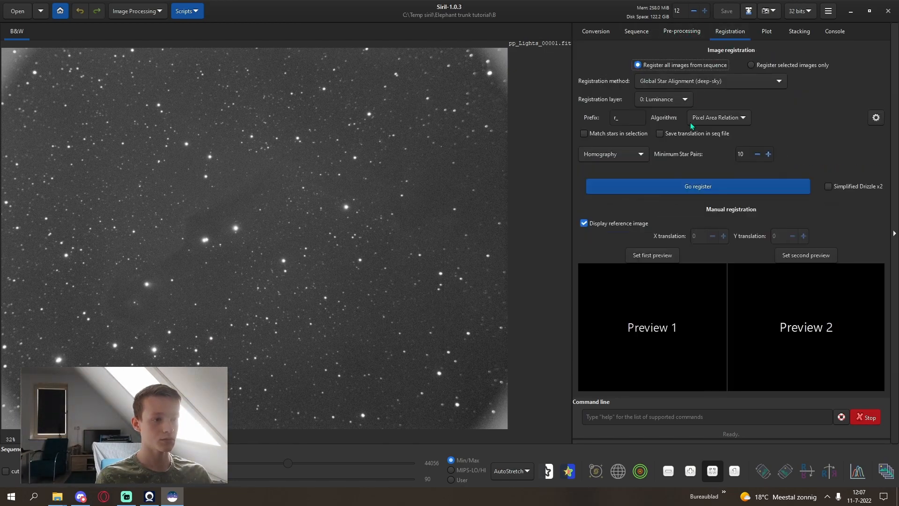
Register the six Blue frames, check their FWHM plot, and stack them
{"action": "left_click", "coordinate": [697, 186]}
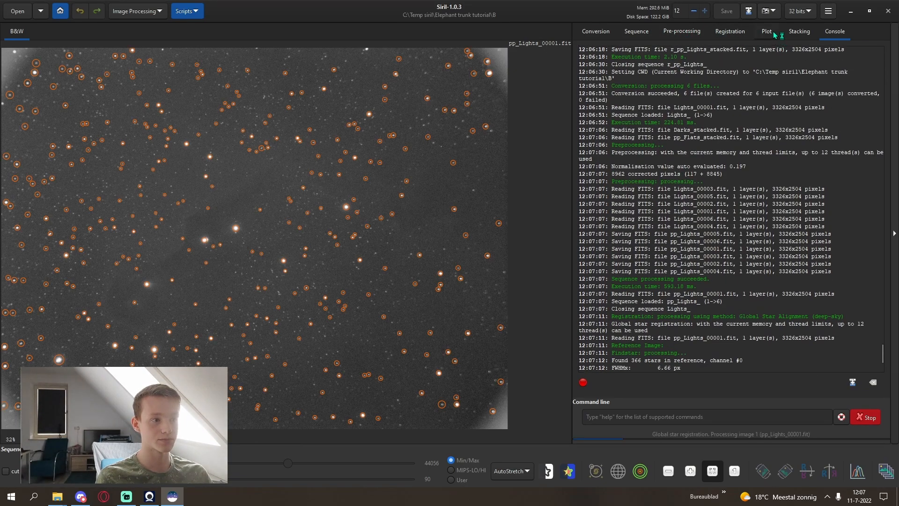
{"action": "left_click", "coordinate": [766, 31]}
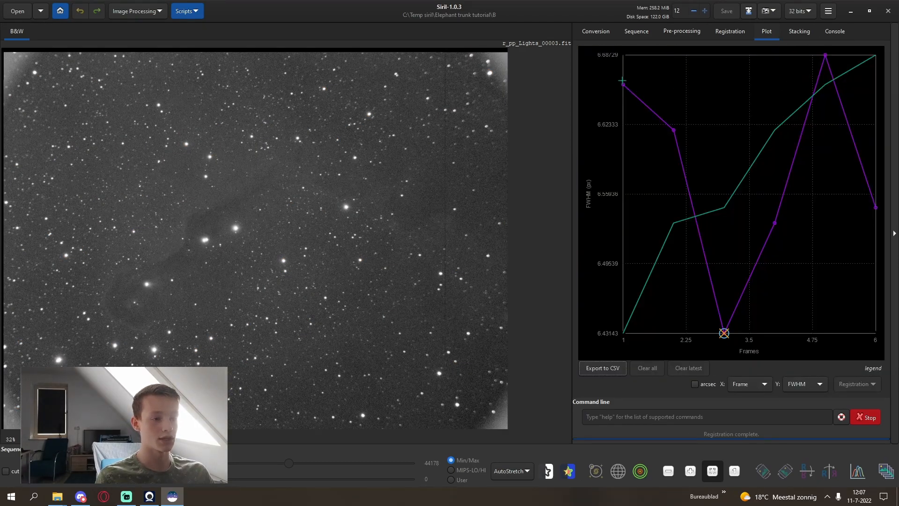
{"action": "mouse_move", "coordinate": [772, 199]}
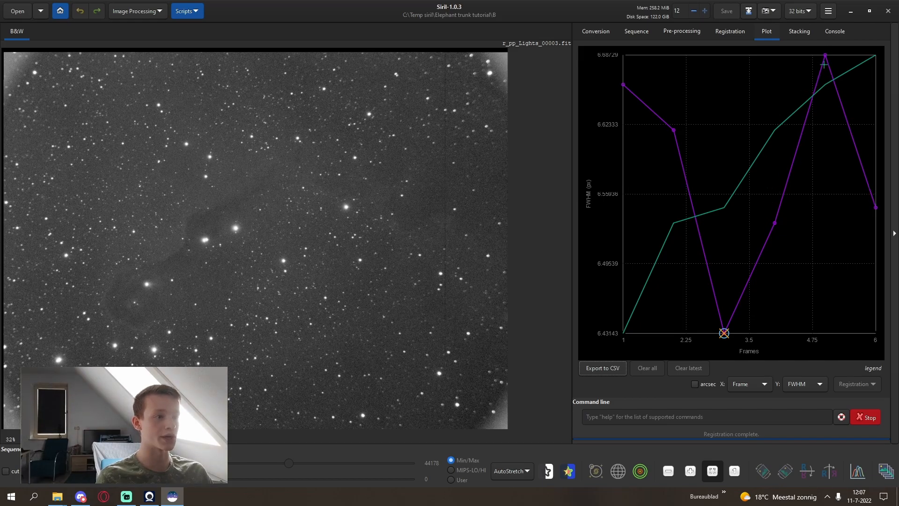
{"action": "left_click", "coordinate": [797, 31]}
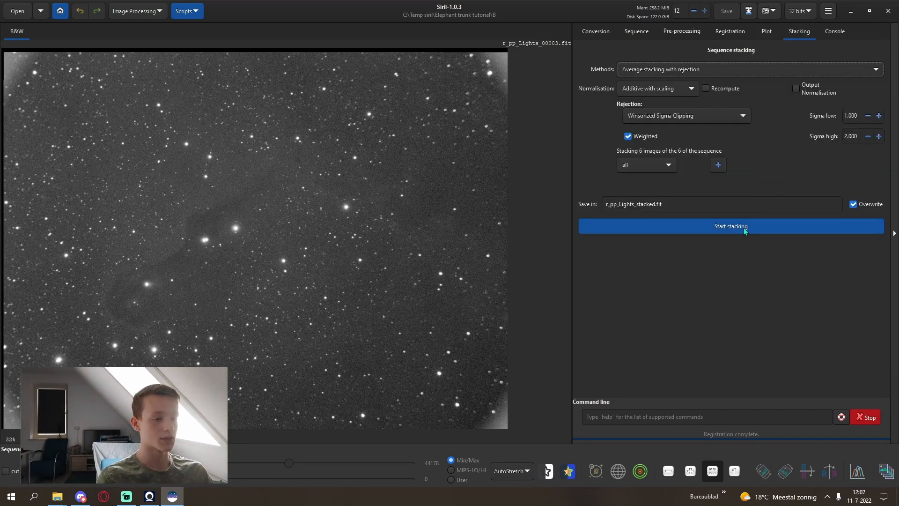
{"action": "left_click", "coordinate": [765, 31]}
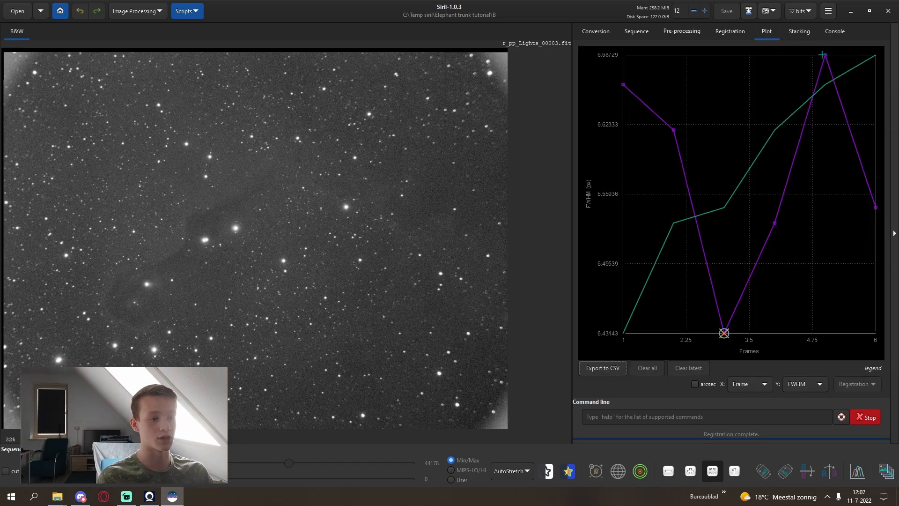
{"action": "left_click", "coordinate": [797, 31]}
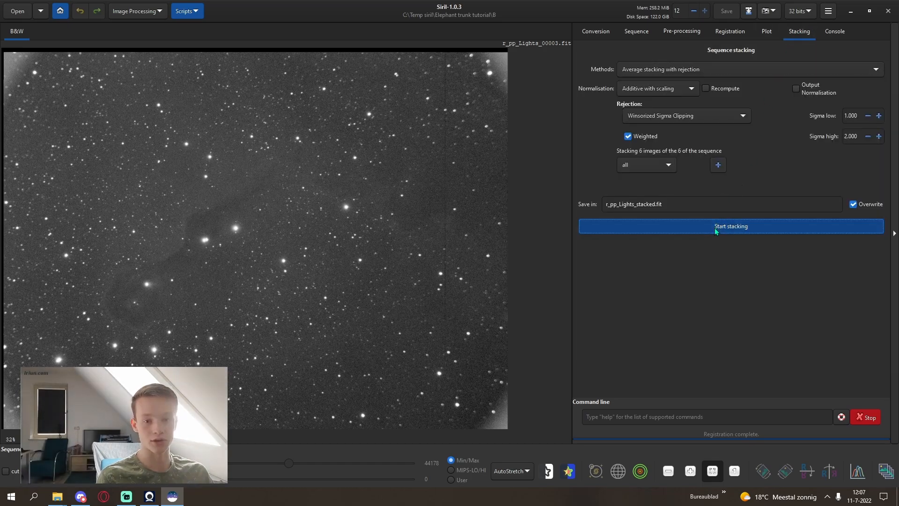
{"action": "left_click", "coordinate": [730, 225]}
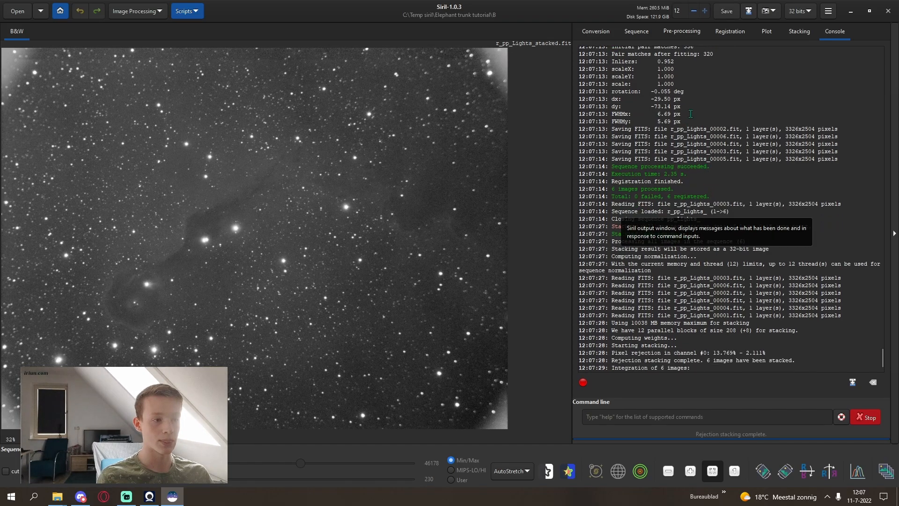
{"action": "left_click", "coordinate": [595, 30]}
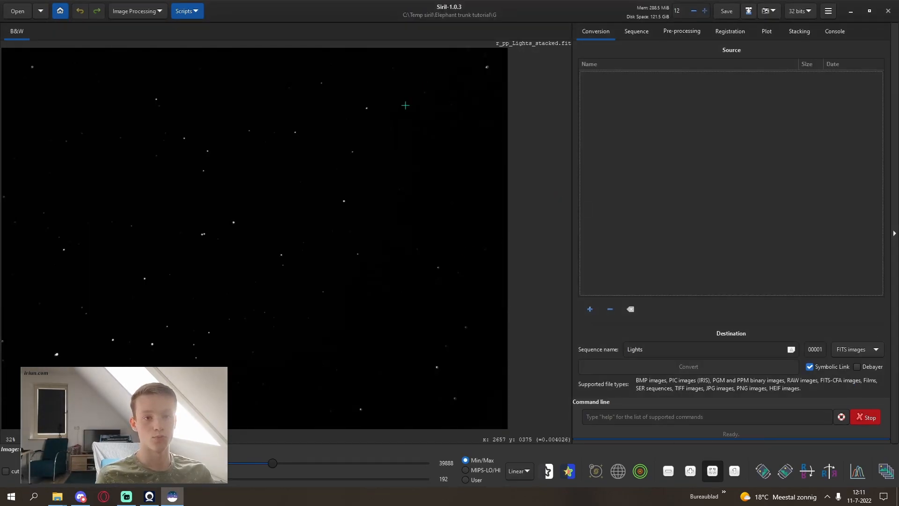
{"action": "mouse_move", "coordinate": [240, 61]}
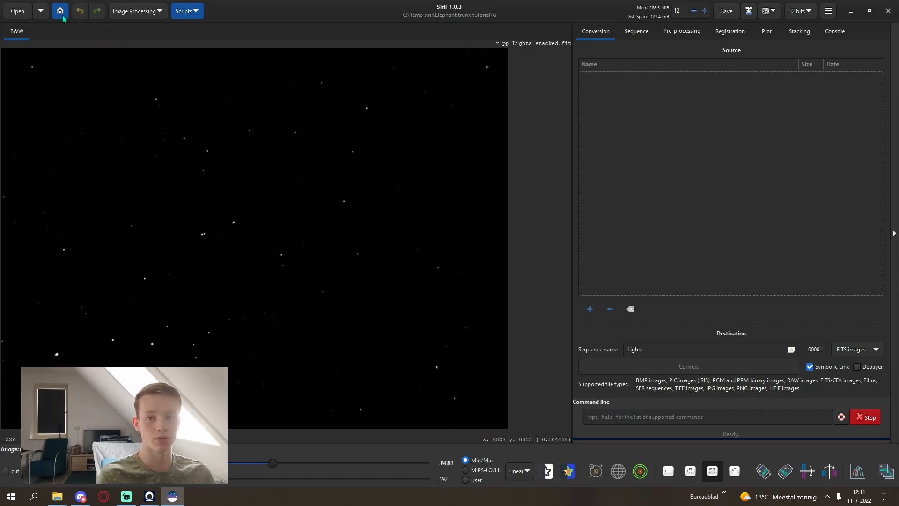
Create a 'Composite' folder in the Elephant trunk tutorial folder as working directory
{"action": "left_click", "coordinate": [59, 10]}
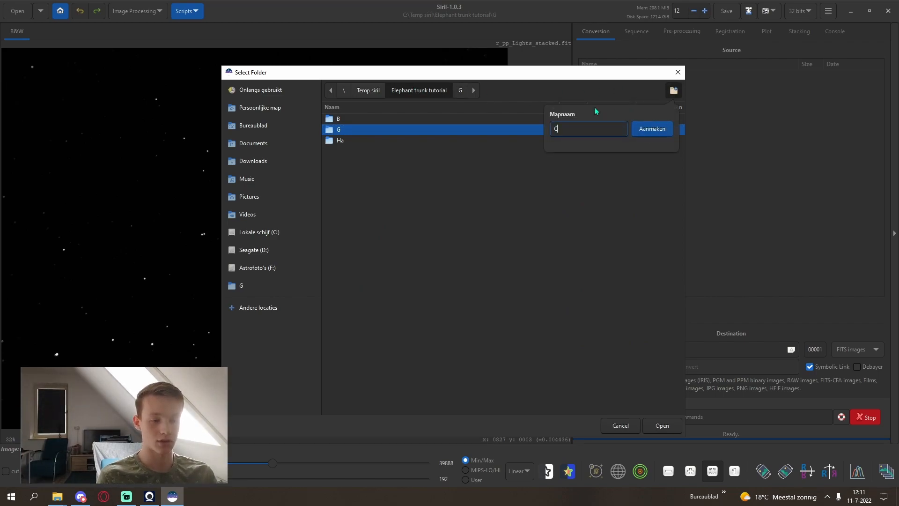
{"action": "type", "text": "Composite"}
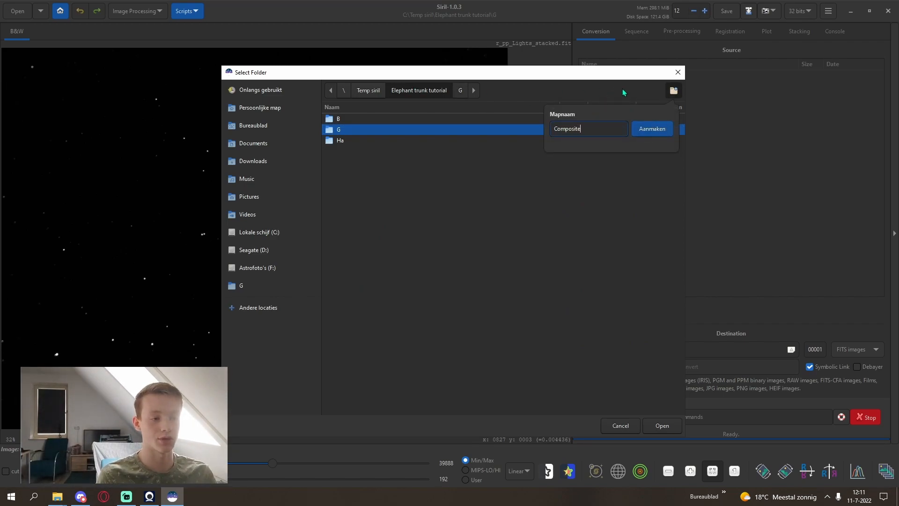
{"action": "left_click", "coordinate": [651, 128]}
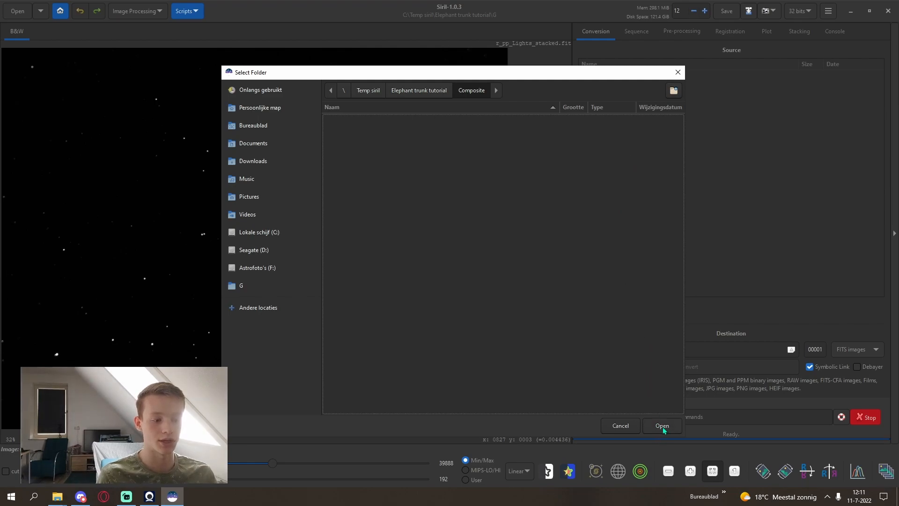
{"action": "left_click", "coordinate": [661, 426]}
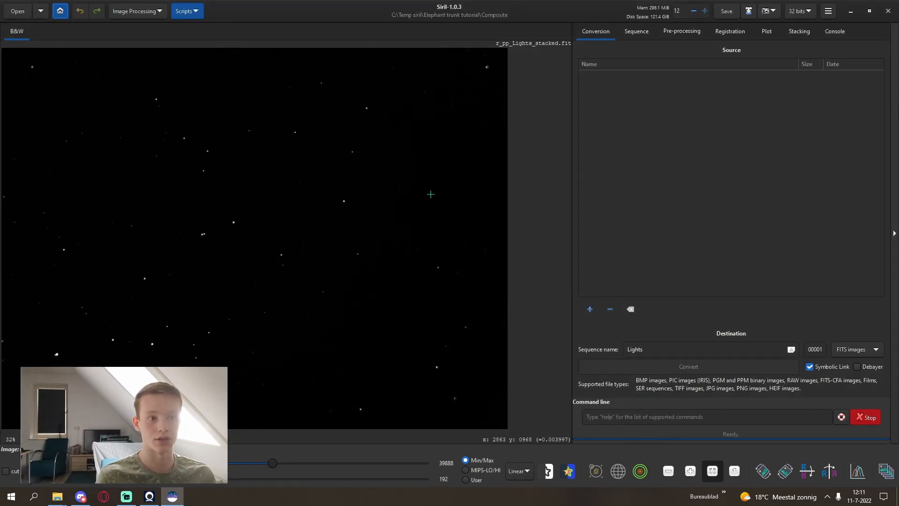
{"action": "mouse_move", "coordinate": [191, 58]}
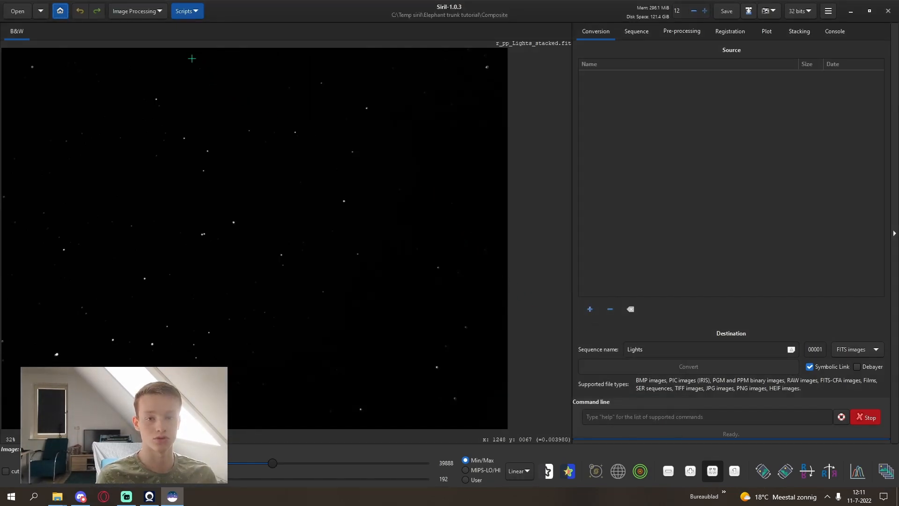
{"action": "mouse_move", "coordinate": [607, 212]}
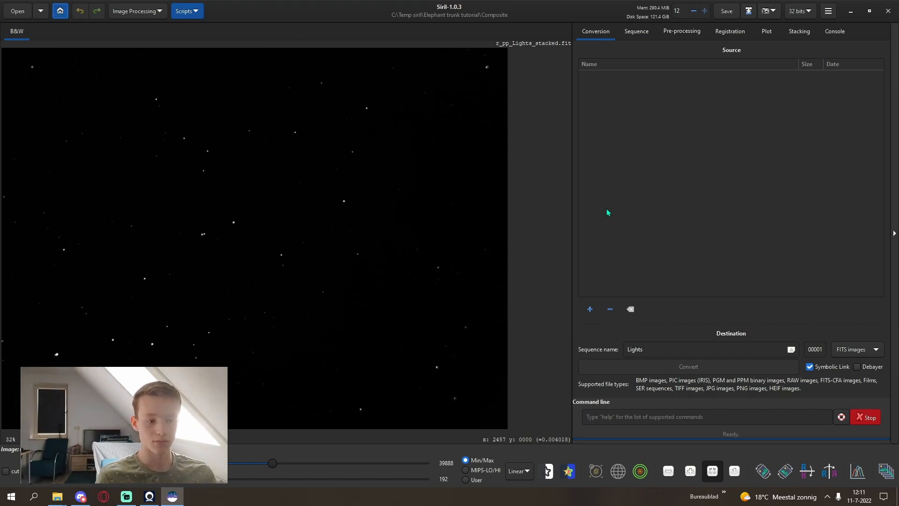
Add r_pp_Lights_stacked.fit from the Ha, G and B folders as conversion sources
{"action": "left_click", "coordinate": [589, 309]}
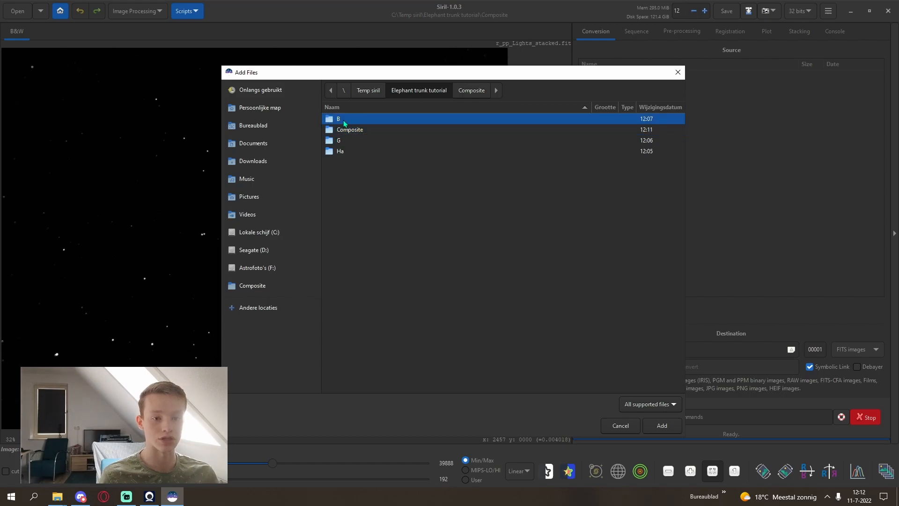
{"action": "double_click", "coordinate": [339, 151]}
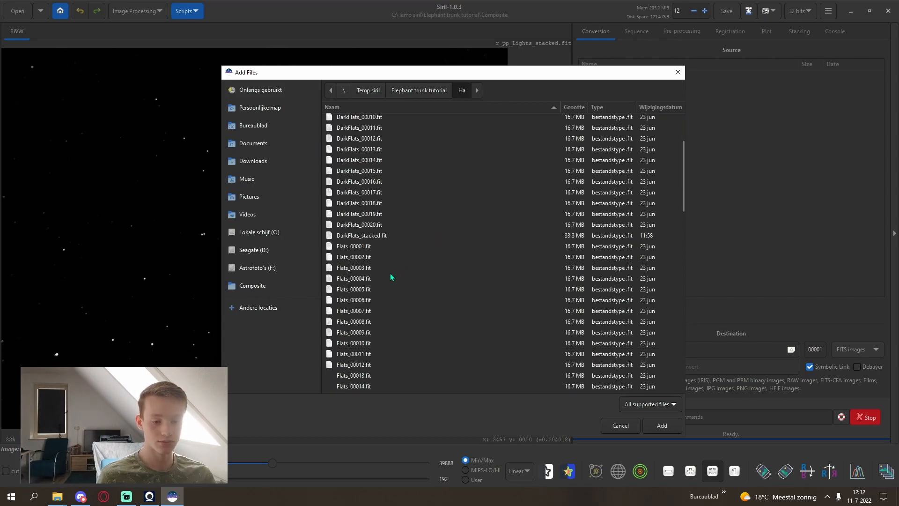
{"action": "scroll", "scroll_direction": "down", "scroll_amount": 3}
{"action": "type", "text": "stack"}
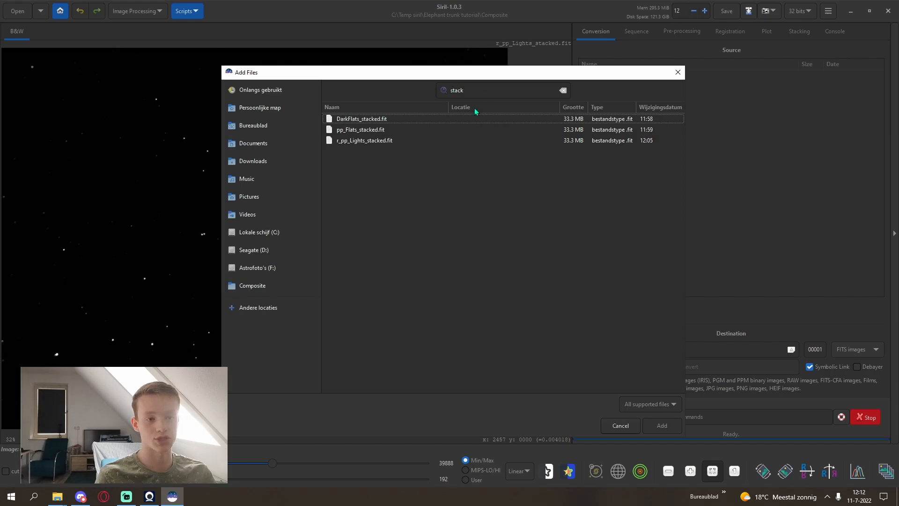
{"action": "left_click", "coordinate": [363, 140]}
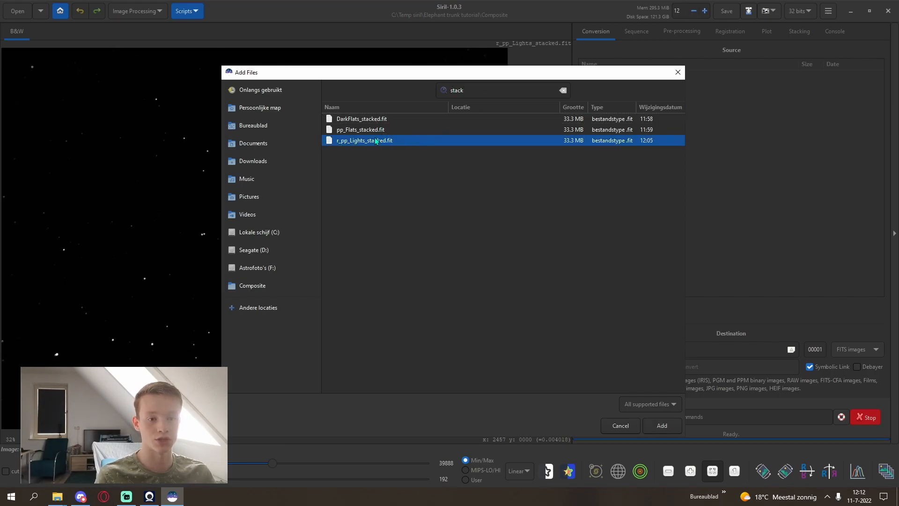
{"action": "left_click", "coordinate": [660, 425]}
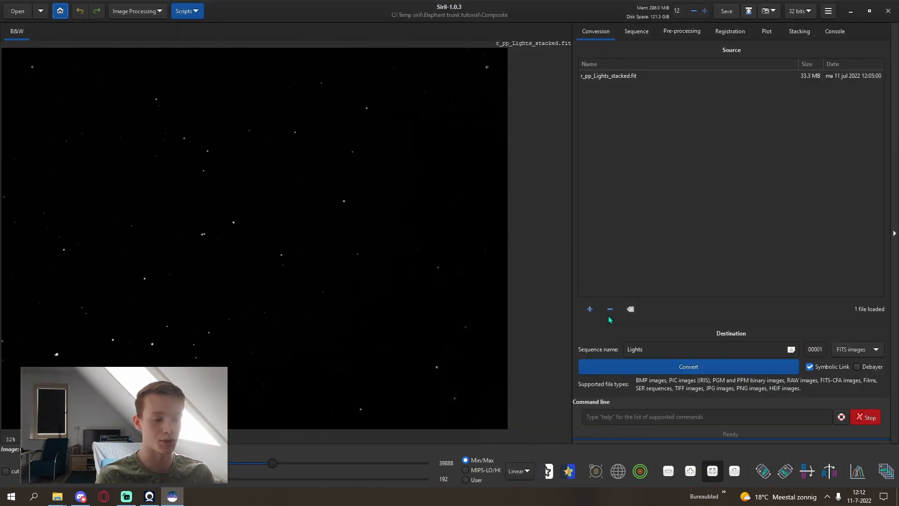
{"action": "left_click", "coordinate": [589, 309]}
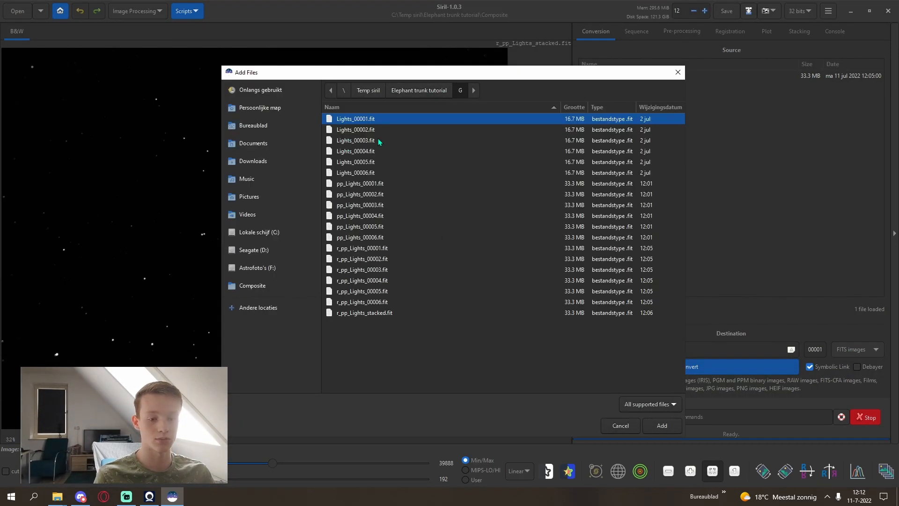
{"action": "left_click", "coordinate": [363, 312]}
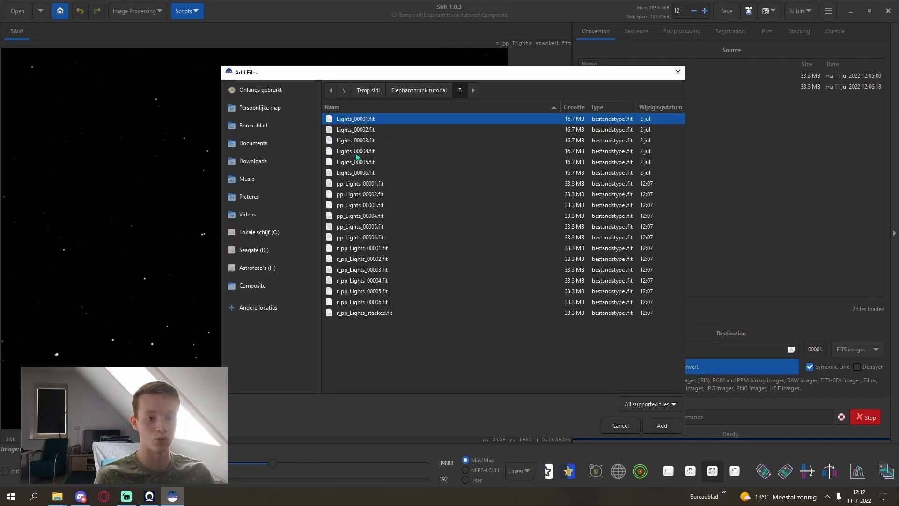
{"action": "left_click", "coordinate": [661, 427]}
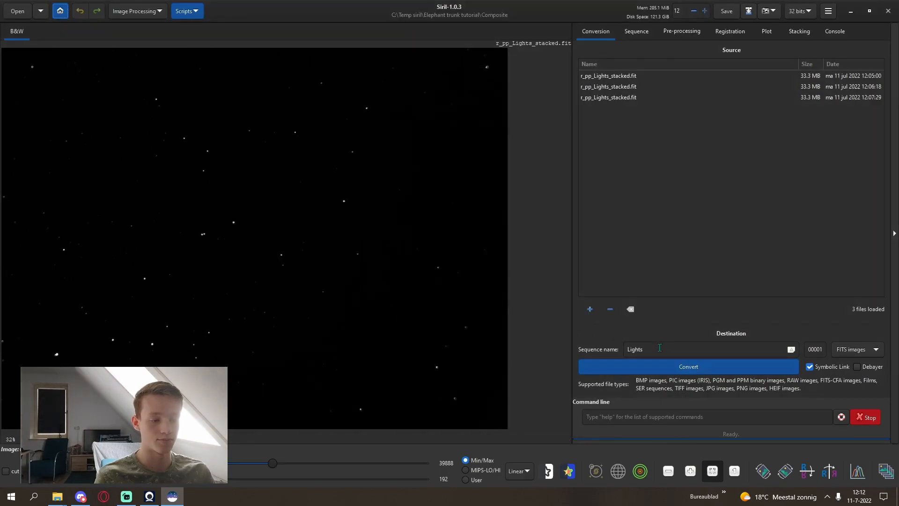
Convert the three stacks into a sequence named 'stacks - HaGB_' and review messages
{"action": "type", "text": "stacks -"}
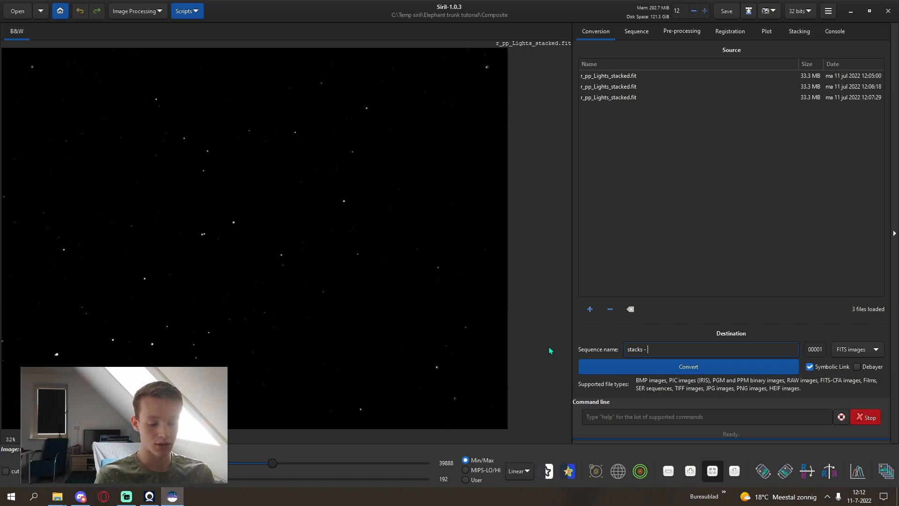
{"action": "type", "text": "Ha"}
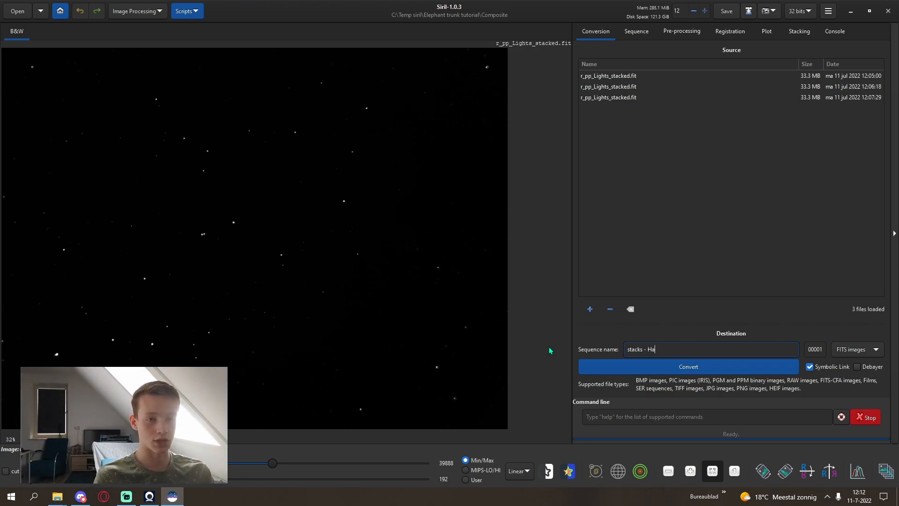
{"action": "type", "text": "G"}
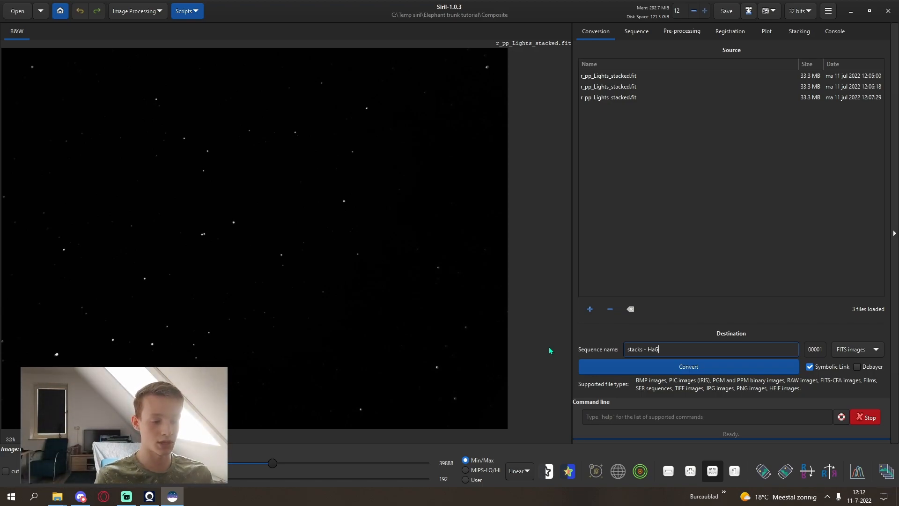
{"action": "type", "text": "B"}
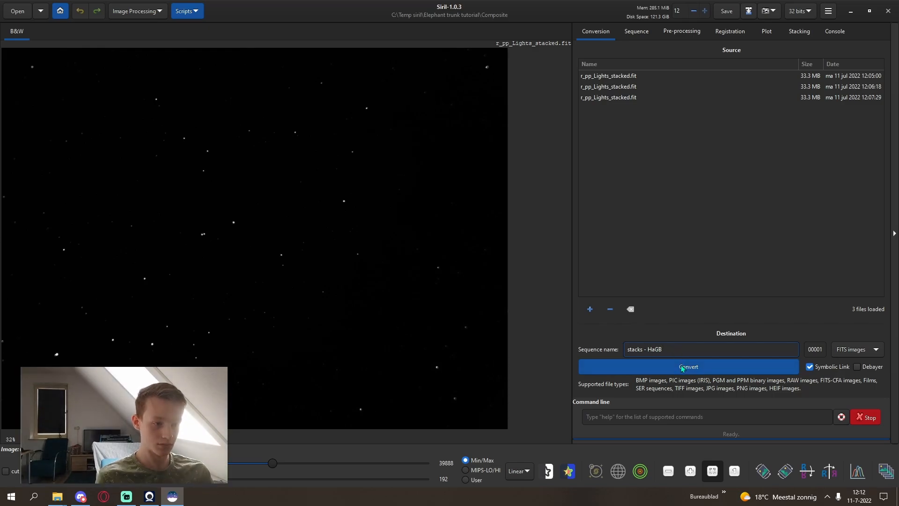
{"action": "left_click", "coordinate": [687, 366]}
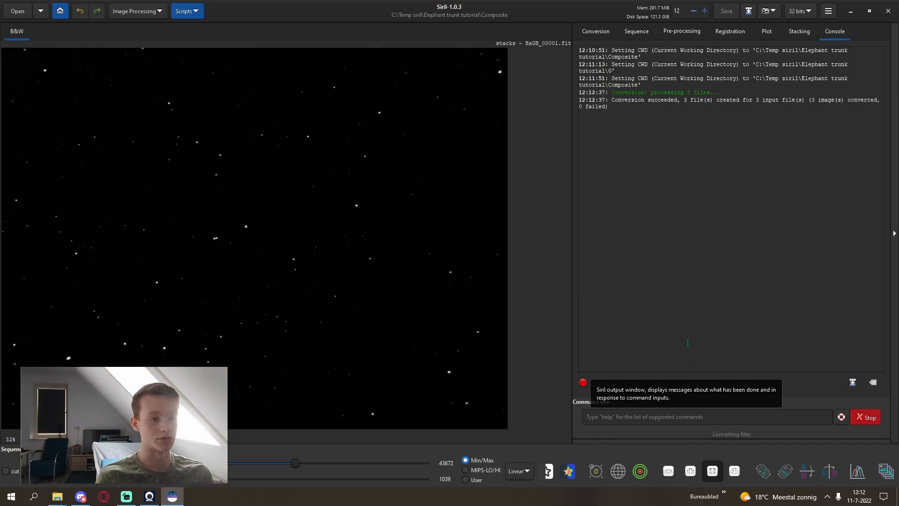
Register the HaGB sequence with Global Star Alignment (deep-sky)
{"action": "left_click", "coordinate": [635, 31]}
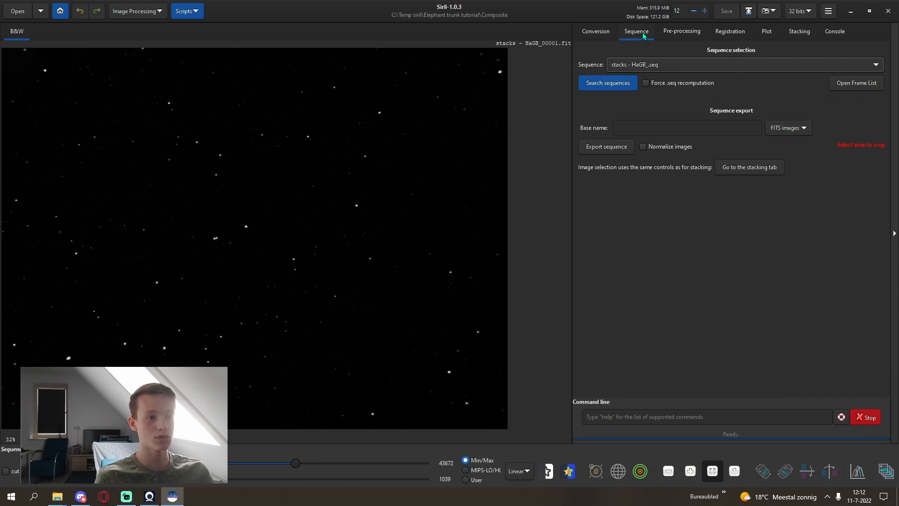
{"action": "left_click", "coordinate": [730, 31]}
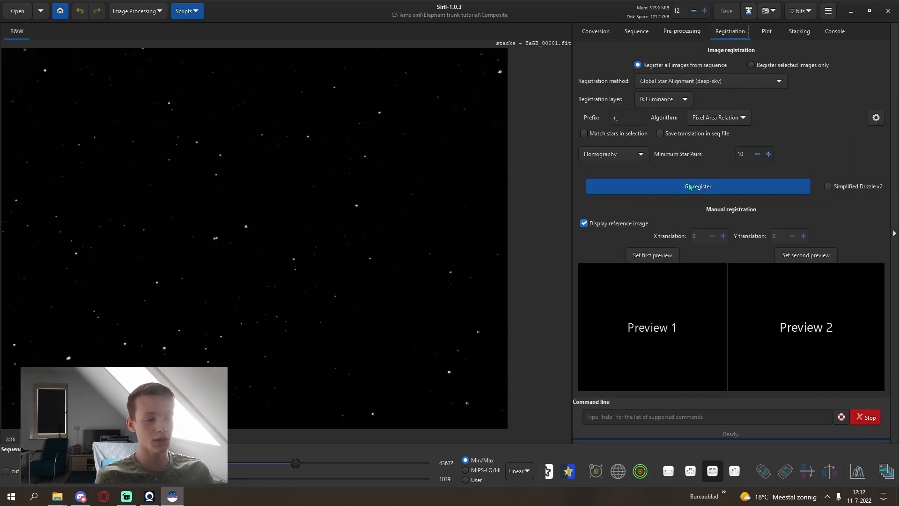
{"action": "left_click", "coordinate": [697, 186]}
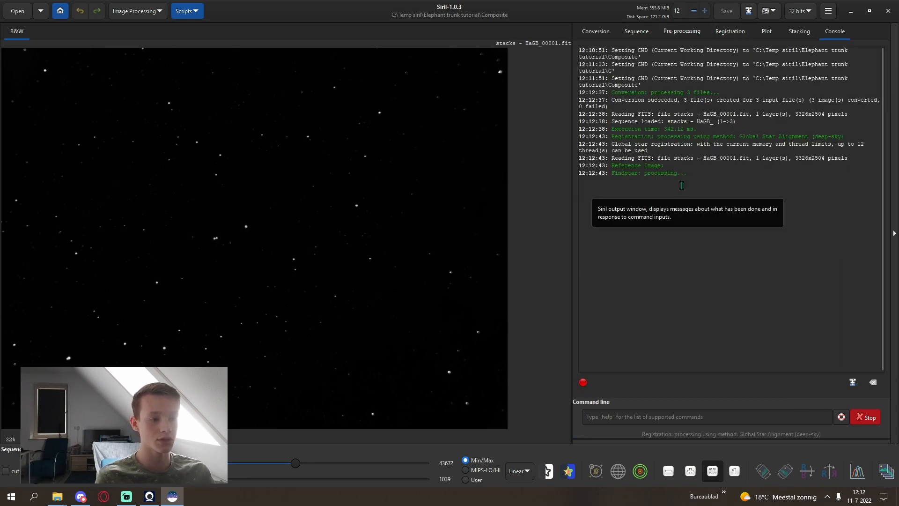
{"action": "mouse_move", "coordinate": [653, 201]}
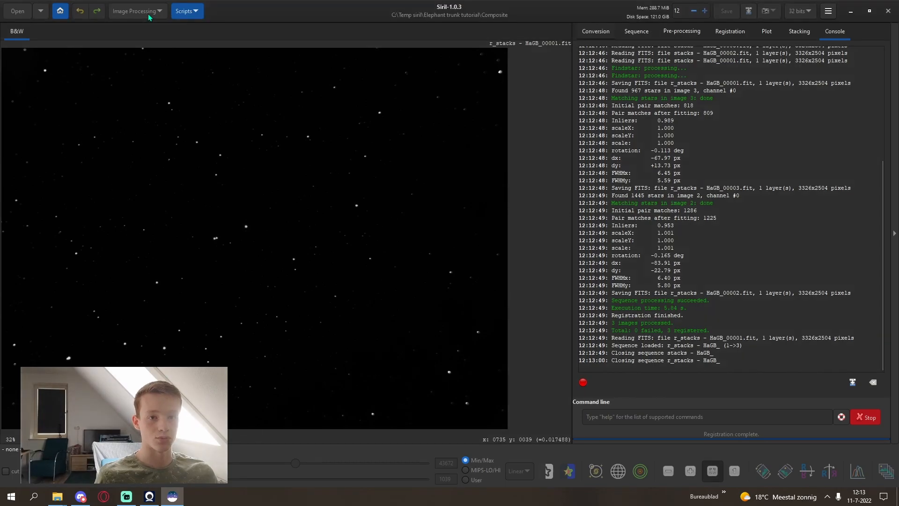
Load the registered r_stacks as luminance, red, green and blue layers, then auto-stretch the display
{"action": "left_click", "coordinate": [98, 303]}
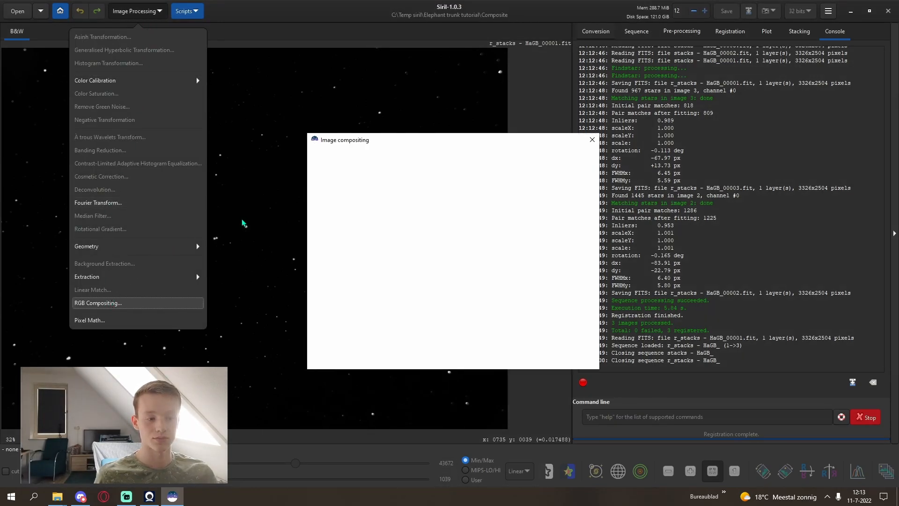
{"action": "left_click", "coordinate": [97, 302]}
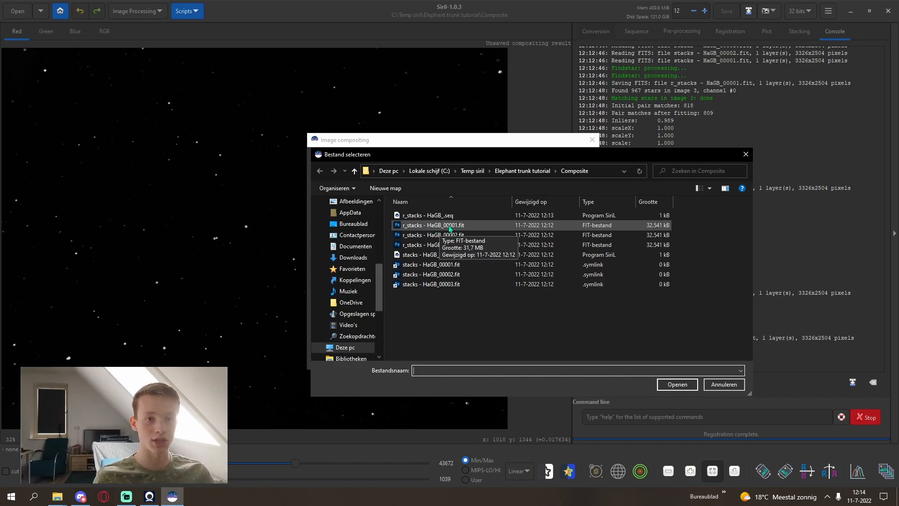
{"action": "left_click", "coordinate": [434, 225]}
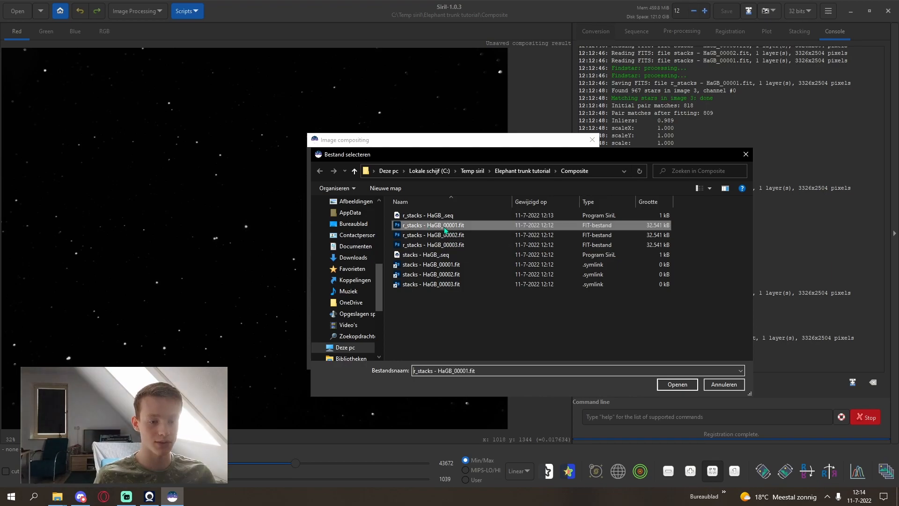
{"action": "left_click", "coordinate": [676, 384]}
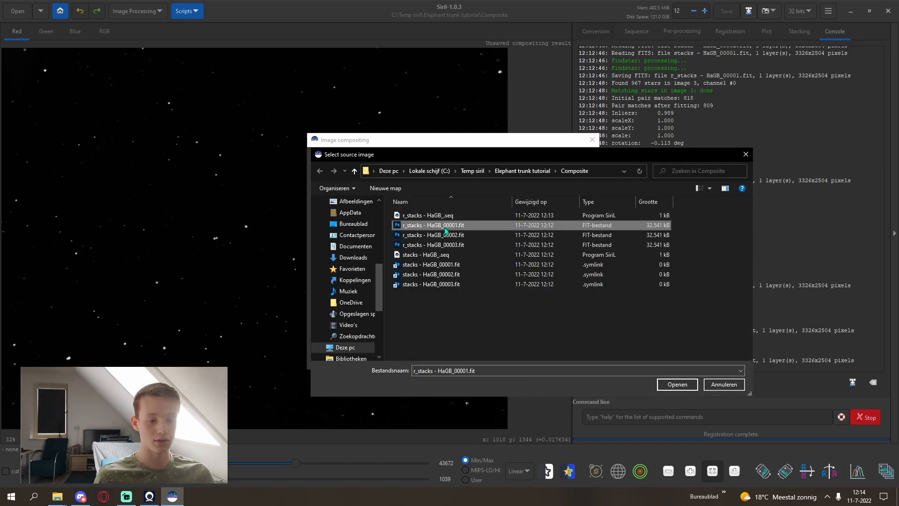
{"action": "left_click", "coordinate": [433, 245]}
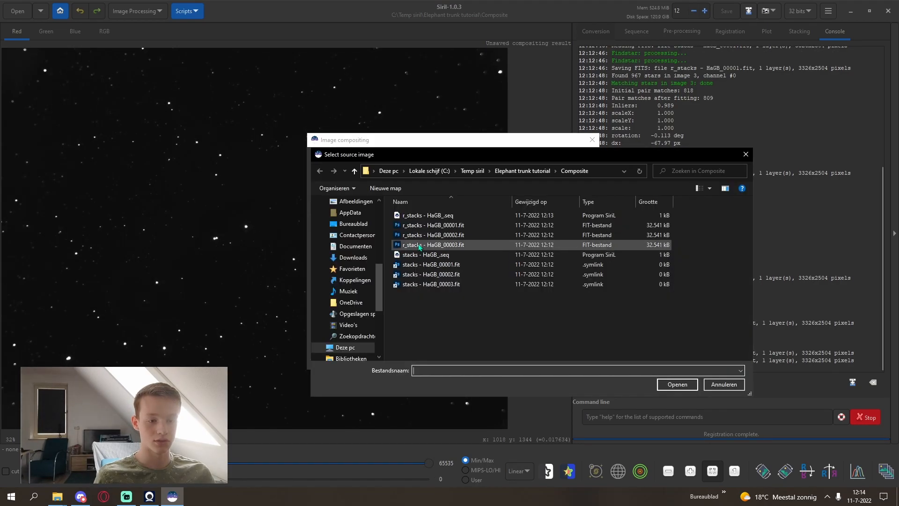
{"action": "left_click", "coordinate": [676, 384]}
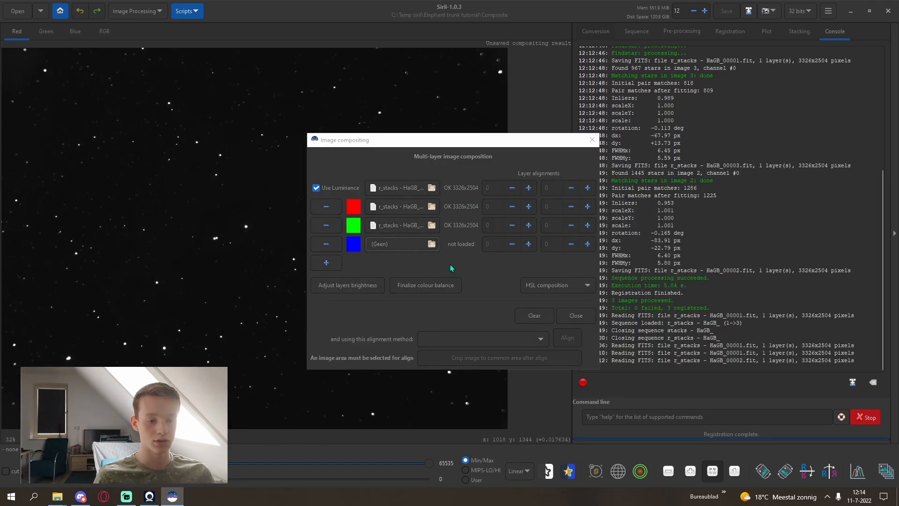
{"action": "left_click", "coordinate": [430, 243]}
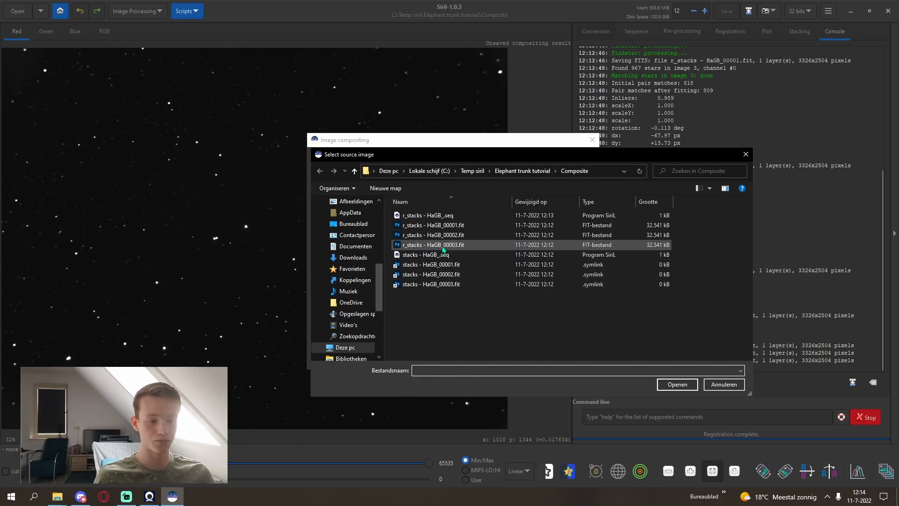
{"action": "left_click", "coordinate": [676, 383]}
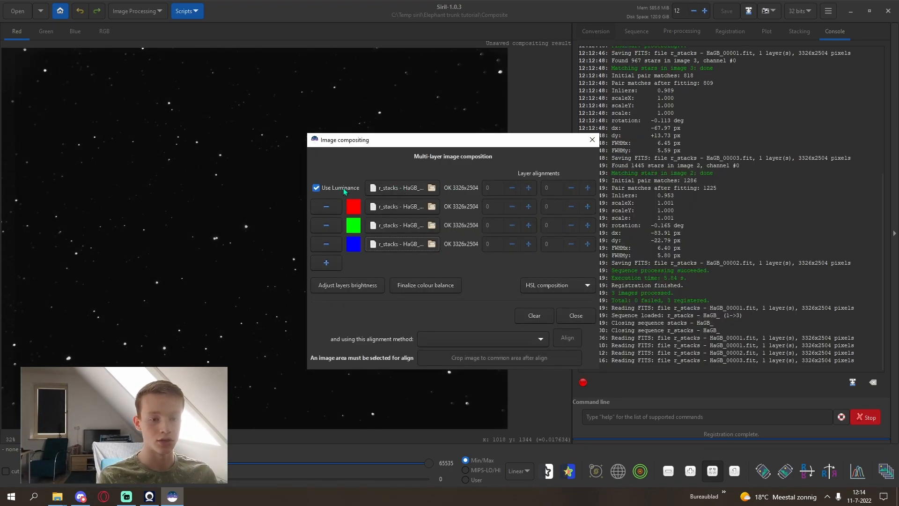
{"action": "mouse_move", "coordinate": [362, 189]}
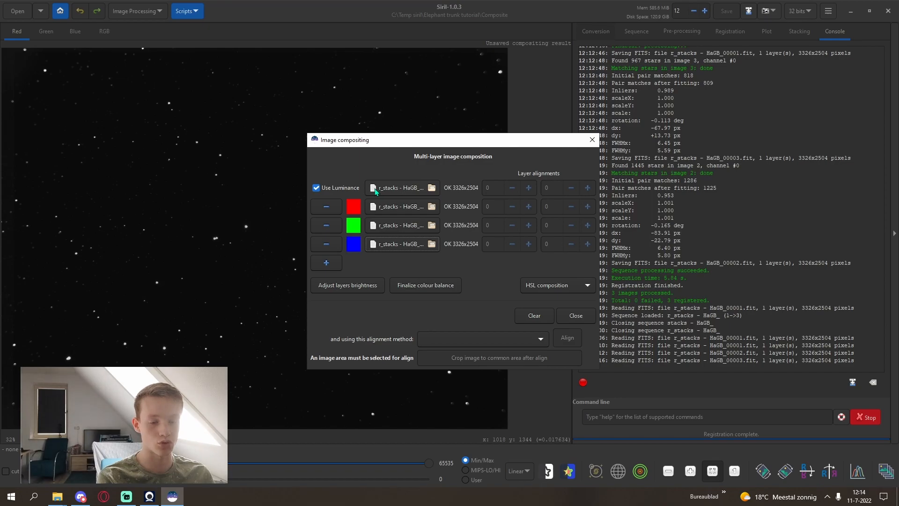
{"action": "mouse_move", "coordinate": [383, 196]}
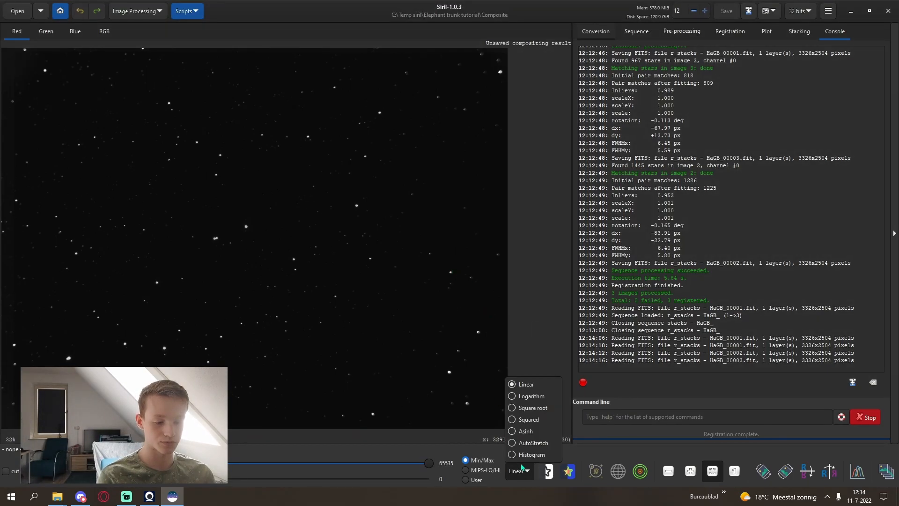
{"action": "left_click", "coordinate": [104, 31]}
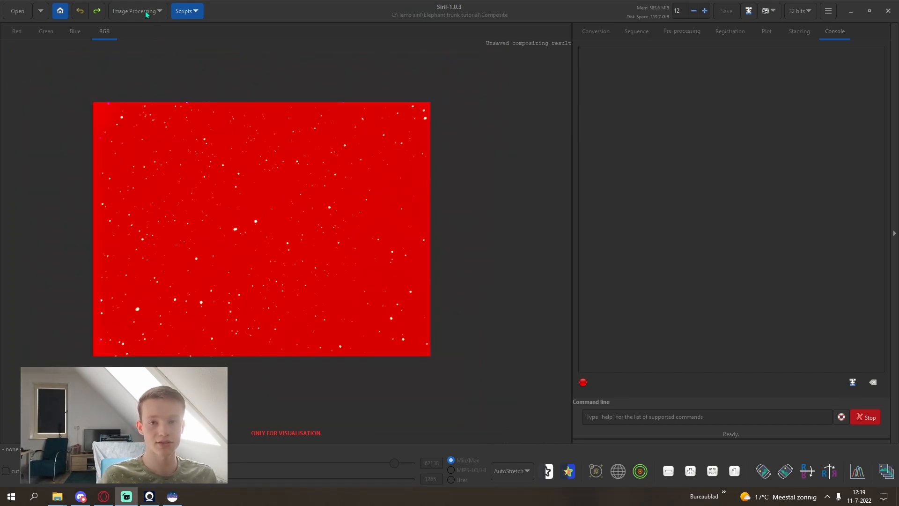
Neutralize the background using an empty-sky patch as the background reference
{"action": "left_click", "coordinate": [133, 11]}
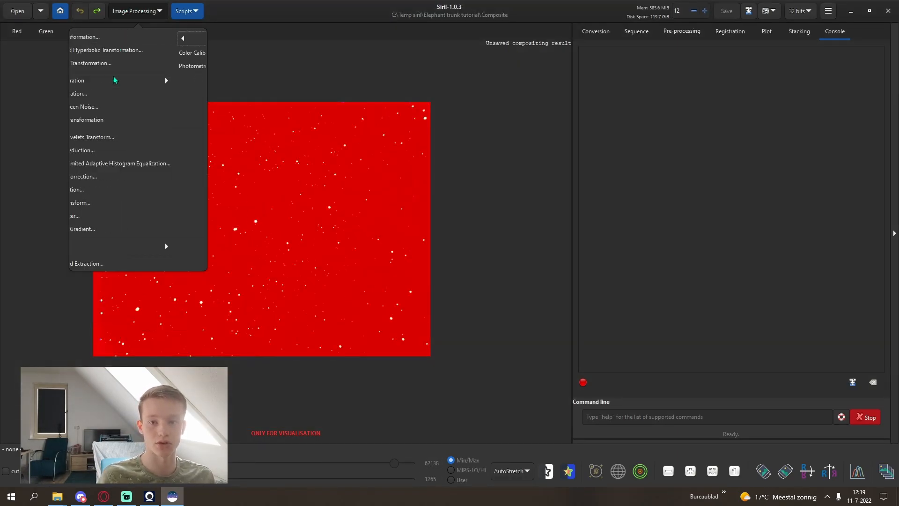
{"action": "left_click", "coordinate": [192, 53]}
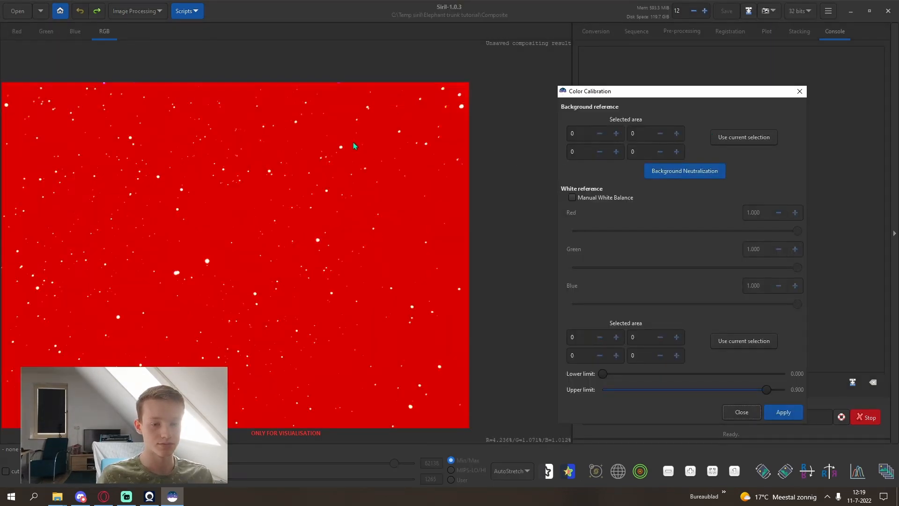
{"action": "left_click", "coordinate": [17, 31]}
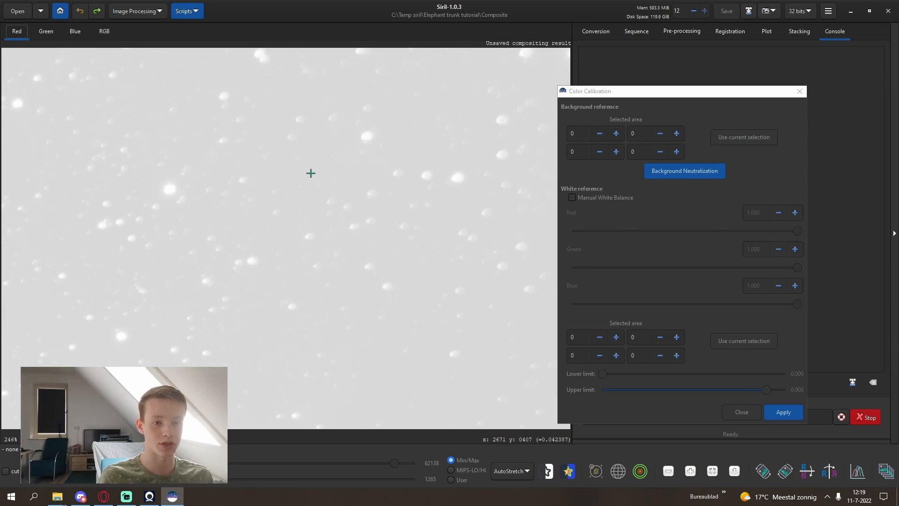
{"action": "left_click_drag", "start_coordinate": [223, 140], "coordinate": [331, 195]}
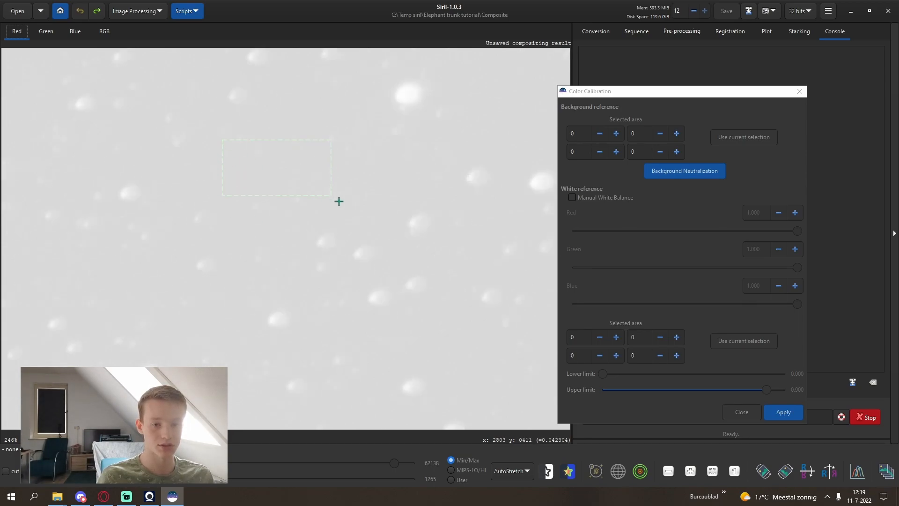
{"action": "left_click", "coordinate": [743, 137]}
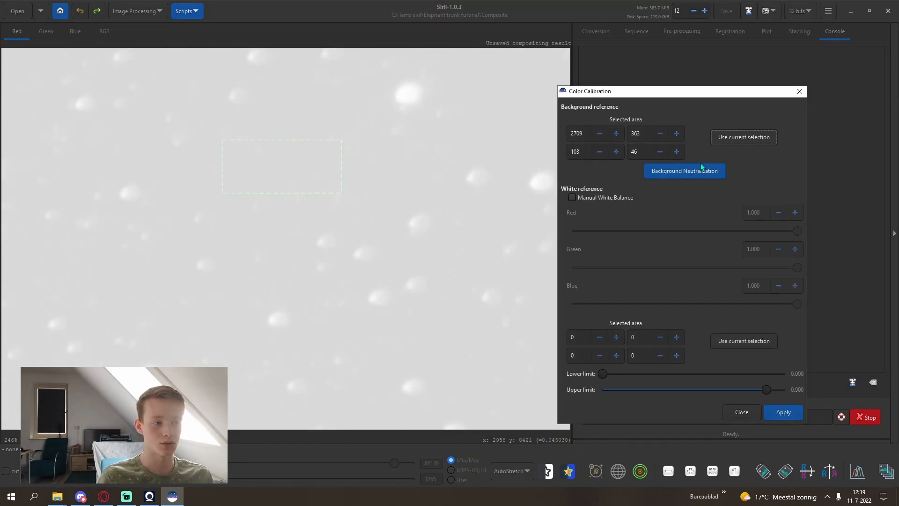
{"action": "left_click", "coordinate": [683, 170]}
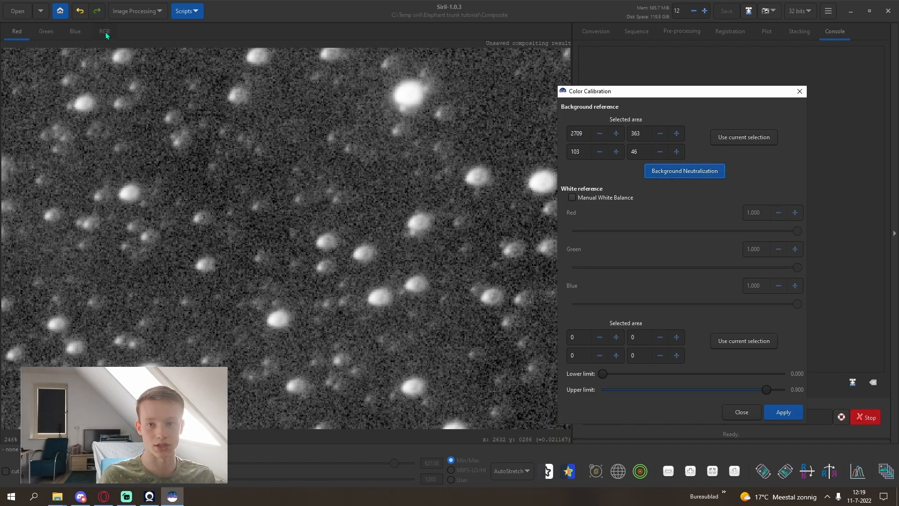
Use a bright star as white reference, apply the calibration, and check the channels
{"action": "left_click", "coordinate": [105, 31]}
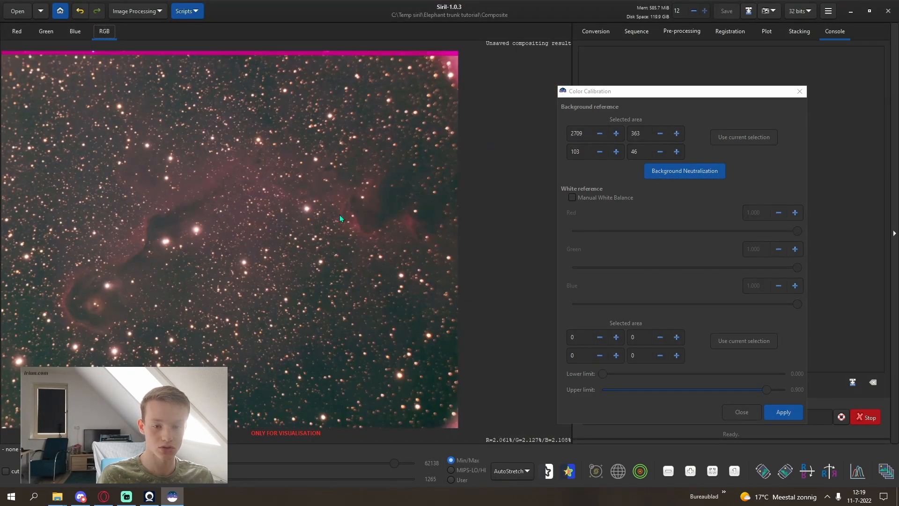
{"action": "left_click", "coordinate": [74, 31]}
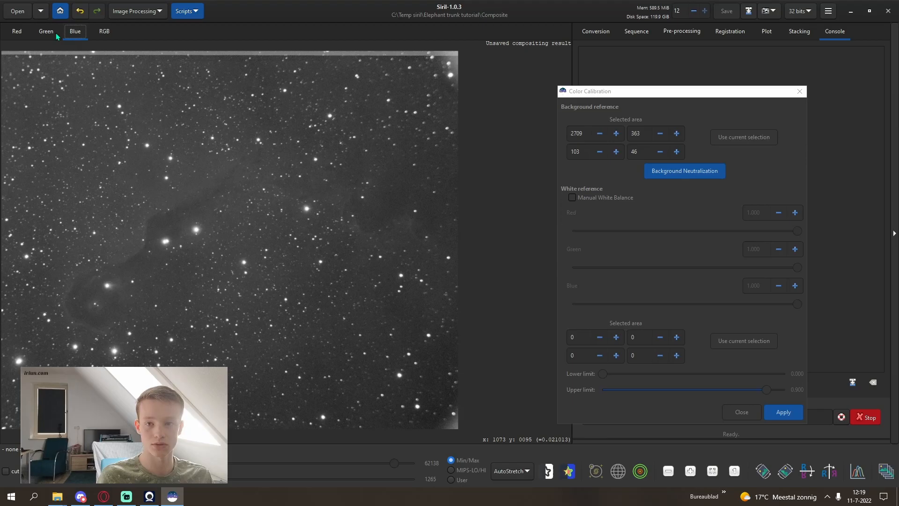
{"action": "left_click", "coordinate": [16, 31]}
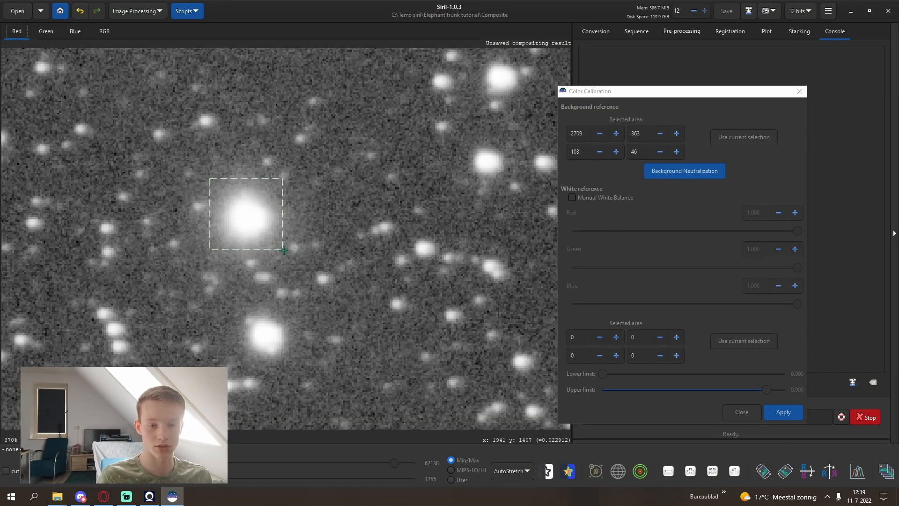
{"action": "mouse_move", "coordinate": [249, 175]}
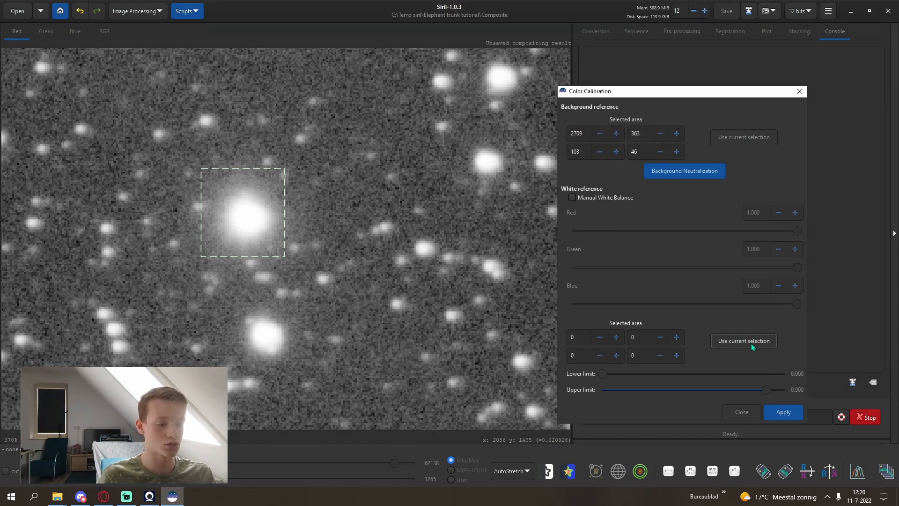
{"action": "left_click", "coordinate": [743, 341]}
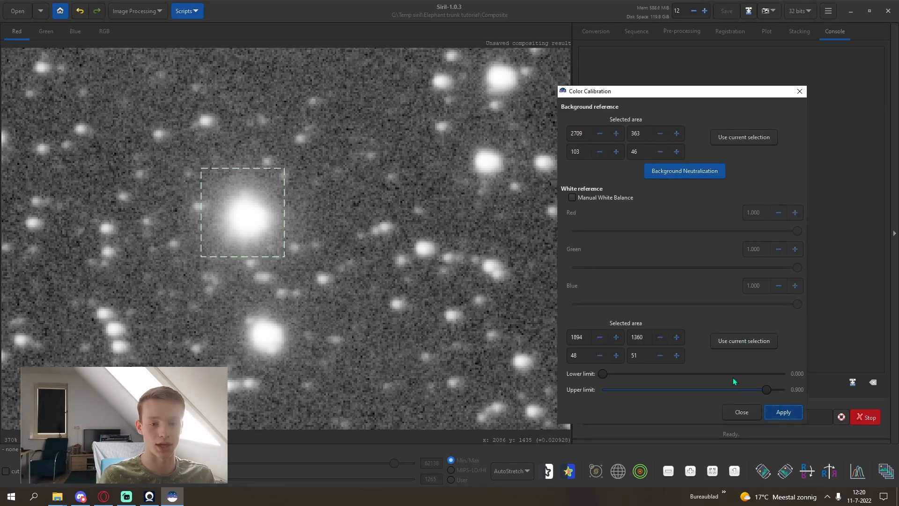
{"action": "left_click", "coordinate": [782, 412]}
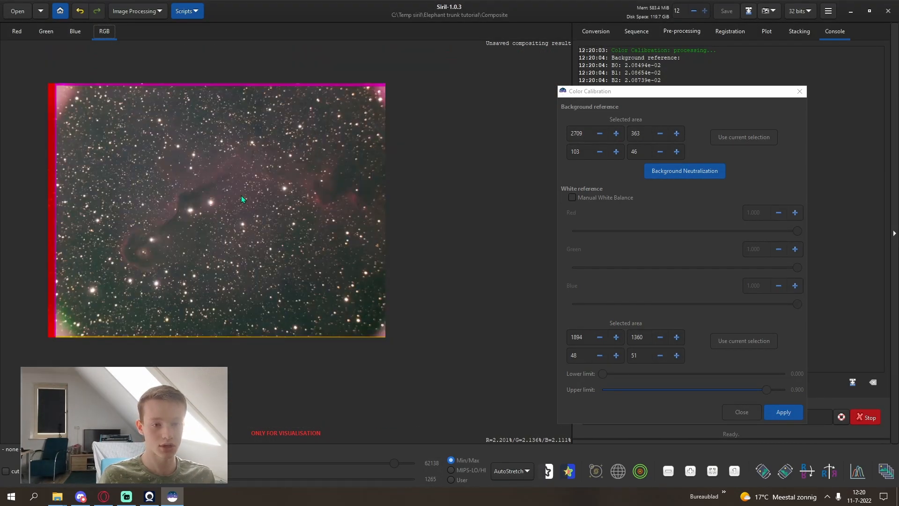
{"action": "left_click", "coordinate": [75, 31]}
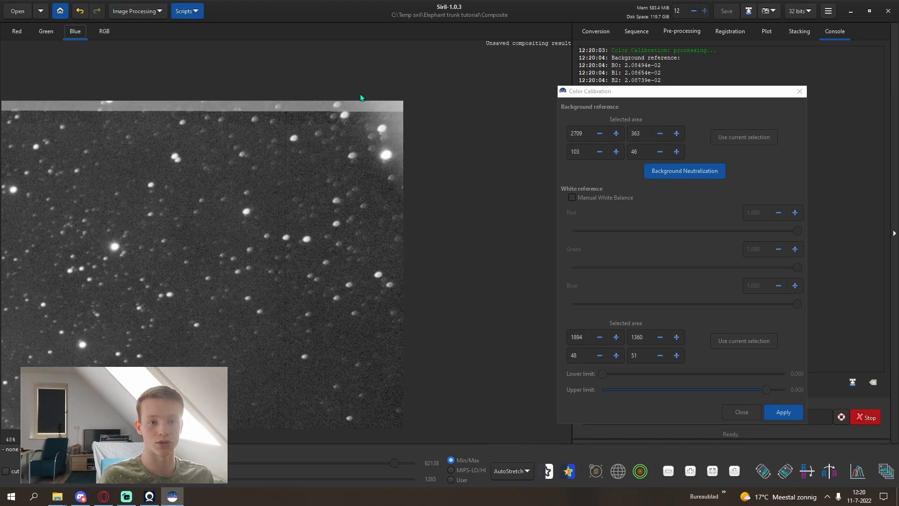
Close the colour calibration settings and bring up the image processing tools list
{"action": "scroll", "scroll_direction": "up", "scroll_amount": 3}
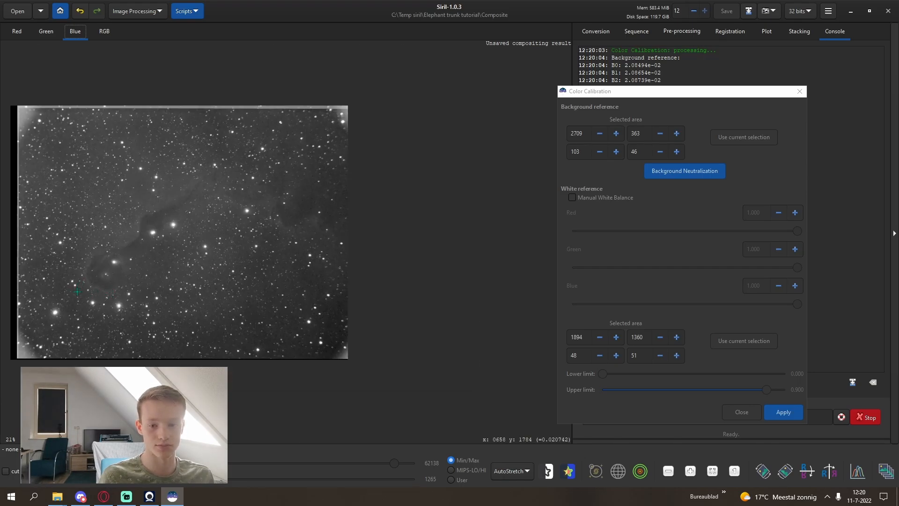
{"action": "mouse_move", "coordinate": [66, 310]}
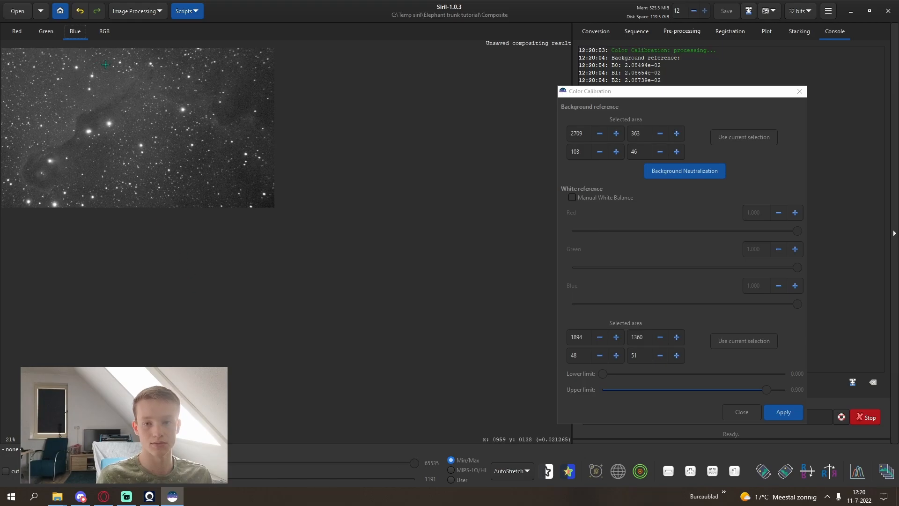
{"action": "left_click", "coordinate": [782, 411]}
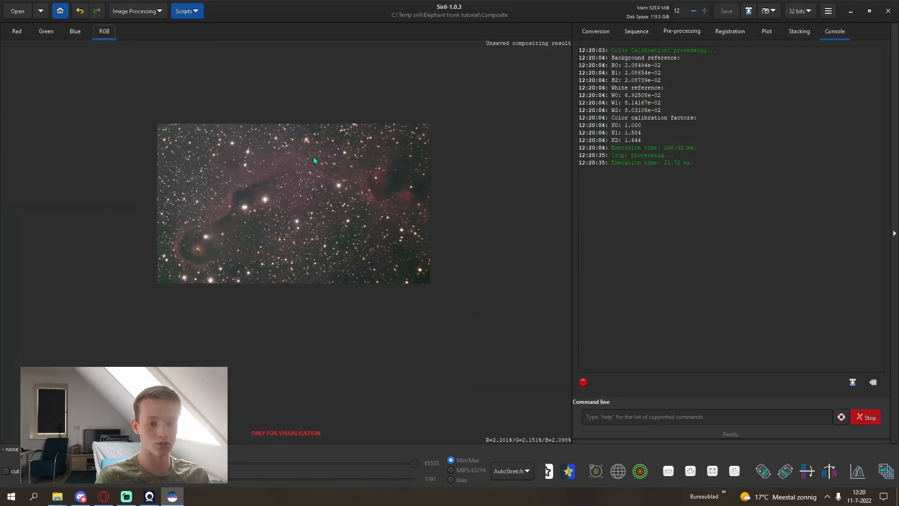
{"action": "mouse_move", "coordinate": [785, 472]}
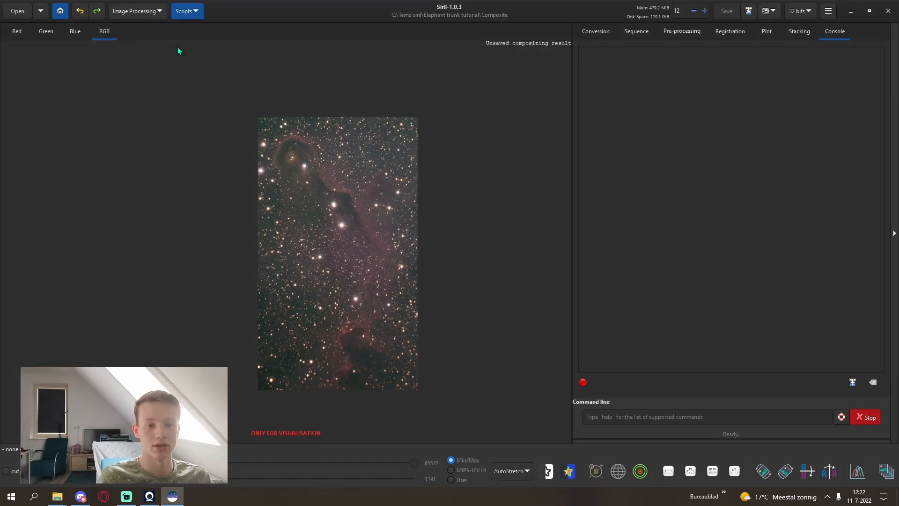
{"action": "left_click", "coordinate": [134, 10]}
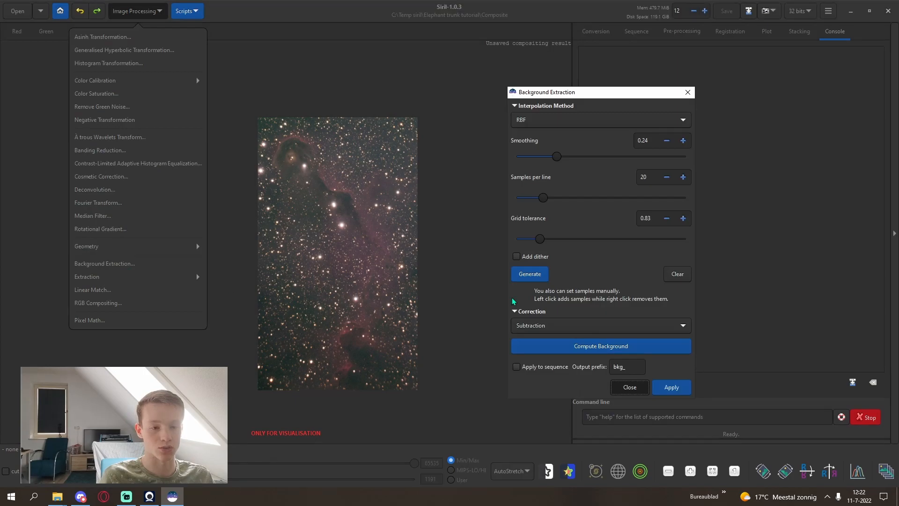
Generate background samples with smoothing 0.5 and grid tolerance 0.76, and compute the background model
{"action": "left_click", "coordinate": [529, 273]}
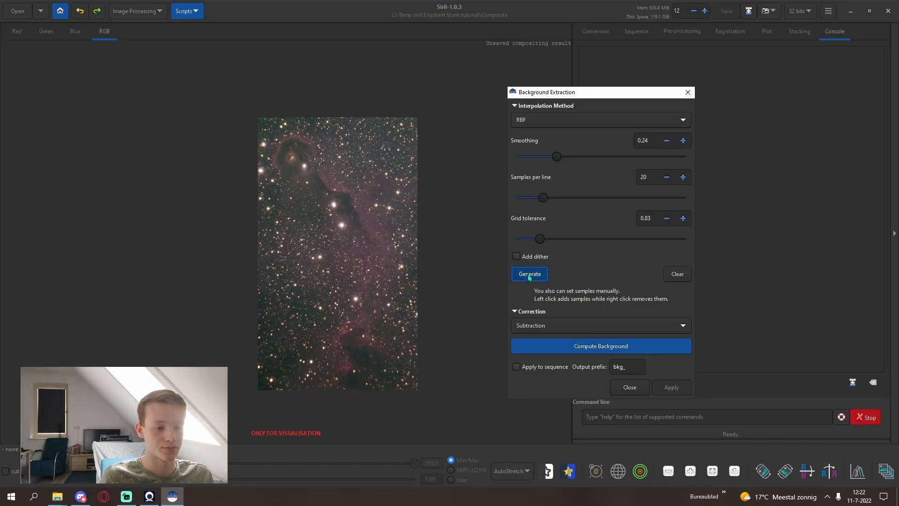
{"action": "left_click", "coordinate": [529, 273]}
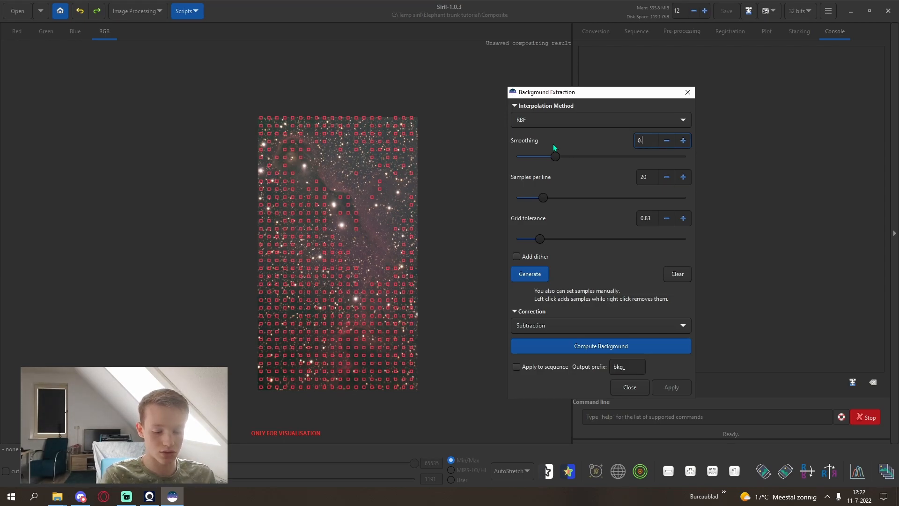
{"action": "type", "text": "0.50"}
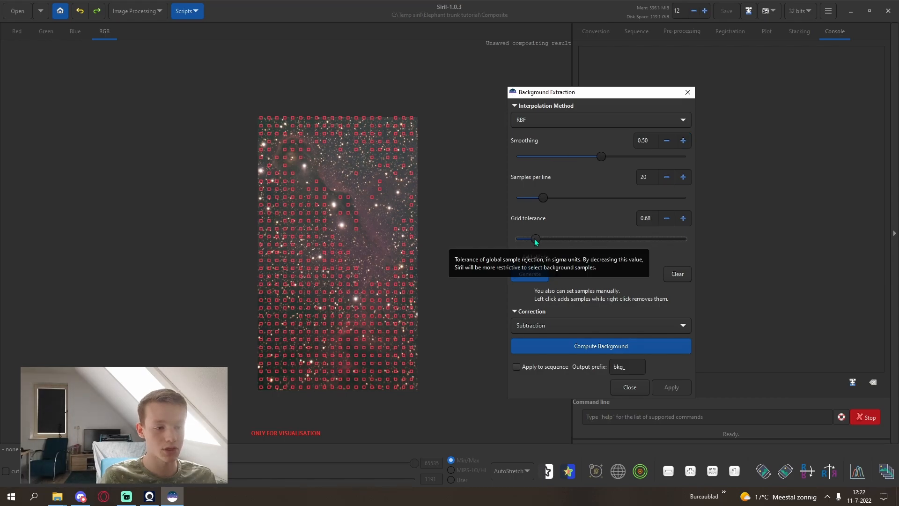
{"action": "mouse_move", "coordinate": [368, 164]}
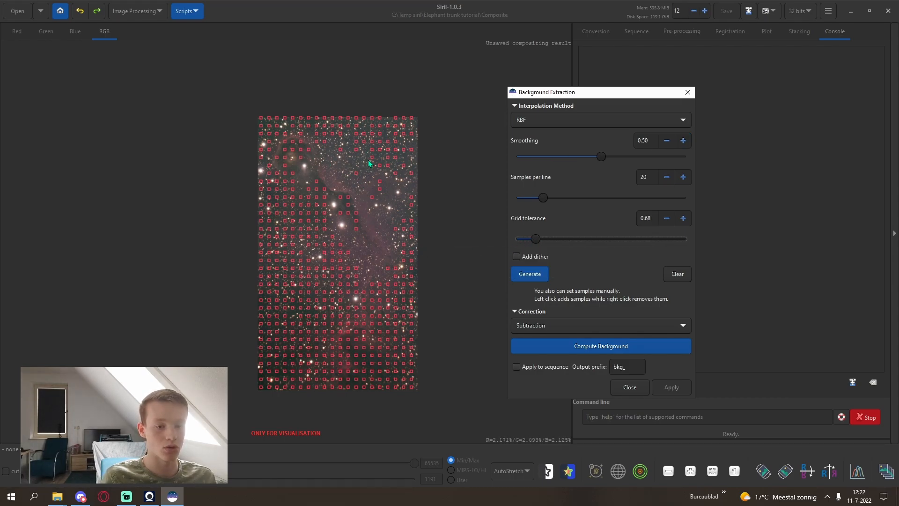
{"action": "left_click", "coordinate": [529, 273]}
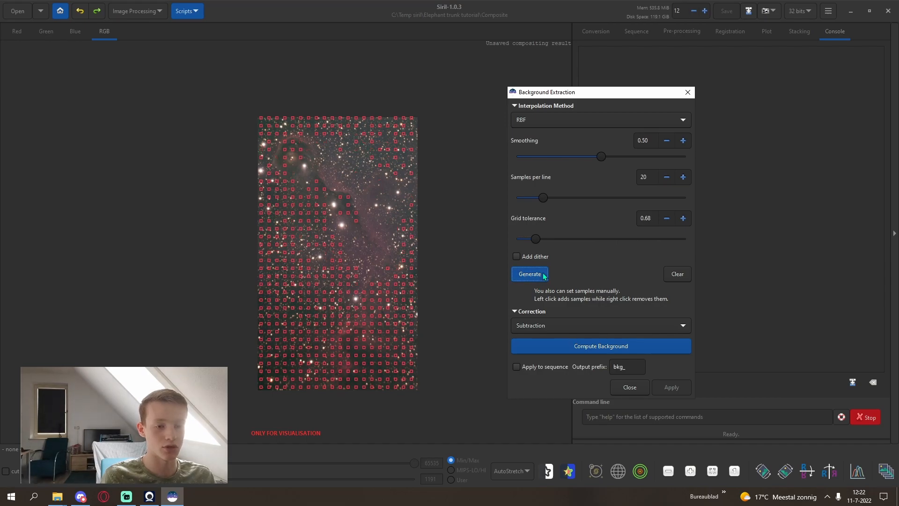
{"action": "mouse_move", "coordinate": [539, 240]}
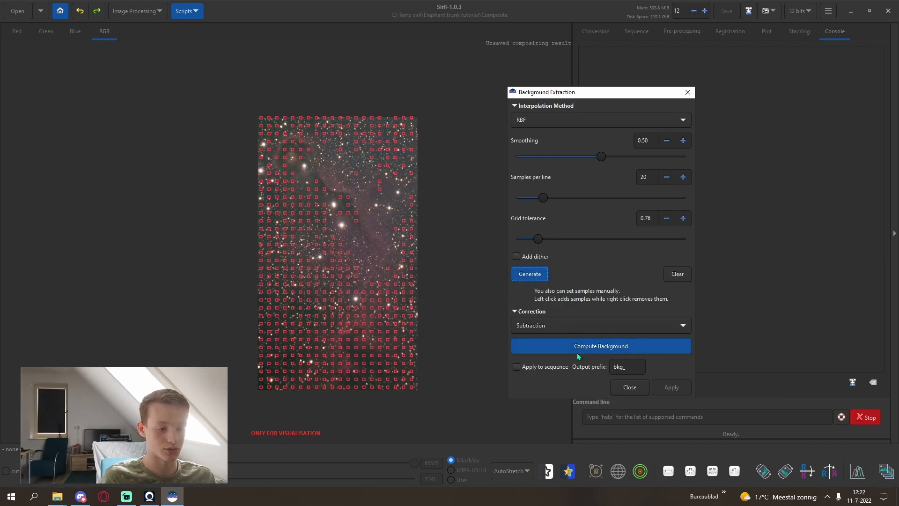
{"action": "left_click", "coordinate": [600, 346]}
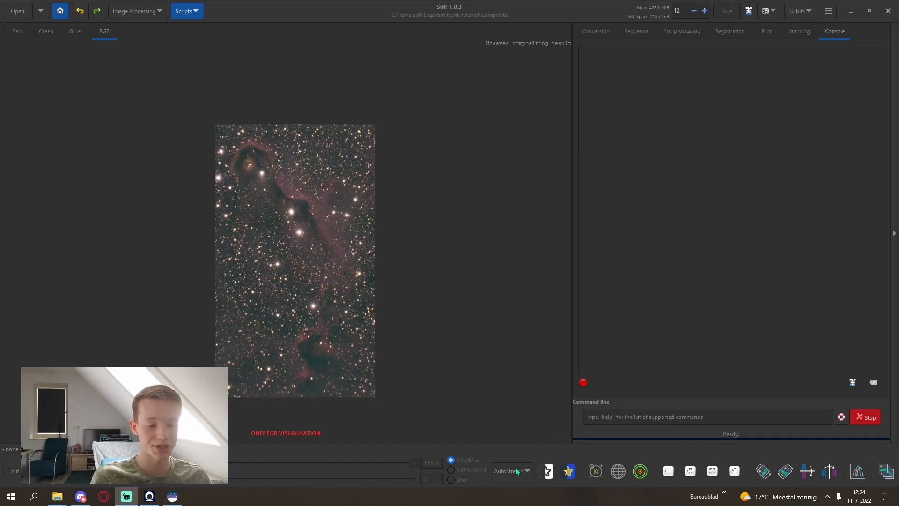
{"action": "left_click", "coordinate": [510, 471]}
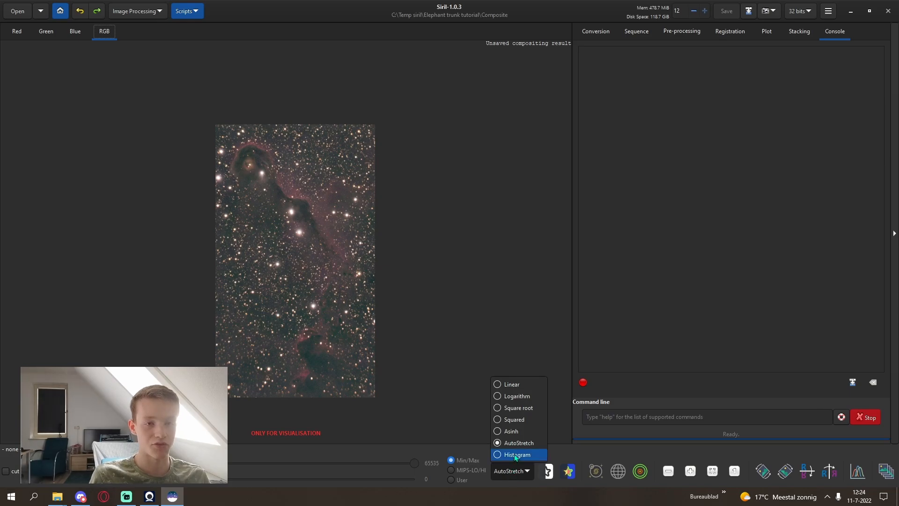
Switch the display to Linear and try the histogram and asinh tools before cancelling
{"action": "left_click", "coordinate": [511, 384]}
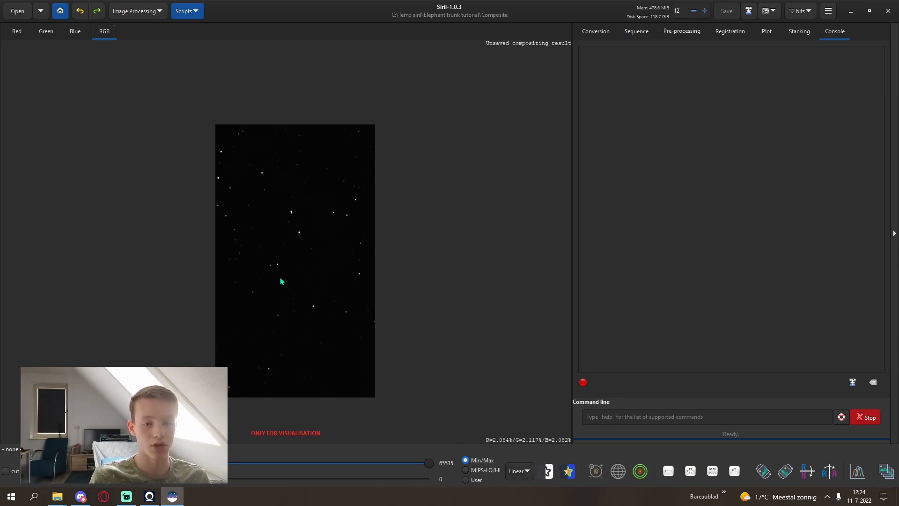
{"action": "left_click", "coordinate": [135, 10]}
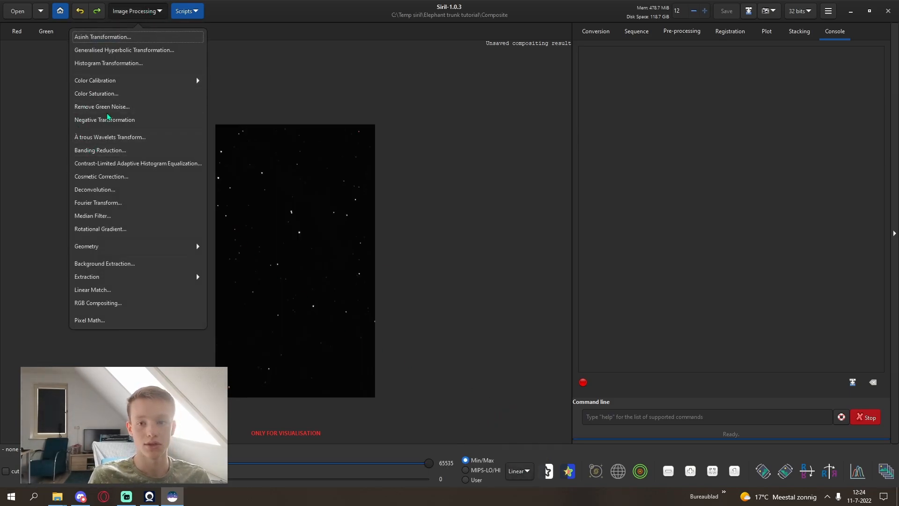
{"action": "left_click", "coordinate": [108, 63]}
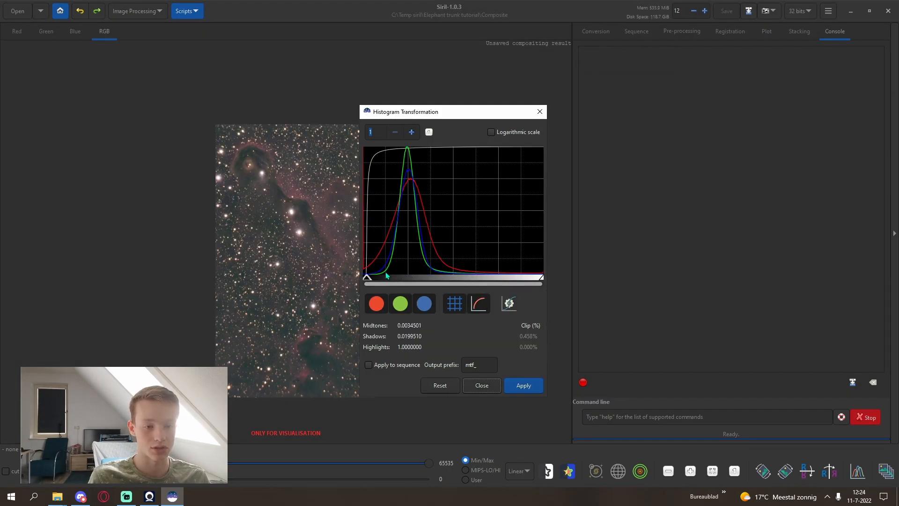
{"action": "left_click", "coordinate": [134, 10]}
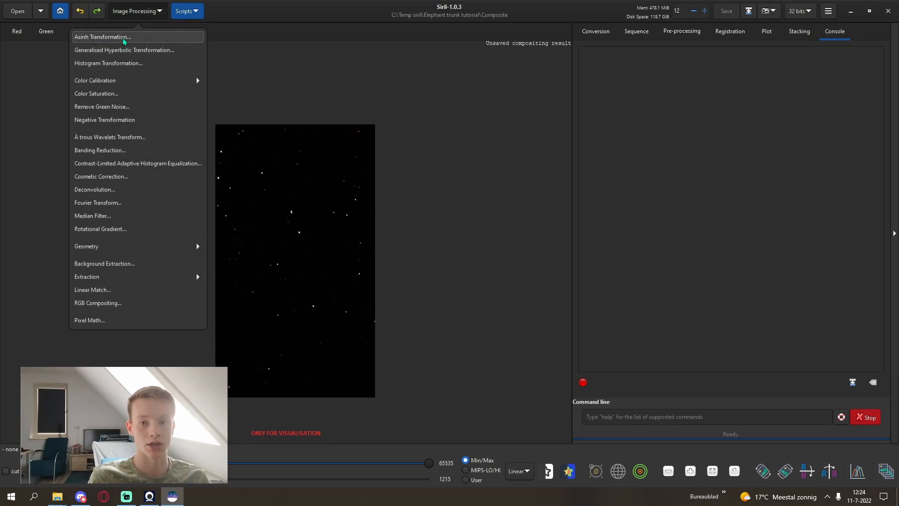
{"action": "left_click", "coordinate": [103, 36]}
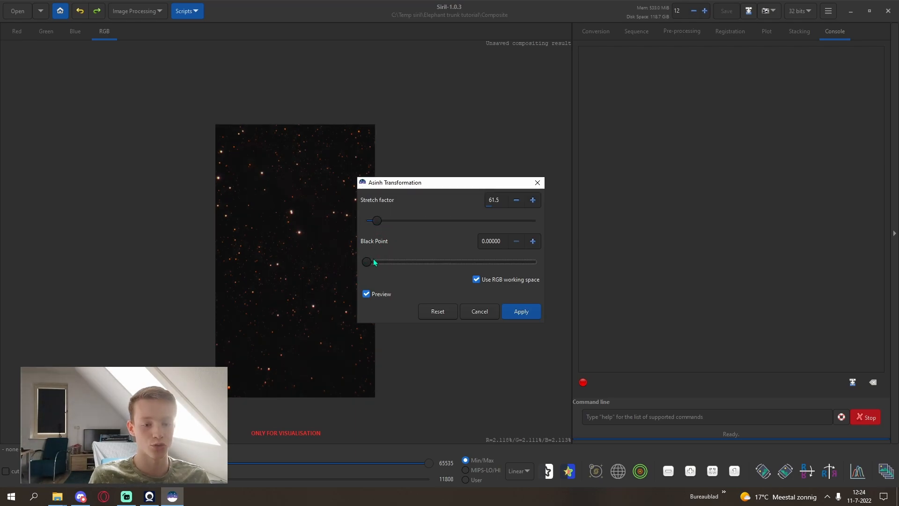
{"action": "left_click", "coordinate": [137, 10]}
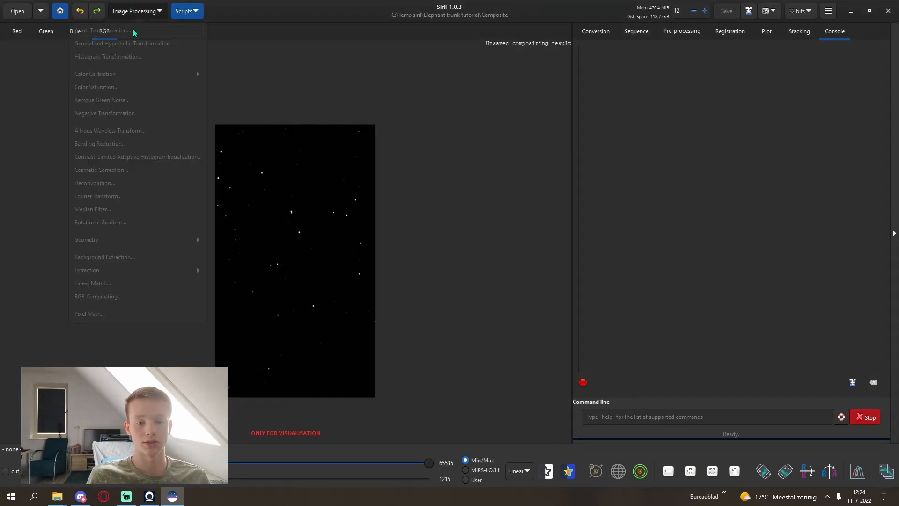
Magnify the histogram and permanently apply the midtones stretch to the image
{"action": "left_click", "coordinate": [108, 56]}
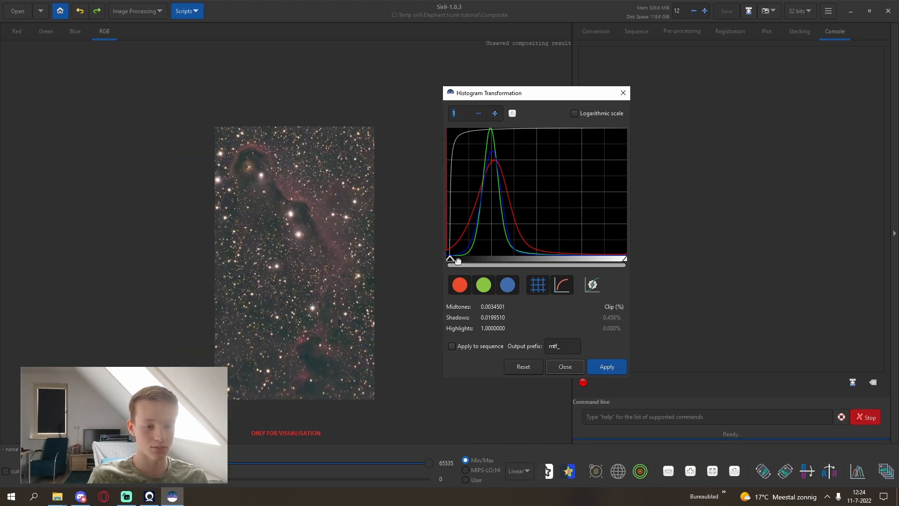
{"action": "left_click", "coordinate": [494, 113]}
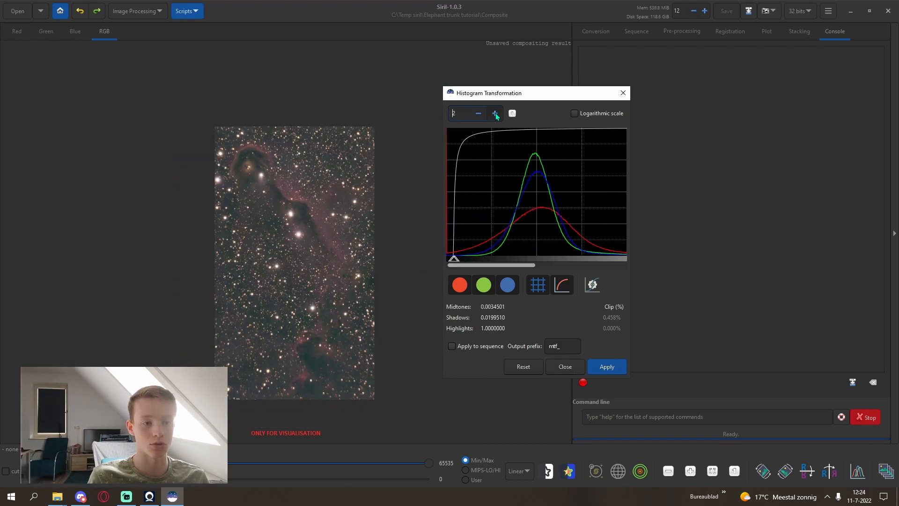
{"action": "left_click", "coordinate": [493, 113]}
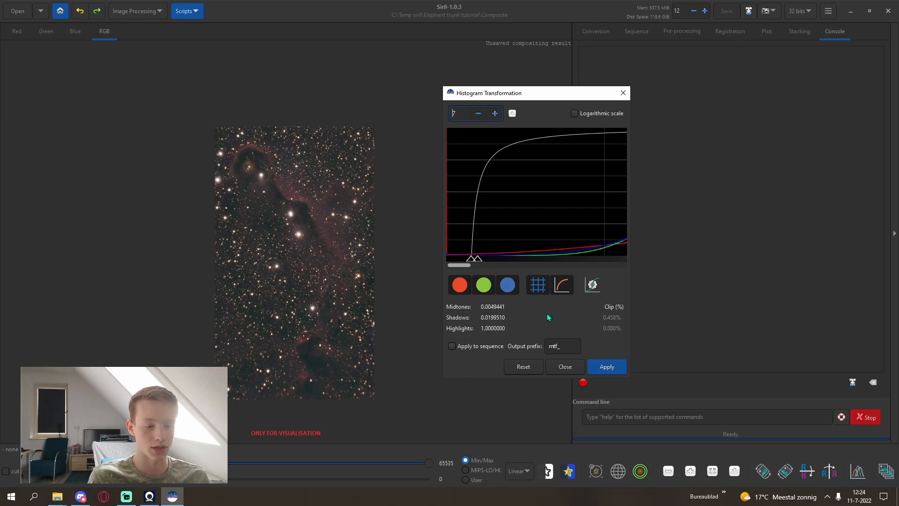
{"action": "left_click", "coordinate": [523, 366]}
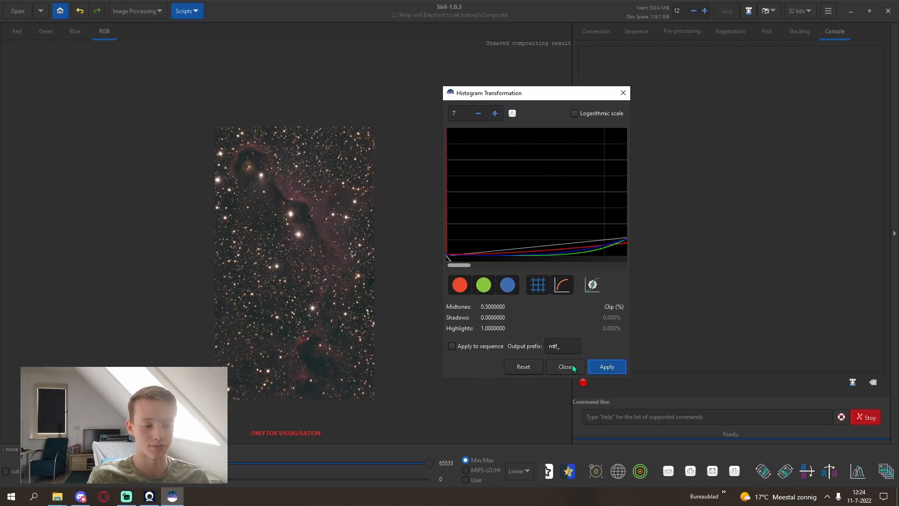
{"action": "left_click", "coordinate": [564, 366]}
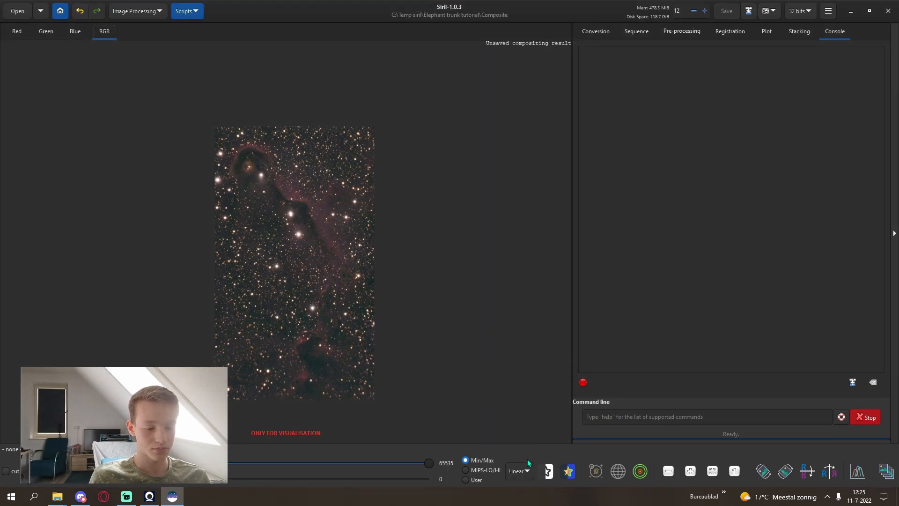
{"action": "mouse_move", "coordinate": [345, 290]}
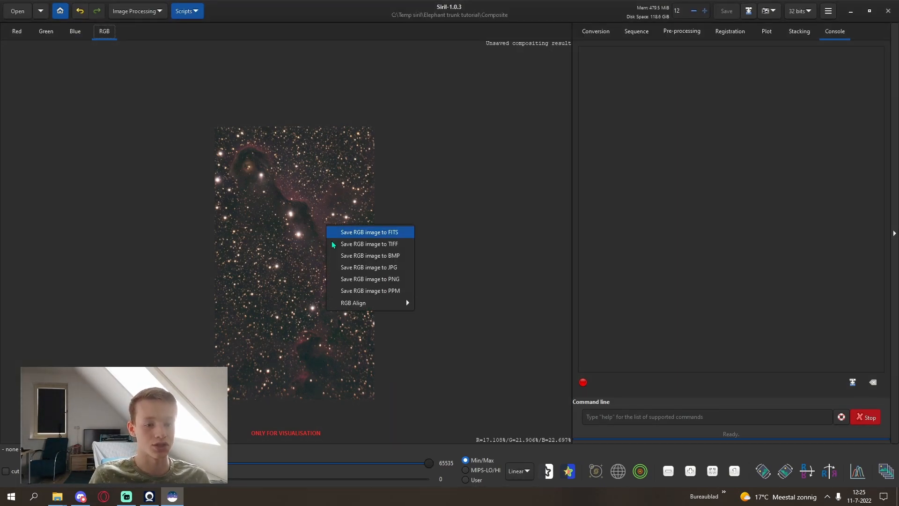
Save the composite as a 16-bit integer TIFF named 'Composite - HaGB'
{"action": "left_click", "coordinate": [369, 244]}
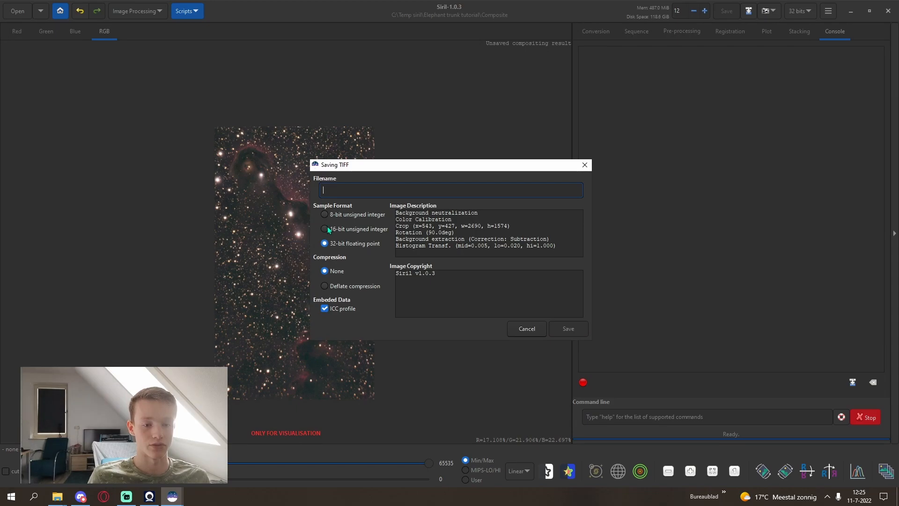
{"action": "left_click", "coordinate": [325, 229]}
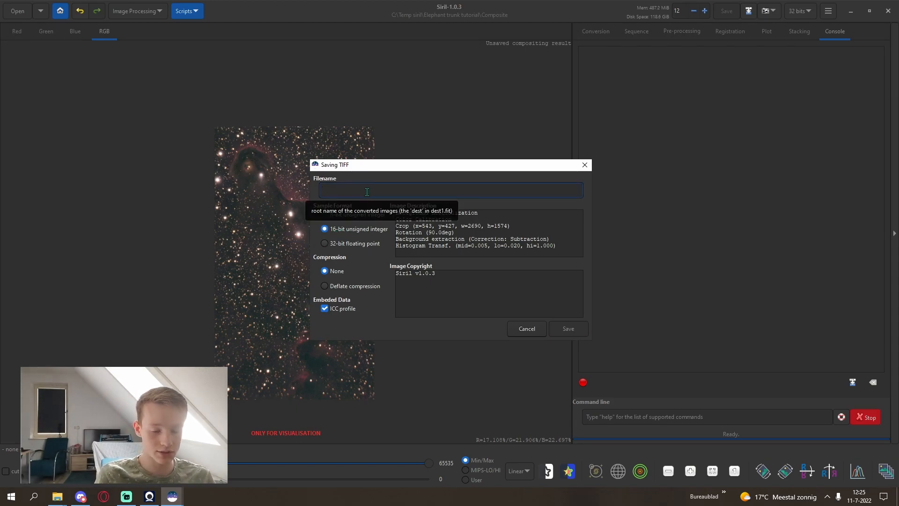
{"action": "type", "text": "c"}
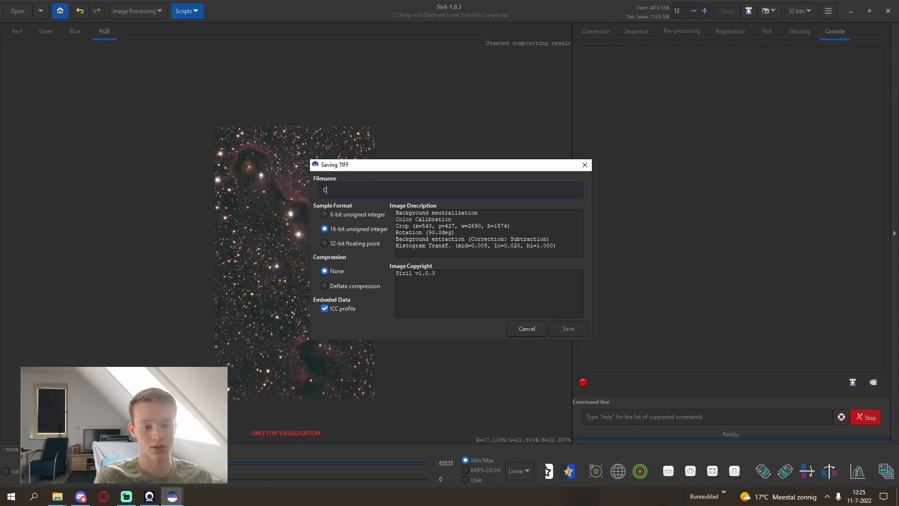
{"action": "type", "text": "omposite"}
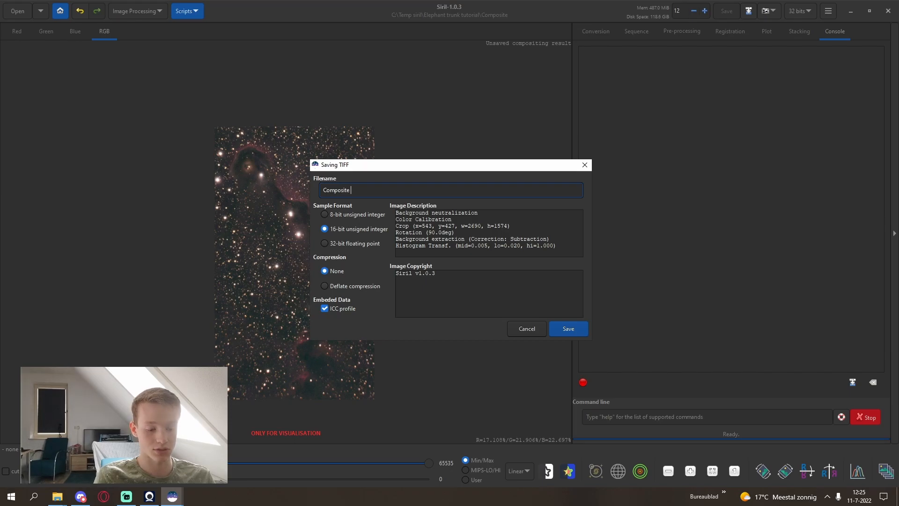
{"action": "type", "text": "- HaGB"}
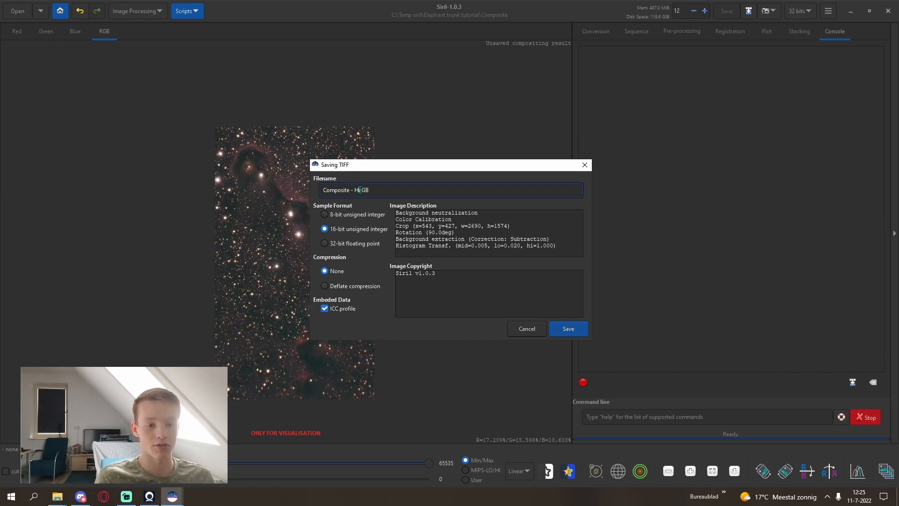
{"action": "type", "text": "a"}
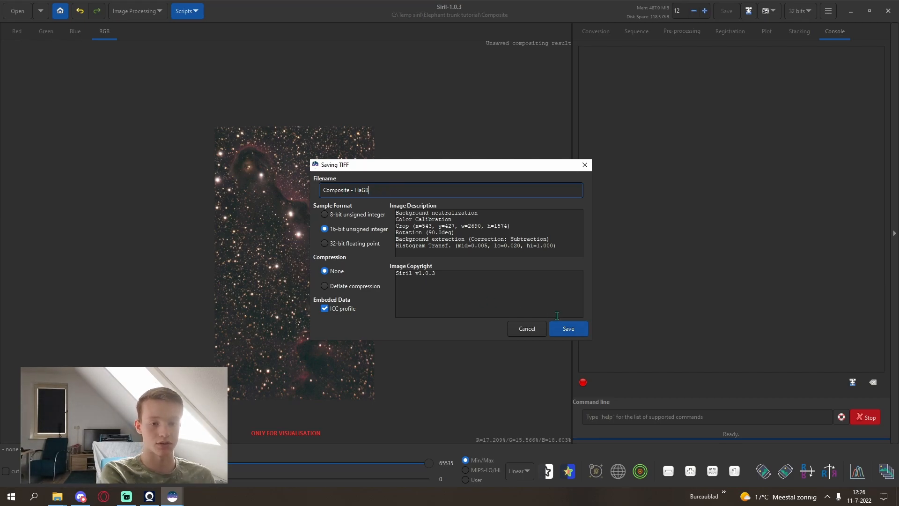
{"action": "left_click", "coordinate": [567, 328]}
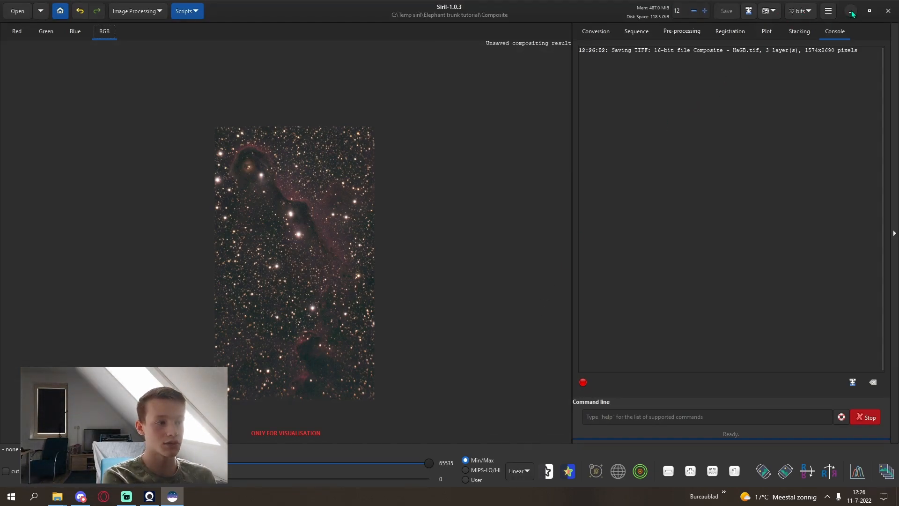
Run StarNet++ on Composite - HaGB.tif with 'starless' appended to the output name
{"action": "left_click", "coordinate": [11, 496]}
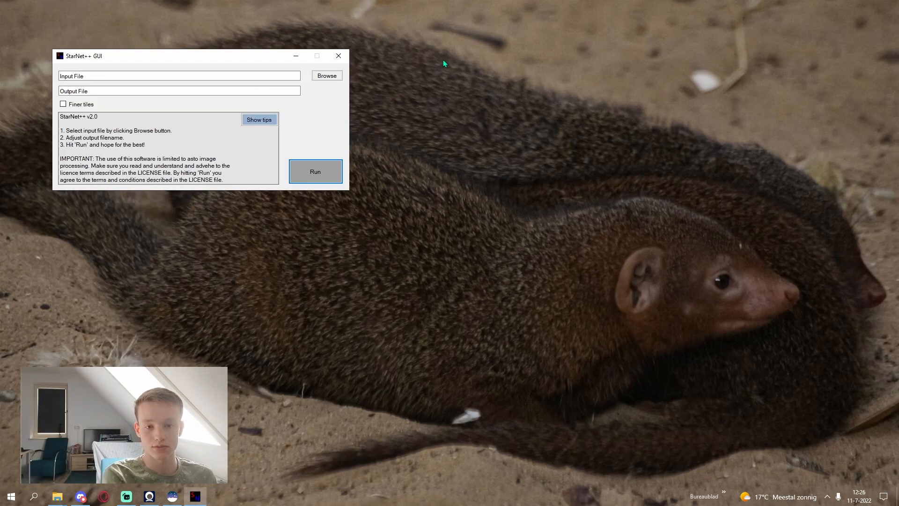
{"action": "left_click", "coordinate": [326, 74]}
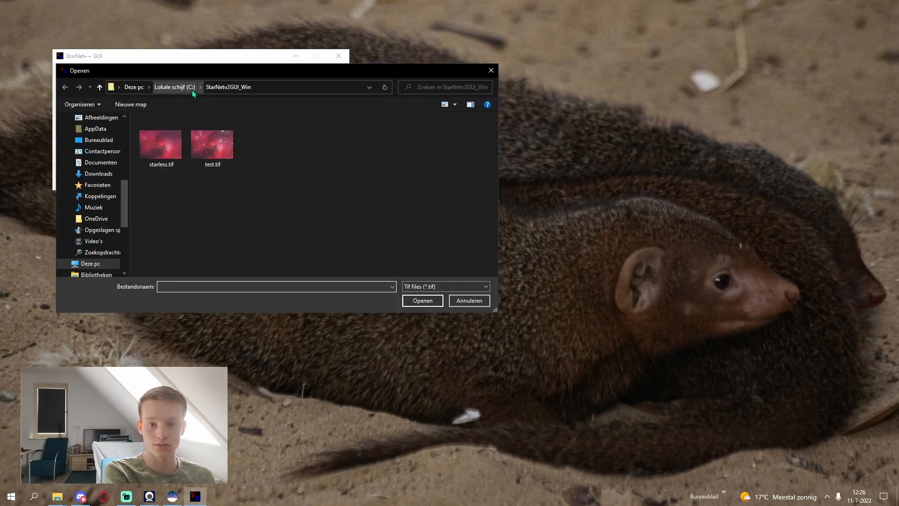
{"action": "left_click", "coordinate": [175, 86]}
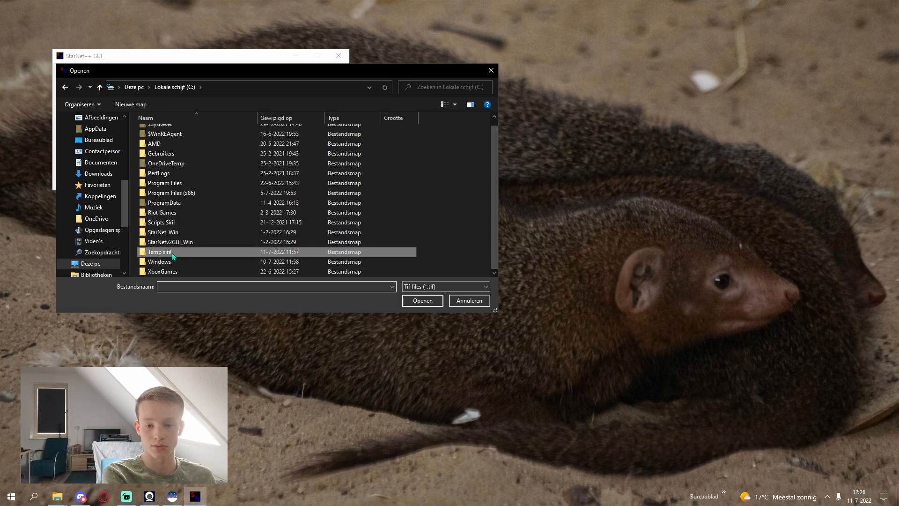
{"action": "double_click", "coordinate": [160, 252]}
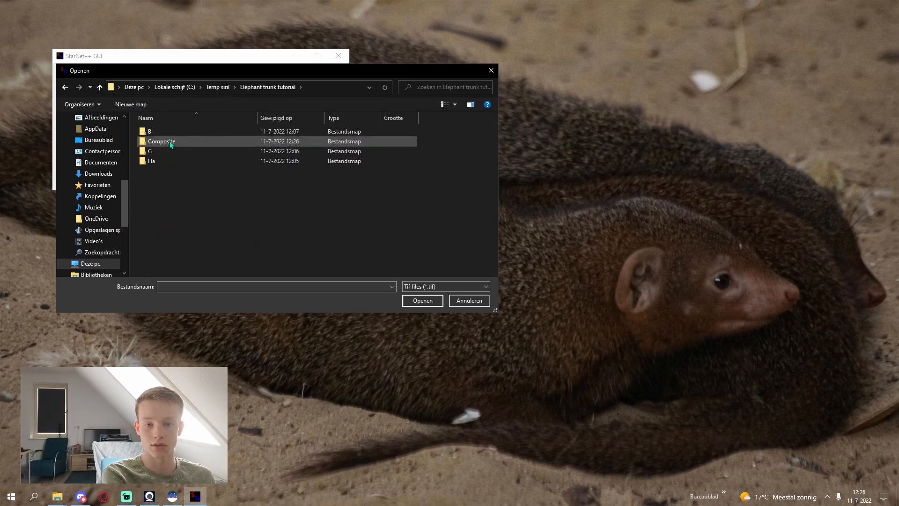
{"action": "left_click", "coordinate": [421, 300]}
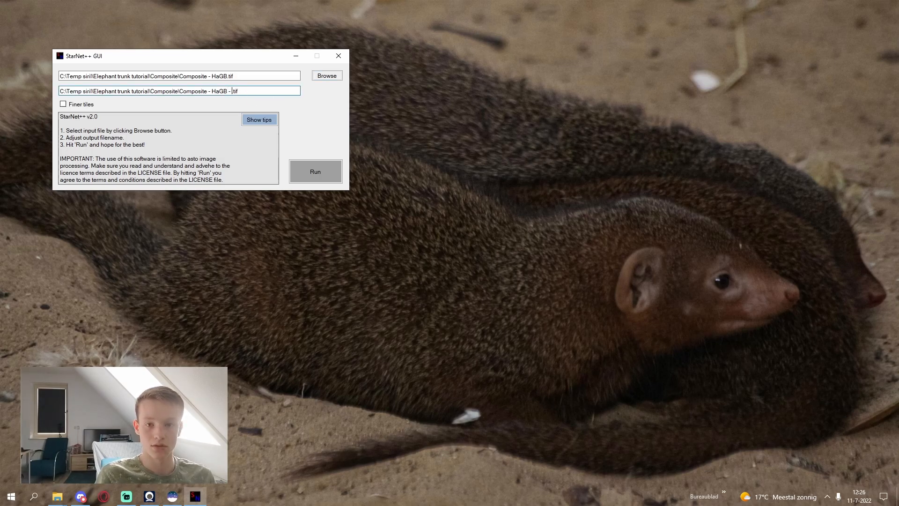
{"action": "type", "text": "starless"}
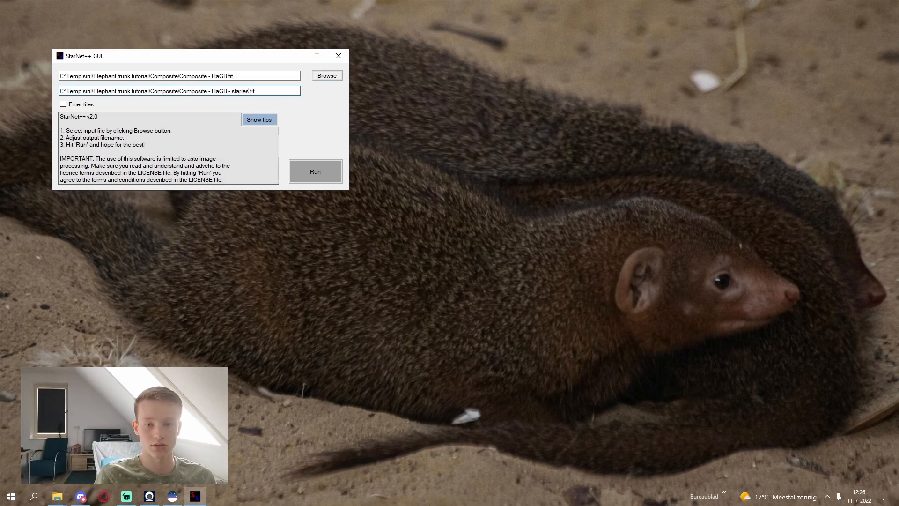
{"action": "left_click", "coordinate": [314, 171]}
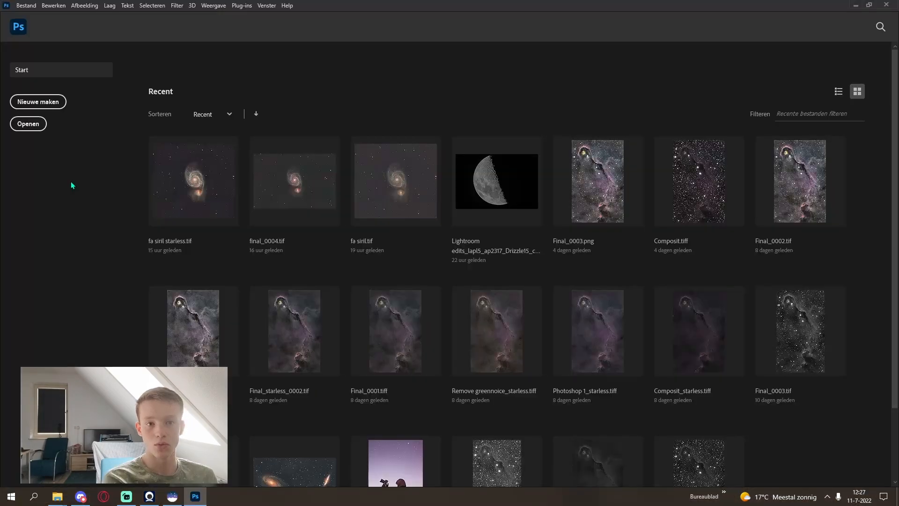
Open the starless and original Composite - HaGB TIFFs from the Composite folder
{"action": "left_click", "coordinate": [28, 123]}
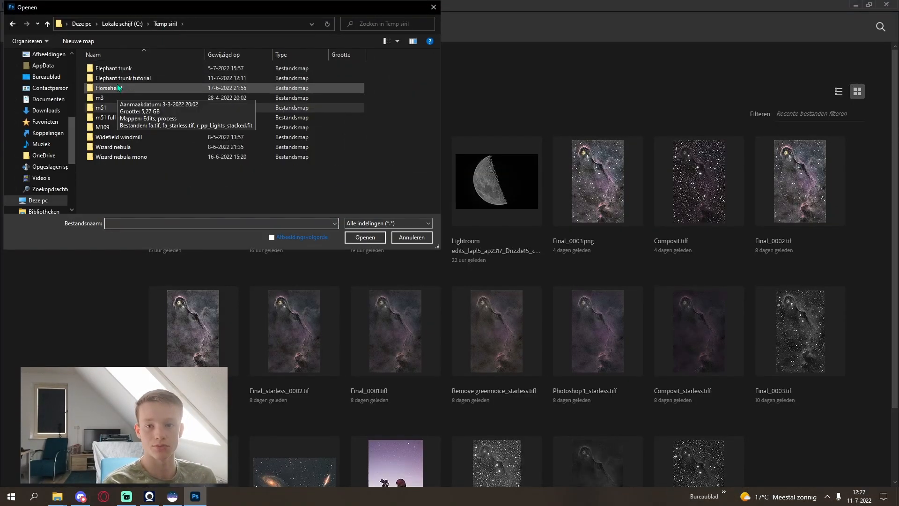
{"action": "double_click", "coordinate": [123, 78]}
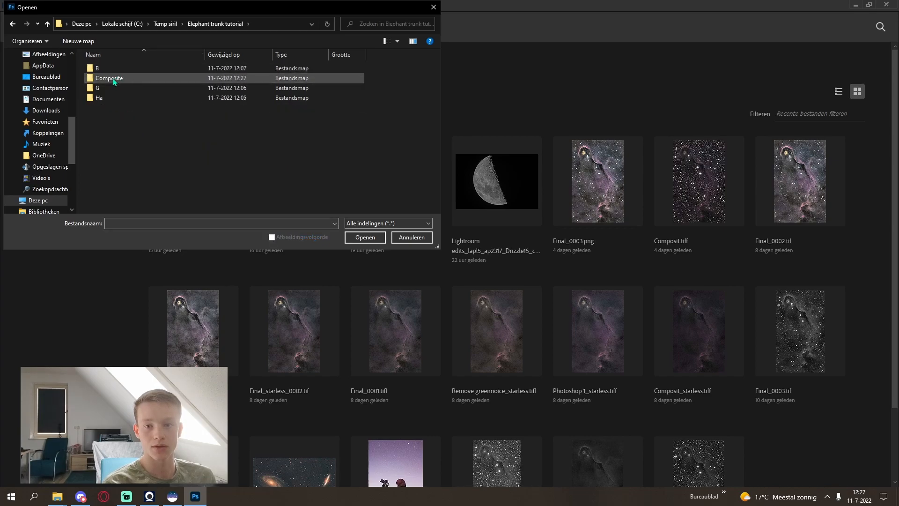
{"action": "double_click", "coordinate": [109, 77]}
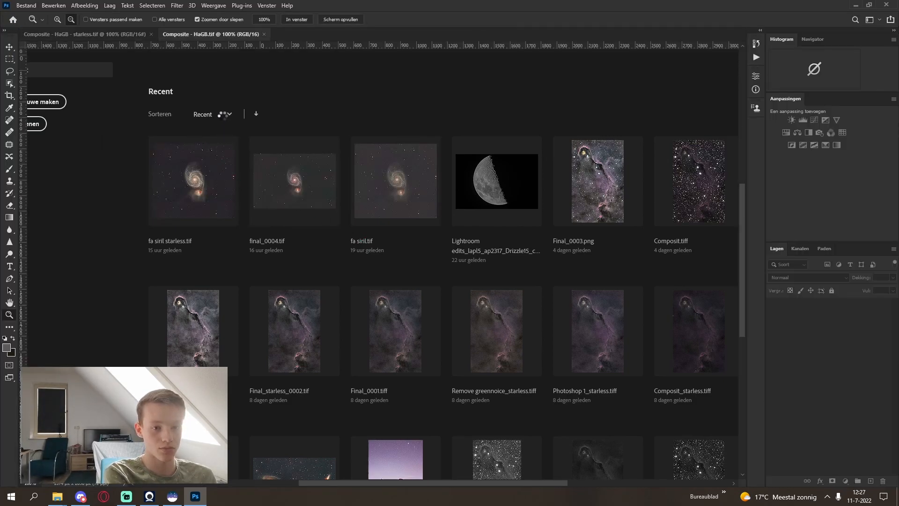
Compare the starless and starry documents and duplicate the original's background layer
{"action": "left_click", "coordinate": [212, 33]}
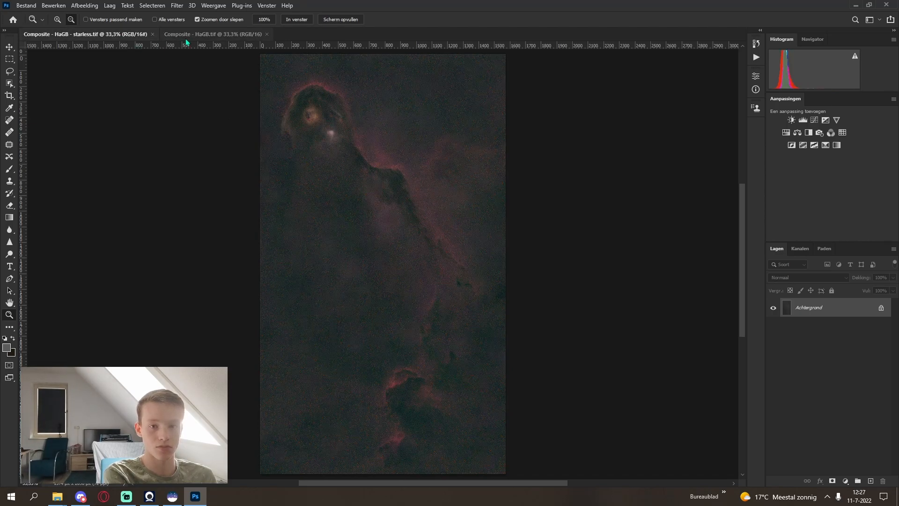
{"action": "left_click", "coordinate": [214, 34]}
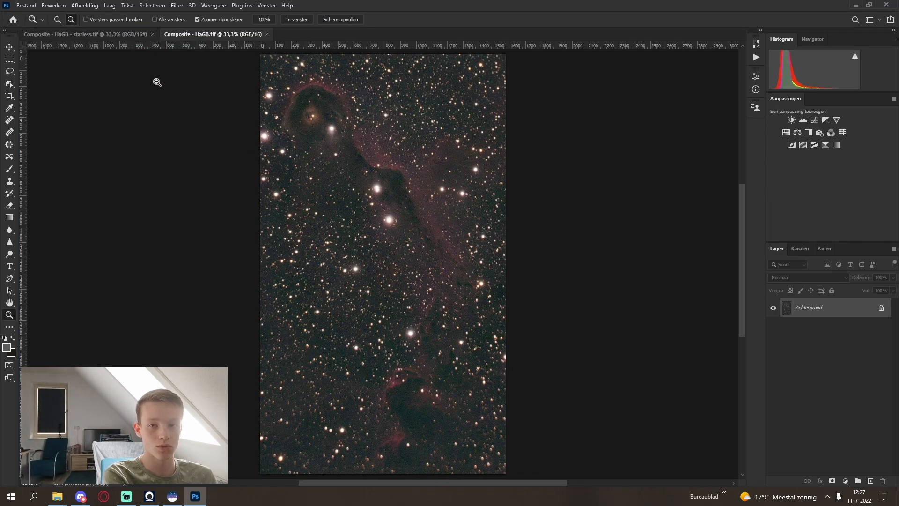
{"action": "left_click", "coordinate": [86, 33]}
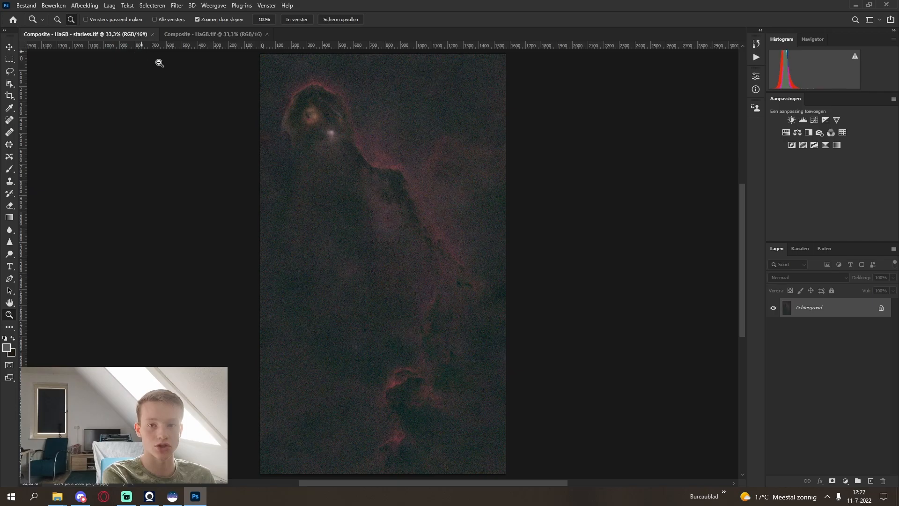
{"action": "left_click", "coordinate": [213, 34]}
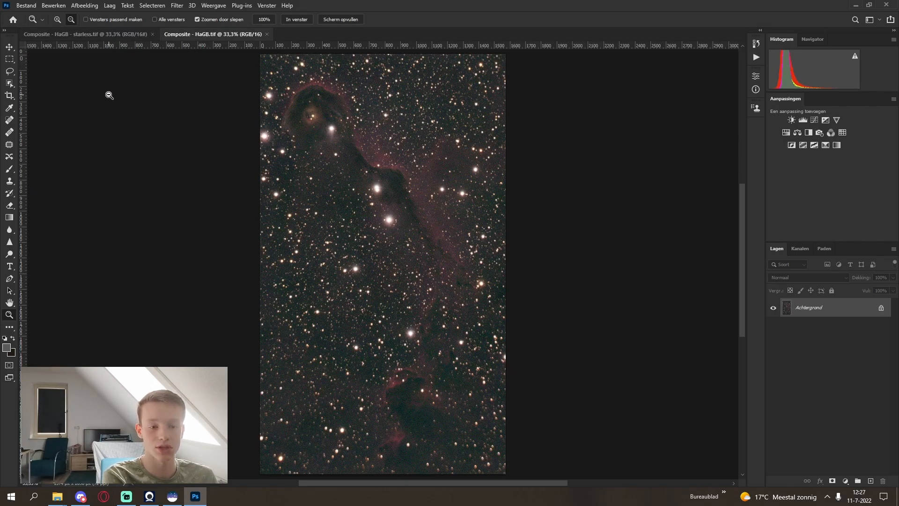
{"action": "left_click", "coordinate": [26, 5]}
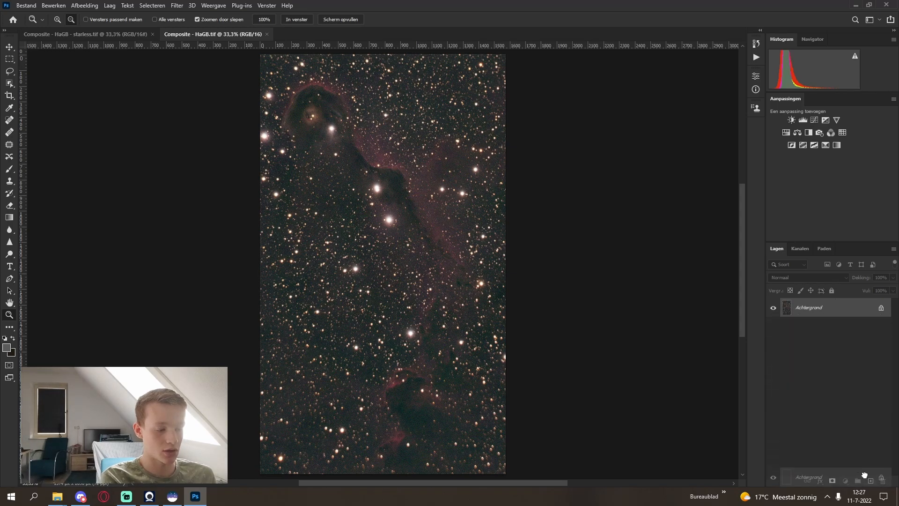
{"action": "left_click", "coordinate": [53, 5]}
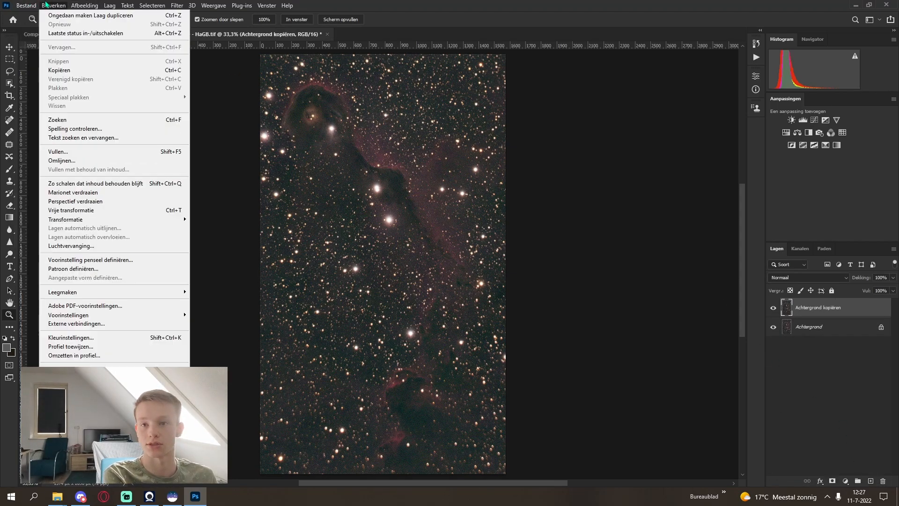
Apply Image using the starless file as source, Subtract blending, offset 15
{"action": "left_click", "coordinate": [84, 5]}
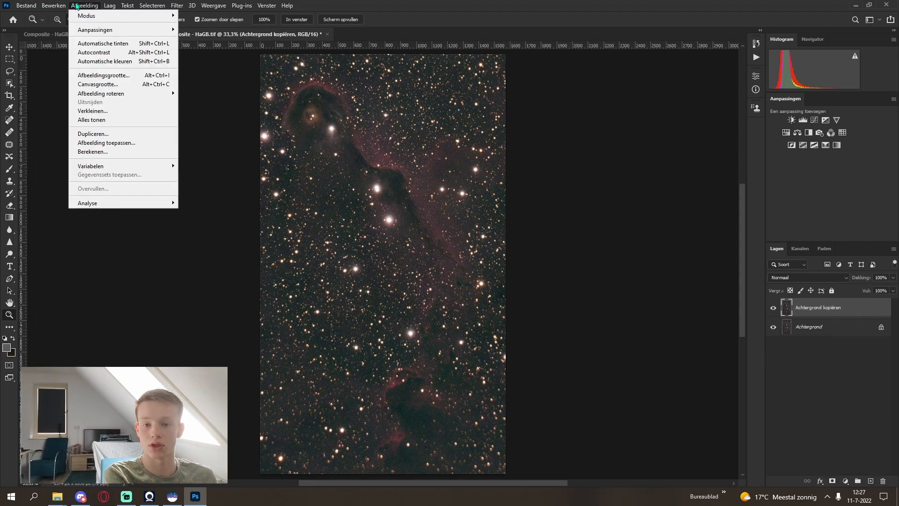
{"action": "left_click", "coordinate": [106, 142]}
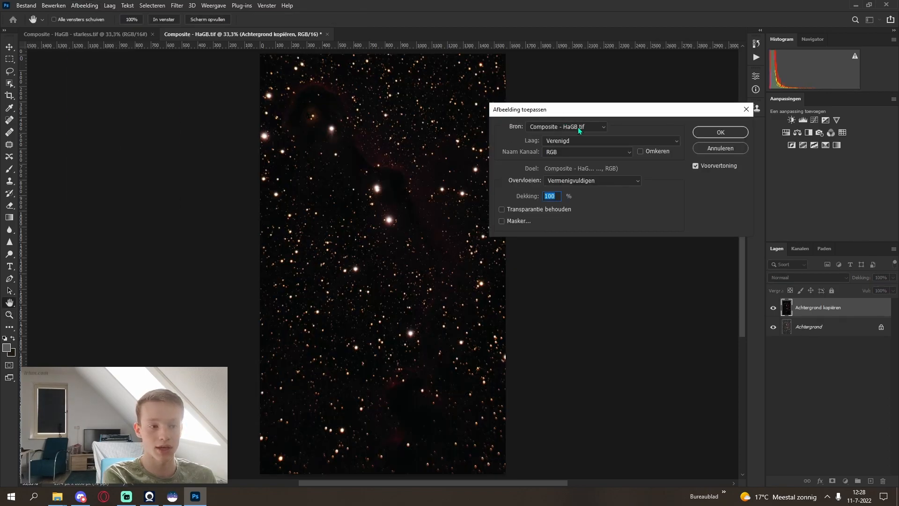
{"action": "left_click", "coordinate": [565, 126]}
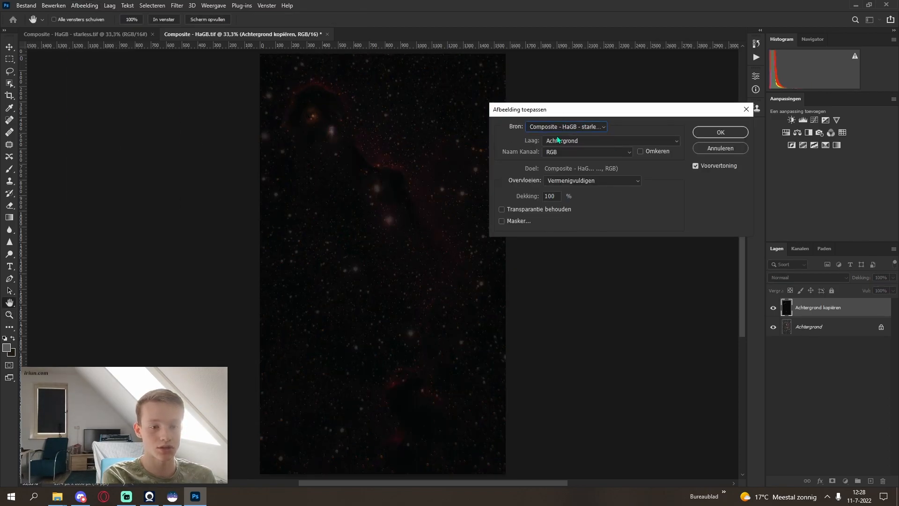
{"action": "left_click", "coordinate": [566, 127]}
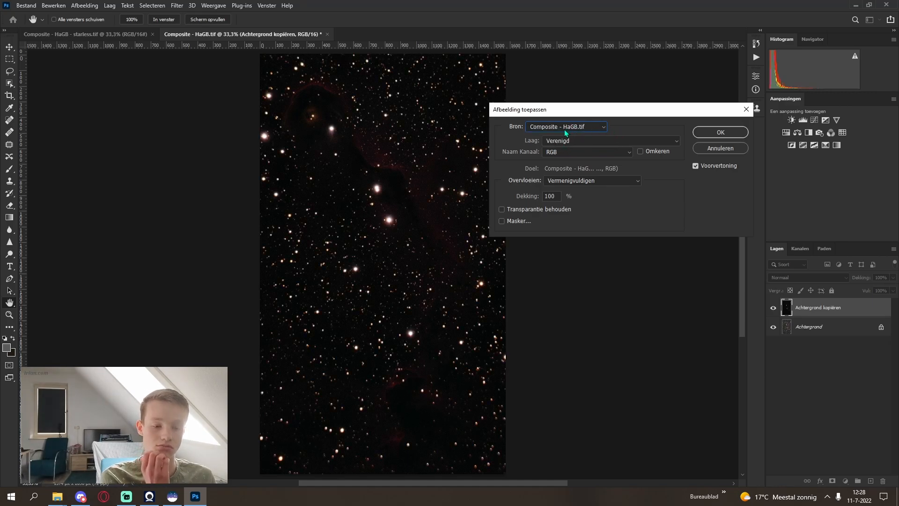
{"action": "left_click", "coordinate": [602, 126]}
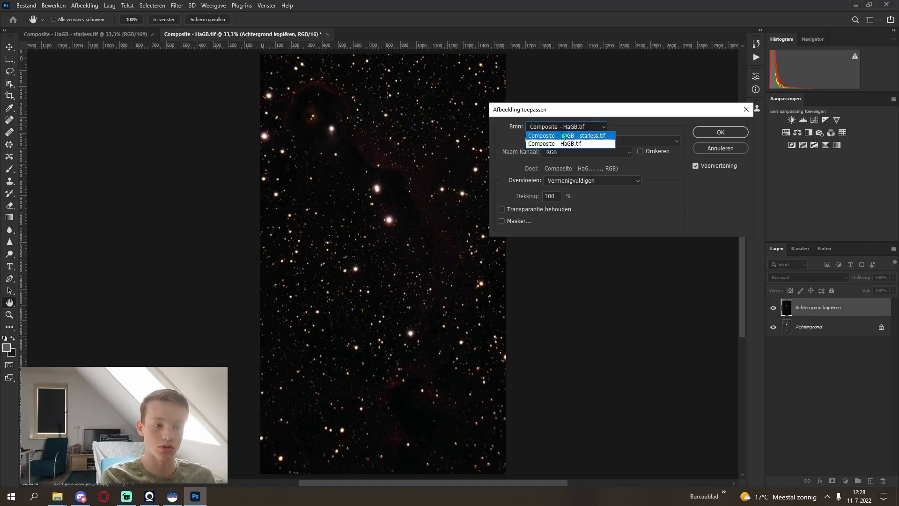
{"action": "left_click", "coordinate": [568, 135]}
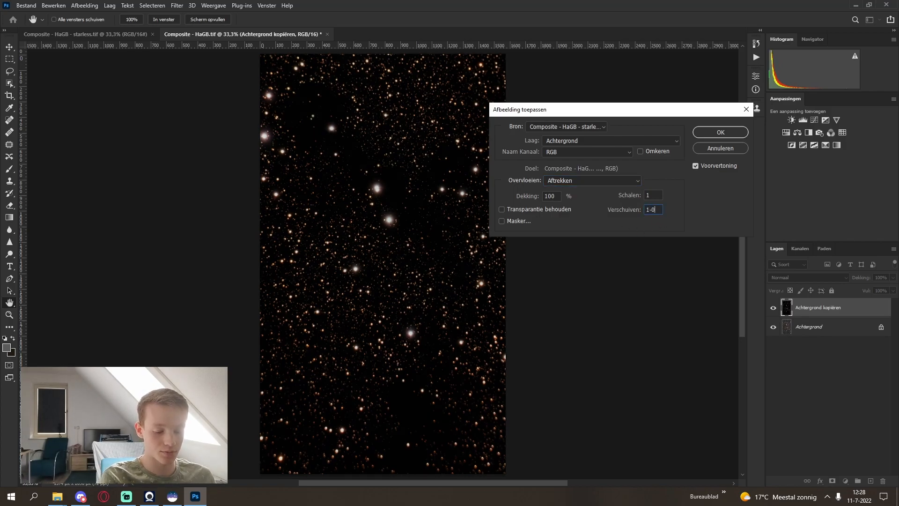
{"action": "type", "text": "10"}
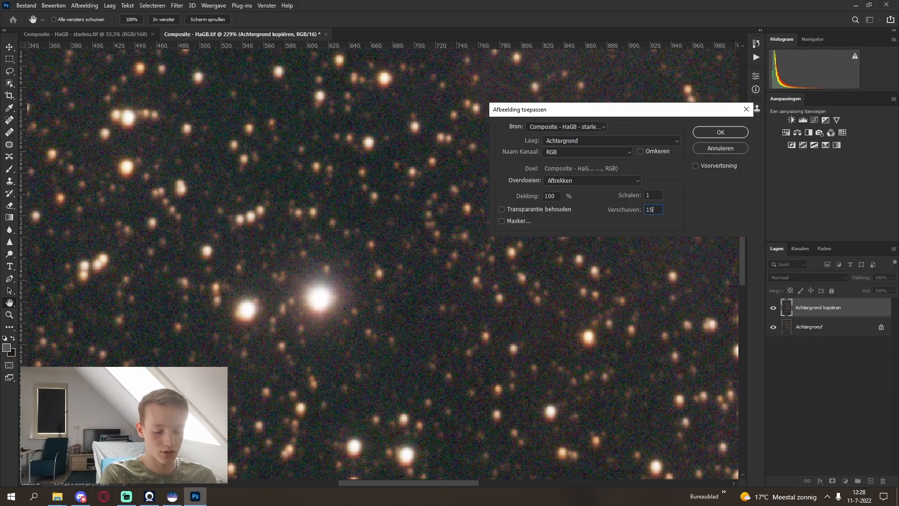
{"action": "left_click", "coordinate": [695, 165]}
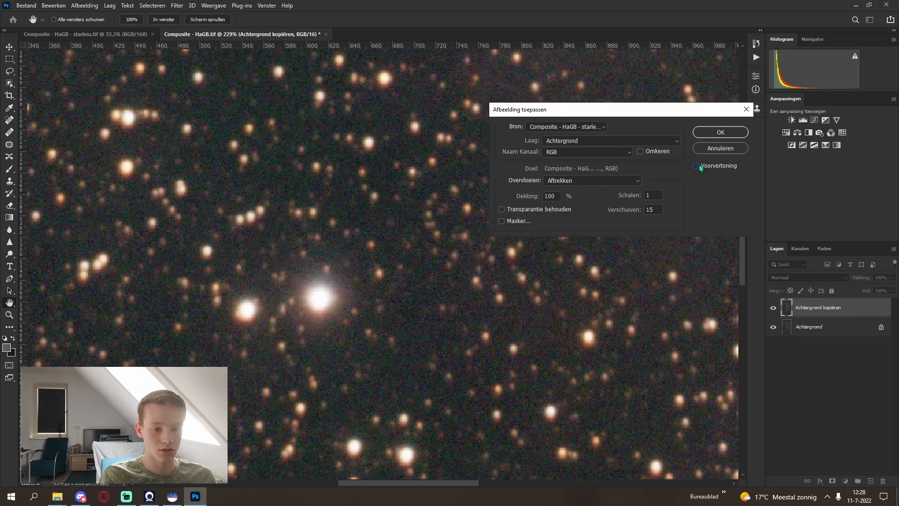
{"action": "left_click", "coordinate": [695, 165]}
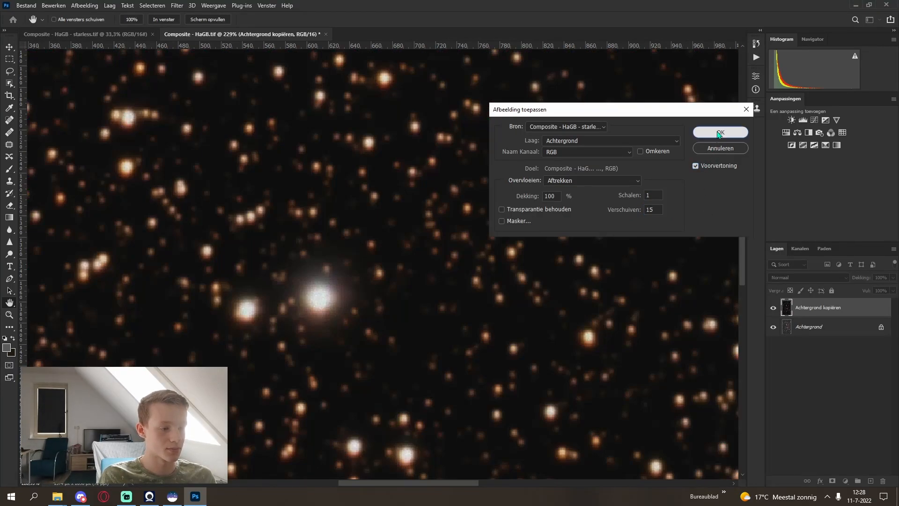
{"action": "left_click", "coordinate": [719, 132]}
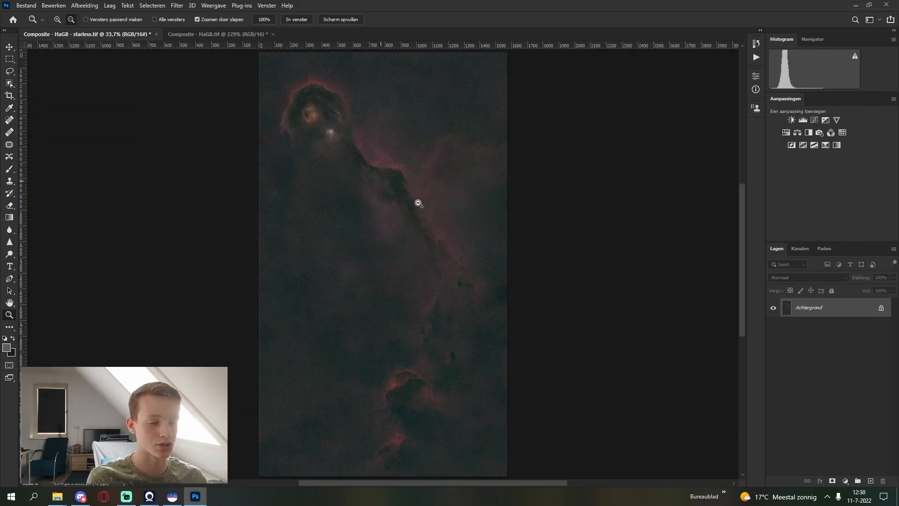
Apply Camera Raw noise reduction to the starless copy: luminance 49, colour 57
{"action": "key", "text": "ctrl+j"}
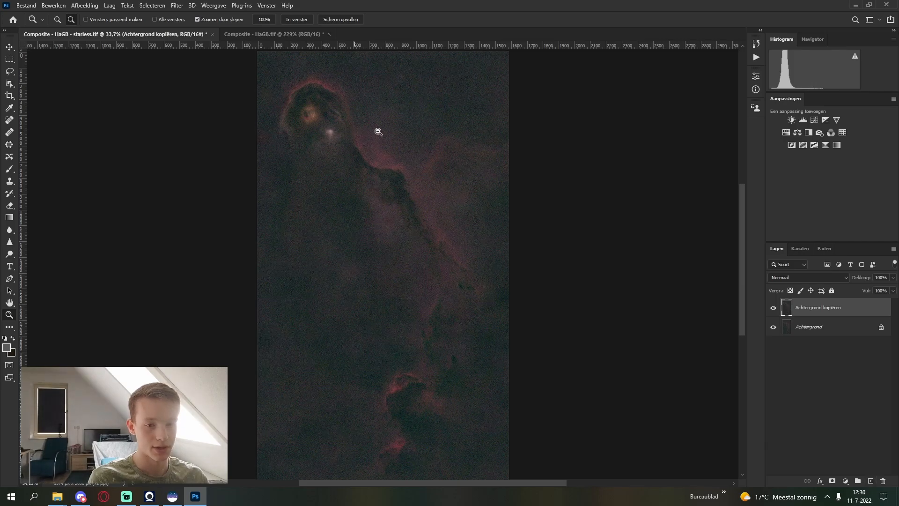
{"action": "left_click", "coordinate": [378, 132]}
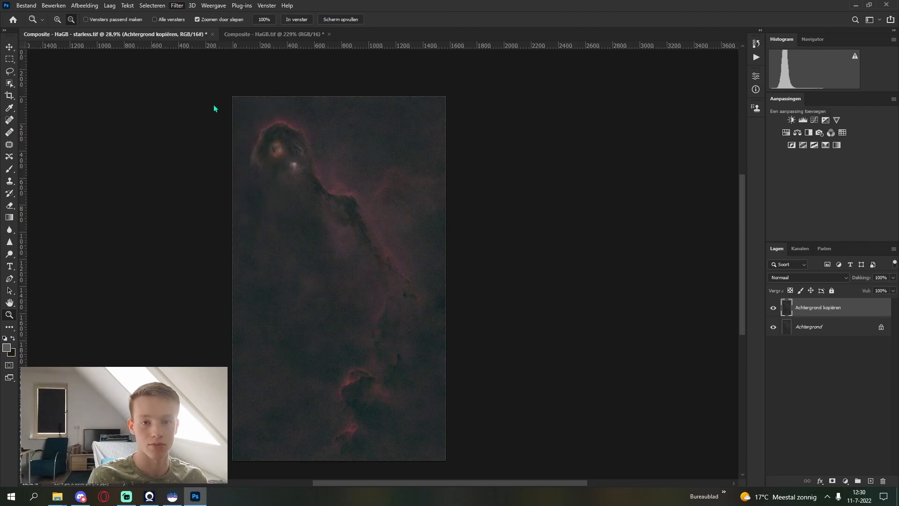
{"action": "mouse_move", "coordinate": [272, 156]}
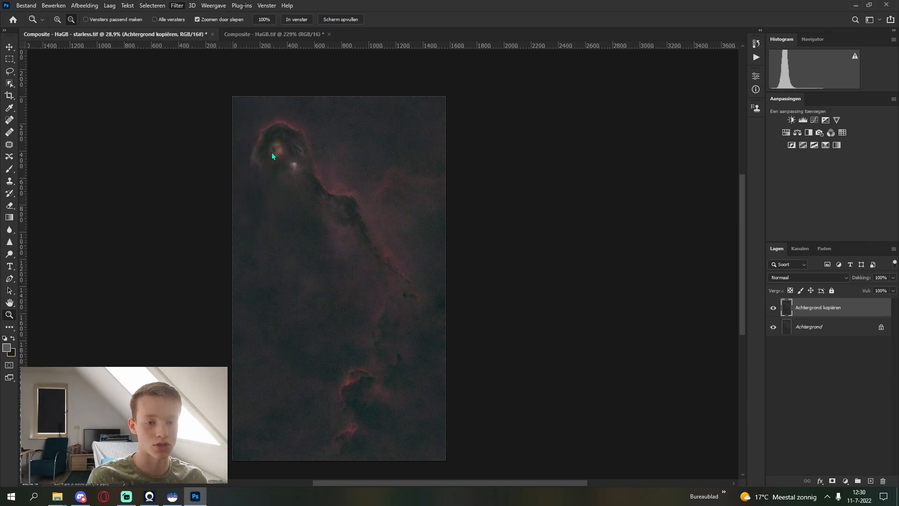
{"action": "left_click", "coordinate": [176, 5]}
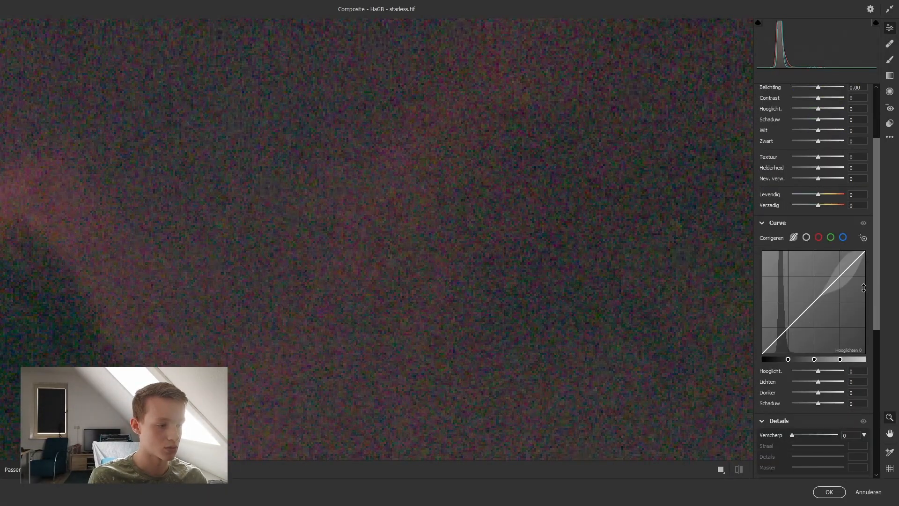
{"action": "scroll", "scroll_direction": "down", "scroll_amount": 3}
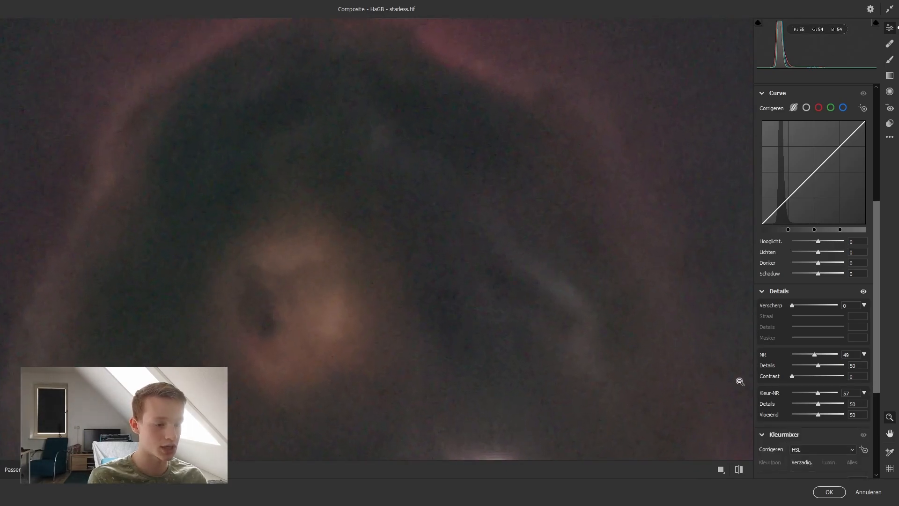
{"action": "left_click", "coordinate": [738, 470]}
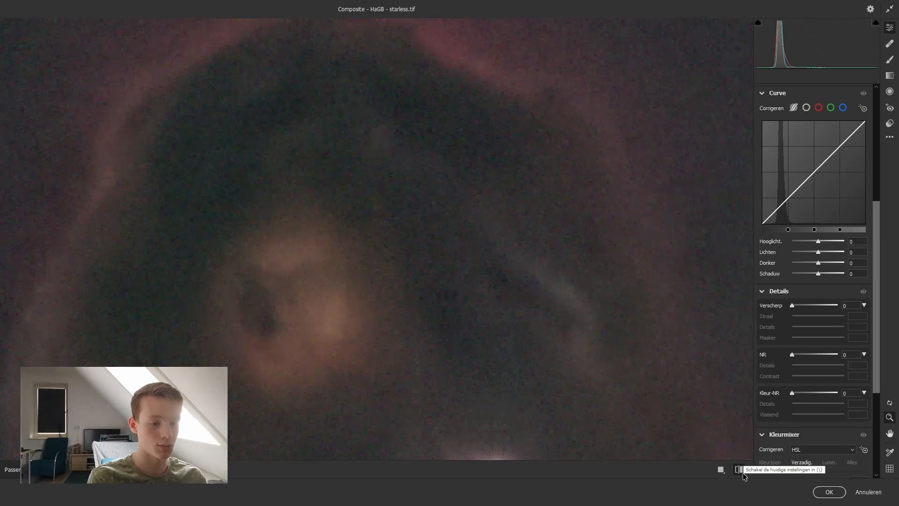
{"action": "left_click", "coordinate": [739, 470]}
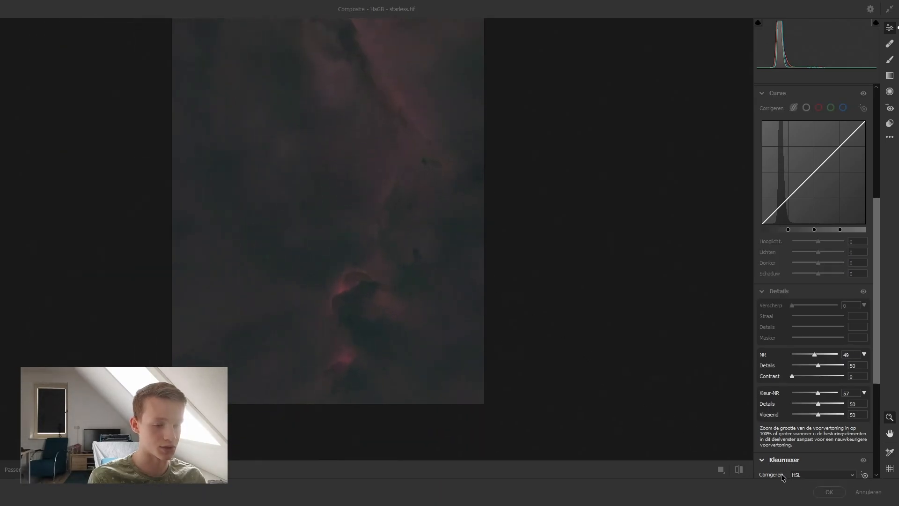
{"action": "left_click", "coordinate": [828, 492]}
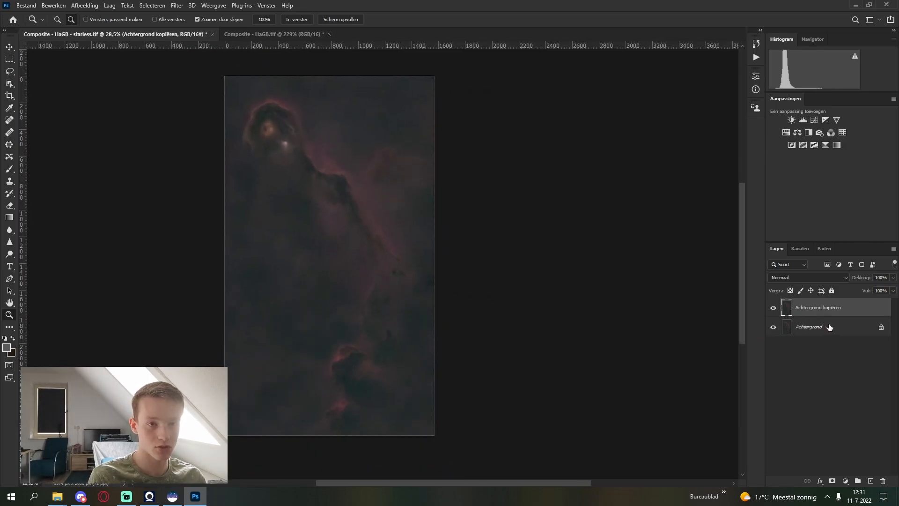
Add a new layer, name the layers Nr and STAMP, stamp visible, and duplicate STAMP
{"action": "left_click", "coordinate": [858, 480]}
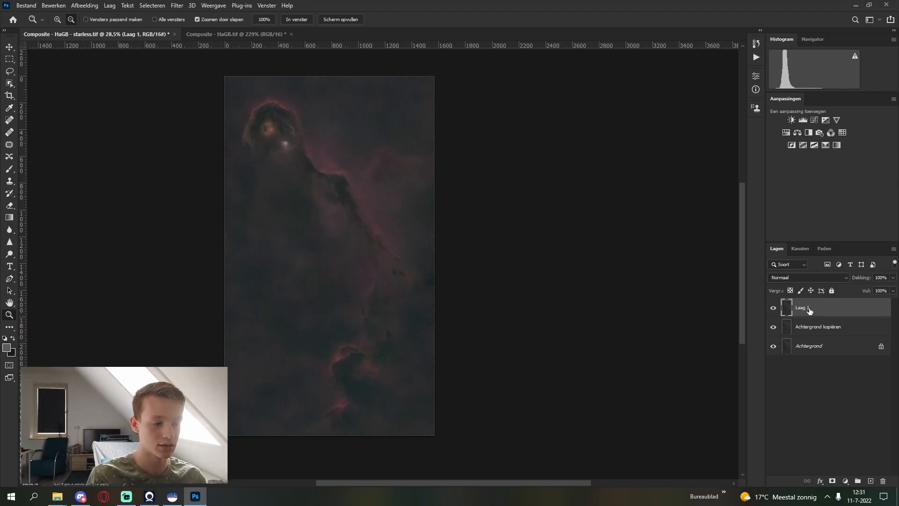
{"action": "double_click", "coordinate": [809, 308]}
{"action": "type", "text": "STAMP"}
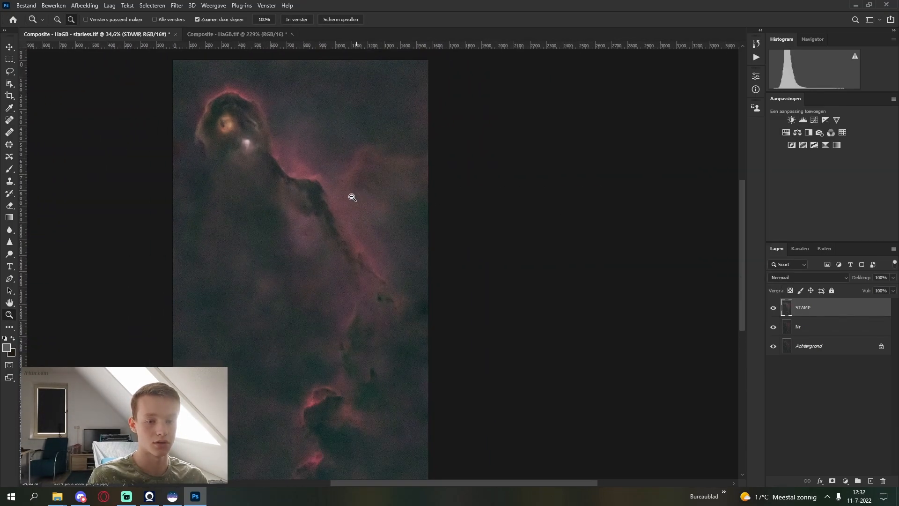
{"action": "left_click", "coordinate": [71, 18]}
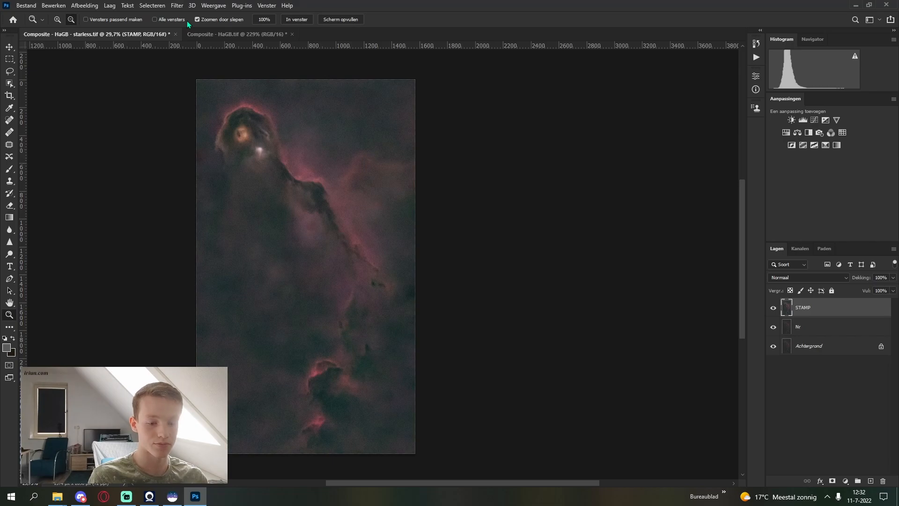
{"action": "mouse_move", "coordinate": [719, 220]}
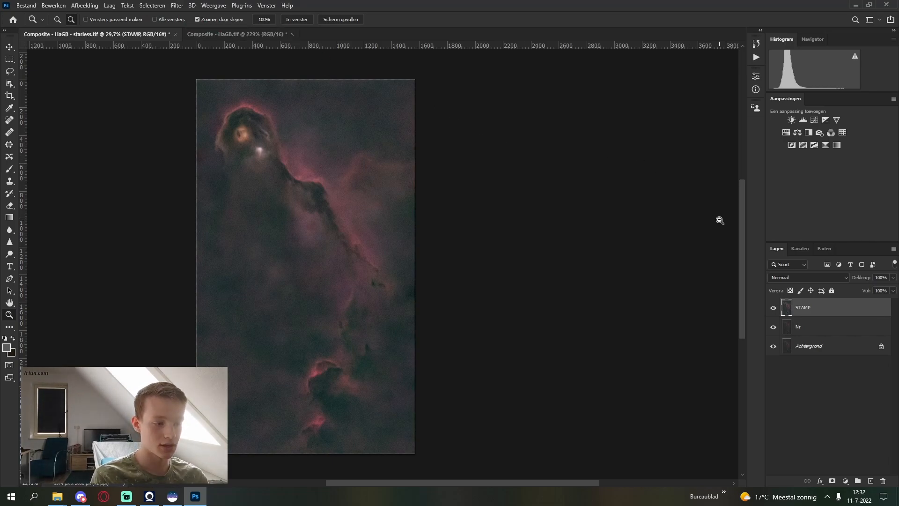
{"action": "key", "text": "ctrl+j"}
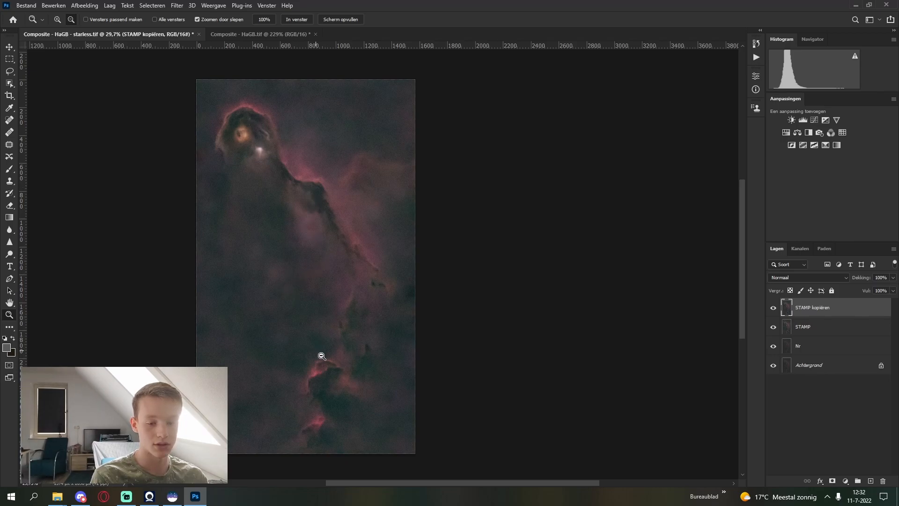
{"action": "left_click", "coordinate": [322, 356]}
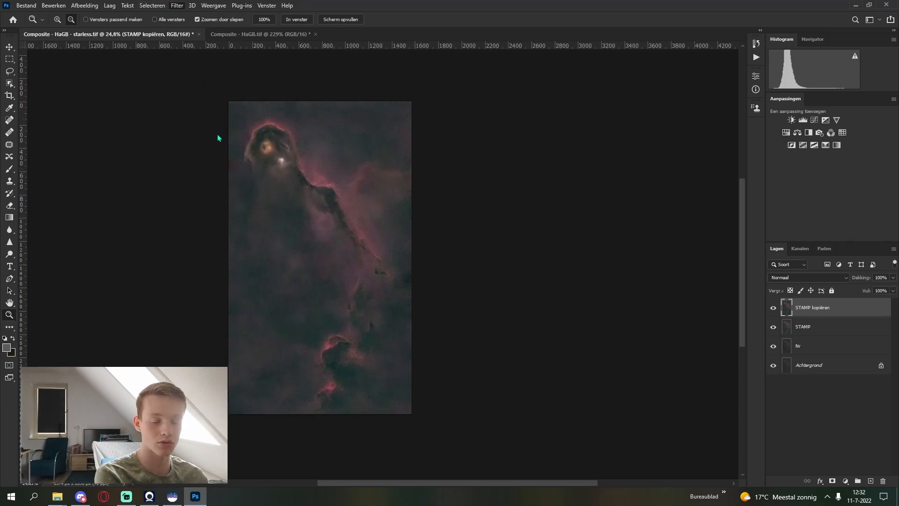
{"action": "mouse_move", "coordinate": [406, 159]}
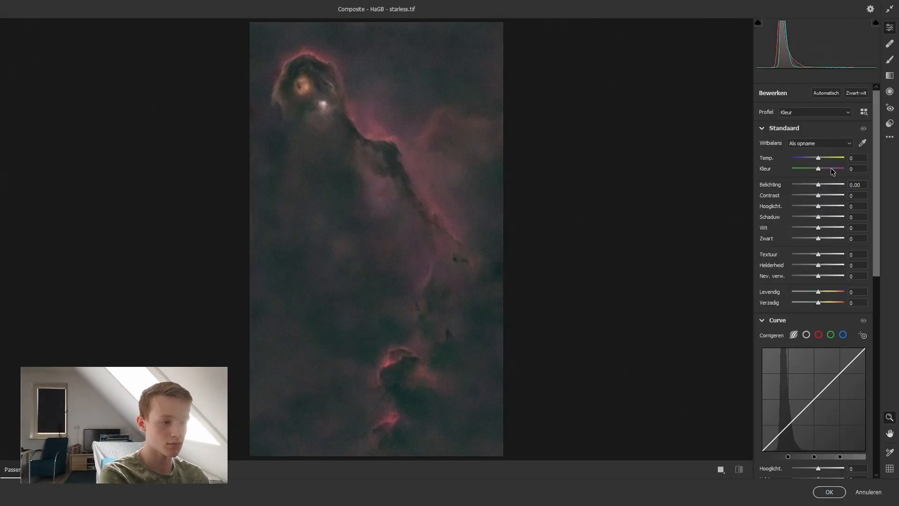
In Camera Raw HSL saturation, set Green -68, Aqua -100 and Blue -44
{"action": "scroll", "scroll_direction": "down", "scroll_amount": 3}
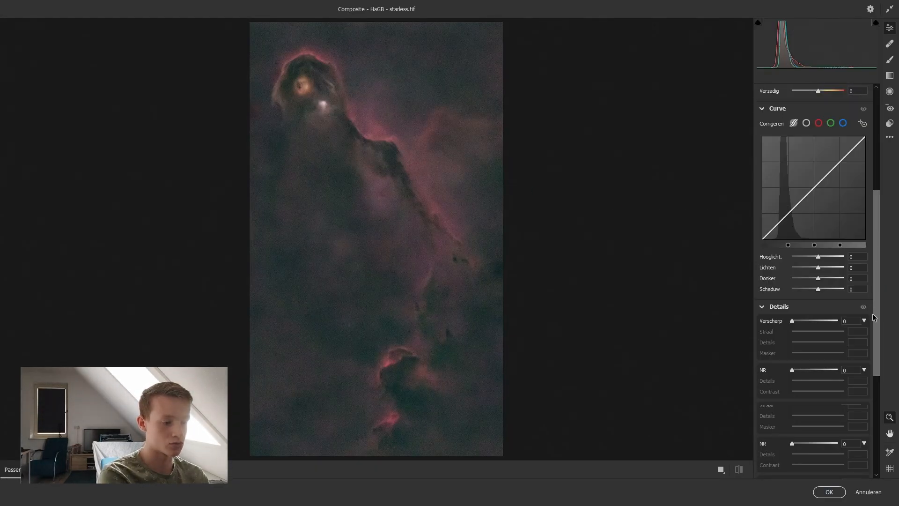
{"action": "scroll", "scroll_direction": "down", "scroll_amount": 3}
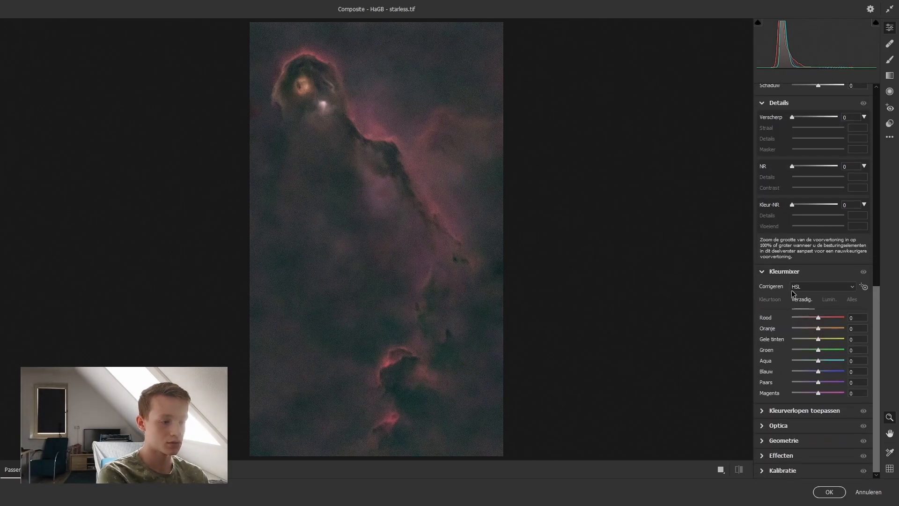
{"action": "left_click", "coordinate": [769, 299]}
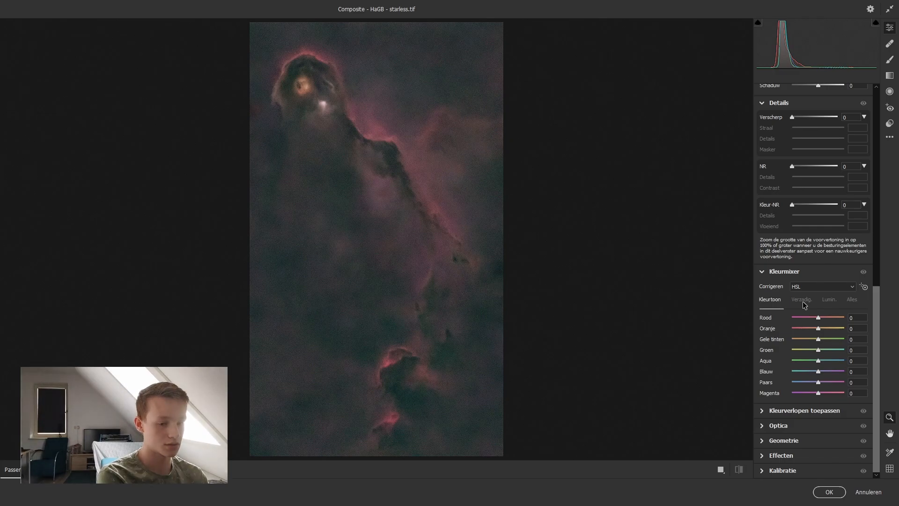
{"action": "left_click", "coordinate": [801, 298]}
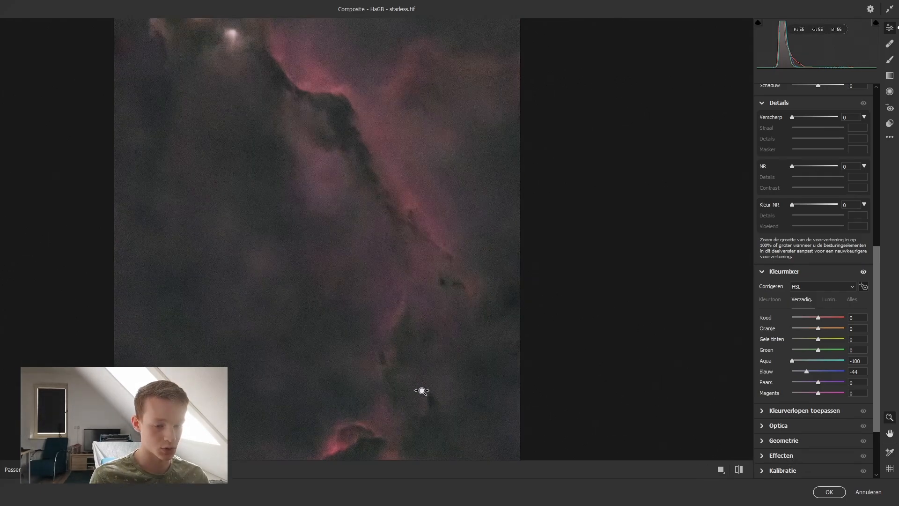
{"action": "scroll", "scroll_direction": "down", "scroll_amount": 3}
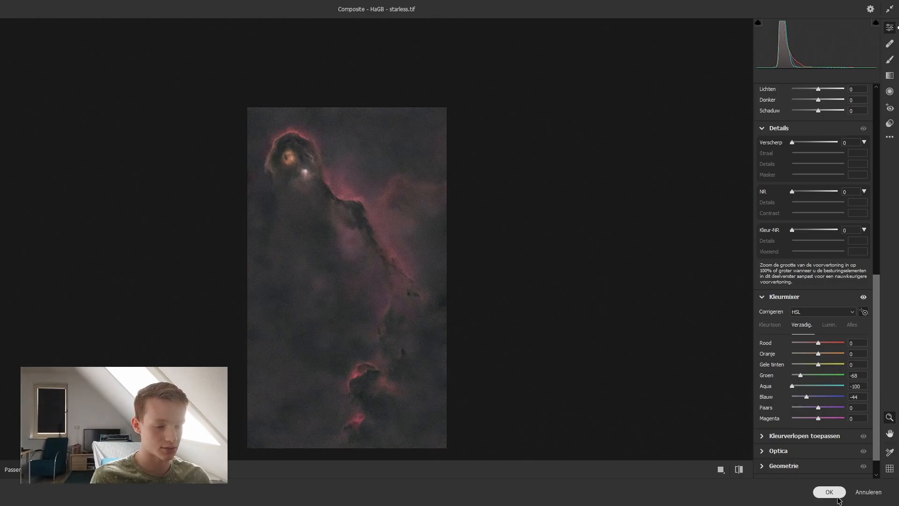
{"action": "left_click", "coordinate": [828, 492]}
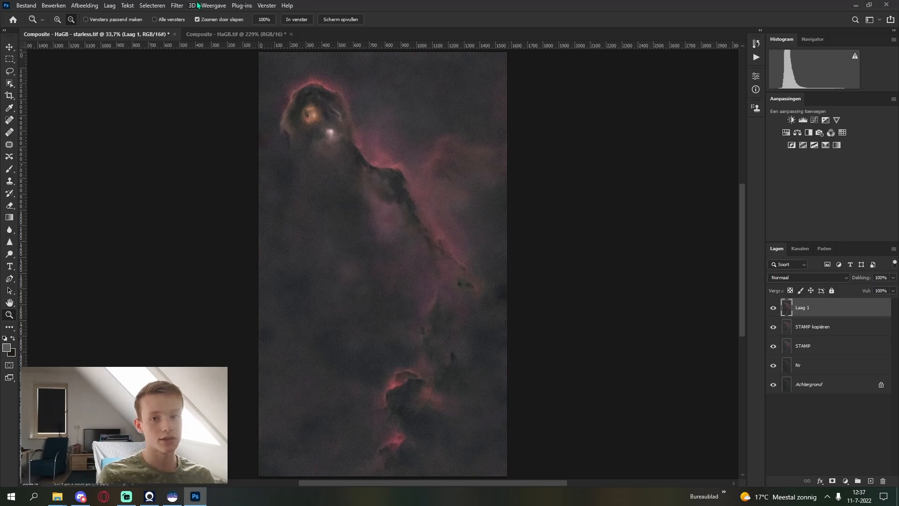
Use Color Range set to Shadows with range 57 to select the dark tones
{"action": "left_click", "coordinate": [176, 5]}
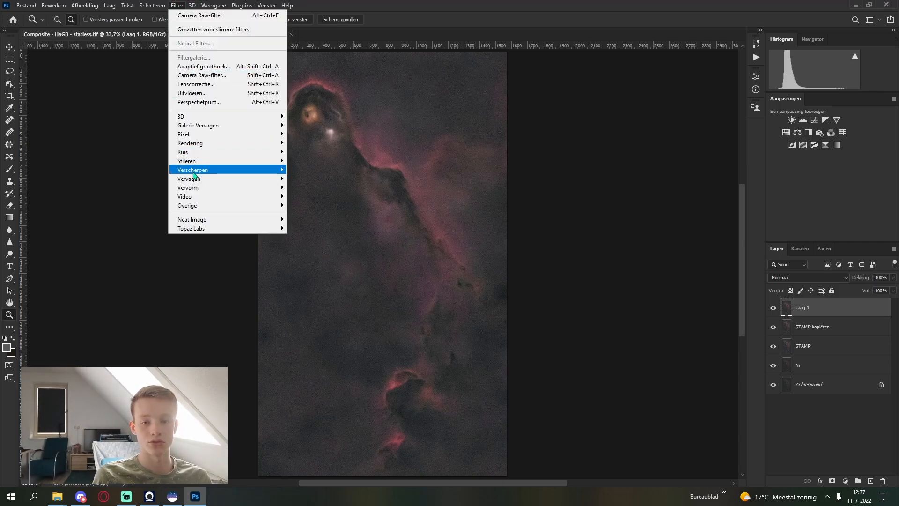
{"action": "left_click", "coordinate": [151, 5]}
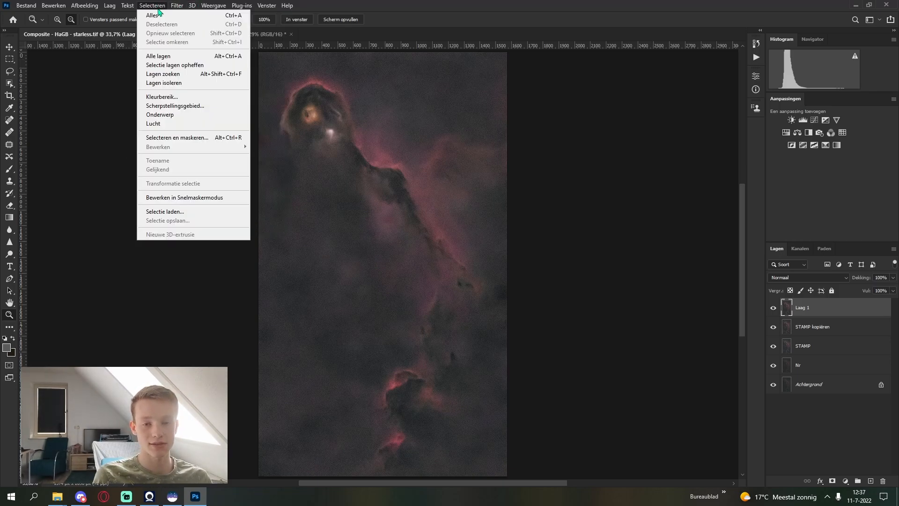
{"action": "left_click", "coordinate": [162, 96]}
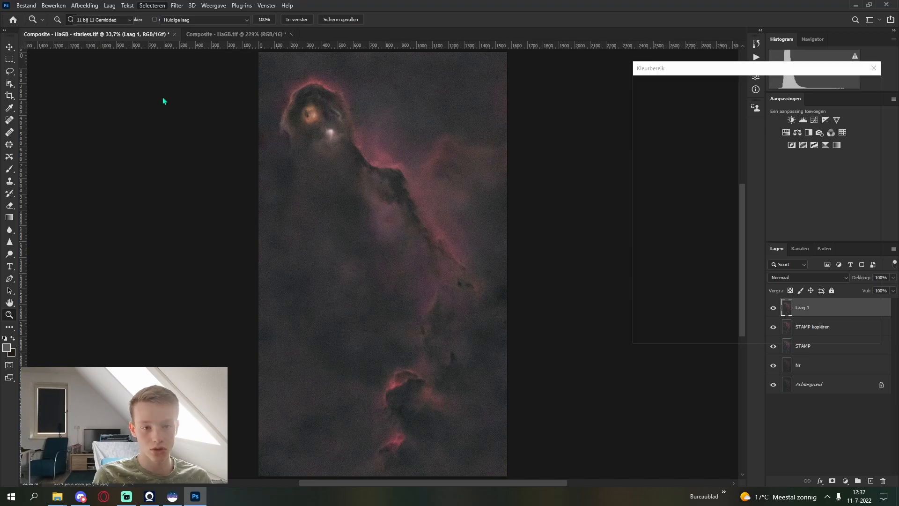
{"action": "left_click", "coordinate": [733, 83]}
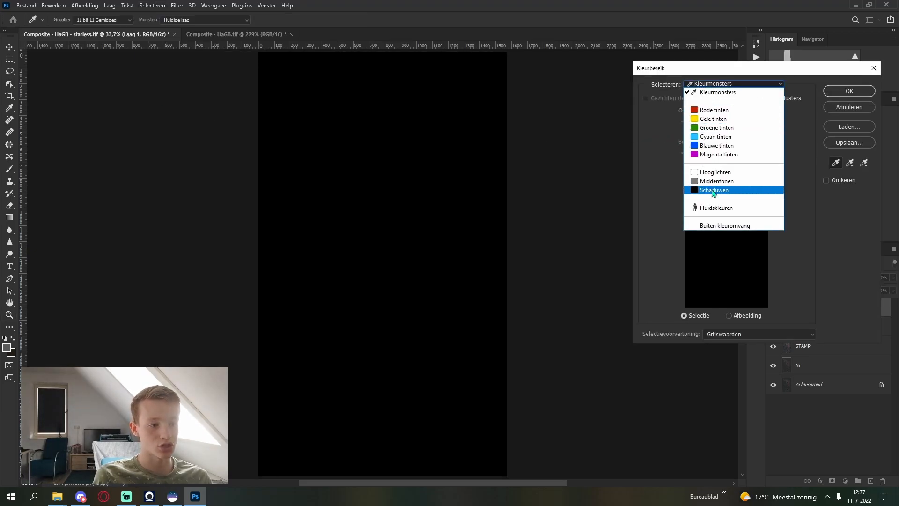
{"action": "left_click", "coordinate": [715, 190]}
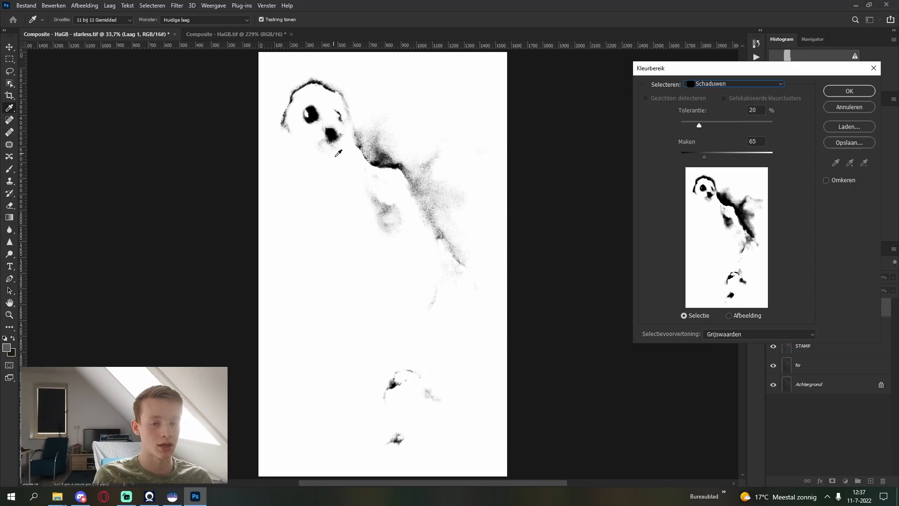
{"action": "mouse_move", "coordinate": [700, 150]}
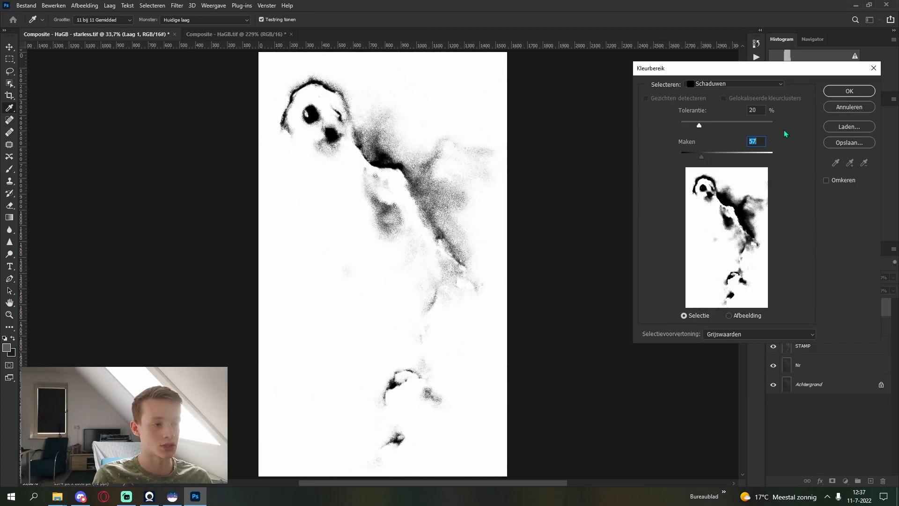
{"action": "left_click", "coordinate": [848, 91]}
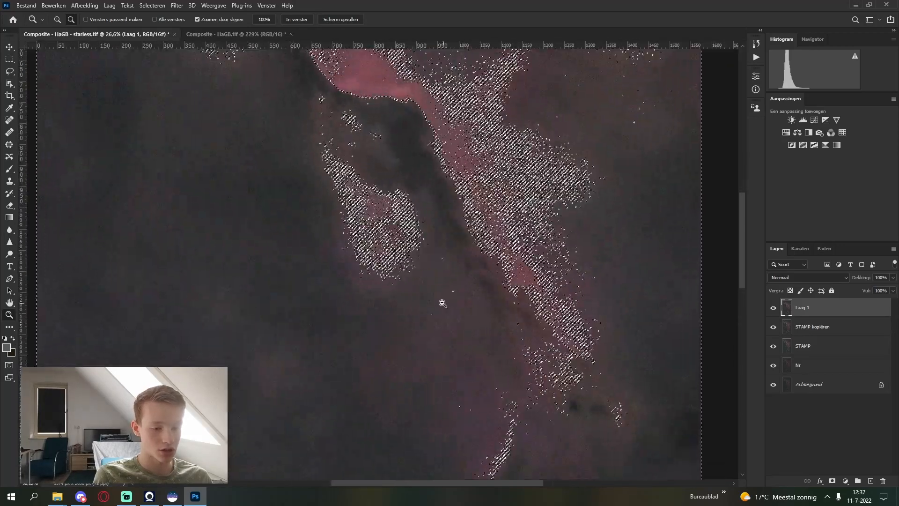
Feather the shadows selection with a 2-pixel radius
{"action": "left_click", "coordinate": [152, 5]}
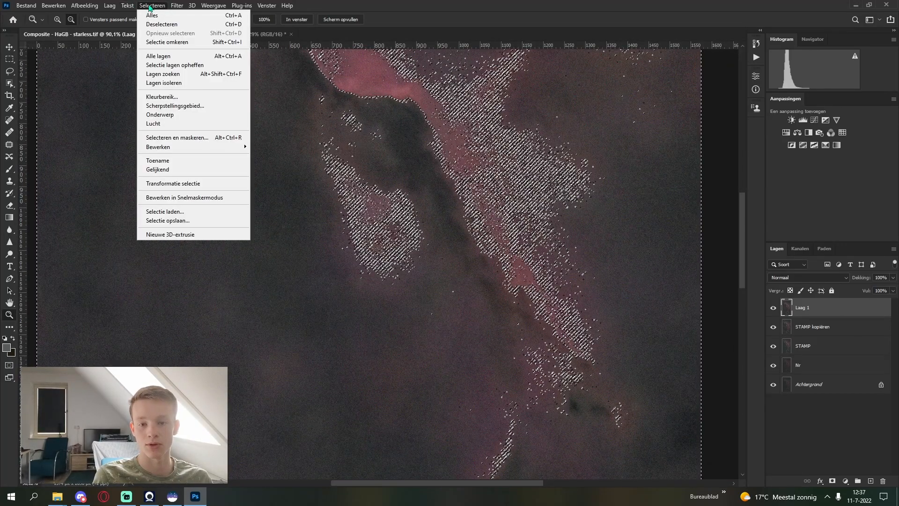
{"action": "mouse_move", "coordinate": [166, 41]}
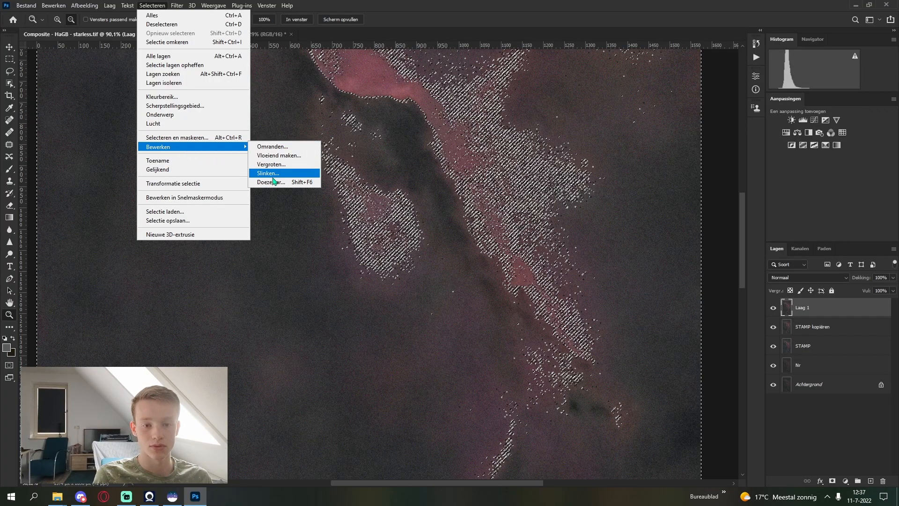
{"action": "left_click", "coordinate": [270, 181]}
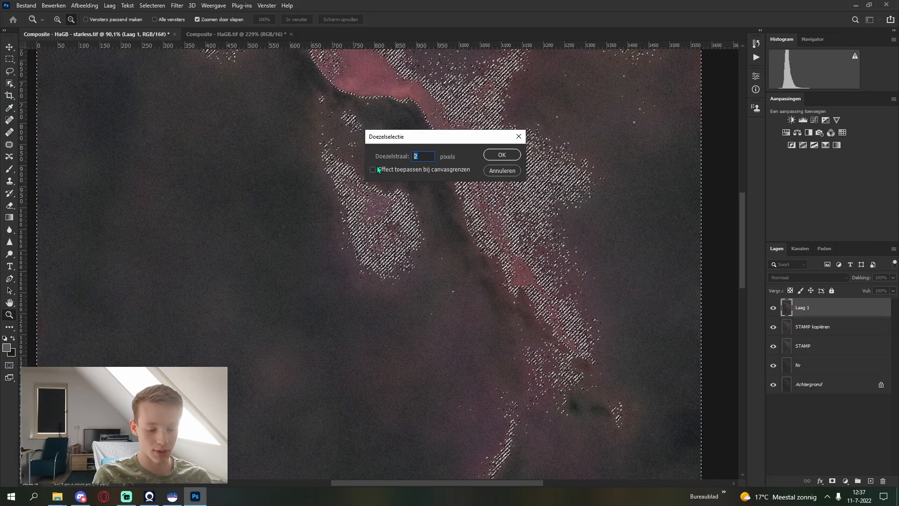
{"action": "left_click", "coordinate": [501, 155]}
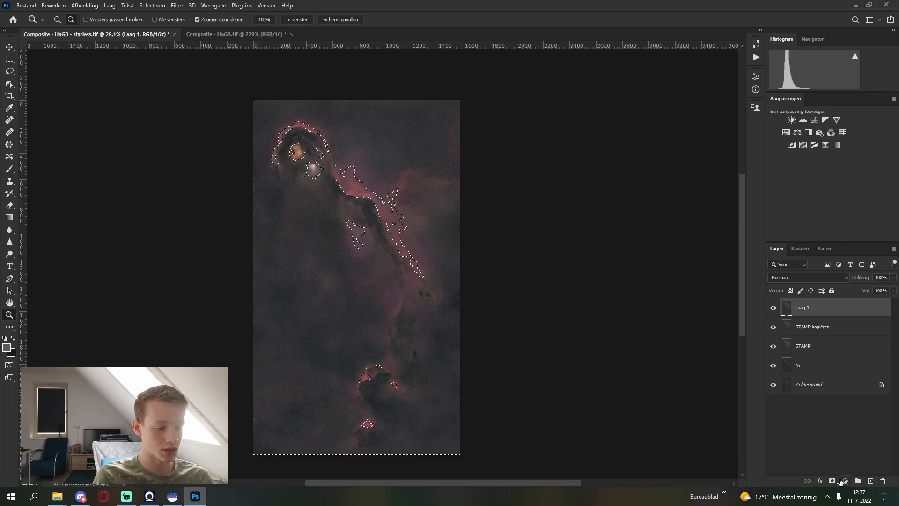
Add a layer mask to Laag 1 from the selection and blur the mask by 4.2 pixels
{"action": "left_click", "coordinate": [831, 480]}
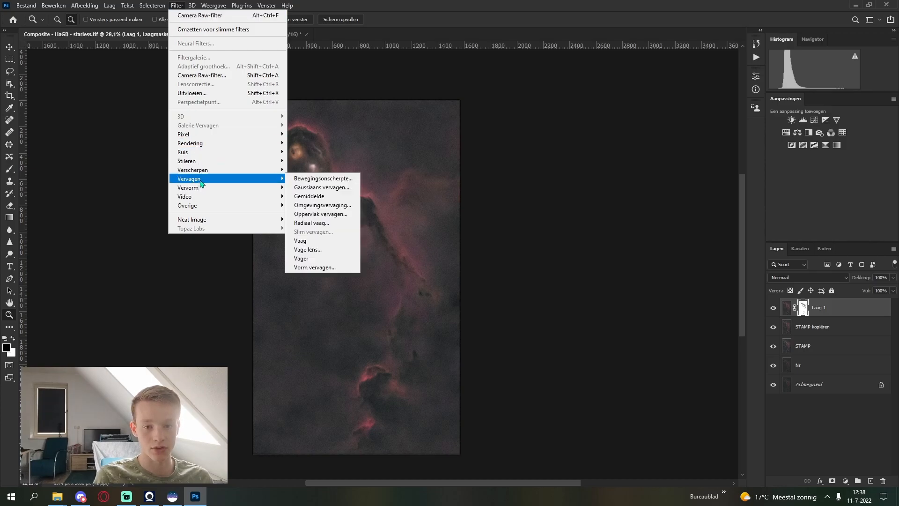
{"action": "left_click", "coordinate": [321, 187]}
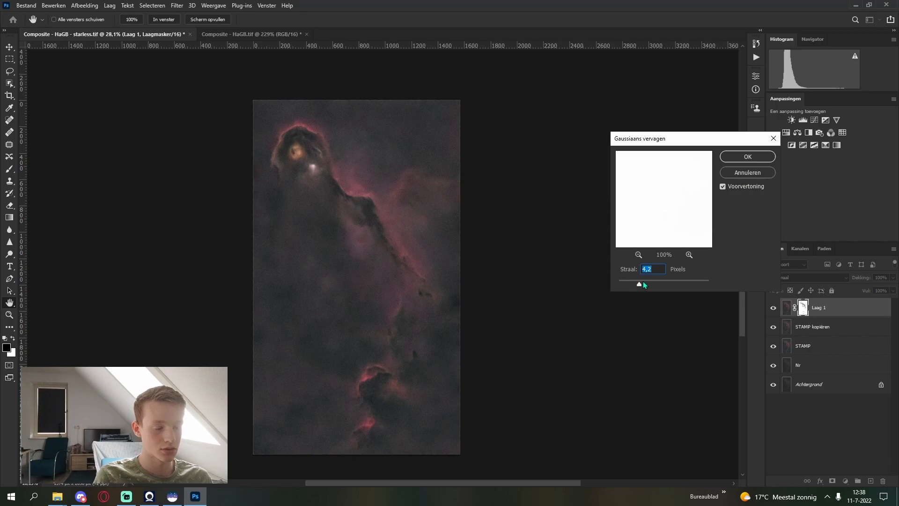
{"action": "left_click", "coordinate": [746, 155]}
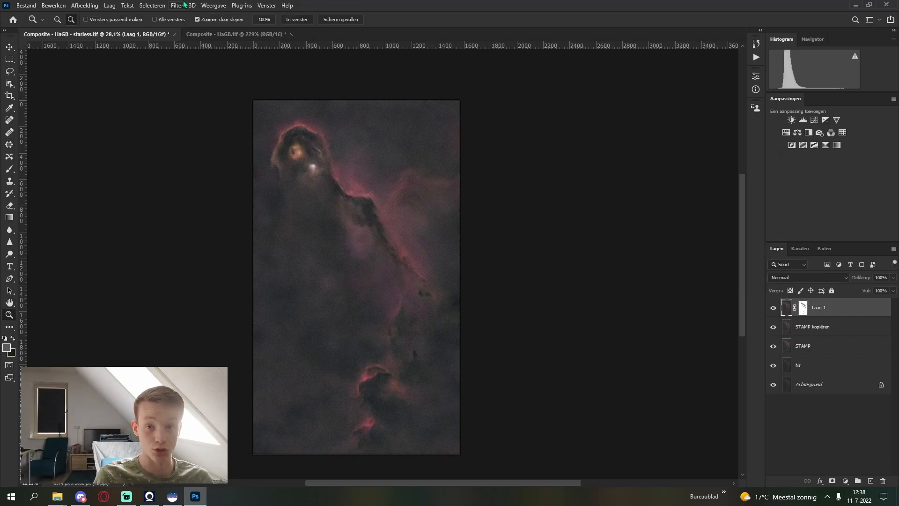
Apply a 1.3-pixel Gaussian blur to Laag 1 and set its opacity to 43%
{"action": "left_click", "coordinate": [177, 5]}
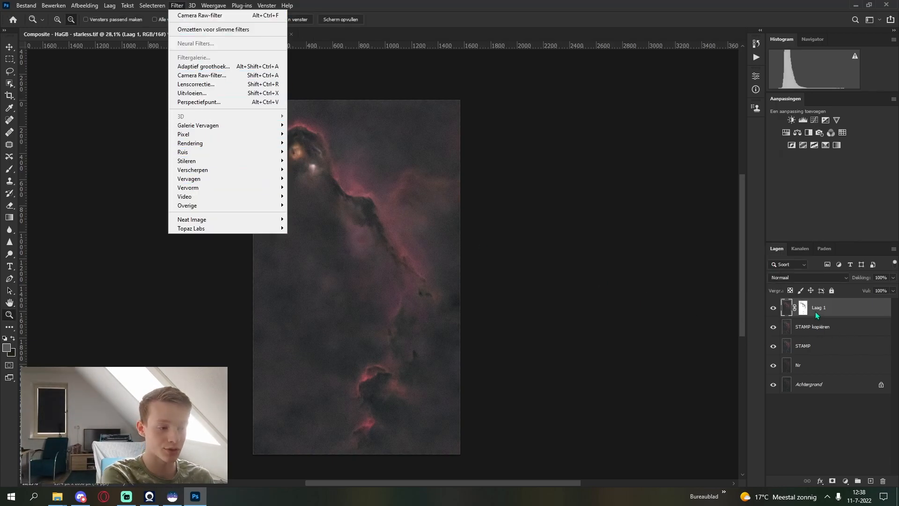
{"action": "mouse_move", "coordinate": [183, 161]}
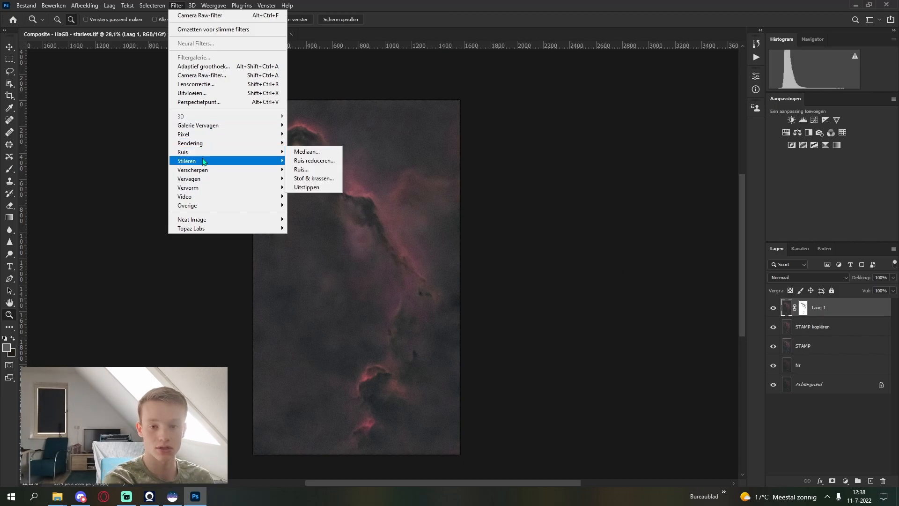
{"action": "mouse_move", "coordinate": [188, 179]}
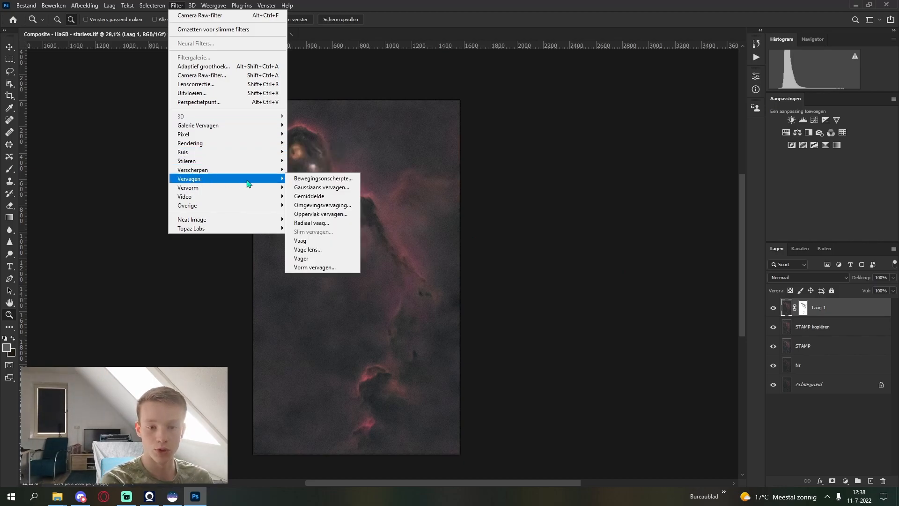
{"action": "left_click", "coordinate": [322, 187]}
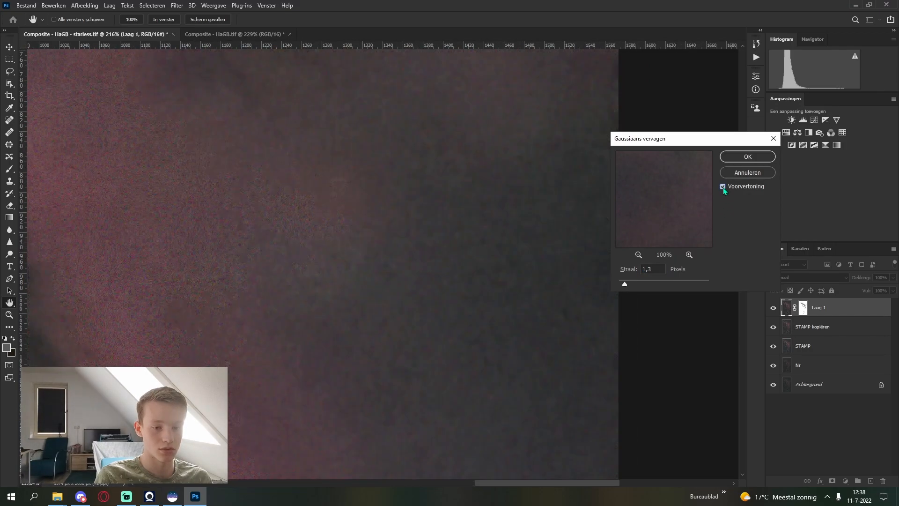
{"action": "left_click", "coordinate": [746, 156]}
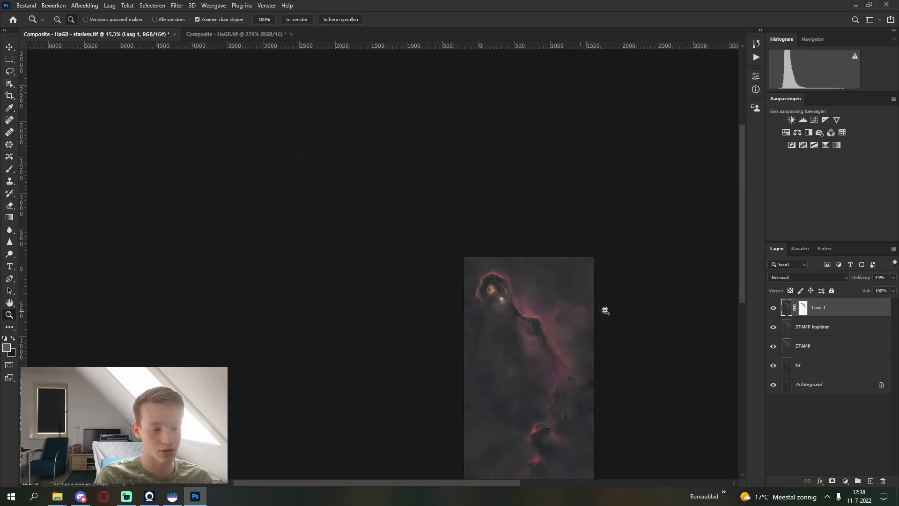
{"action": "left_click", "coordinate": [302, 238]}
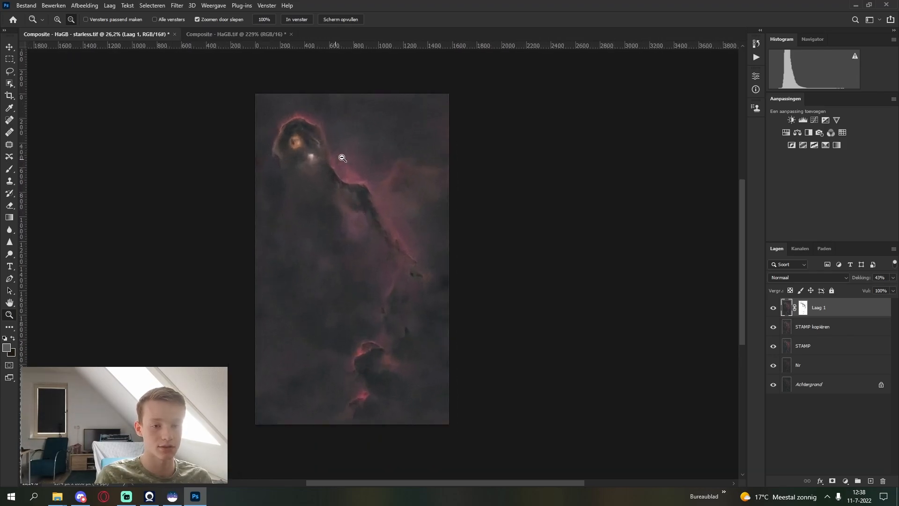
Stamp visible into Laag 2 and apply Camera Raw tweaks such as clarity +21 and vibrance +15
{"action": "left_click", "coordinate": [343, 157]}
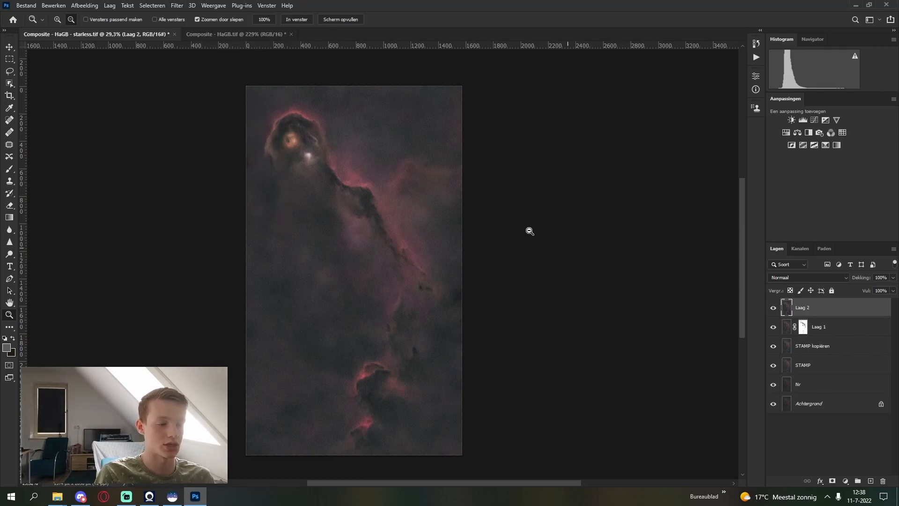
{"action": "left_click", "coordinate": [176, 5]}
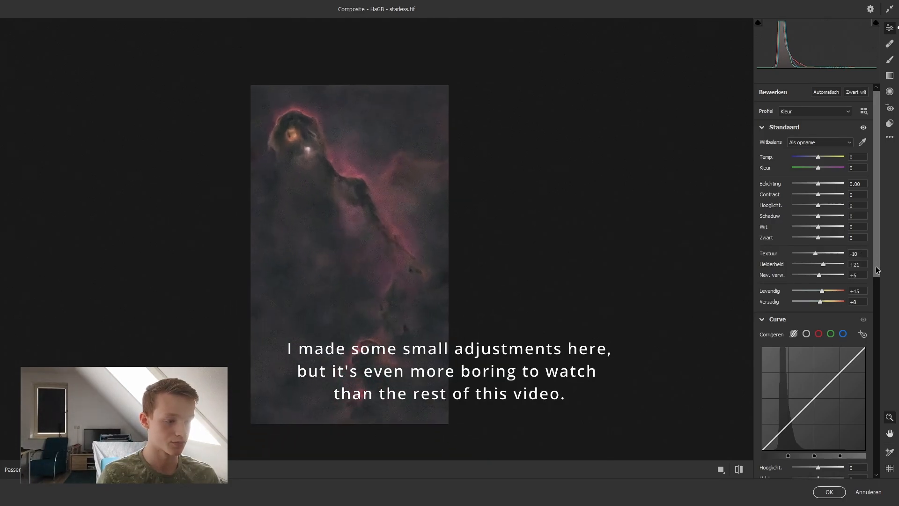
{"action": "scroll", "scroll_direction": "down", "scroll_amount": 3}
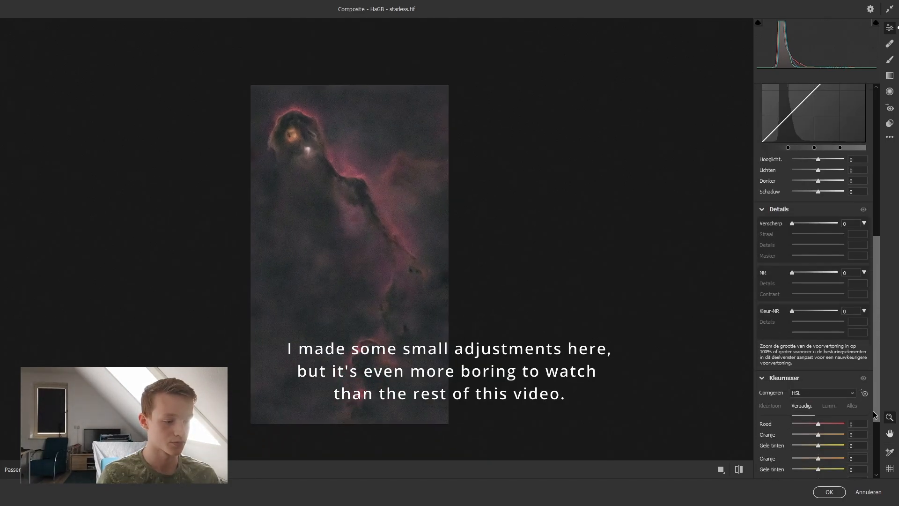
{"action": "left_click", "coordinate": [828, 492]}
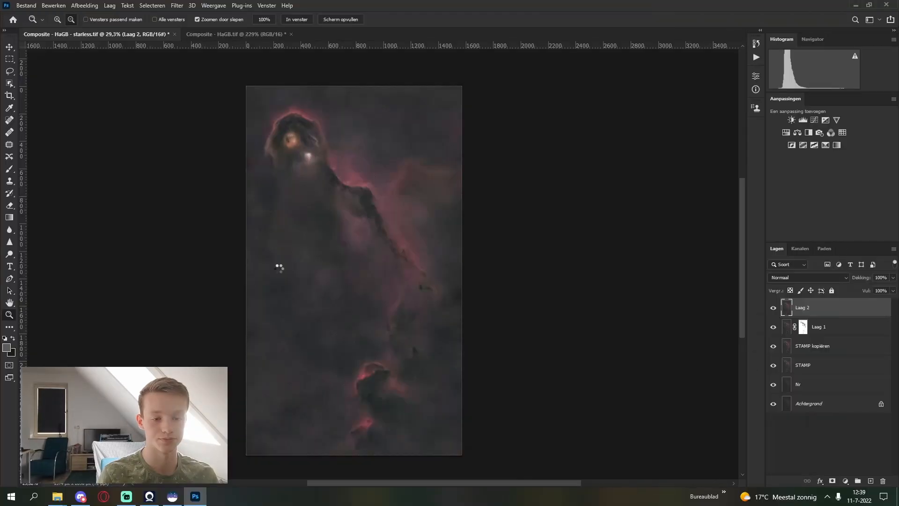
{"action": "mouse_move", "coordinate": [571, 309]}
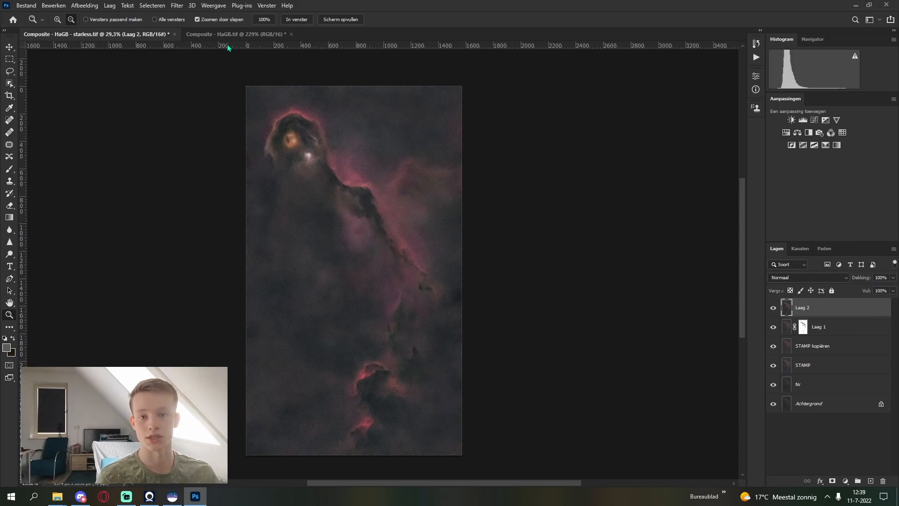
In the HaGB.tif stars document, give the Stars layer a 1.6-pixel Gaussian blur
{"action": "left_click", "coordinate": [235, 33]}
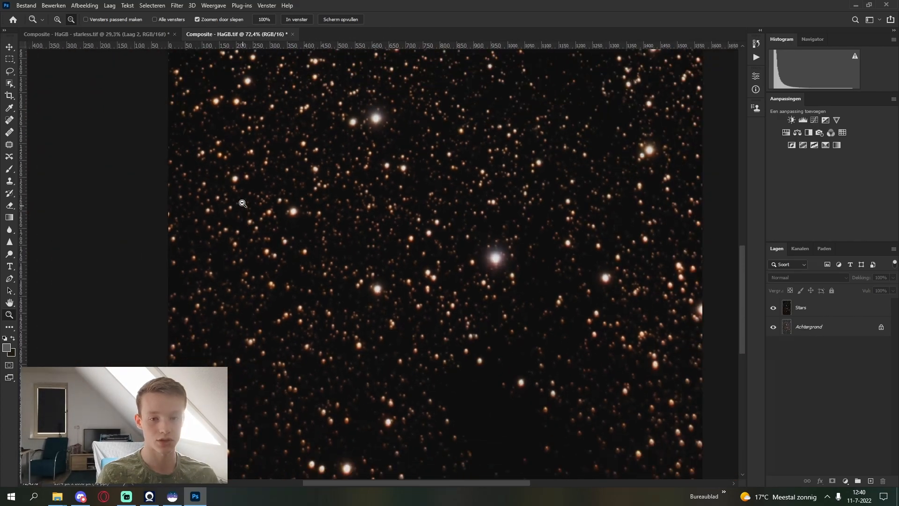
{"action": "left_click", "coordinate": [243, 204]}
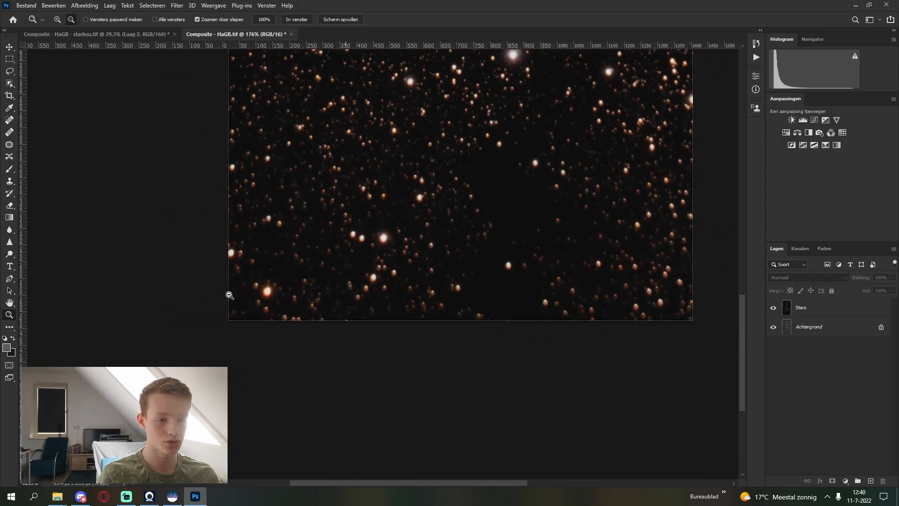
{"action": "left_click", "coordinate": [176, 5]}
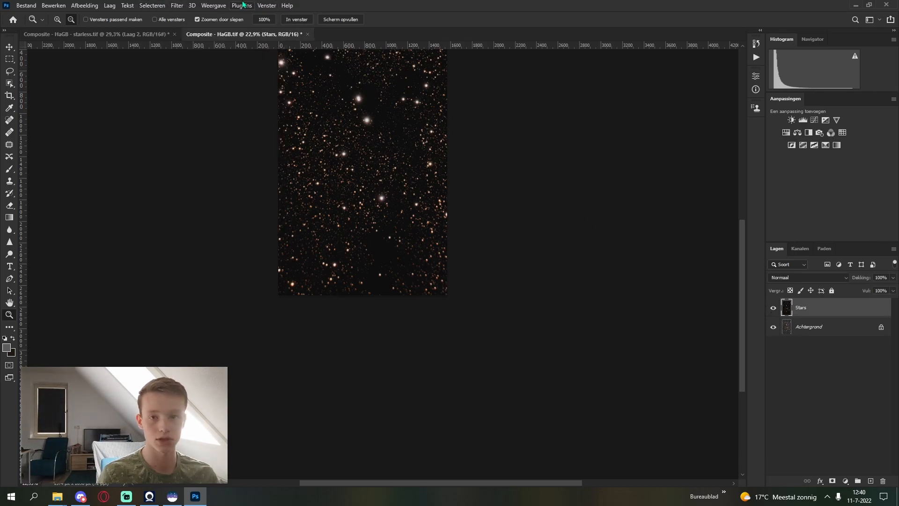
{"action": "left_click", "coordinate": [177, 5]}
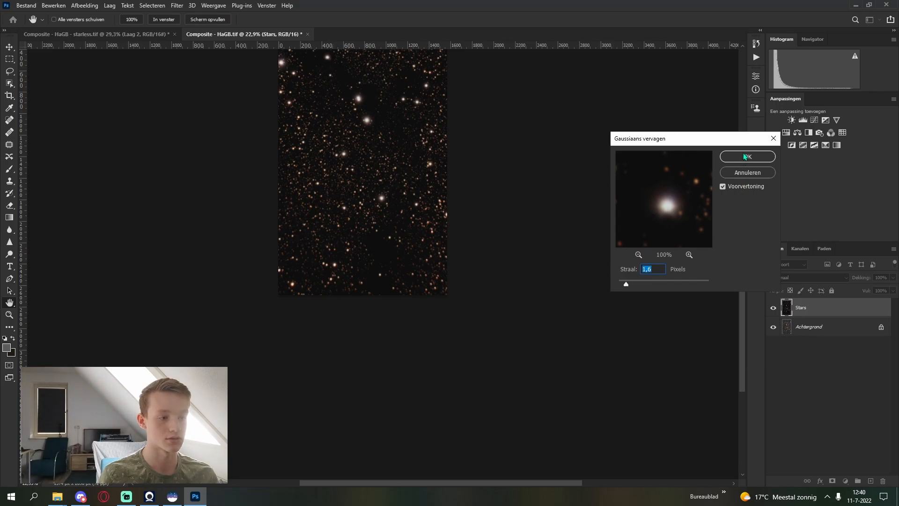
{"action": "left_click", "coordinate": [747, 156]}
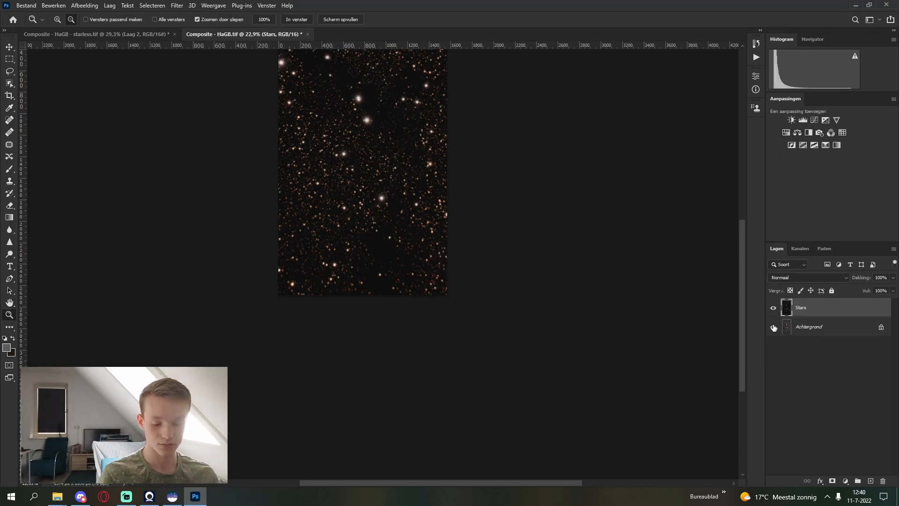
{"action": "left_click", "coordinate": [773, 327]}
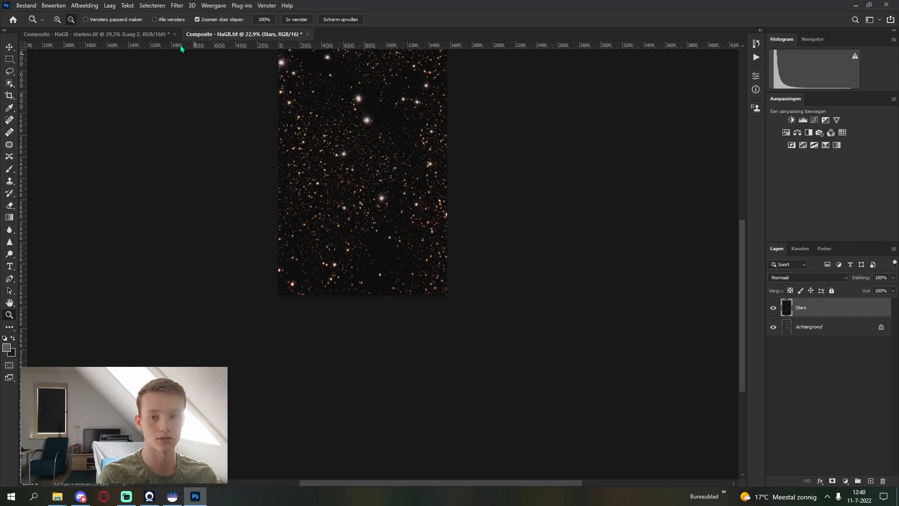
Bring the Stars layer into the starless document, set it to Linear Dodge (Add), and stamp into Laag 3
{"action": "left_click", "coordinate": [91, 34]}
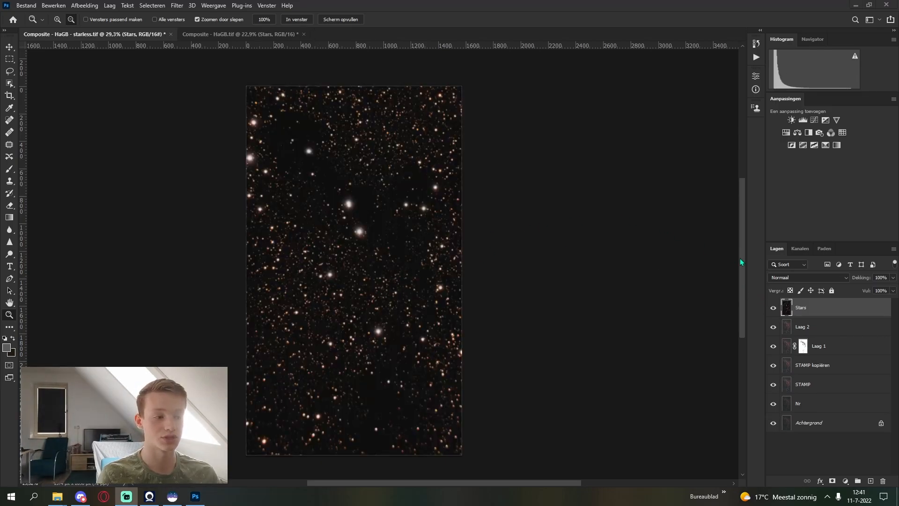
{"action": "left_click", "coordinate": [809, 278]}
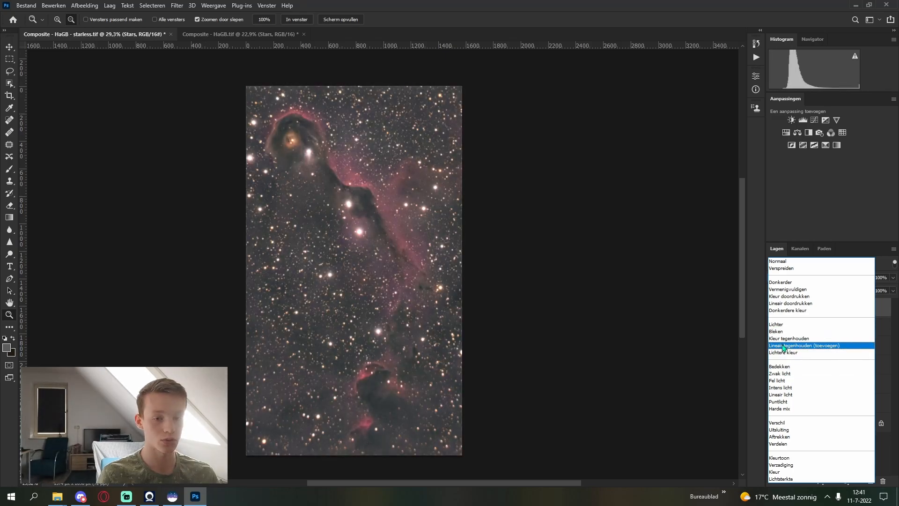
{"action": "left_click", "coordinate": [804, 345]}
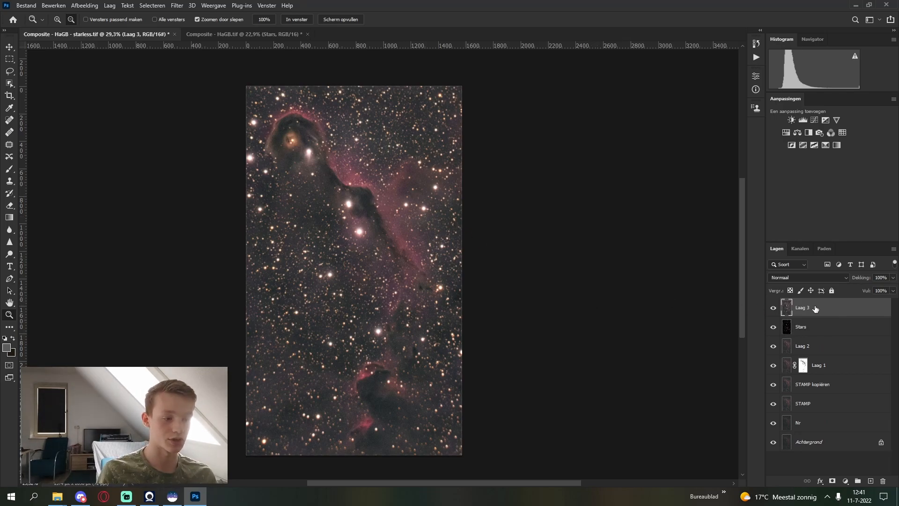
Rename the stamped Laag 3 to Final, cancelling the Layer Style dialog, and open File export options
{"action": "double_click", "coordinate": [809, 307]}
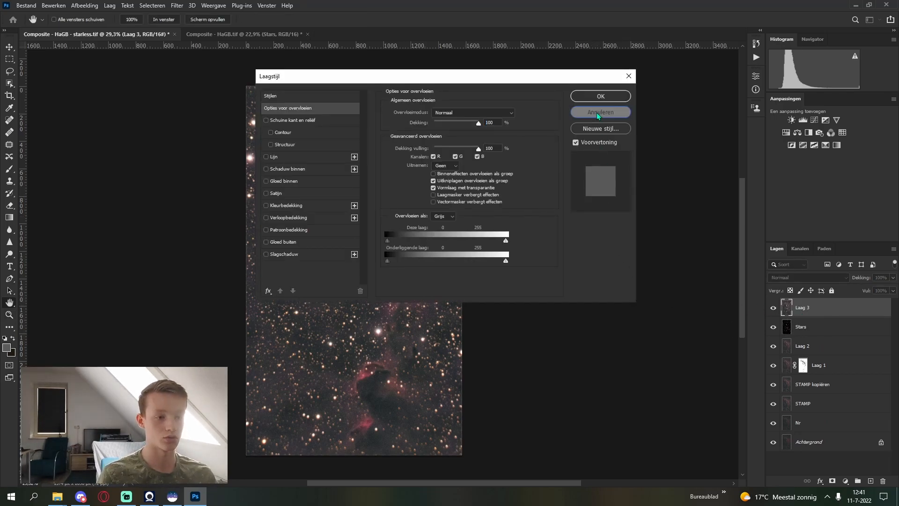
{"action": "left_click", "coordinate": [600, 112]}
{"action": "type", "text": "Final"}
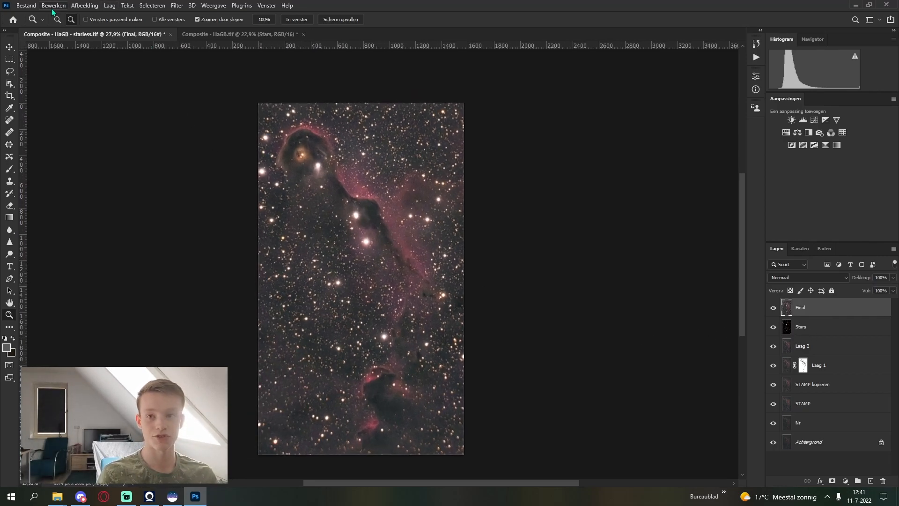
{"action": "left_click", "coordinate": [25, 5]}
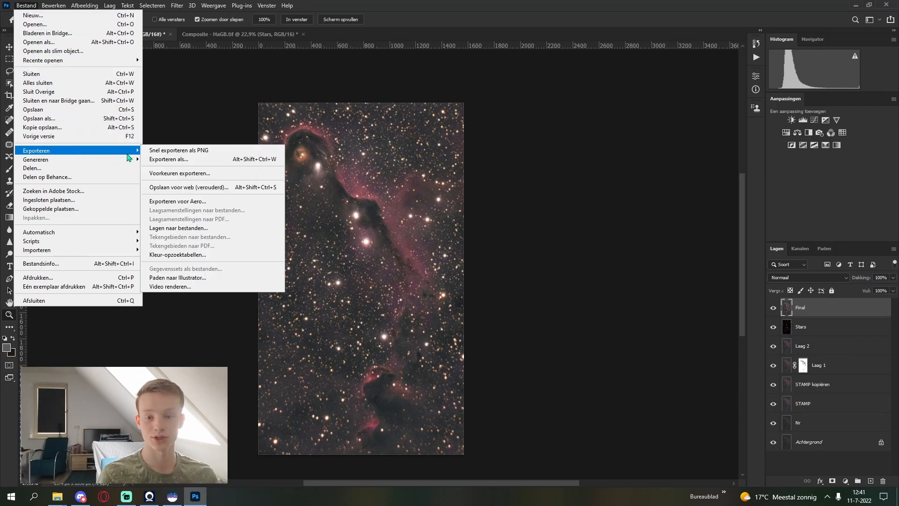